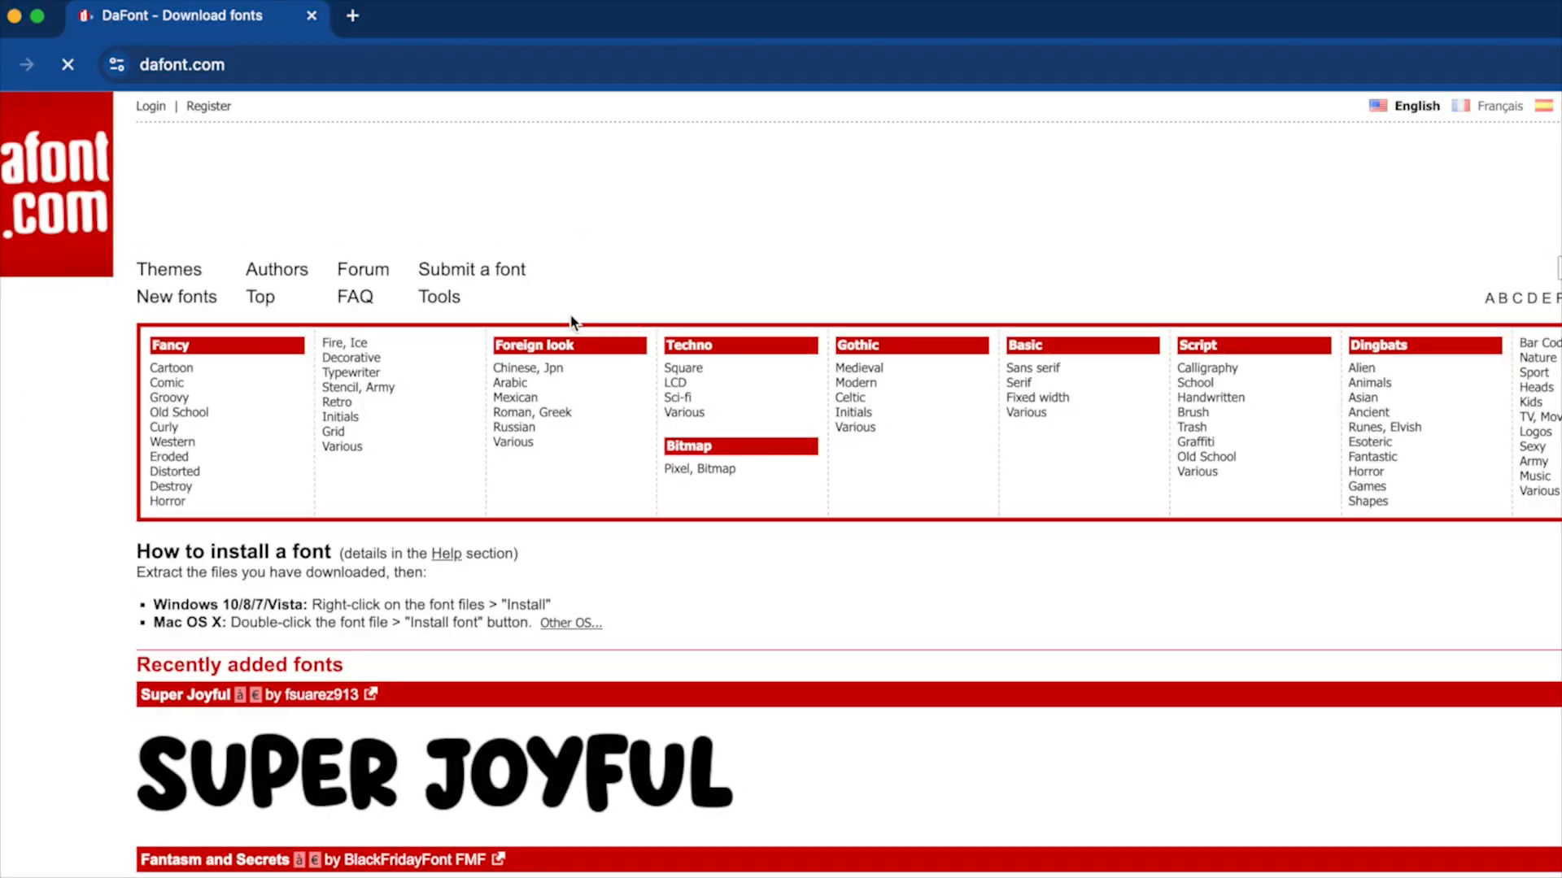
# Step: Open DaFont's Foreign look > Chinese, Jpn category and scroll through its fonts
pyautogui.click(528, 368)
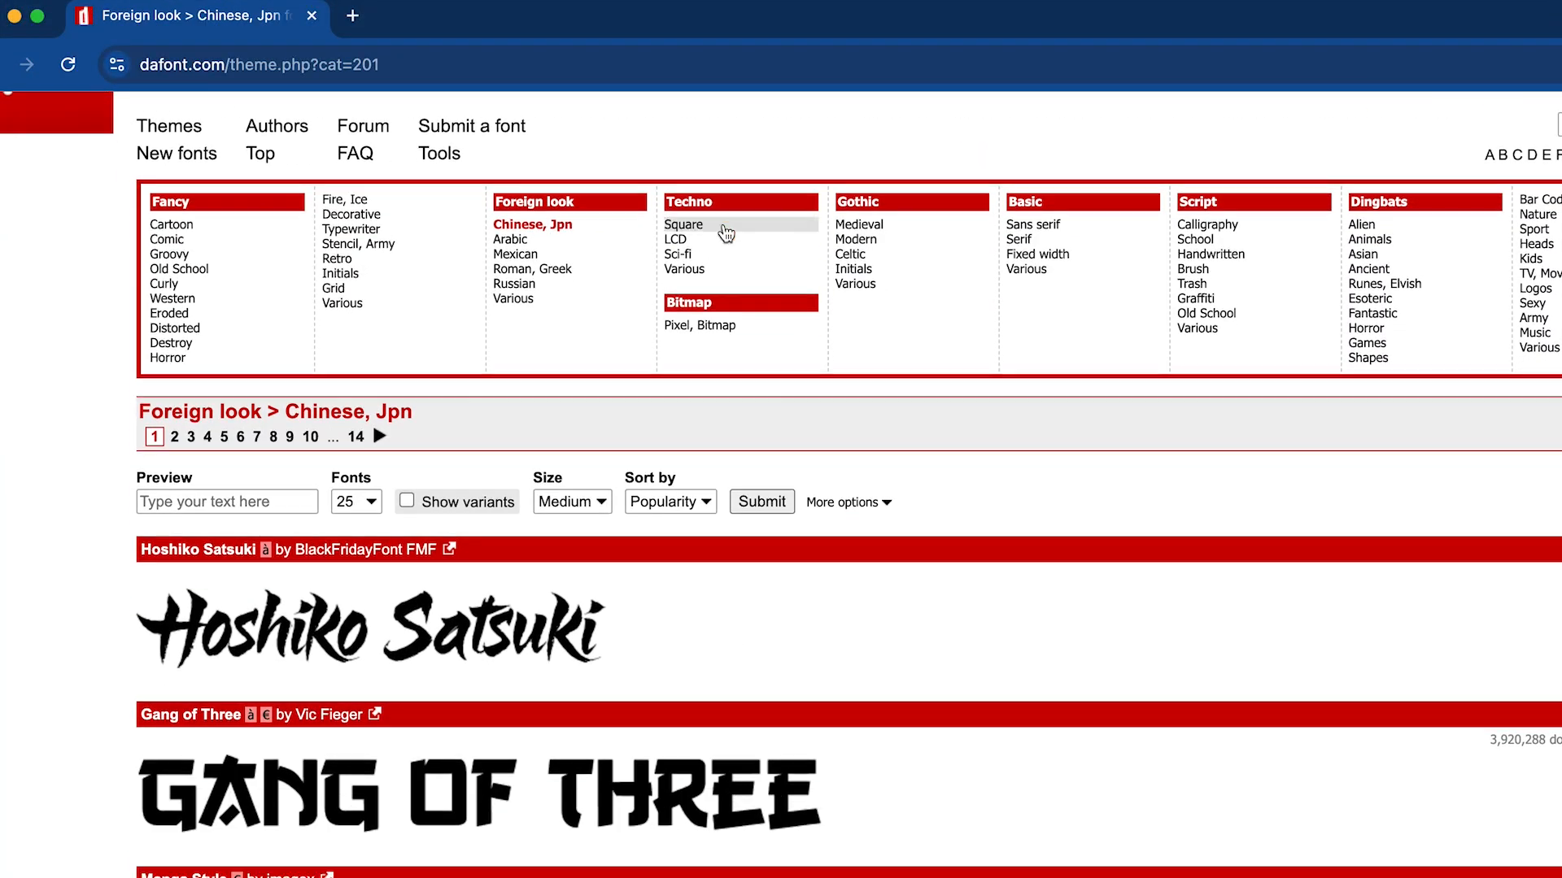
pyautogui.scroll(-3)
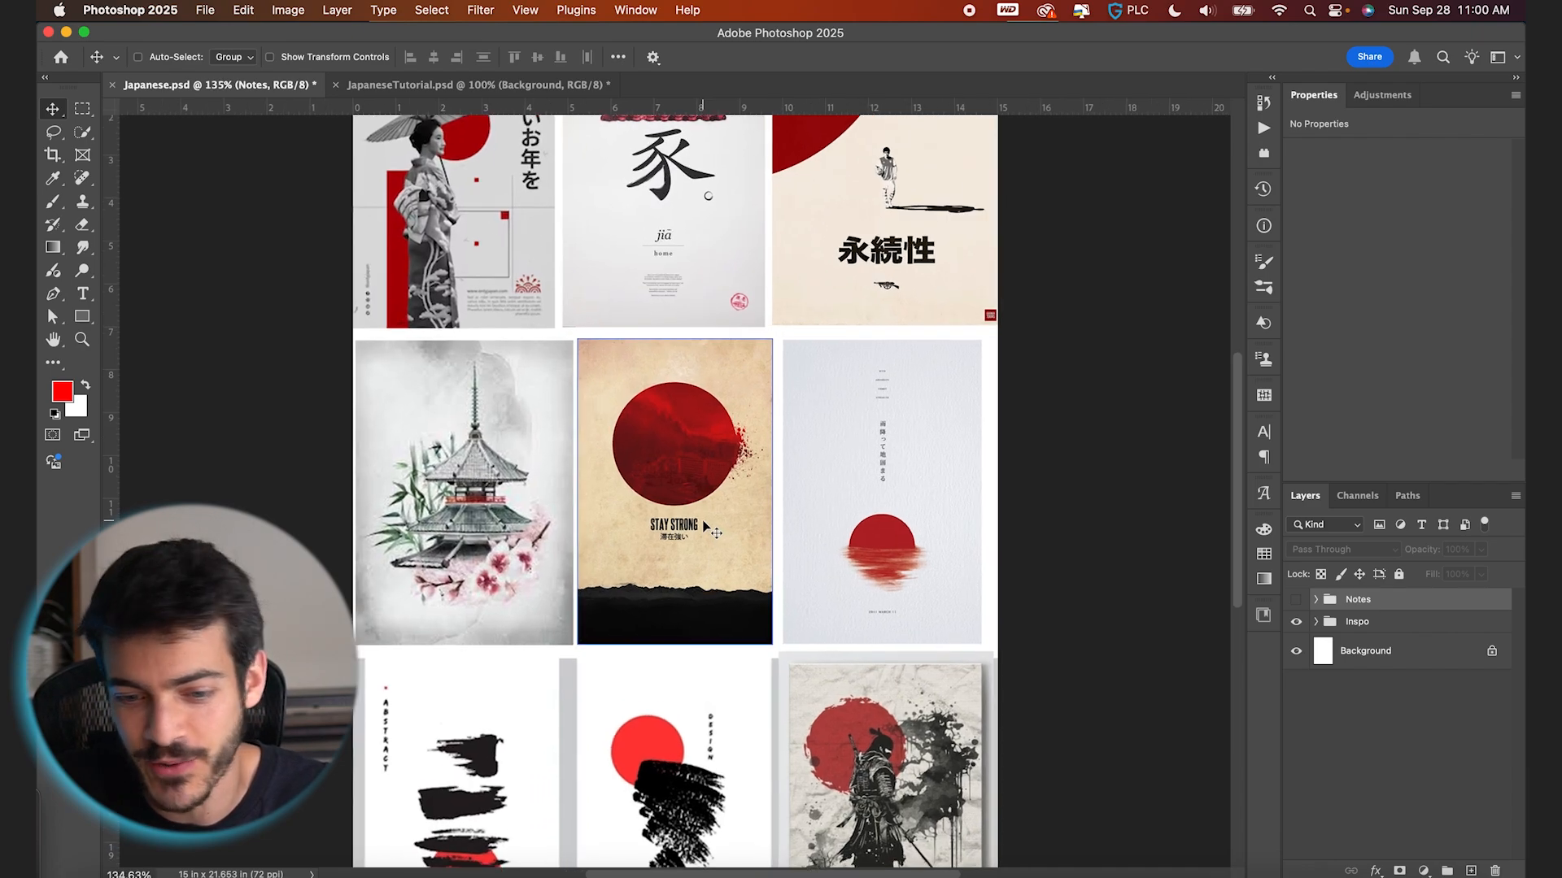
pyautogui.scroll(-3)
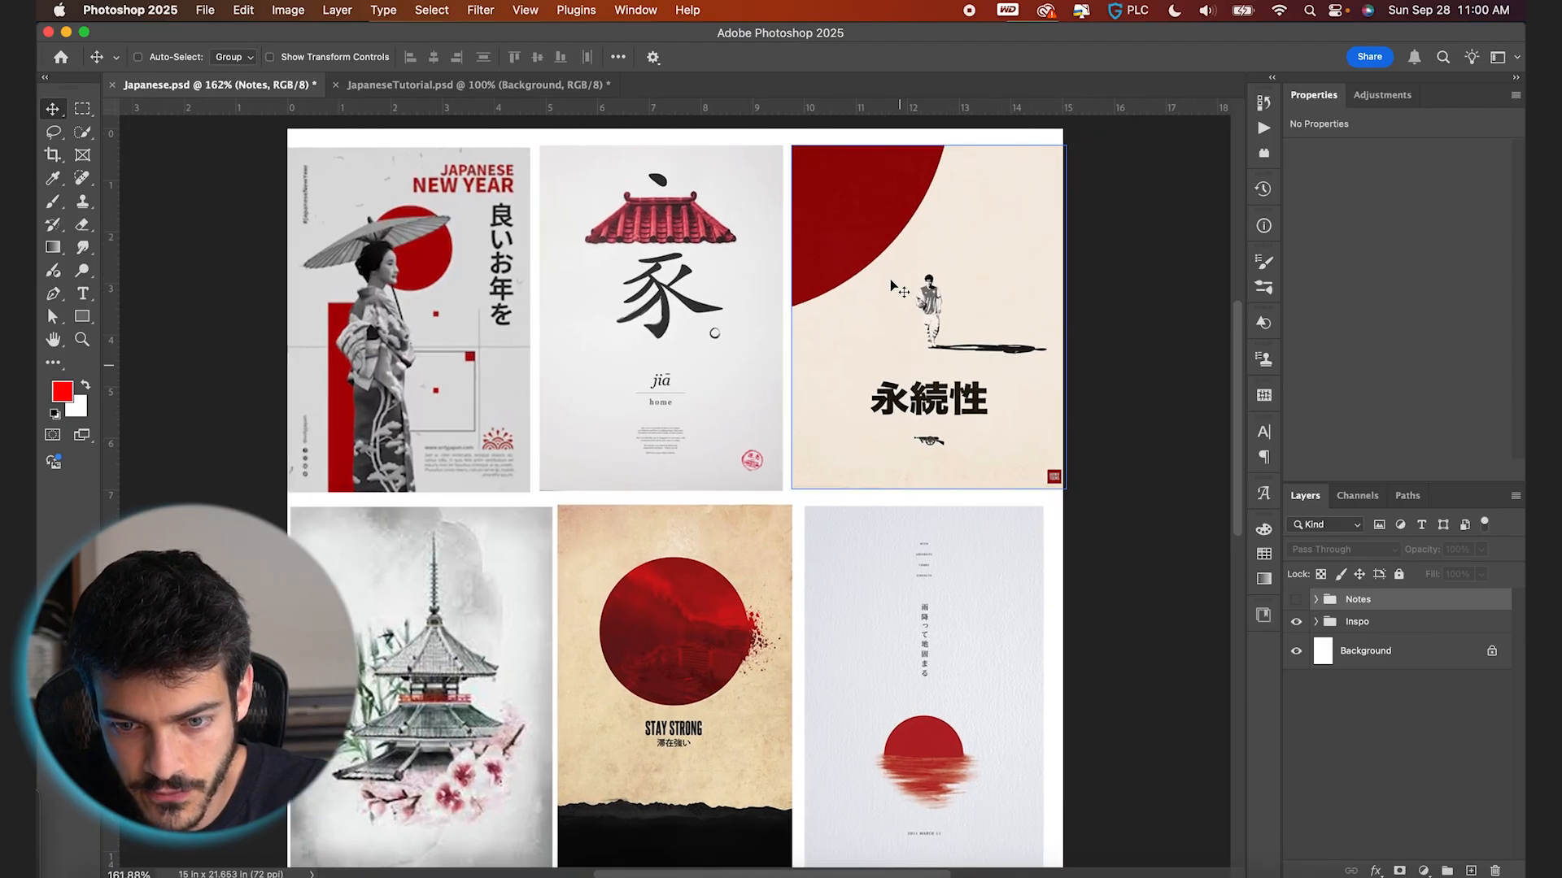
pyautogui.moveTo(936, 426)
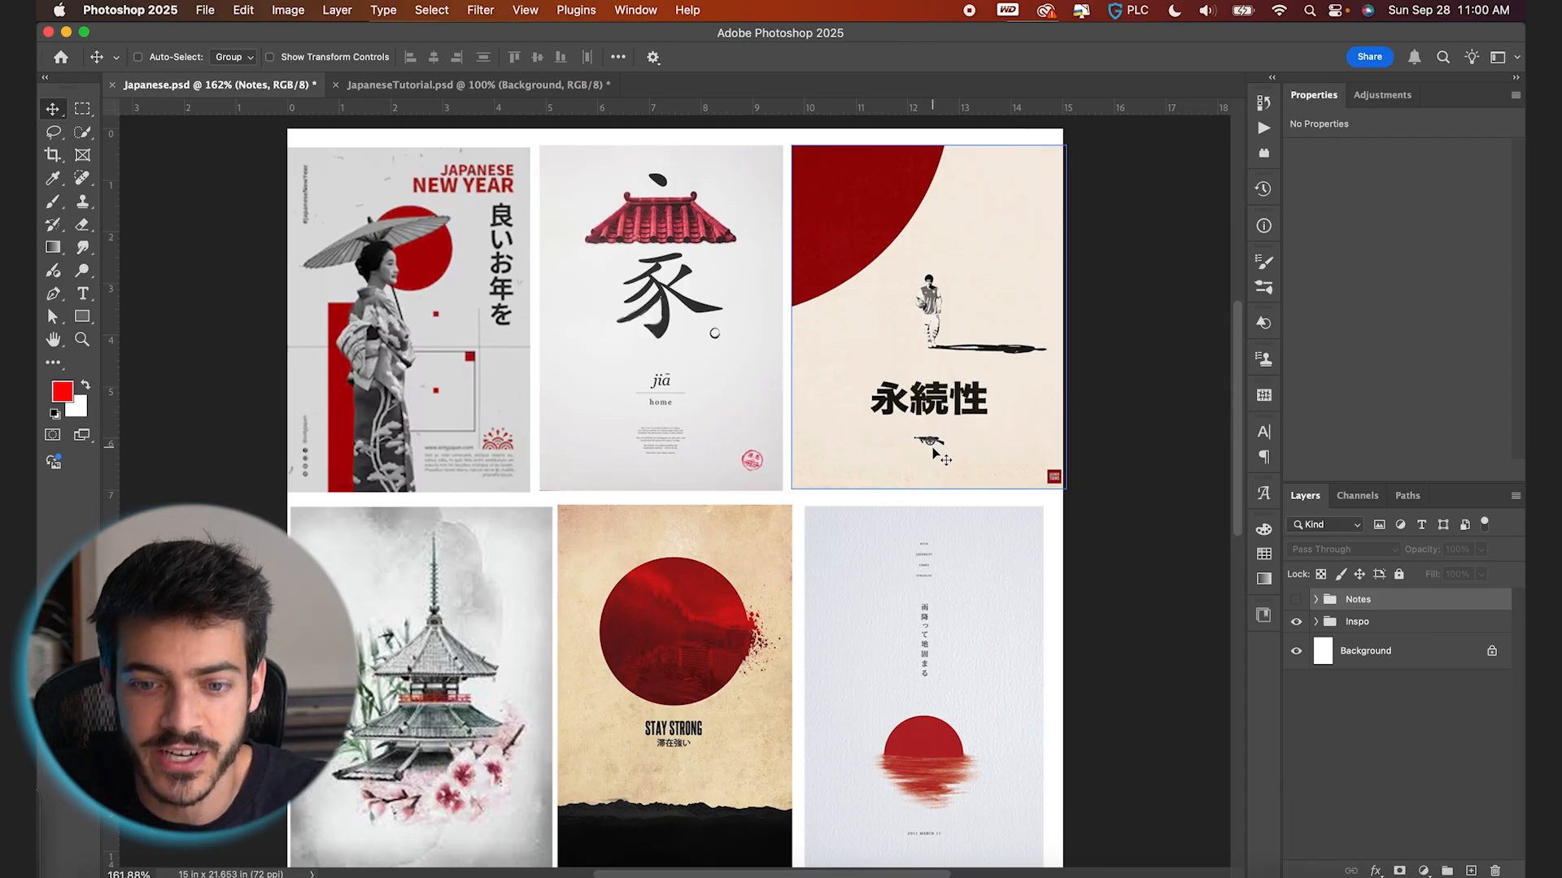
pyautogui.scroll(-3)
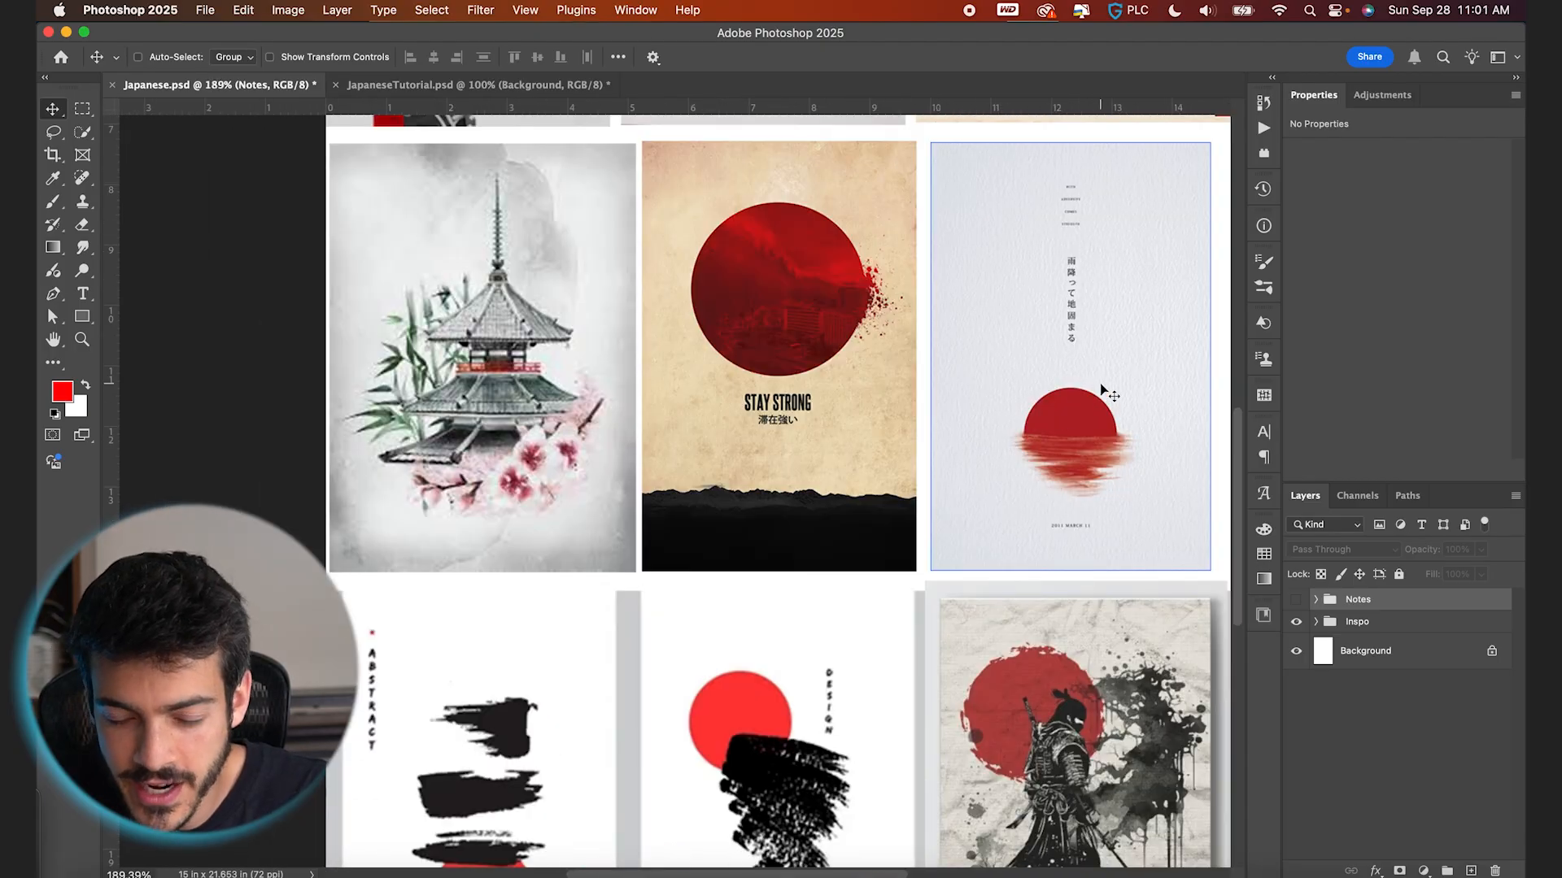
pyautogui.moveTo(1086, 440)
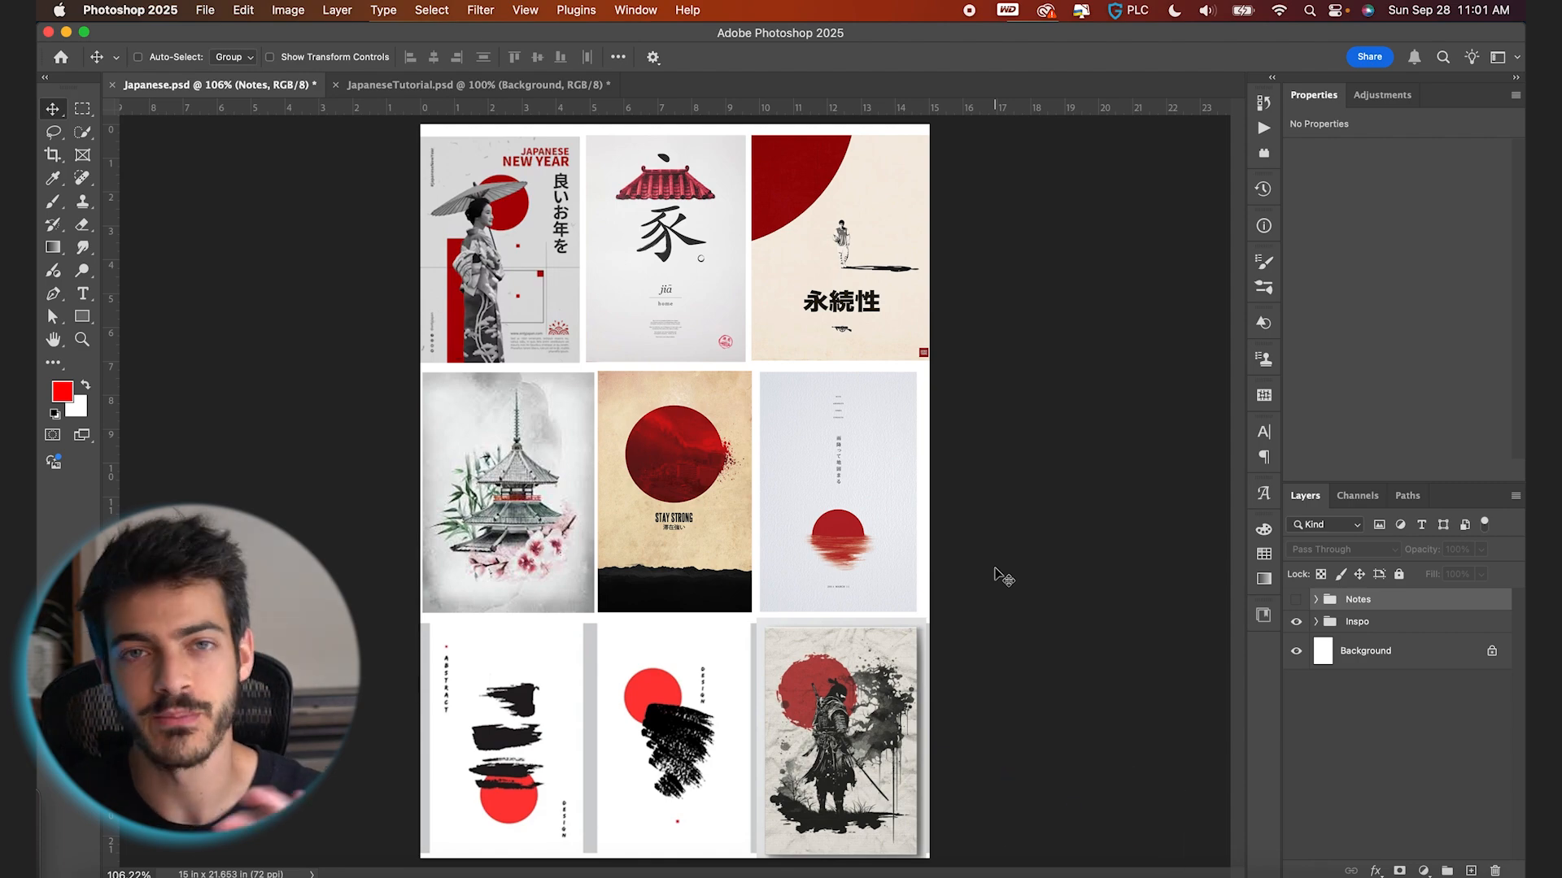
pyautogui.moveTo(979, 546)
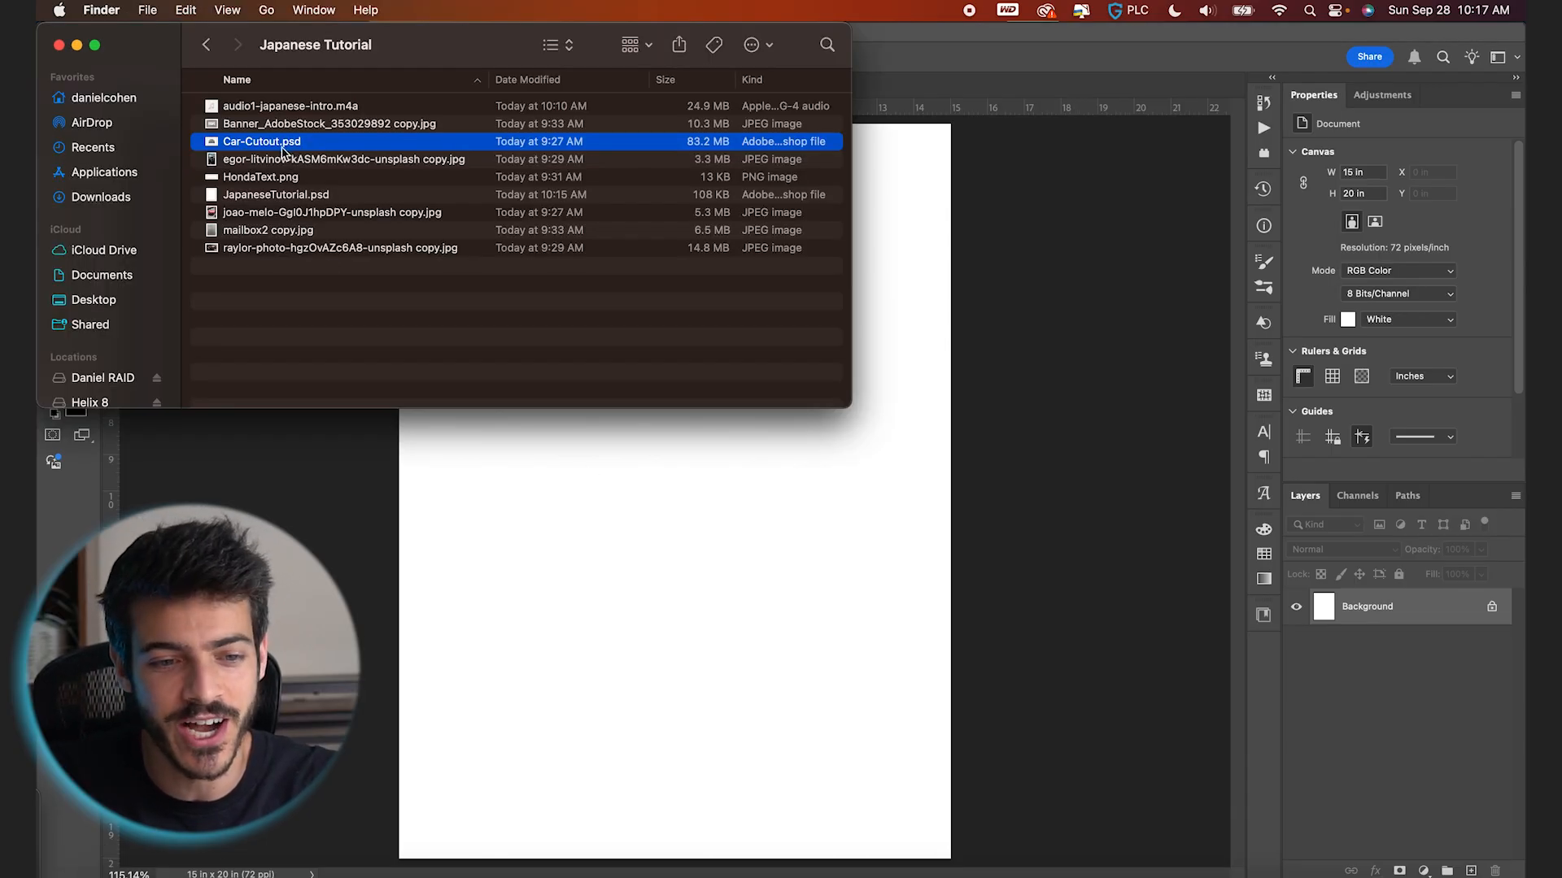
# Step: Place Car-Cutout.psd and set the foreground colour to pale tan #fde5d7
pyautogui.doubleClick(261, 141)
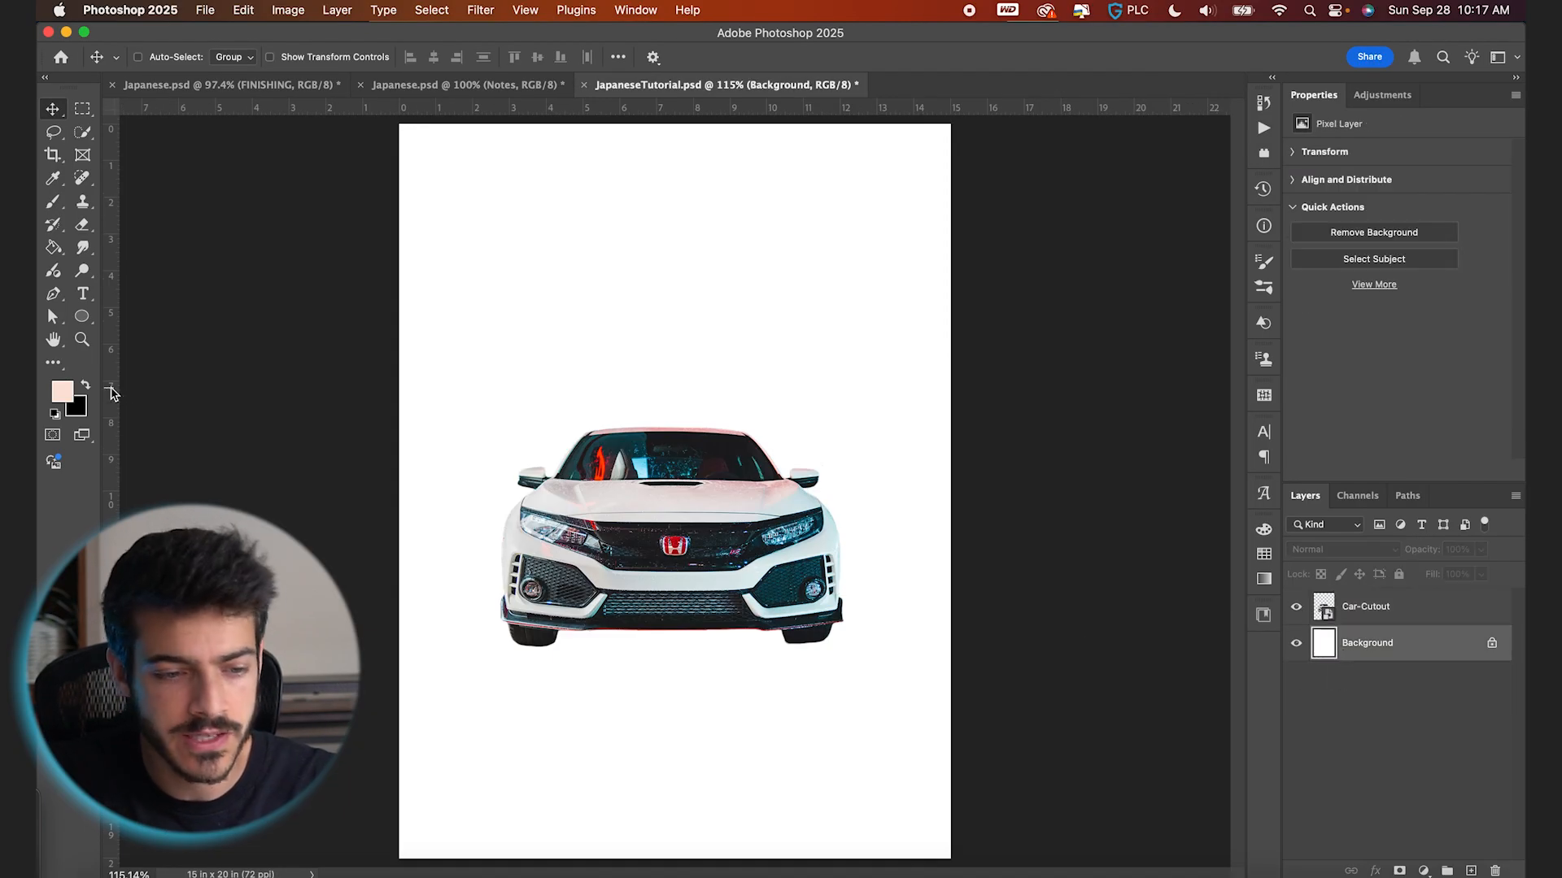
pyautogui.click(63, 392)
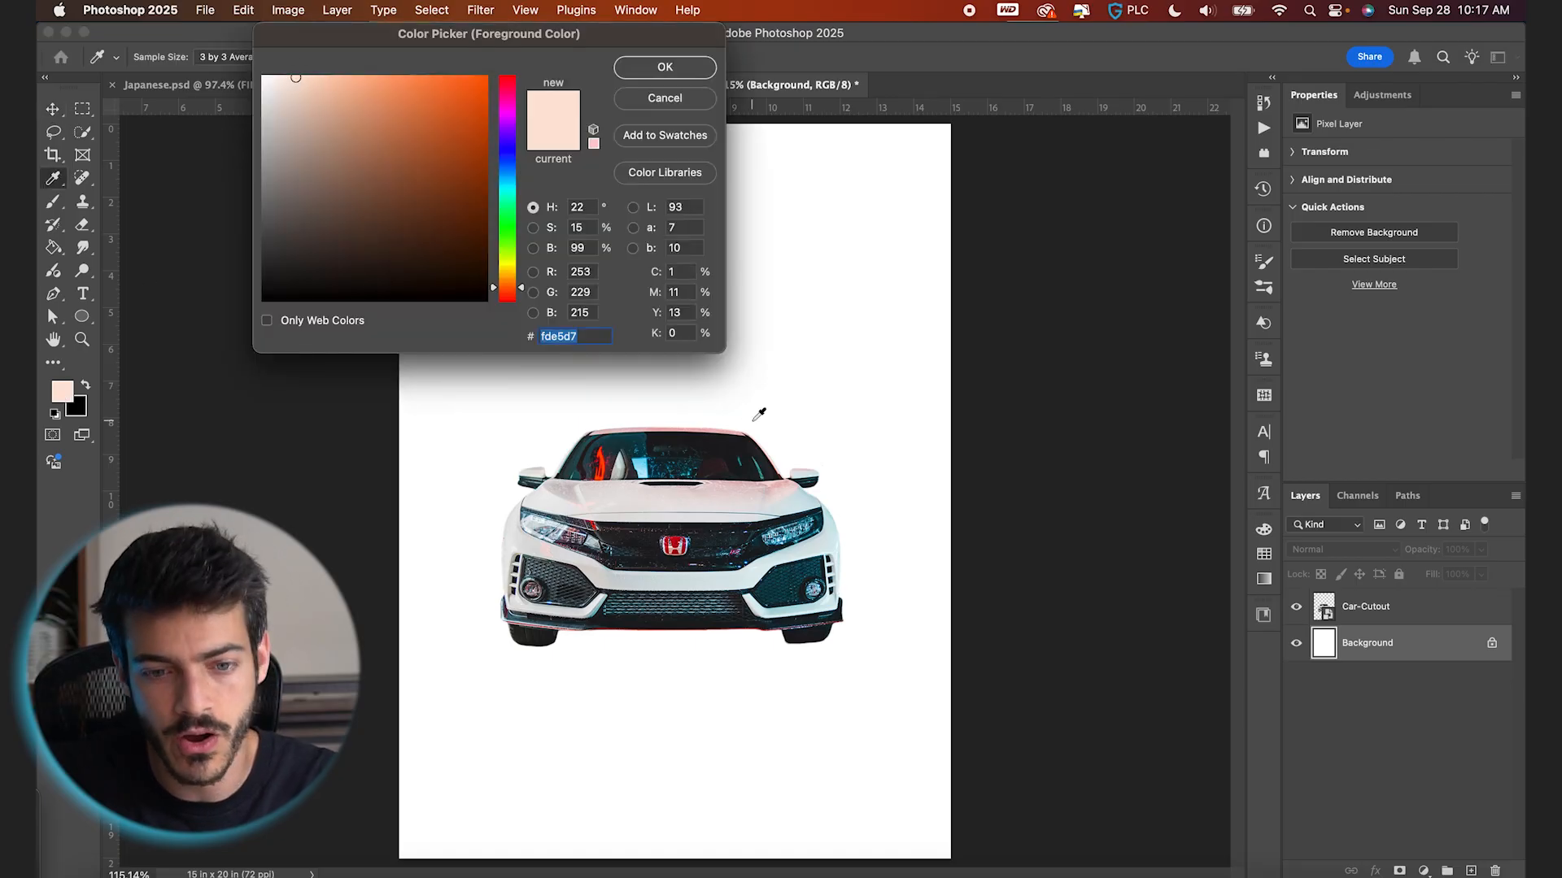
pyautogui.click(663, 67)
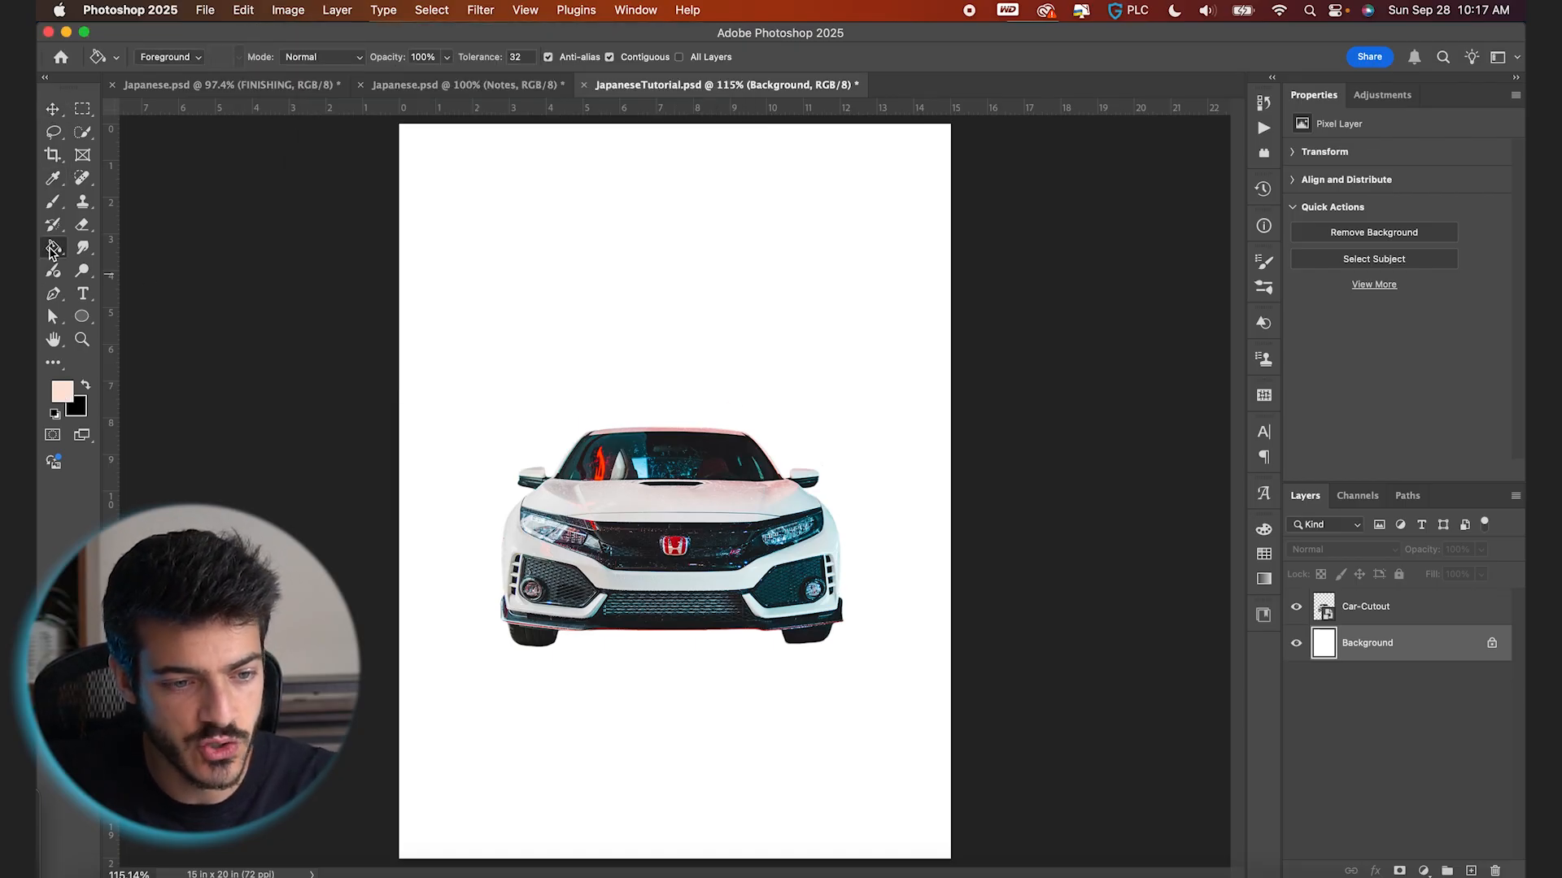
pyautogui.click(701, 319)
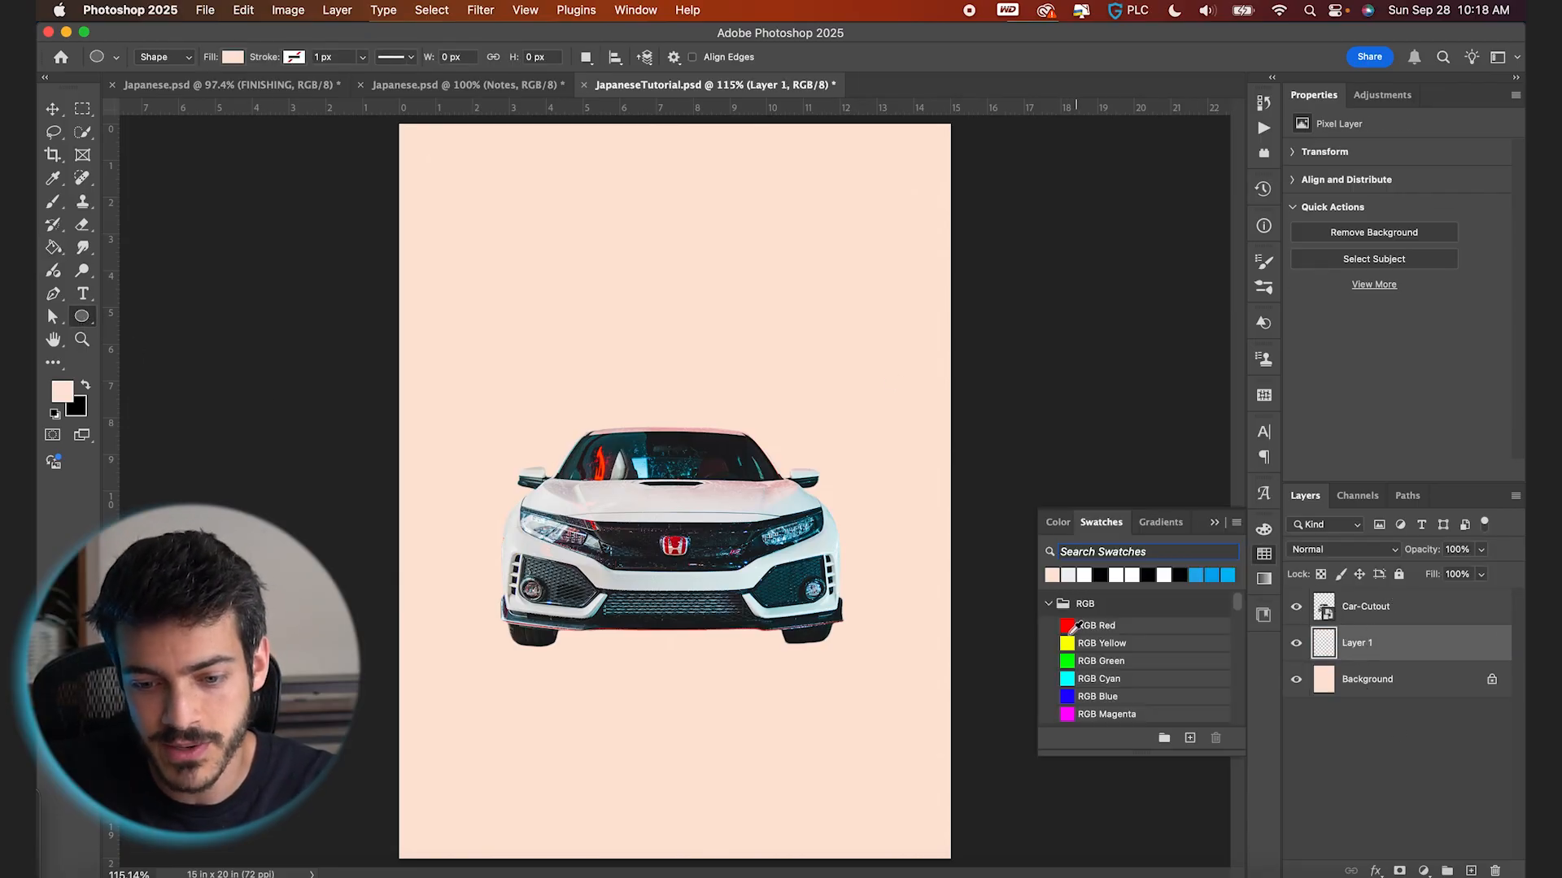
# Step: Fill the background tan and centre a red ellipse horizontally and vertically on the poster
pyautogui.click(1067, 625)
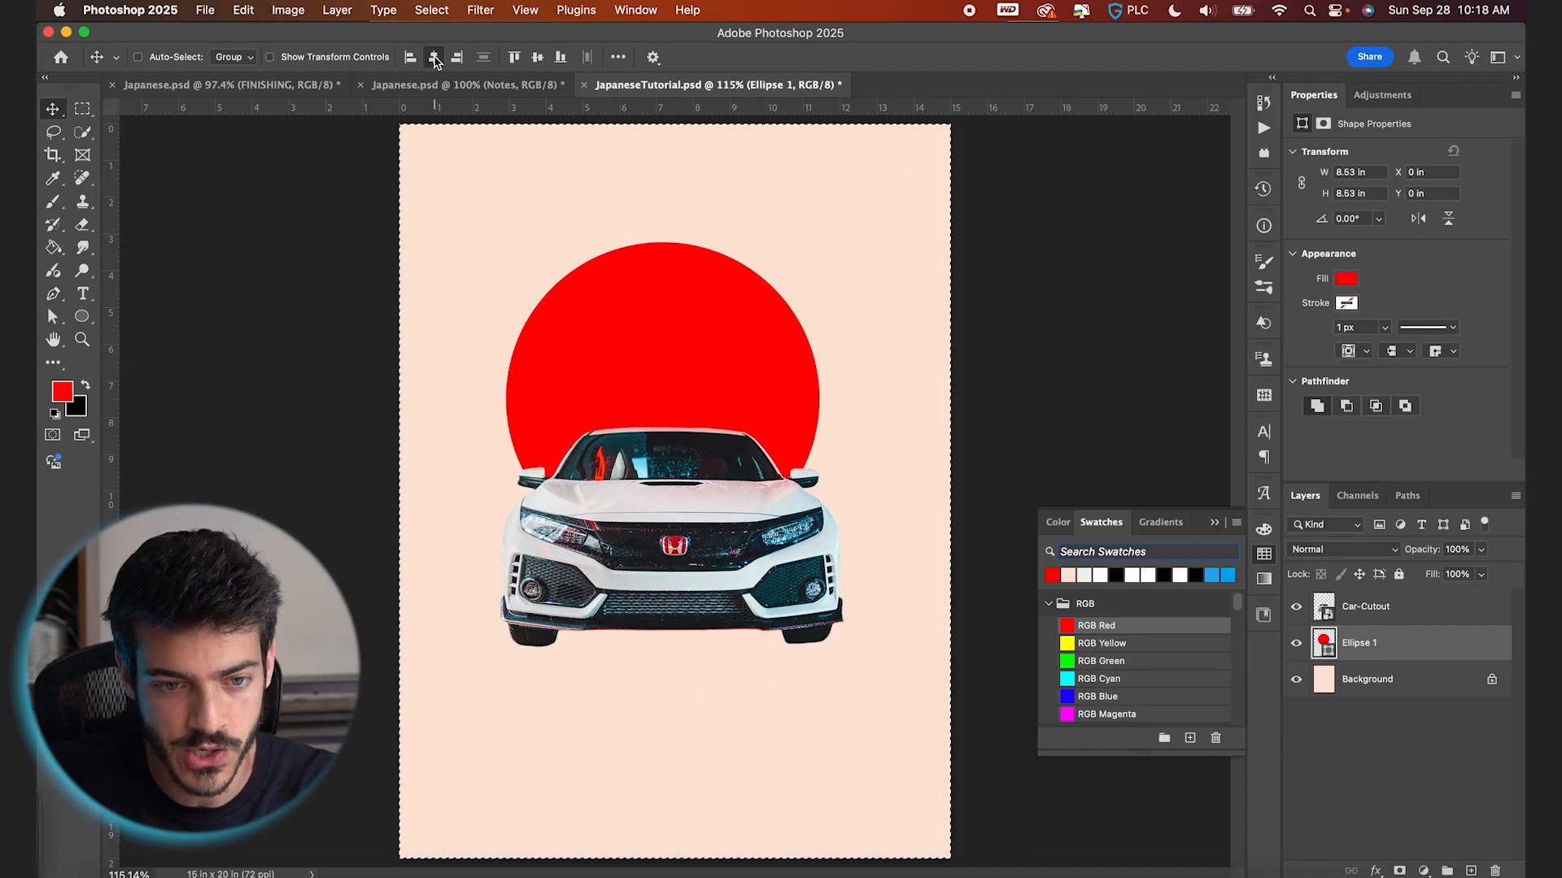
pyautogui.click(538, 57)
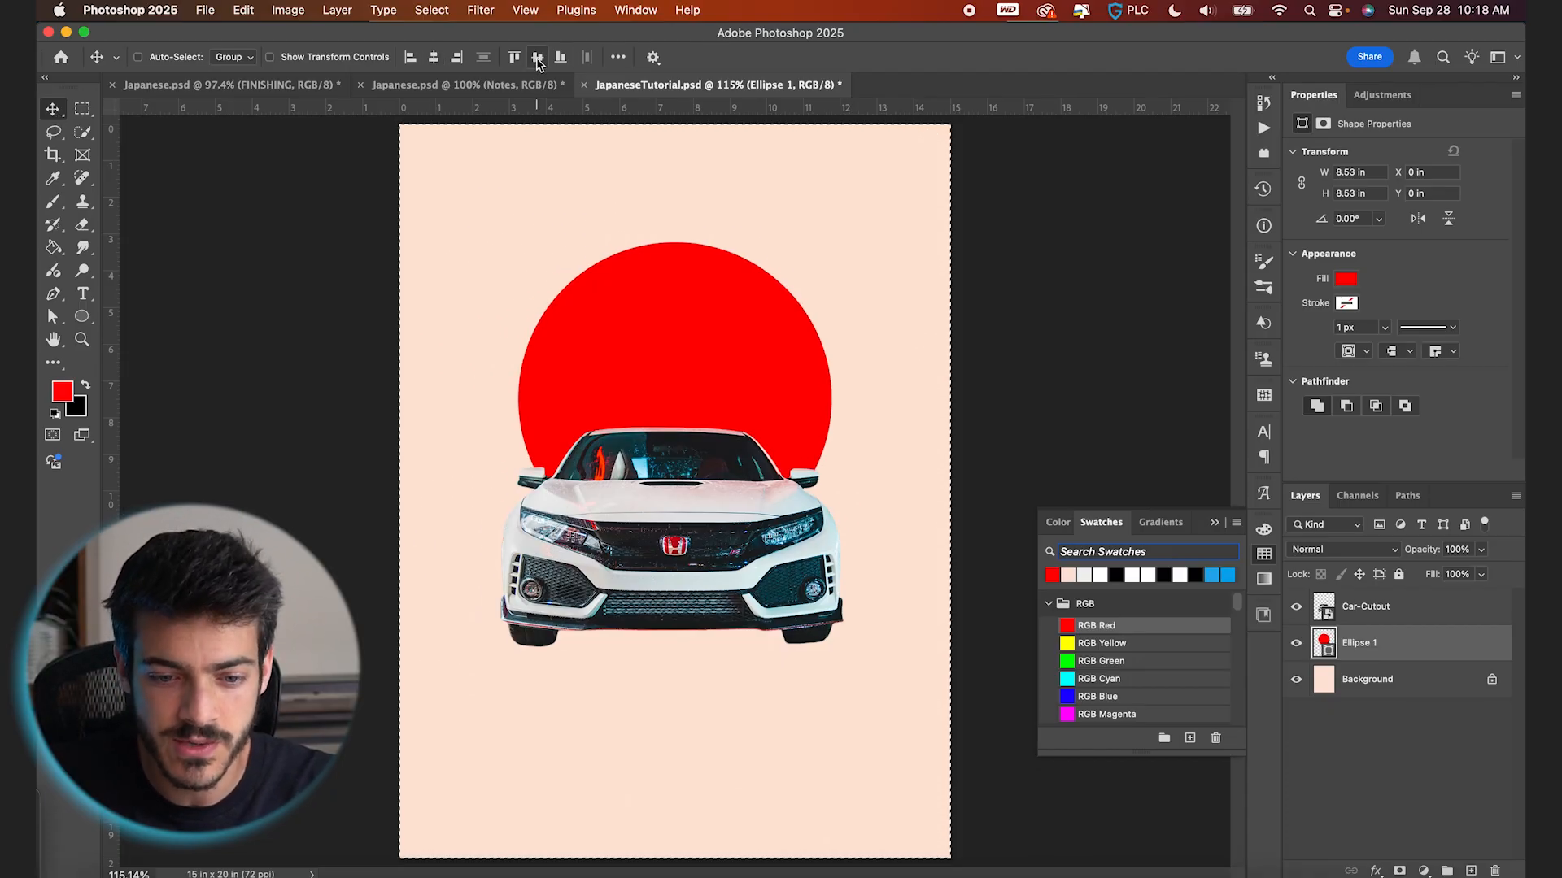
pyautogui.click(1366, 607)
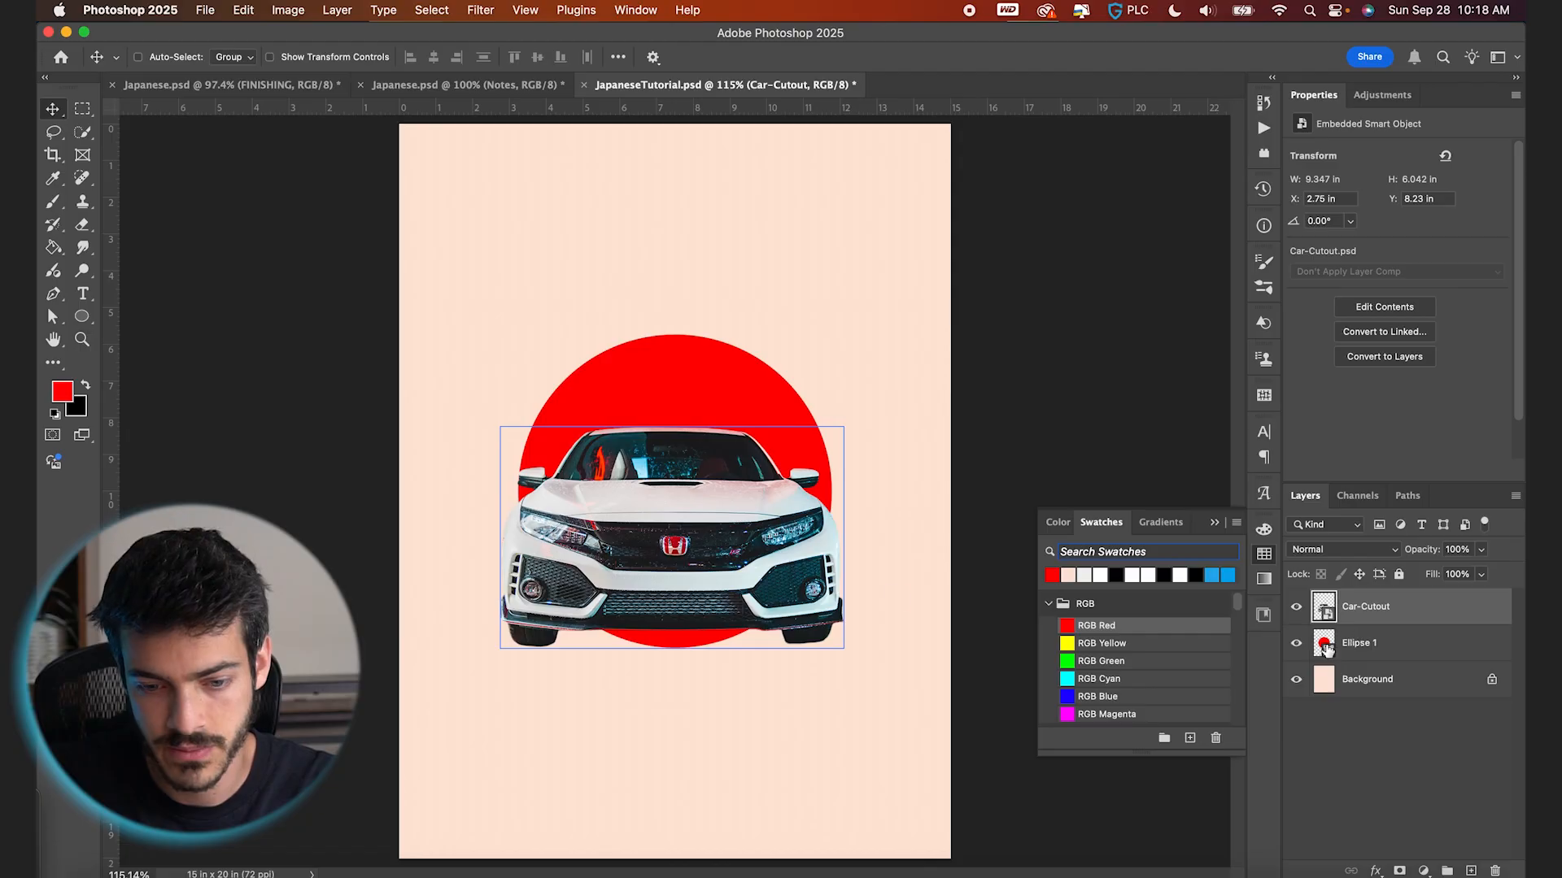
pyautogui.click(1359, 643)
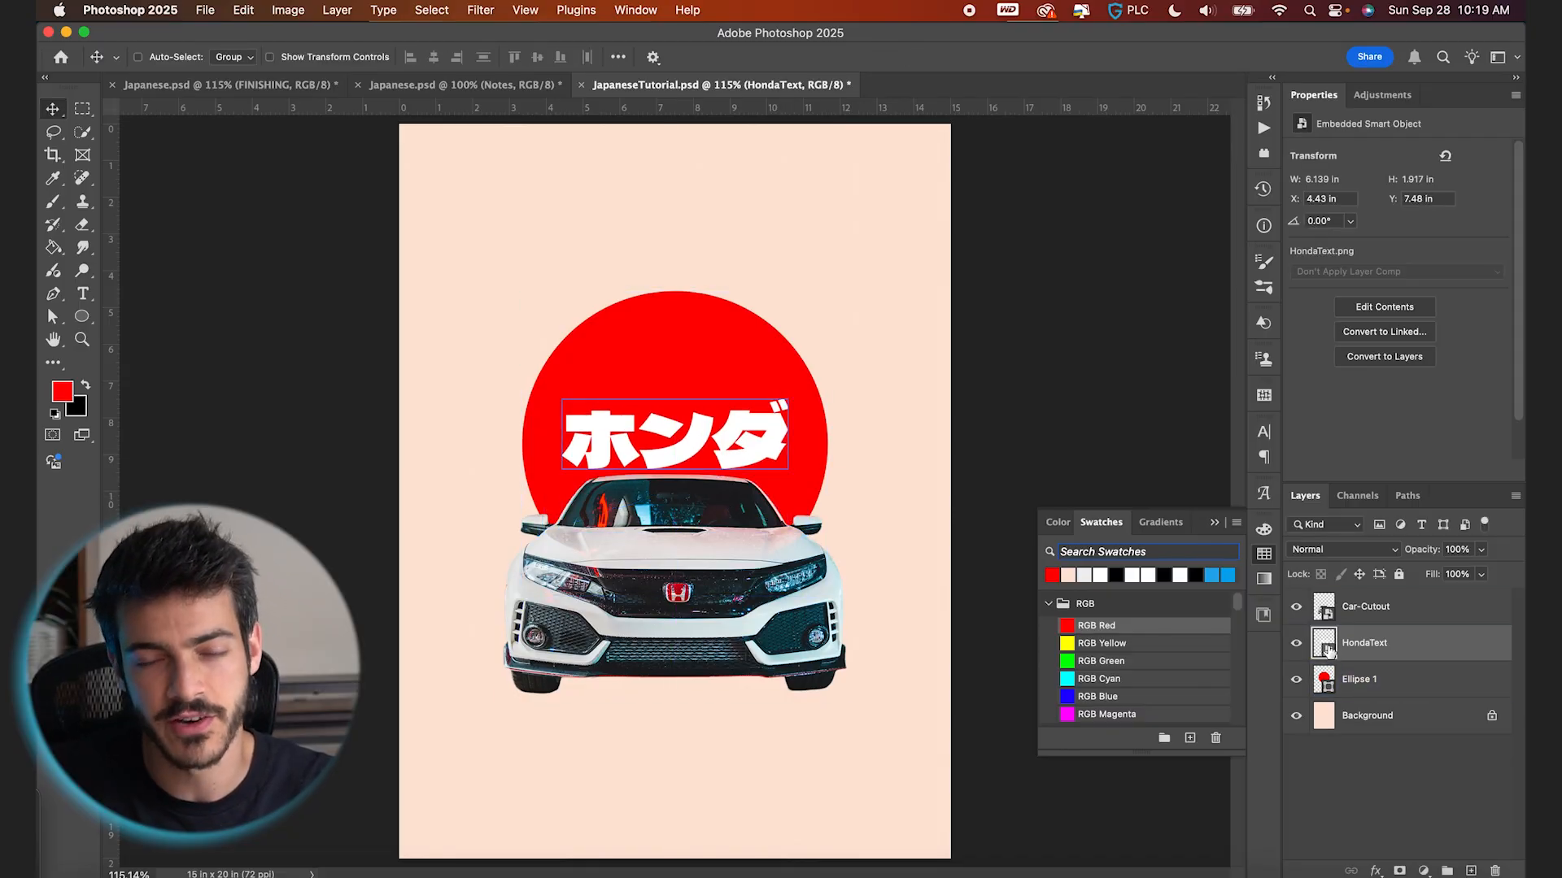
# Step: Centre HondaText.png within the red circle's selection, then move the car lower
pyautogui.click(1358, 679)
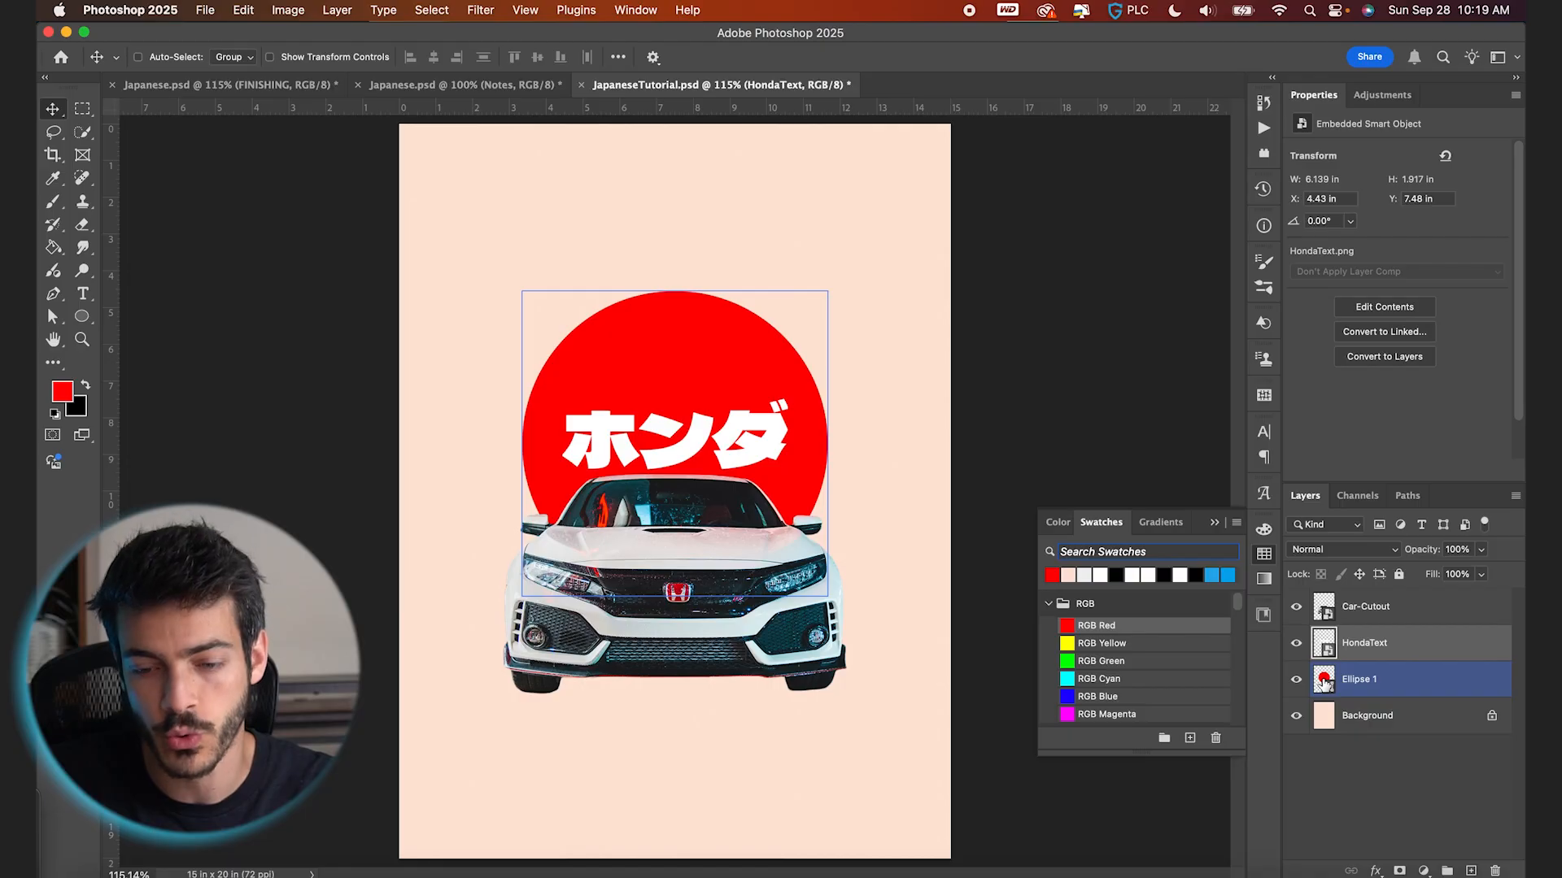
pyautogui.click(1323, 679)
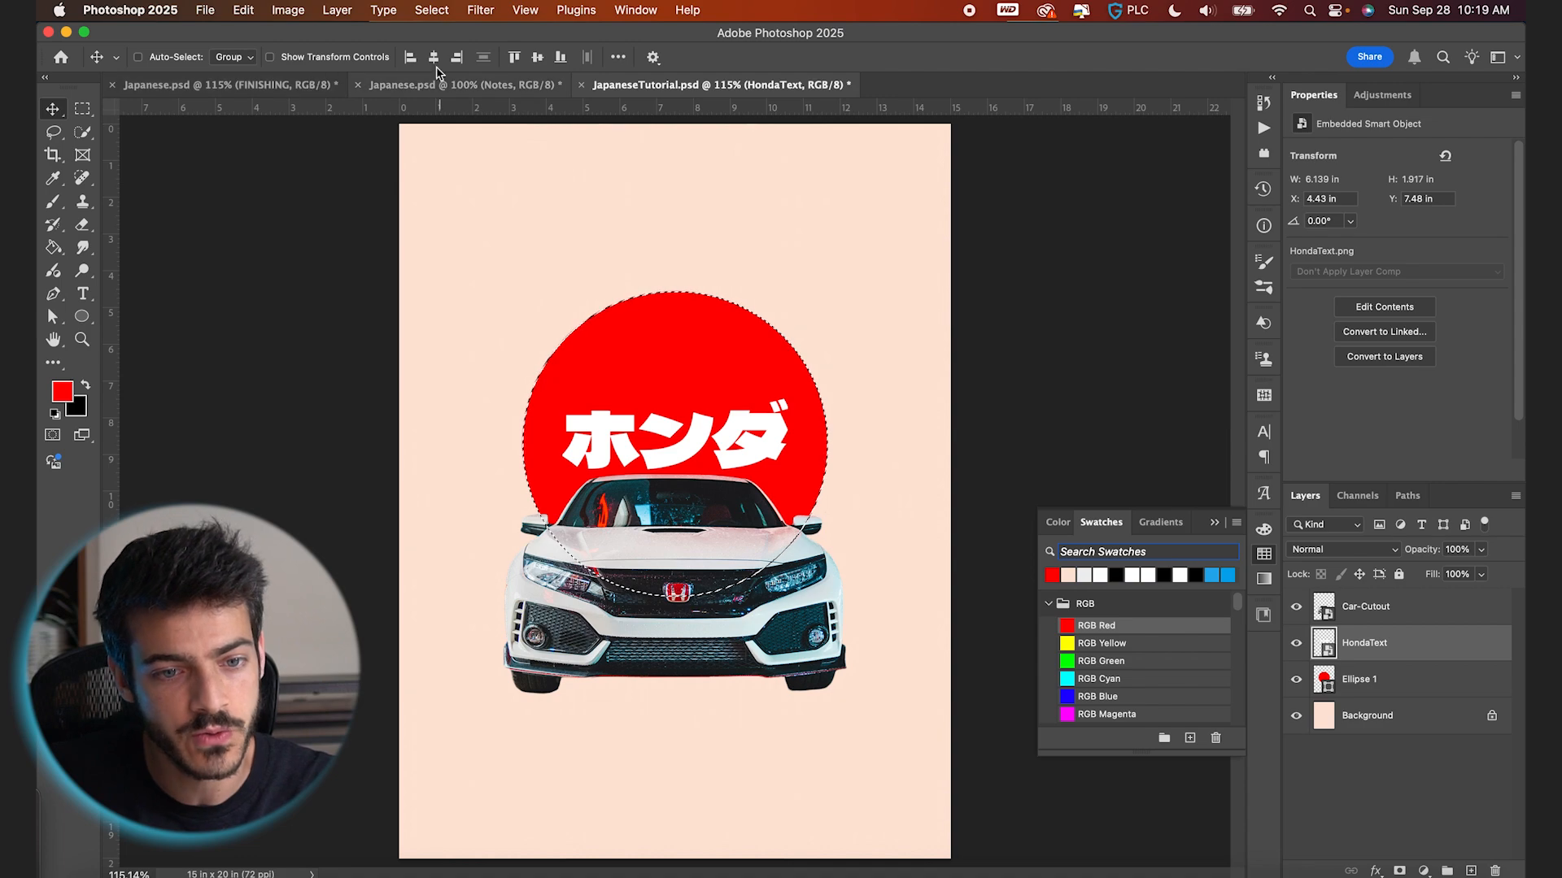
pyautogui.click(1359, 679)
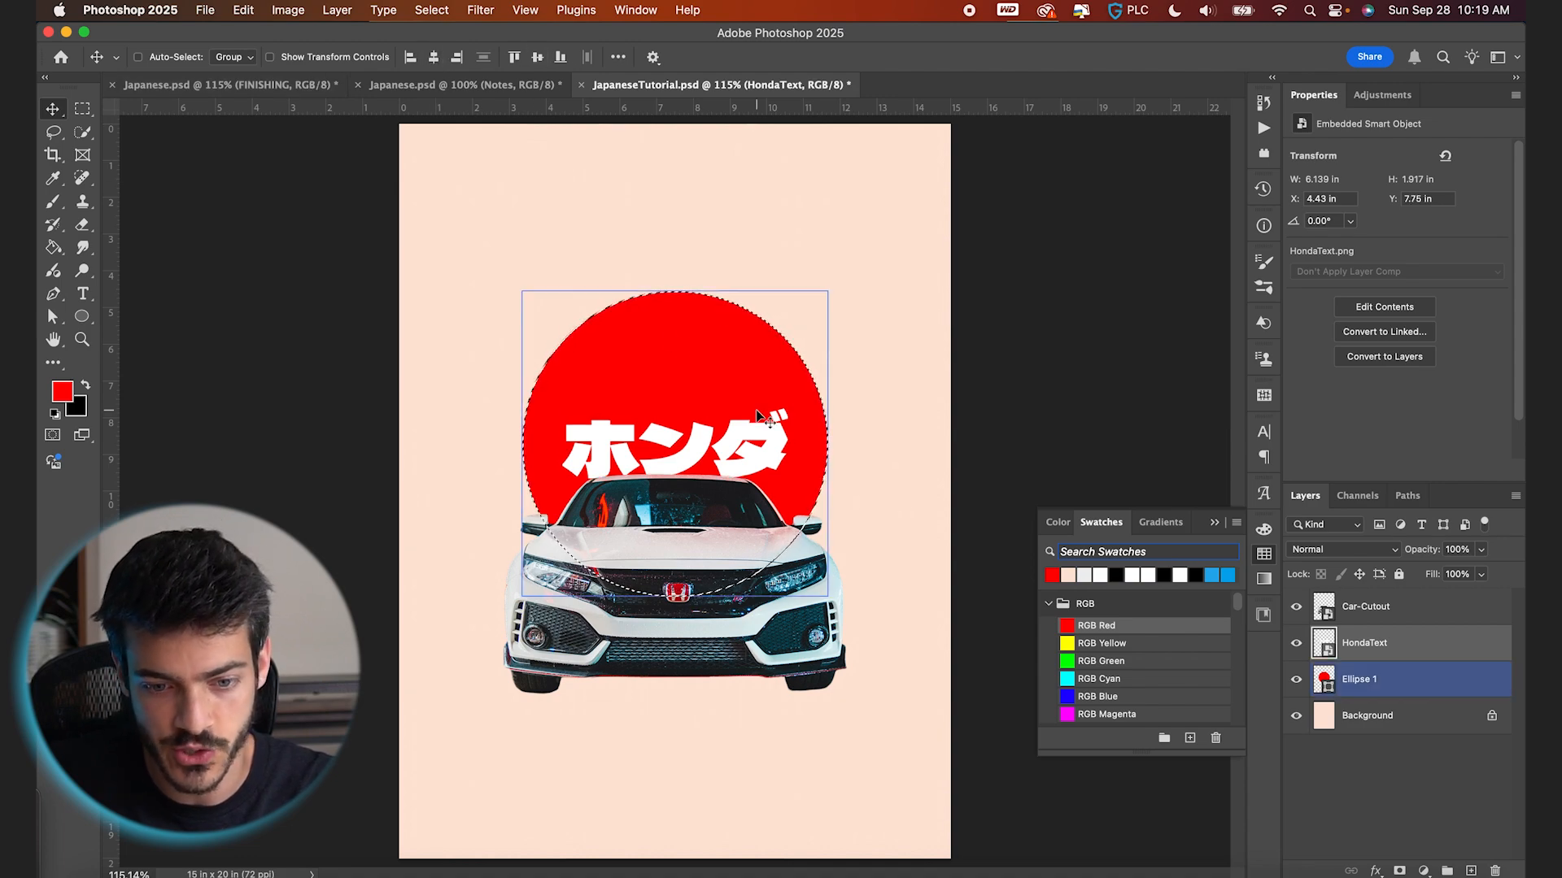
pyautogui.click(1364, 642)
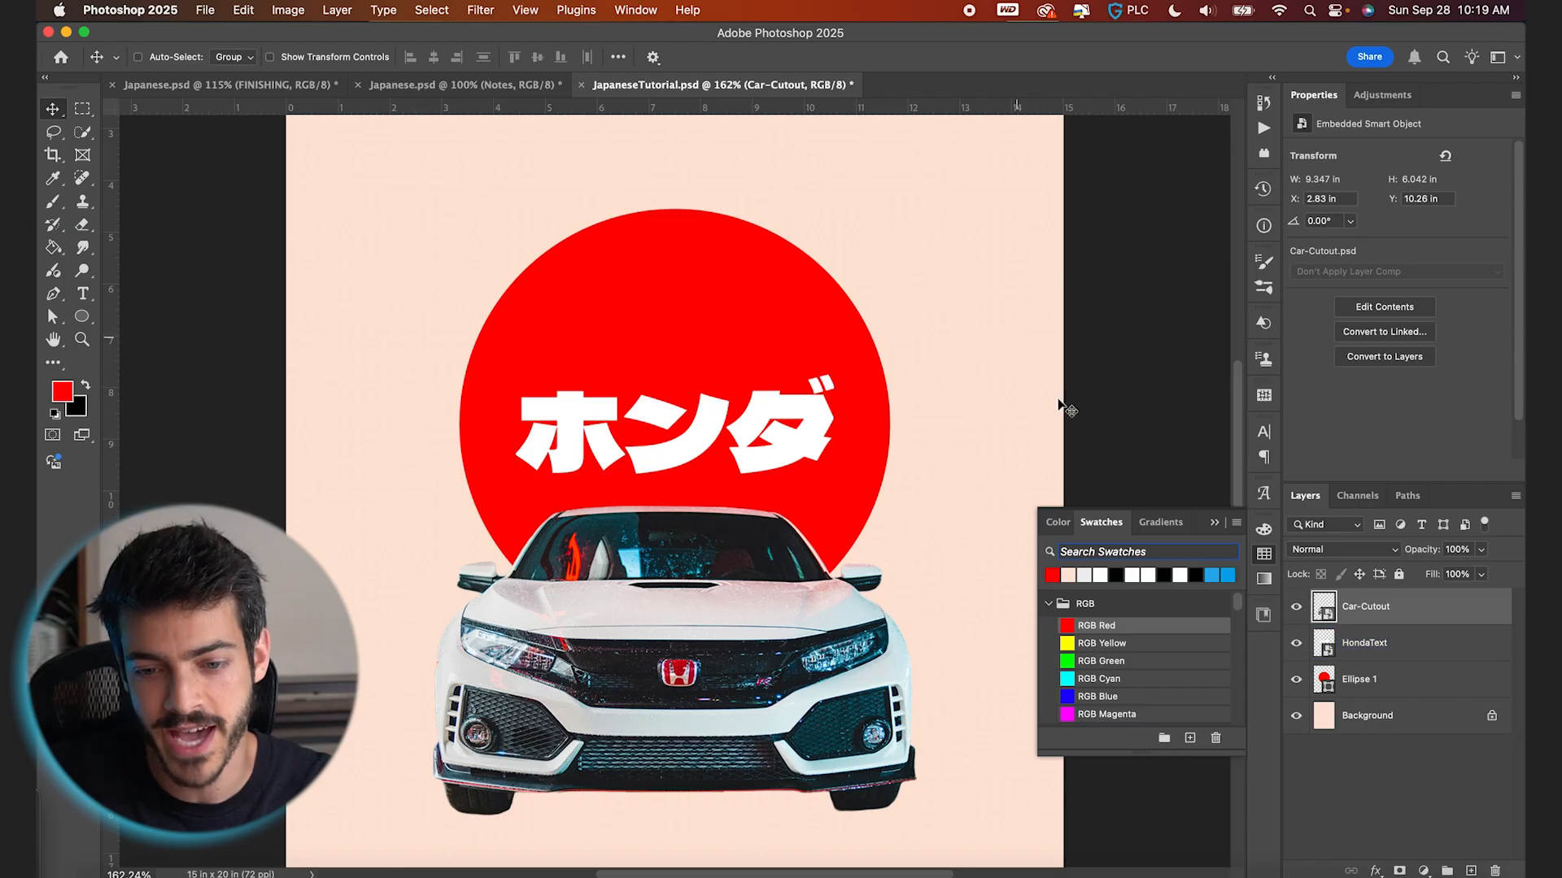
# Step: Give HondaText a Color Overlay using the eyedroppered tan background colour
pyautogui.click(1384, 642)
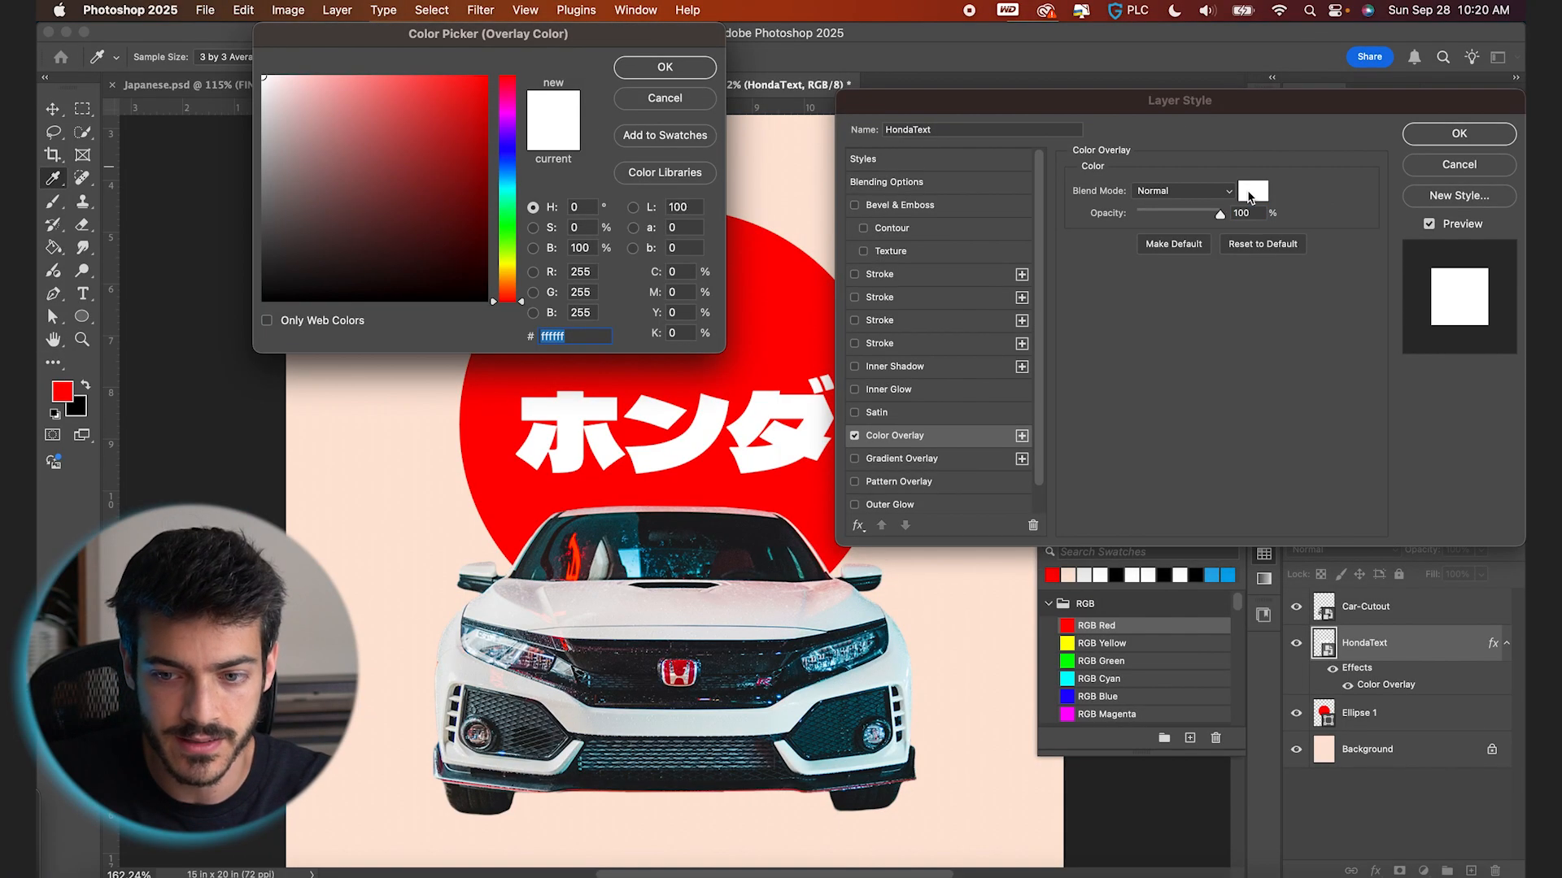
pyautogui.click(294, 78)
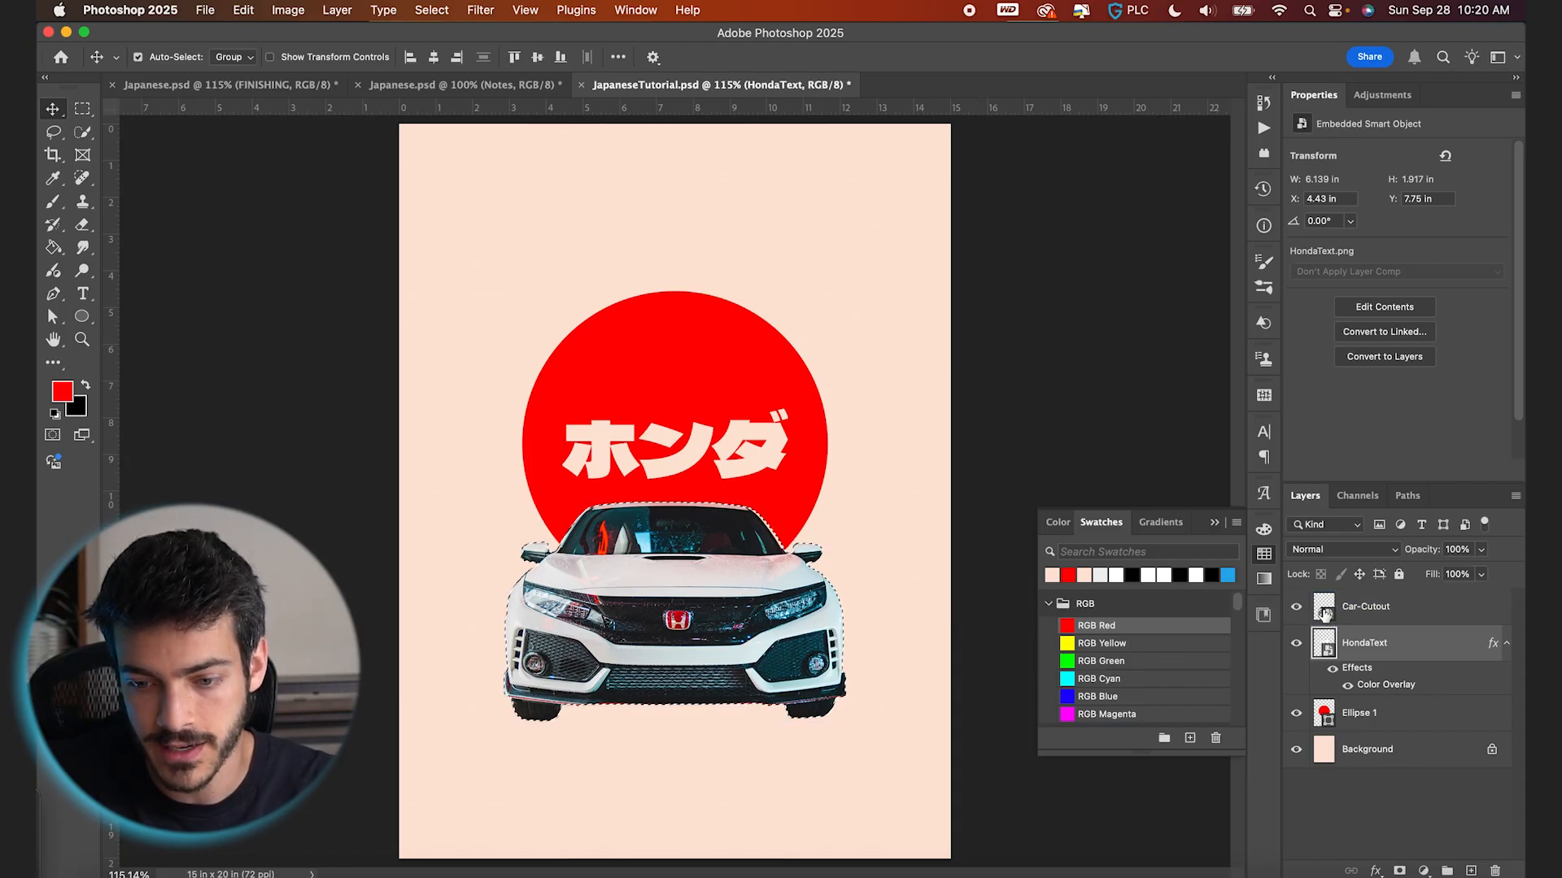
# Step: Fill the car silhouette black on a new layer and distort it into a shadow
pyautogui.click(1363, 643)
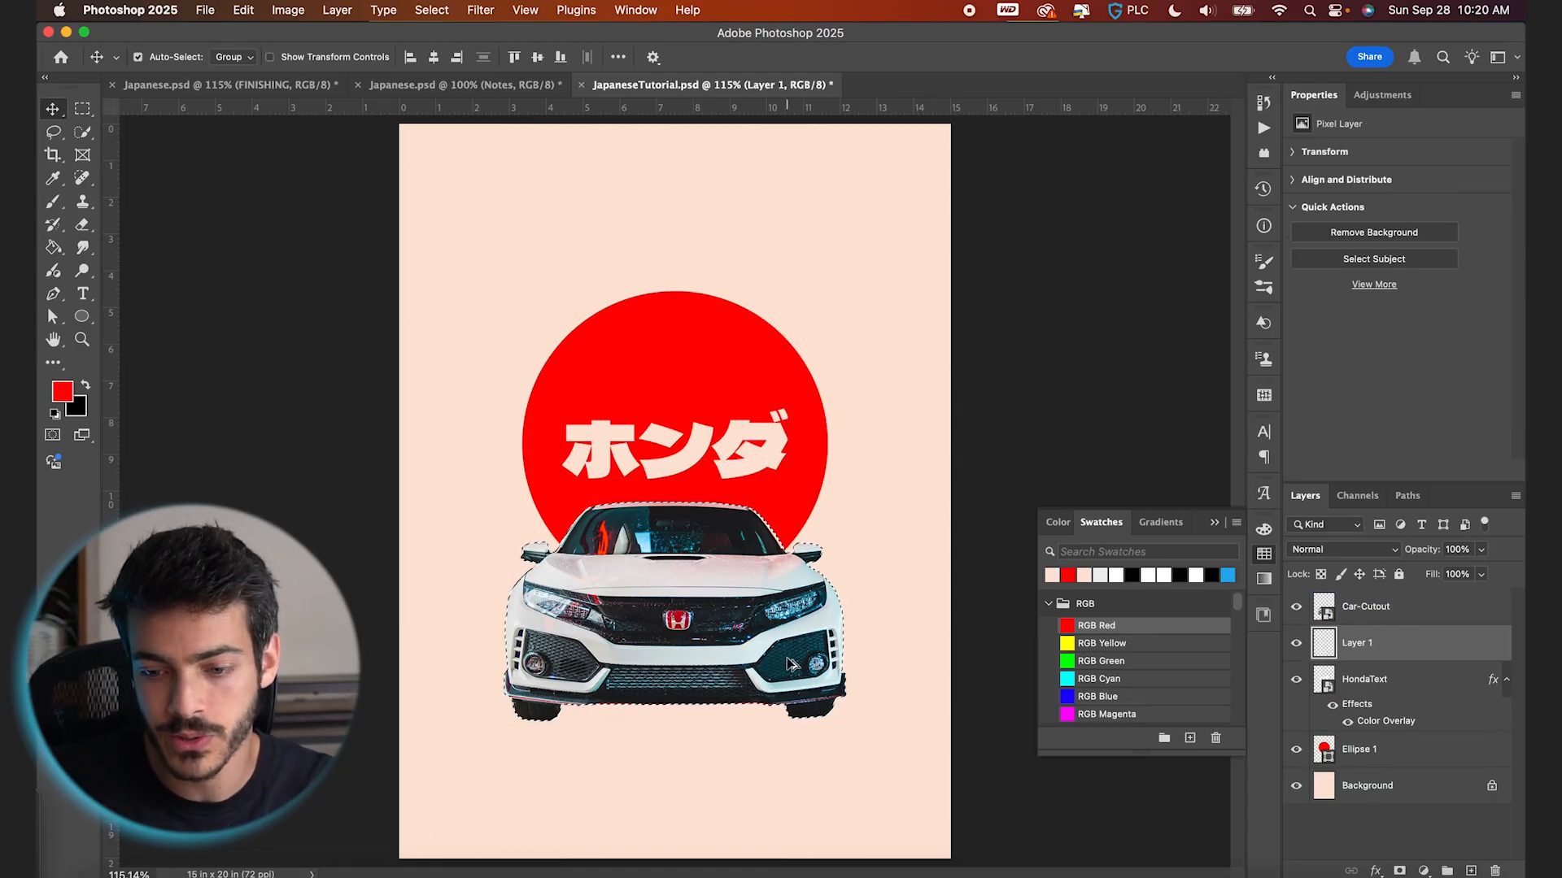
pyautogui.click(1364, 607)
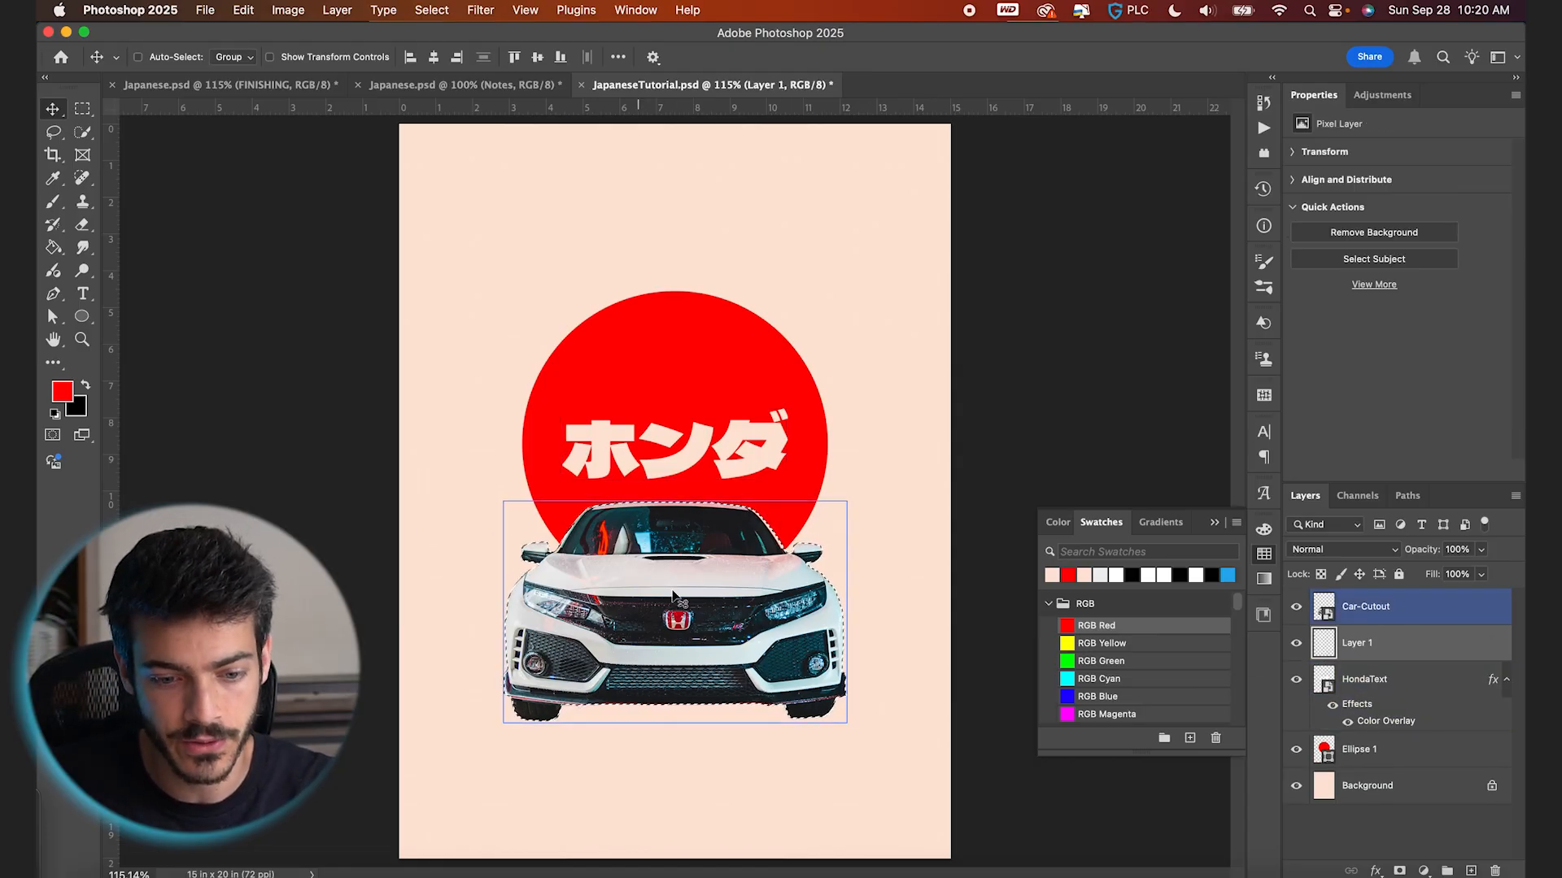
pyautogui.click(53, 247)
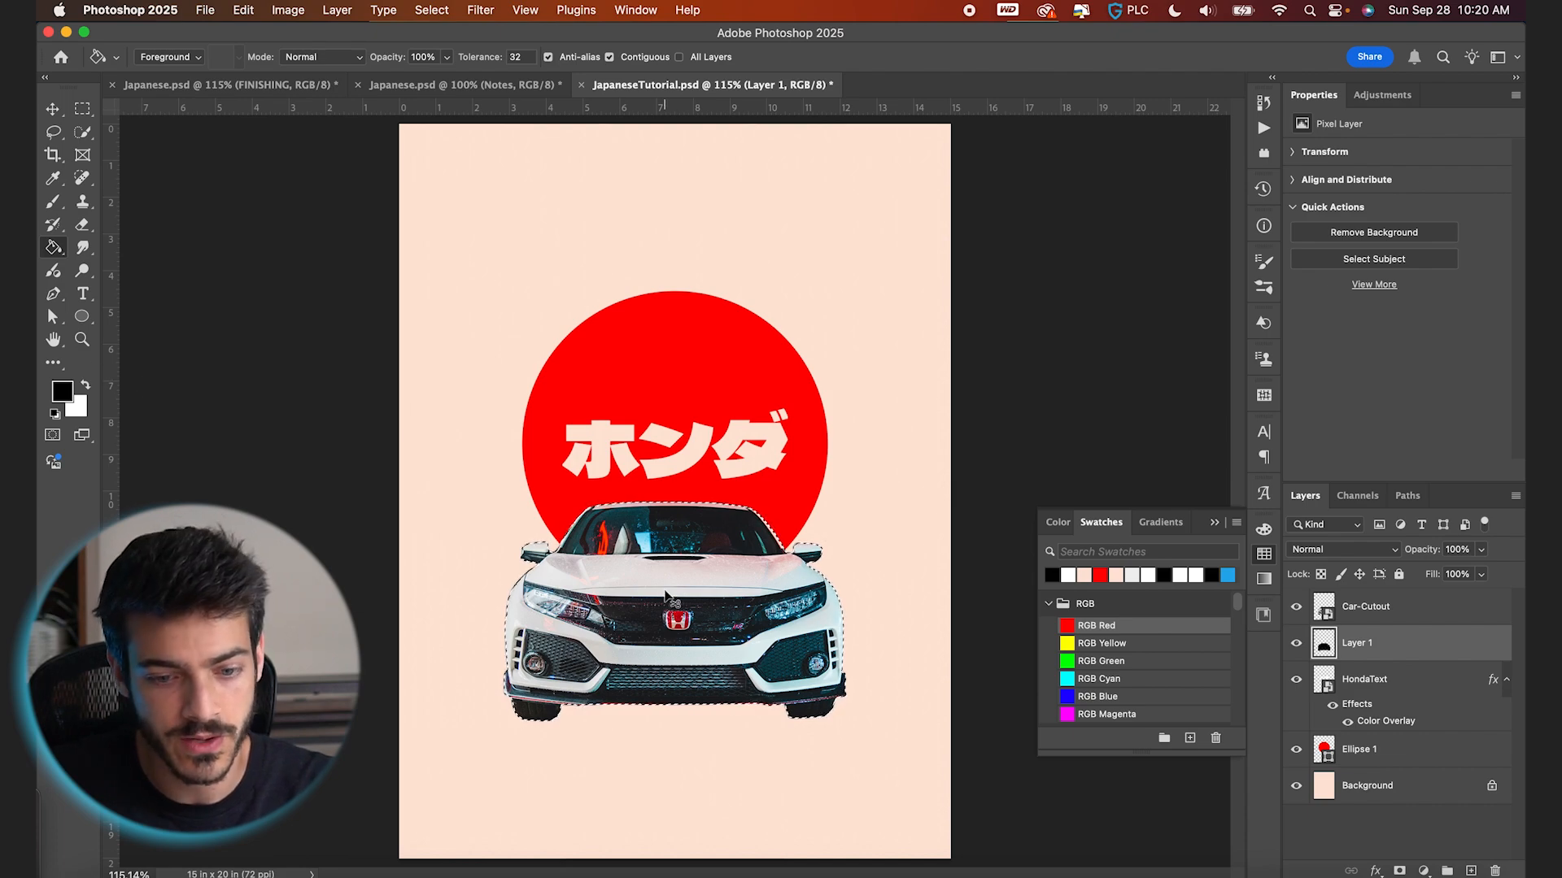
pyautogui.click(481, 10)
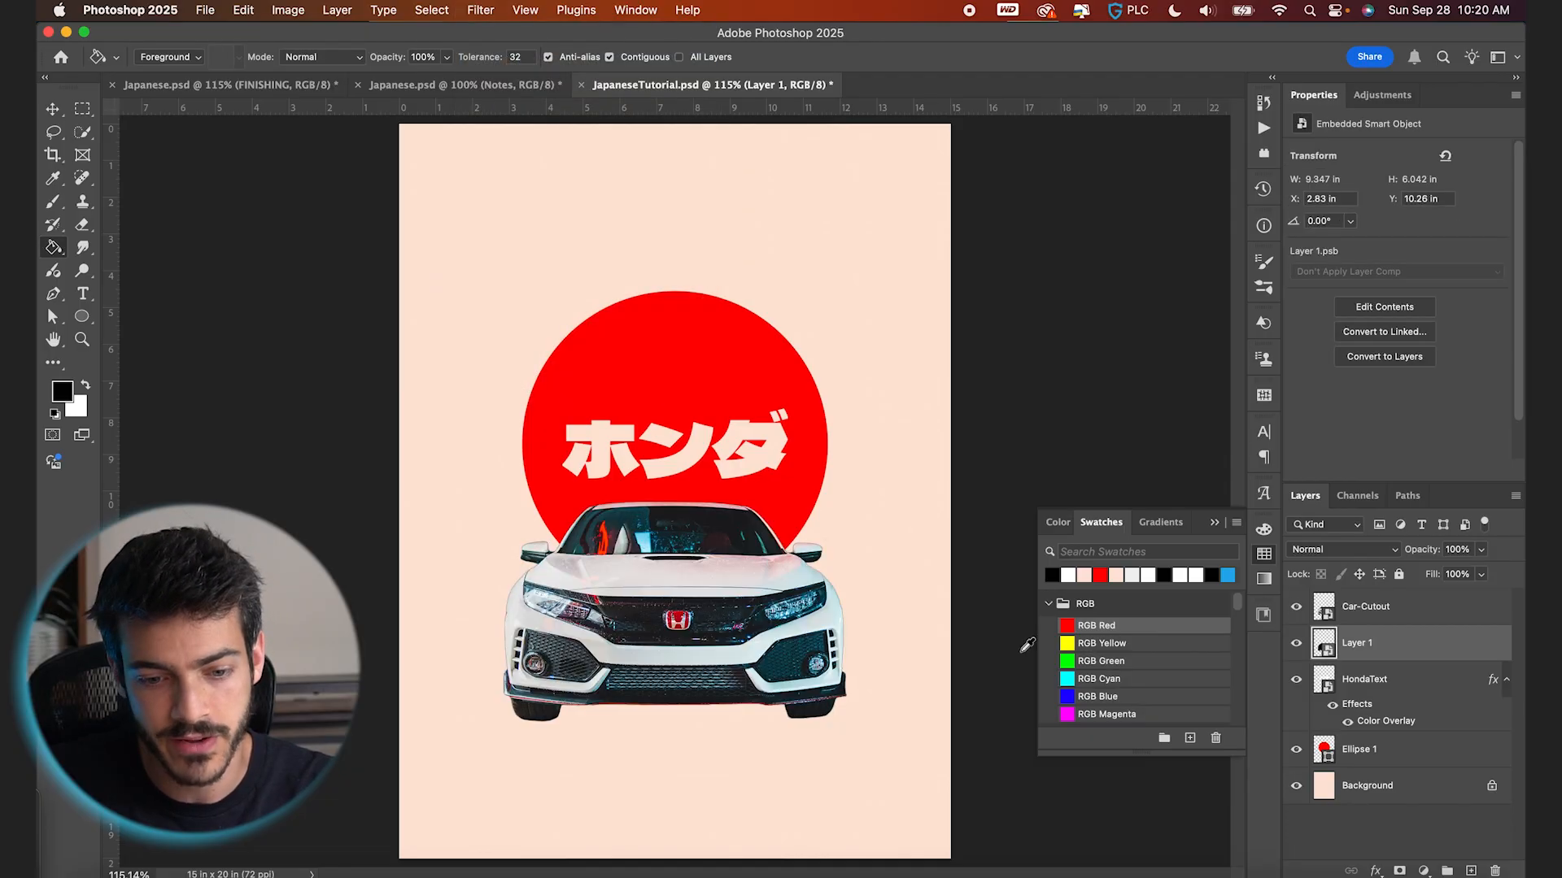
pyautogui.moveTo(920, 546)
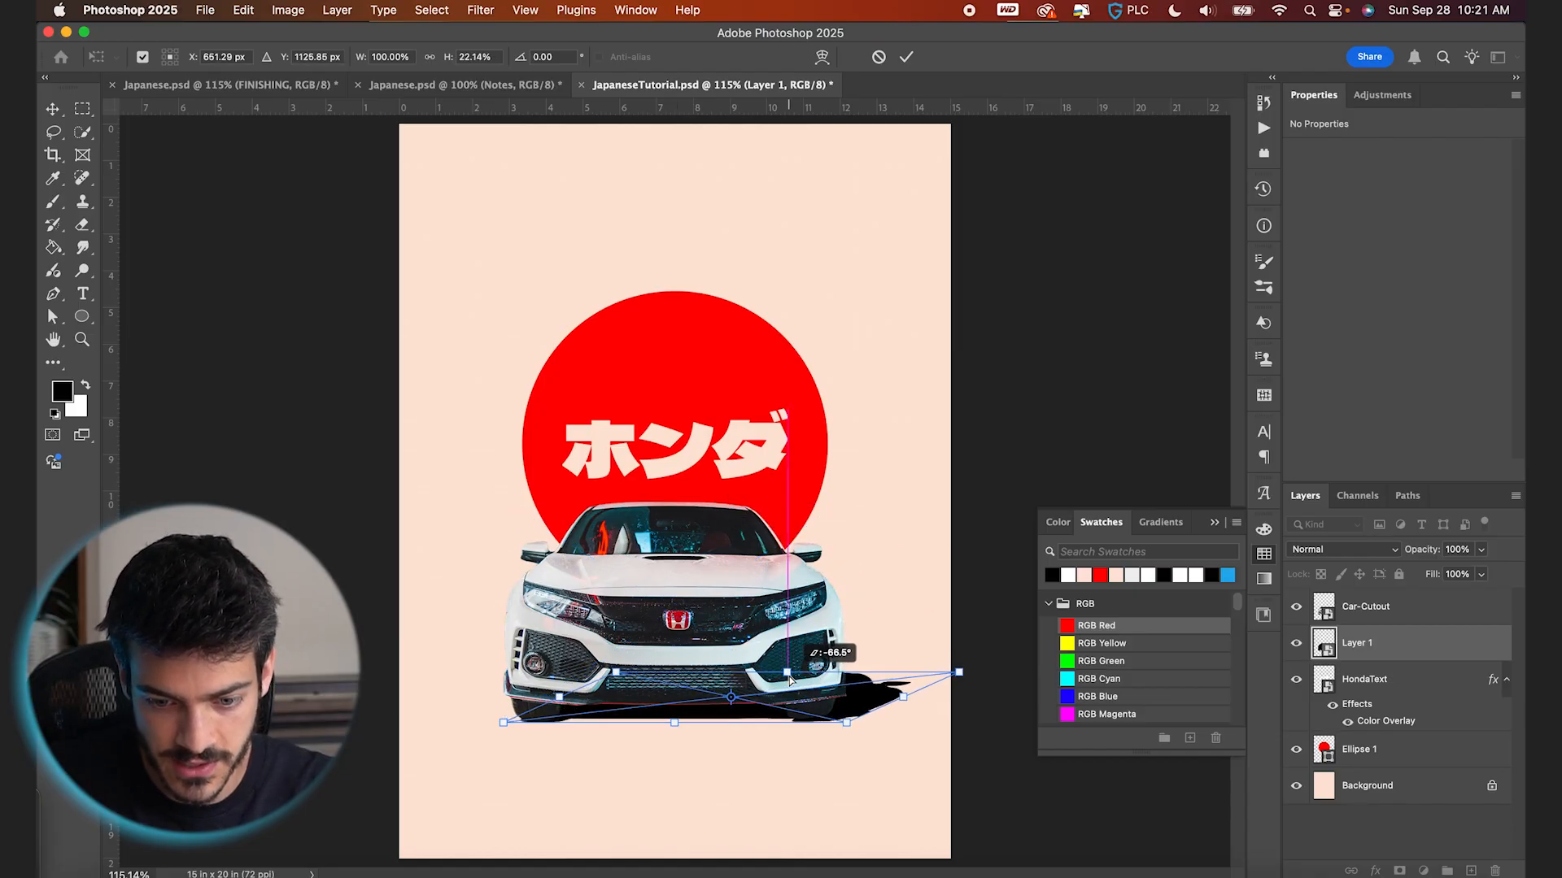
pyautogui.moveTo(789, 683); pyautogui.dragTo(820, 700)
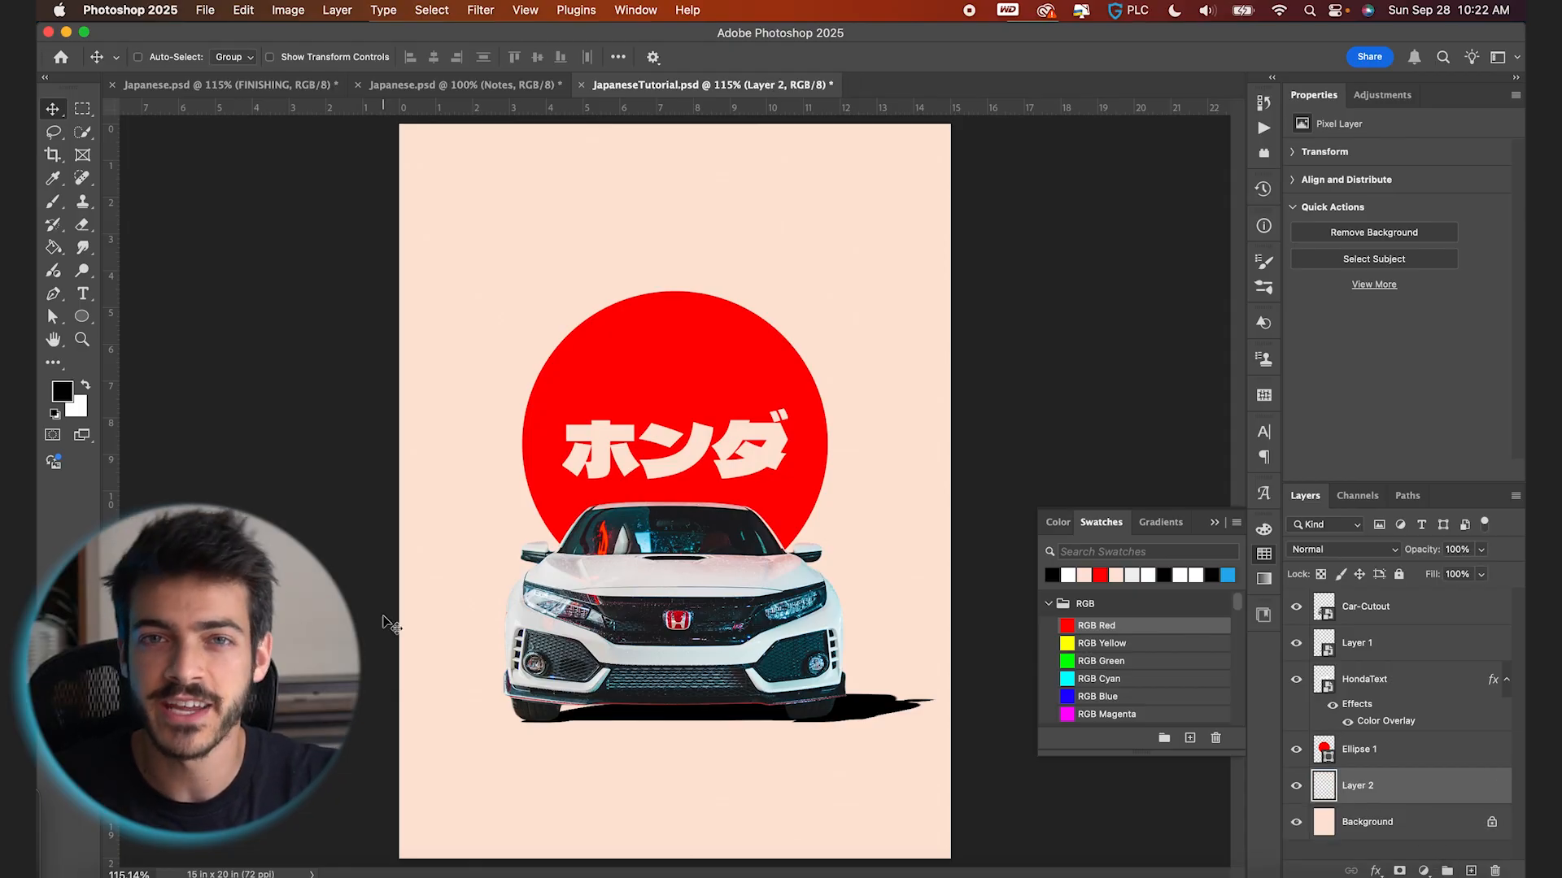
# Step: Add a black-to-transparent Gradient Fill layer over the poster's lower half
pyautogui.click(82, 108)
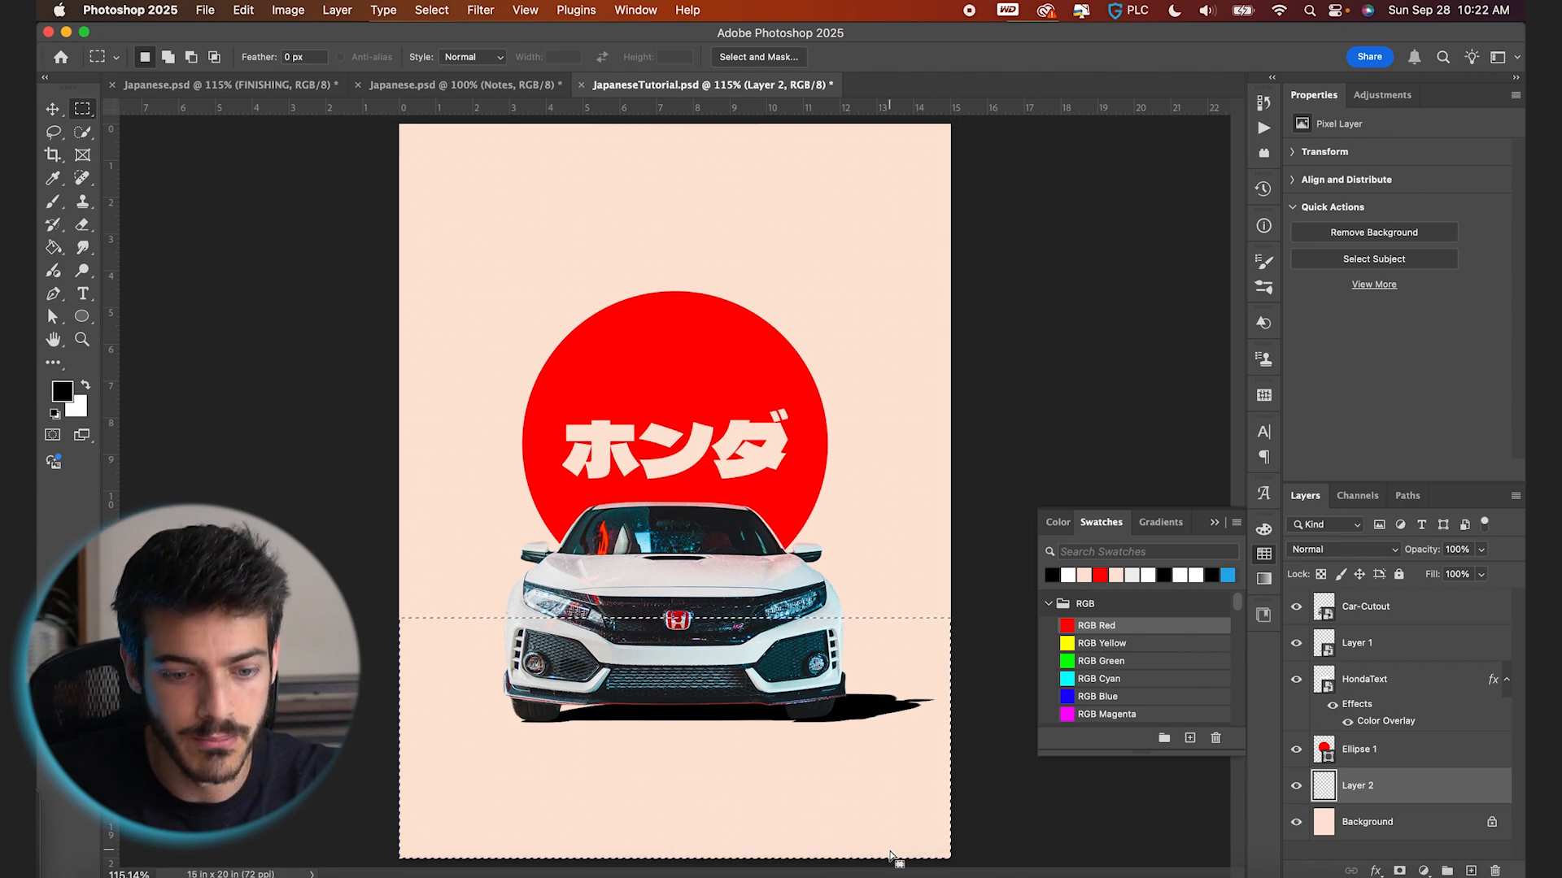
pyautogui.click(53, 247)
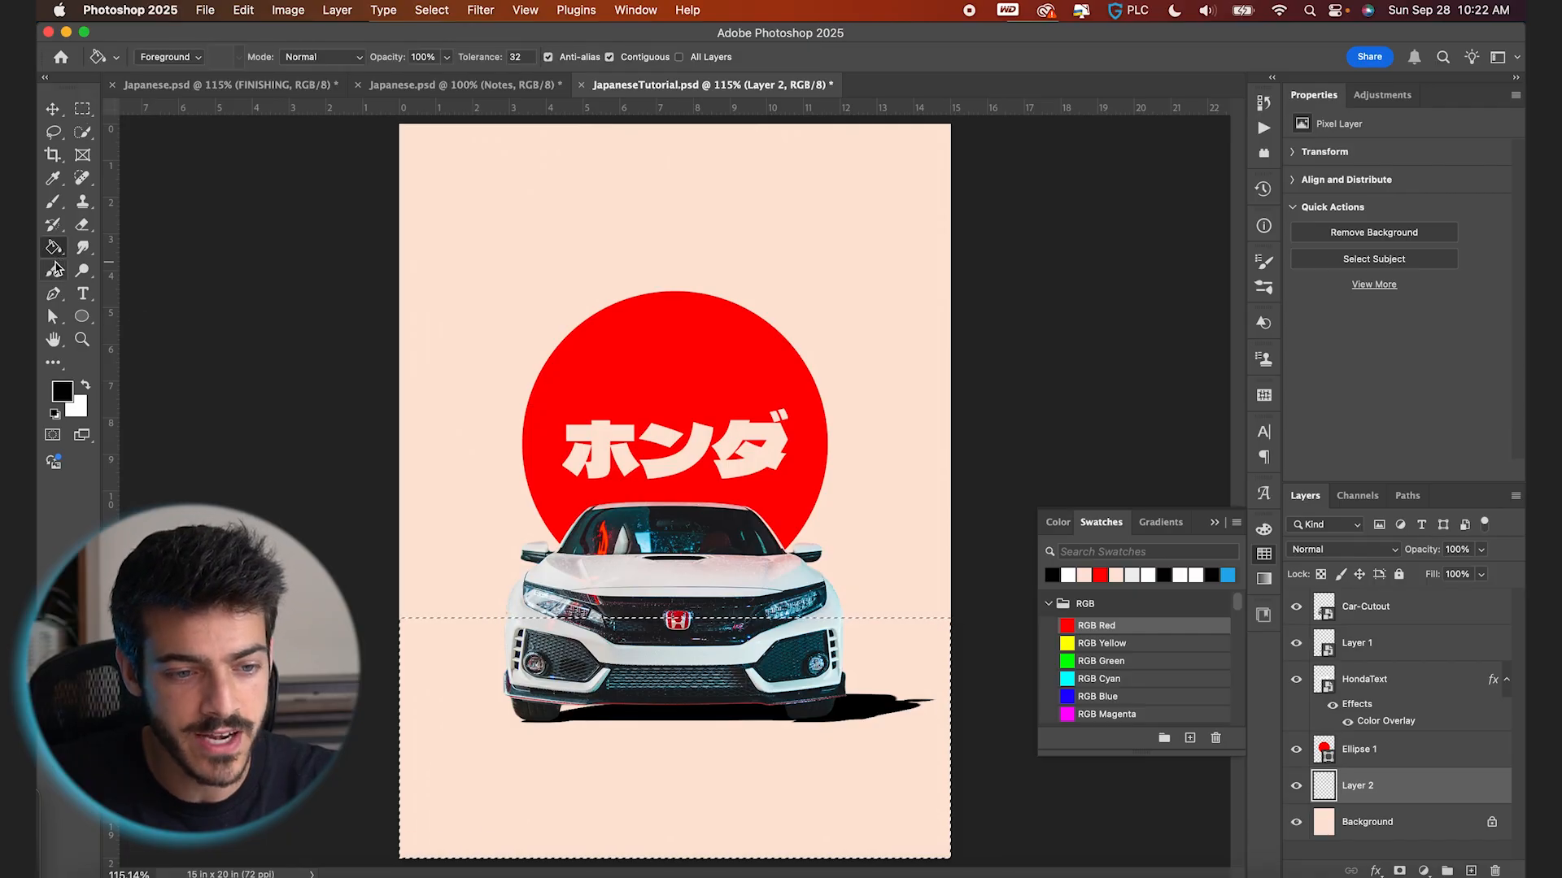
pyautogui.moveTo(53, 247)
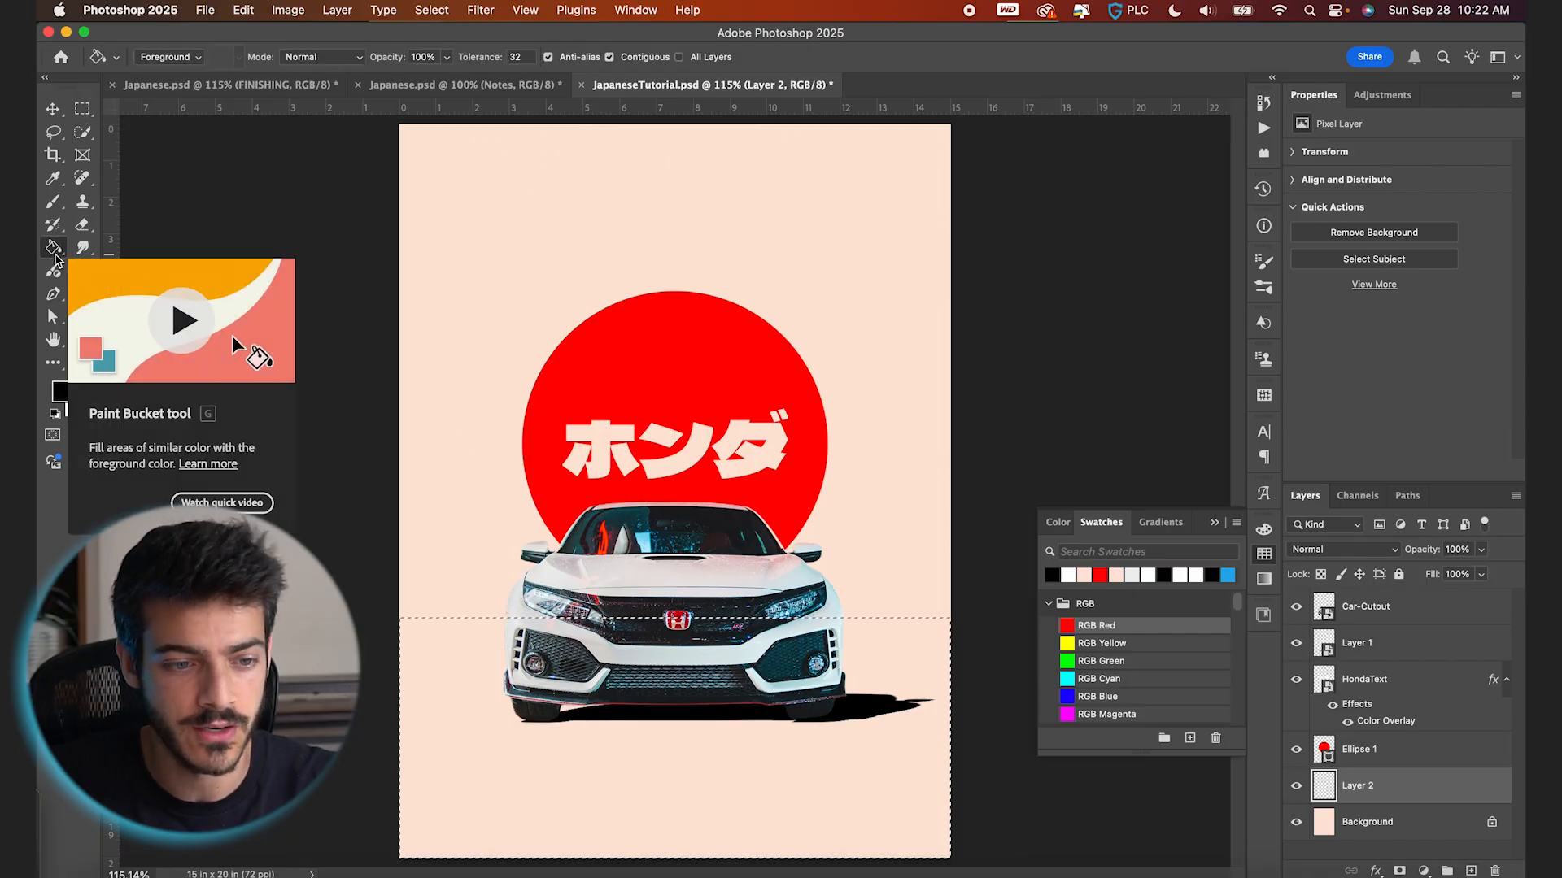
pyautogui.click(53, 248)
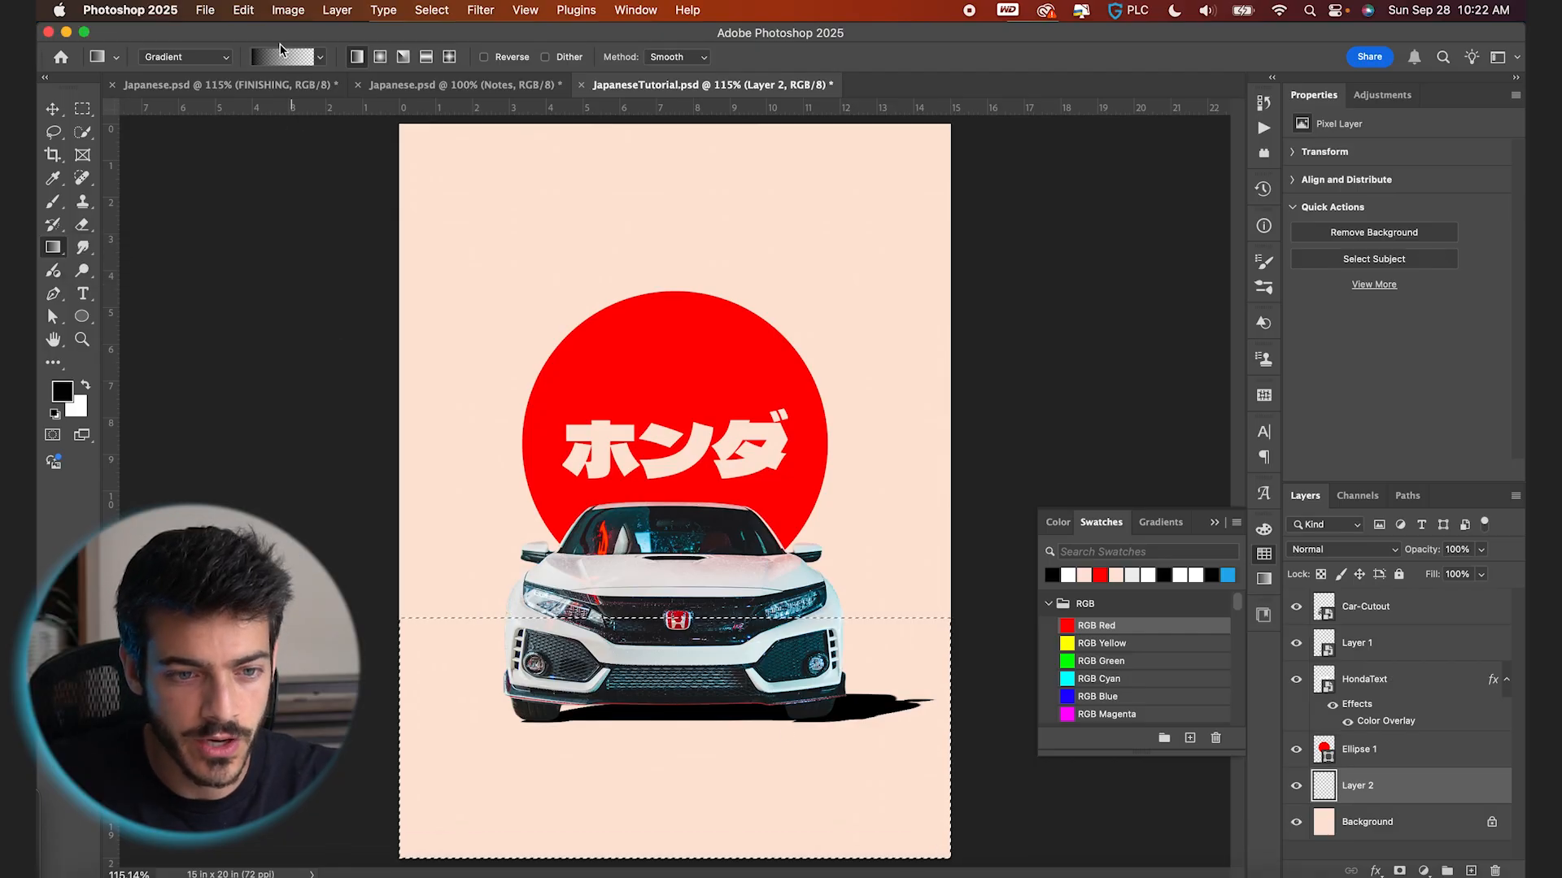
pyautogui.click(284, 56)
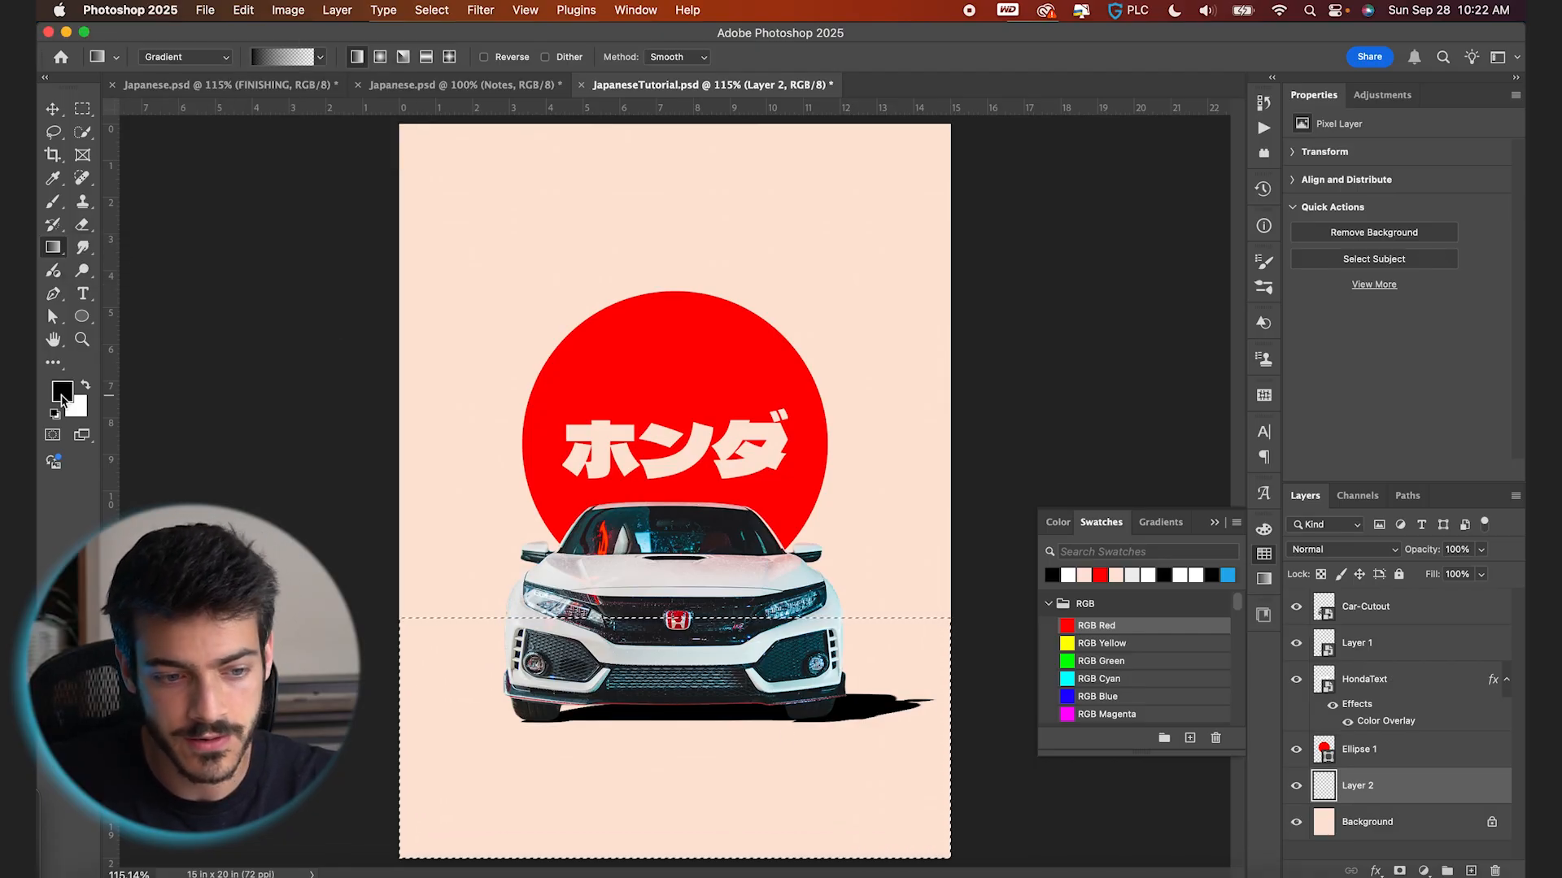
pyautogui.click(61, 407)
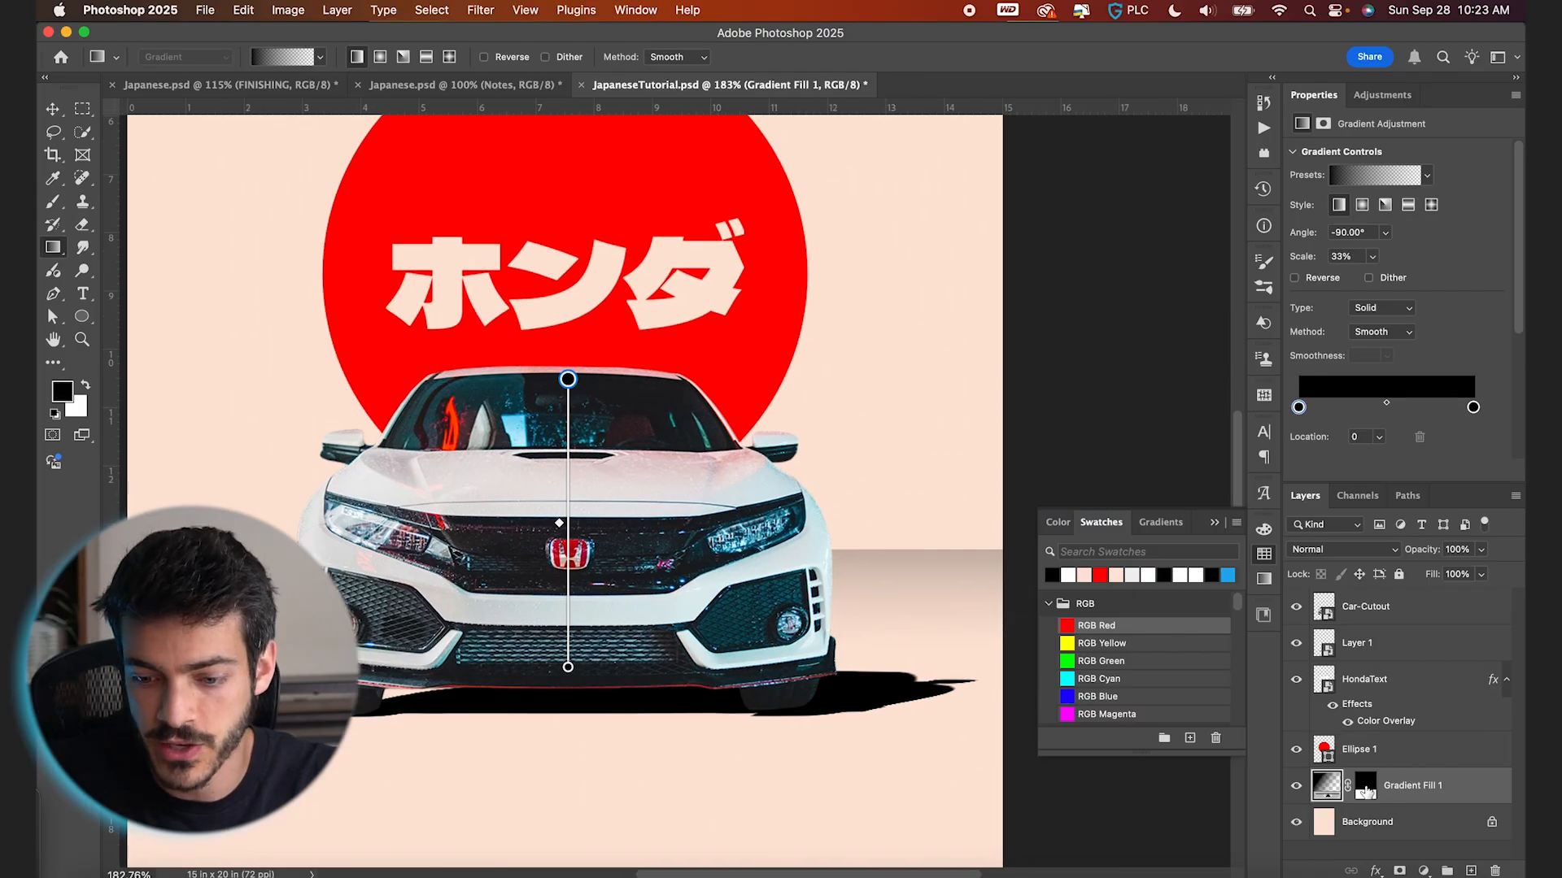
# Step: Feather the gradient mask 2 px, set its opacity to 69%, and add a new layer
pyautogui.click(1364, 786)
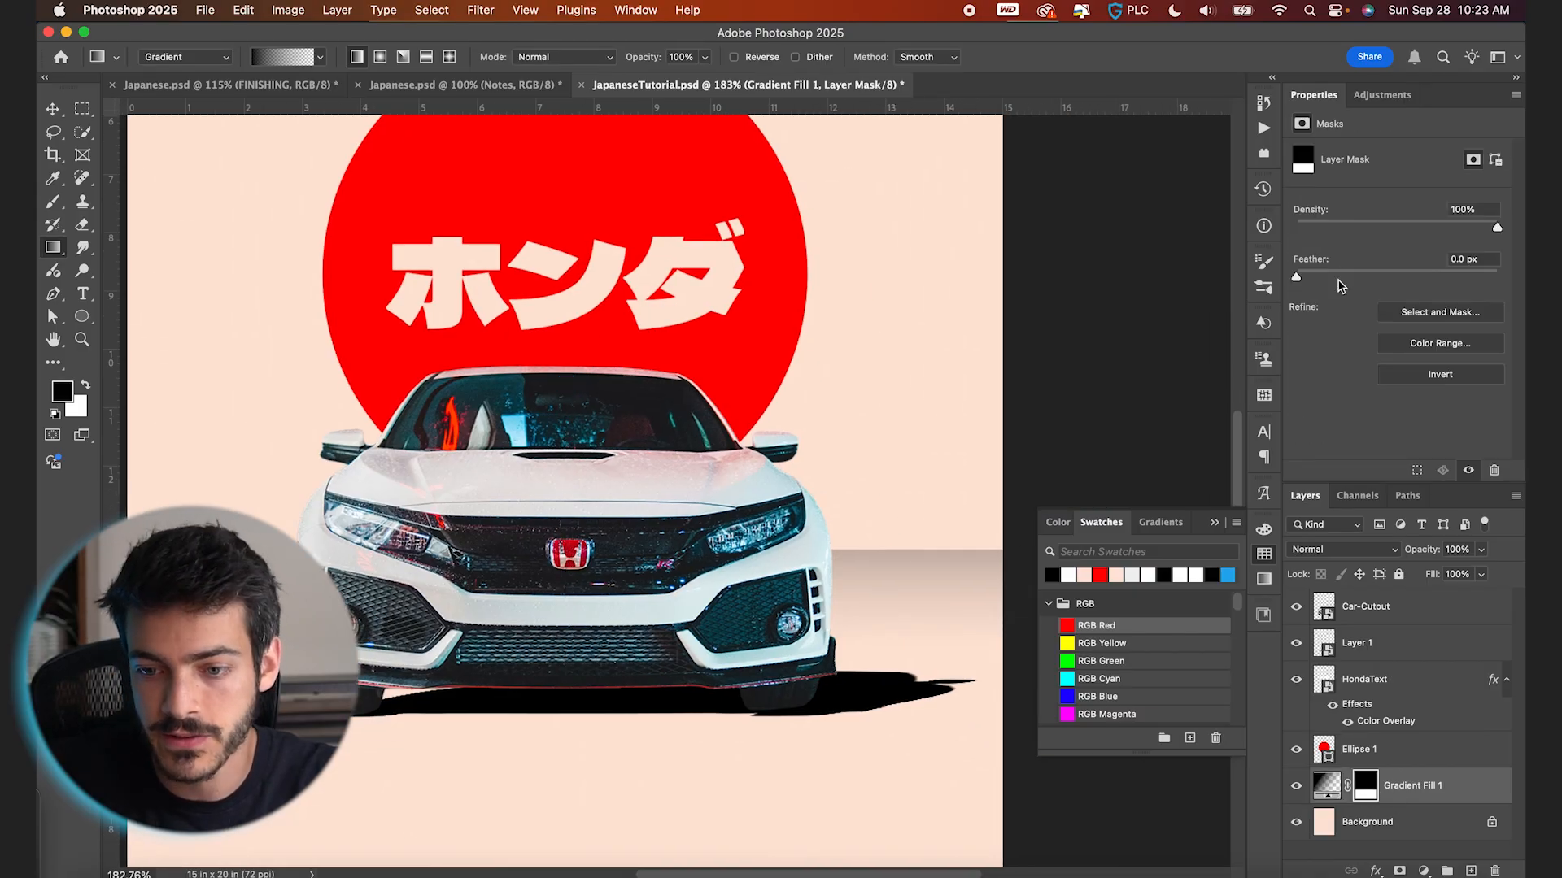
pyautogui.moveTo(1296, 277); pyautogui.dragTo(1316, 276)
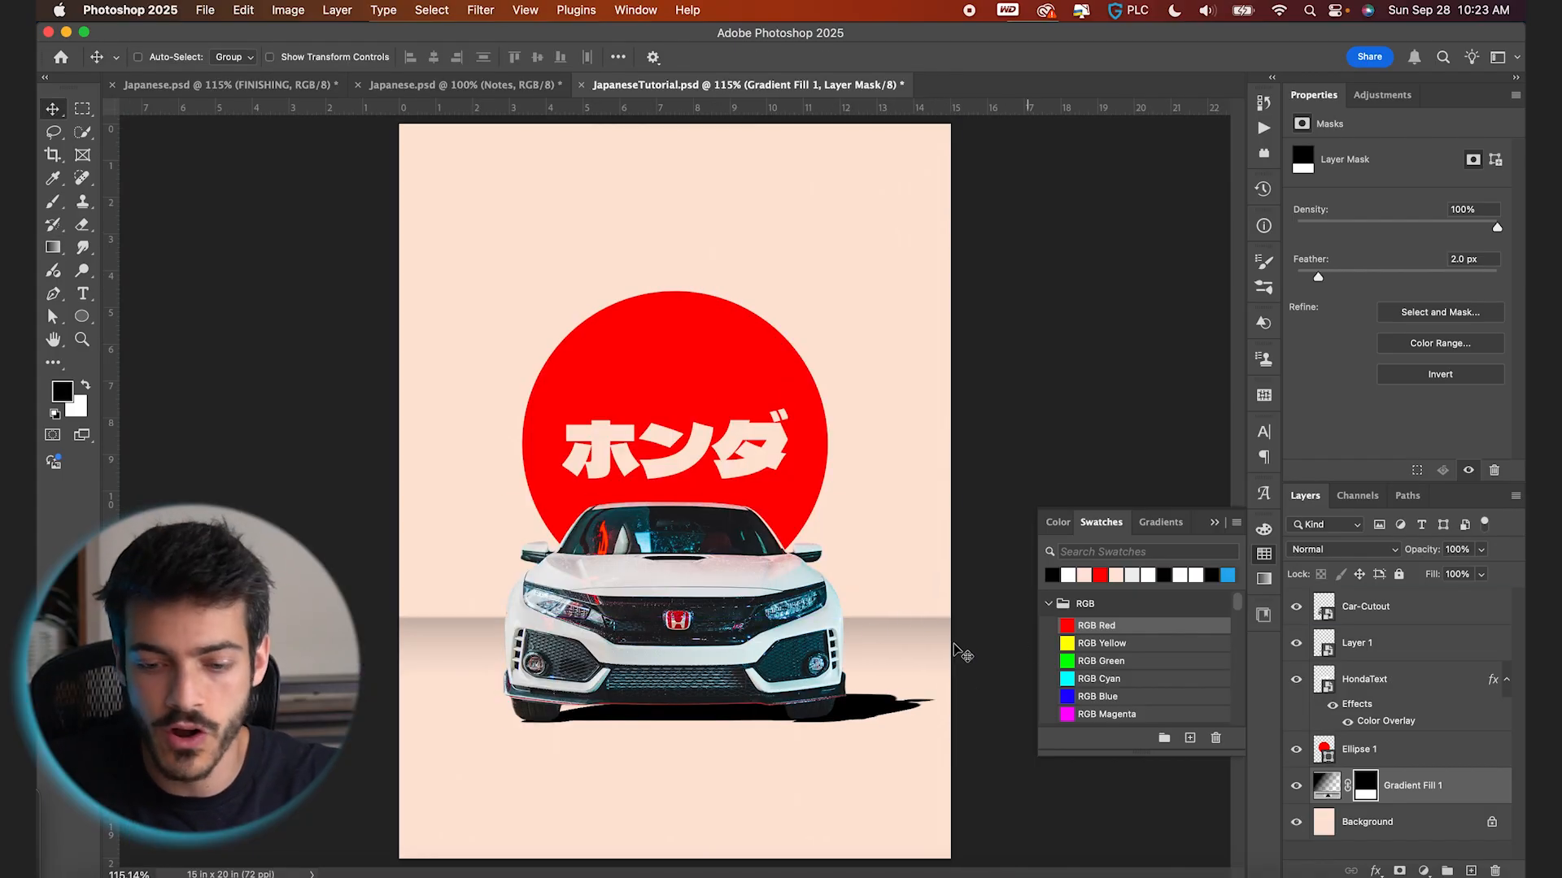
pyautogui.click(1364, 606)
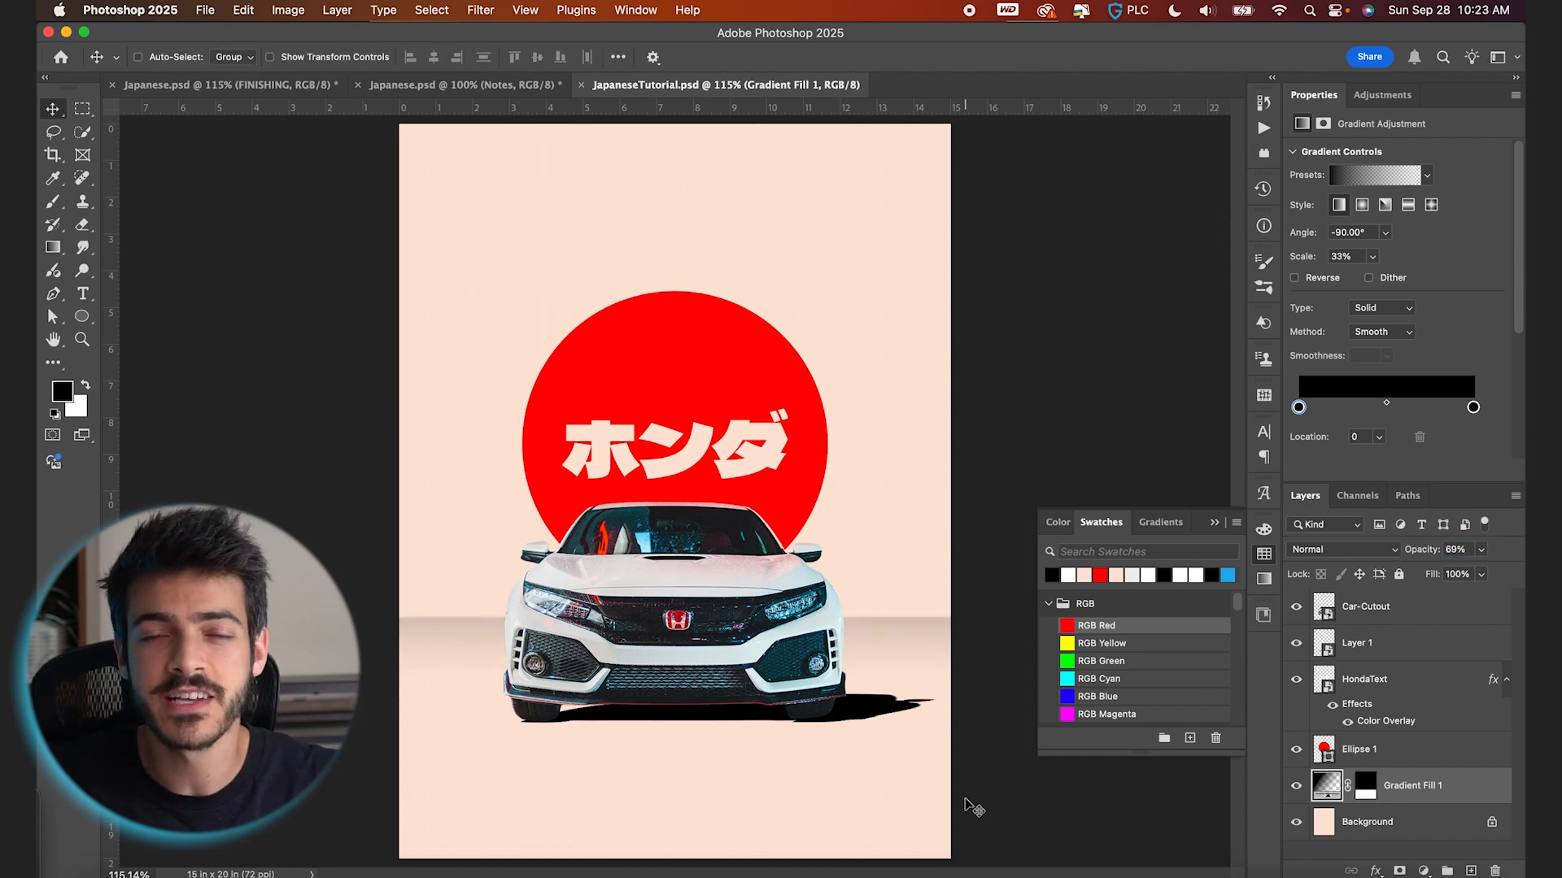
pyautogui.moveTo(709, 525)
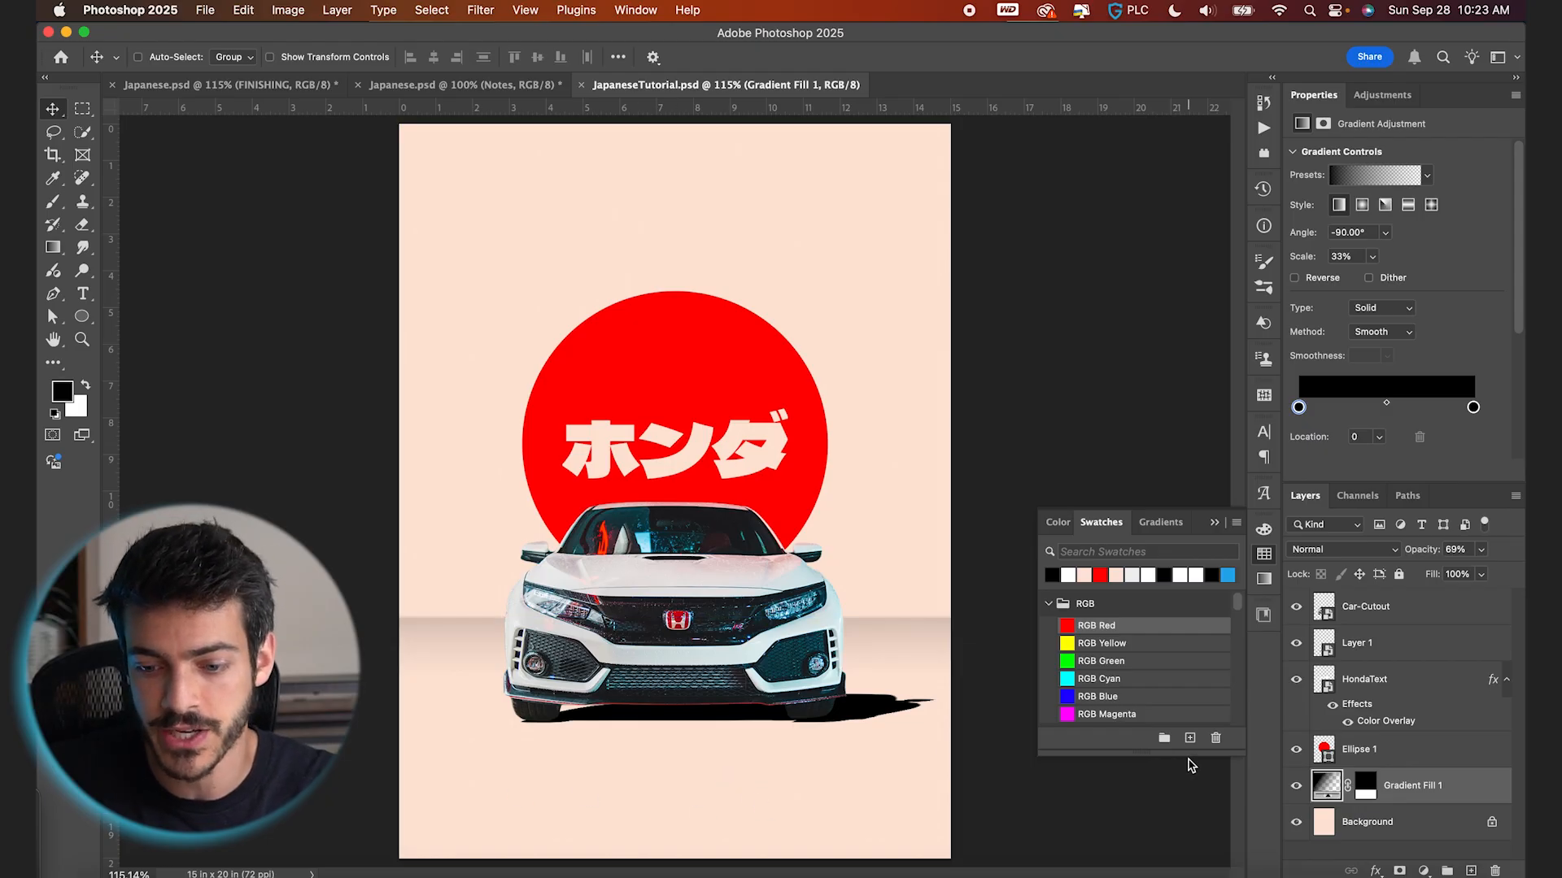
pyautogui.click(1358, 643)
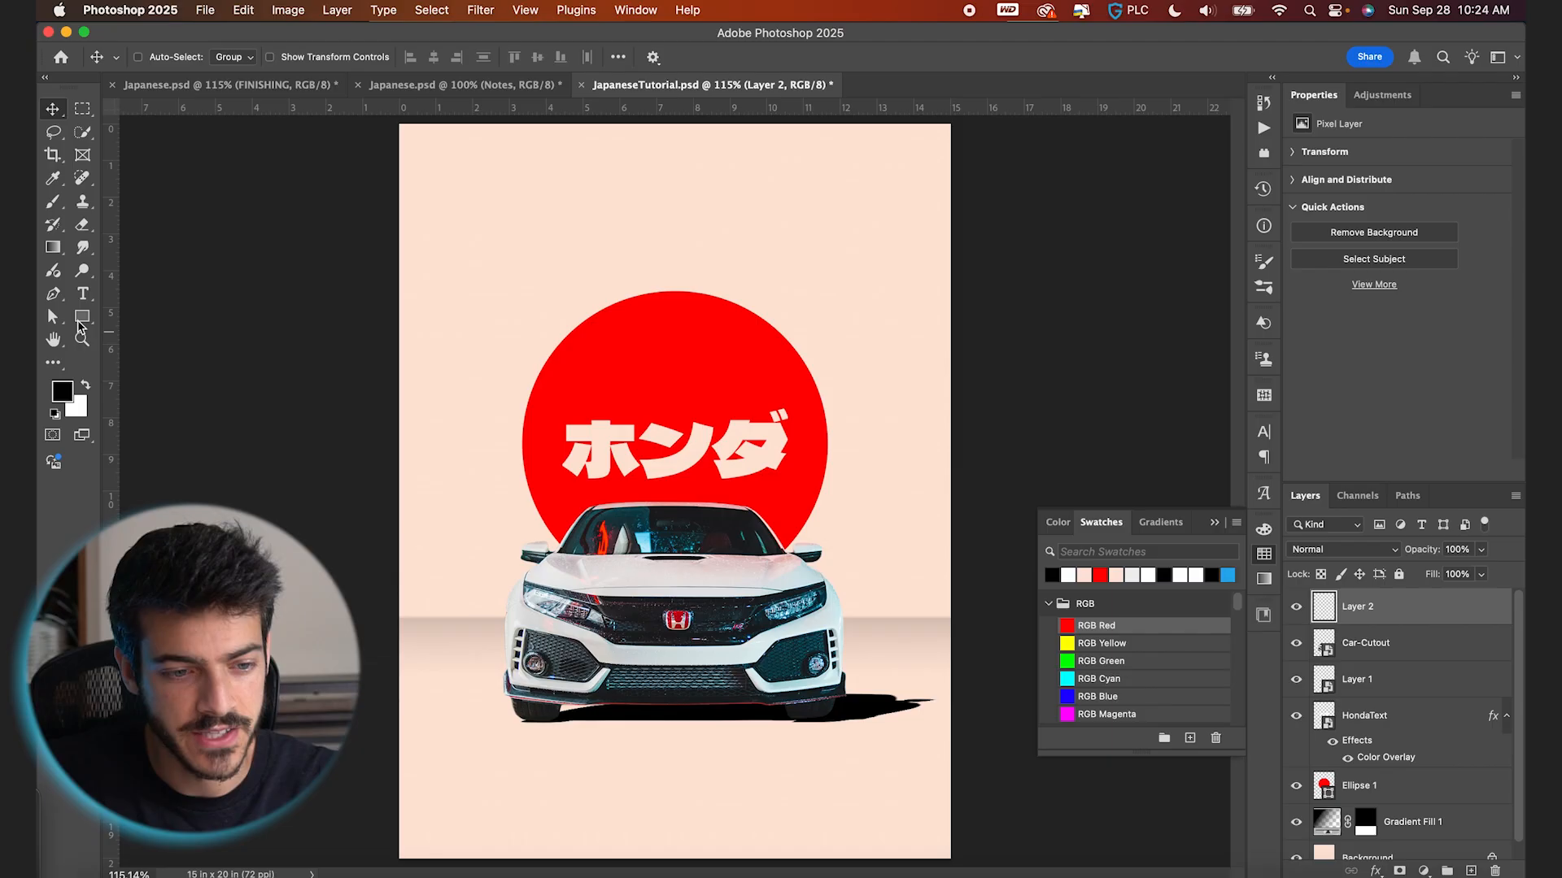
pyautogui.click(83, 316)
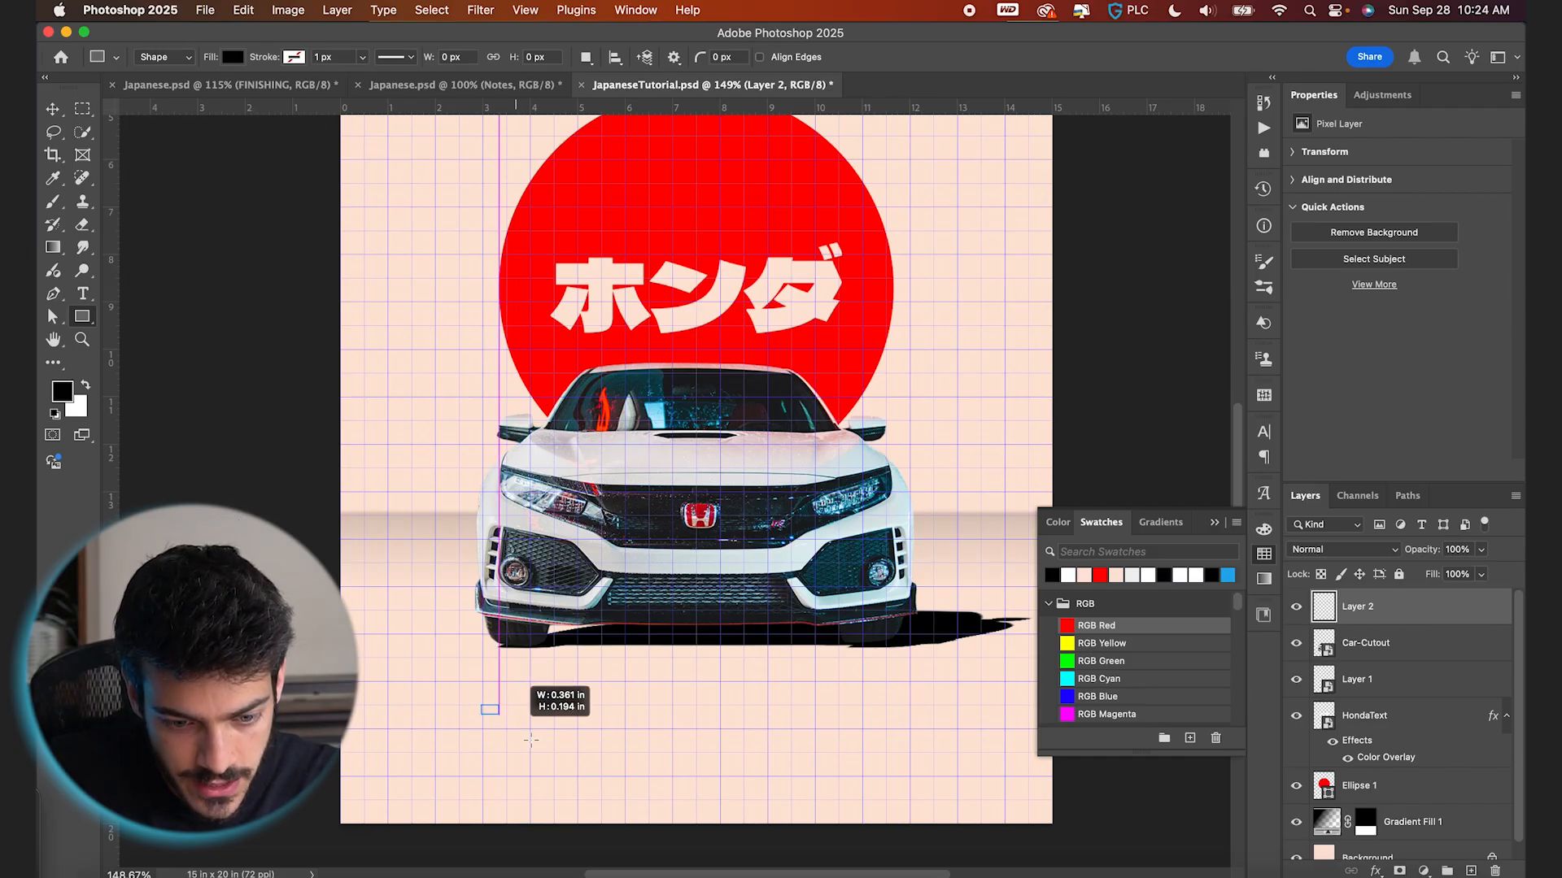
# Step: Draw a rounded black rectangle below the car, duplicate it twice, and shorten all three
pyautogui.moveTo(489, 710); pyautogui.dragTo(648, 772)
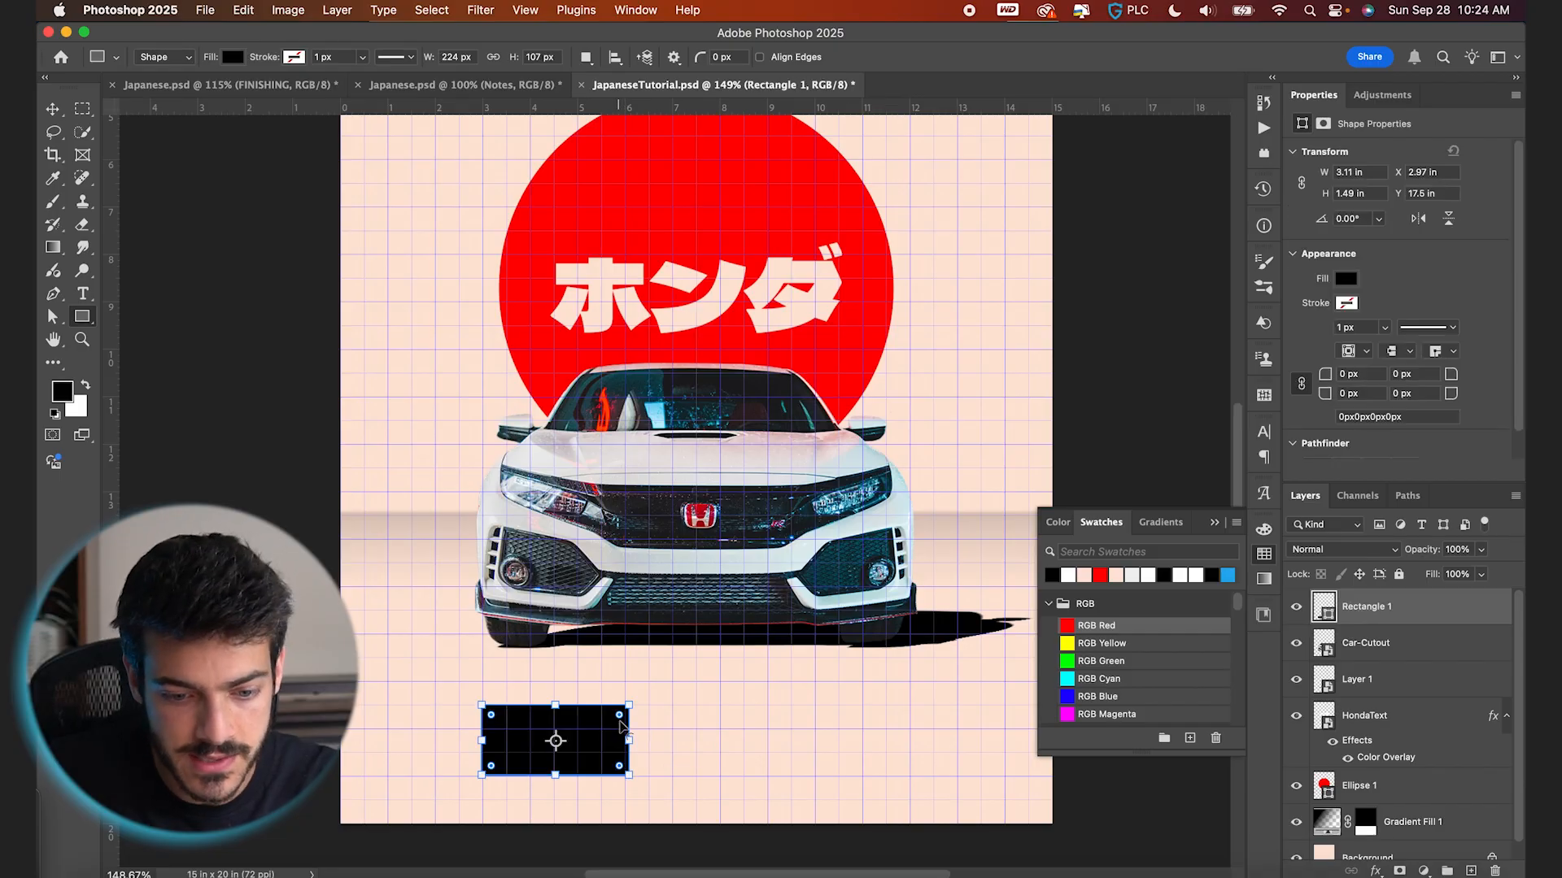
pyautogui.moveTo(616, 714); pyautogui.dragTo(615, 736)
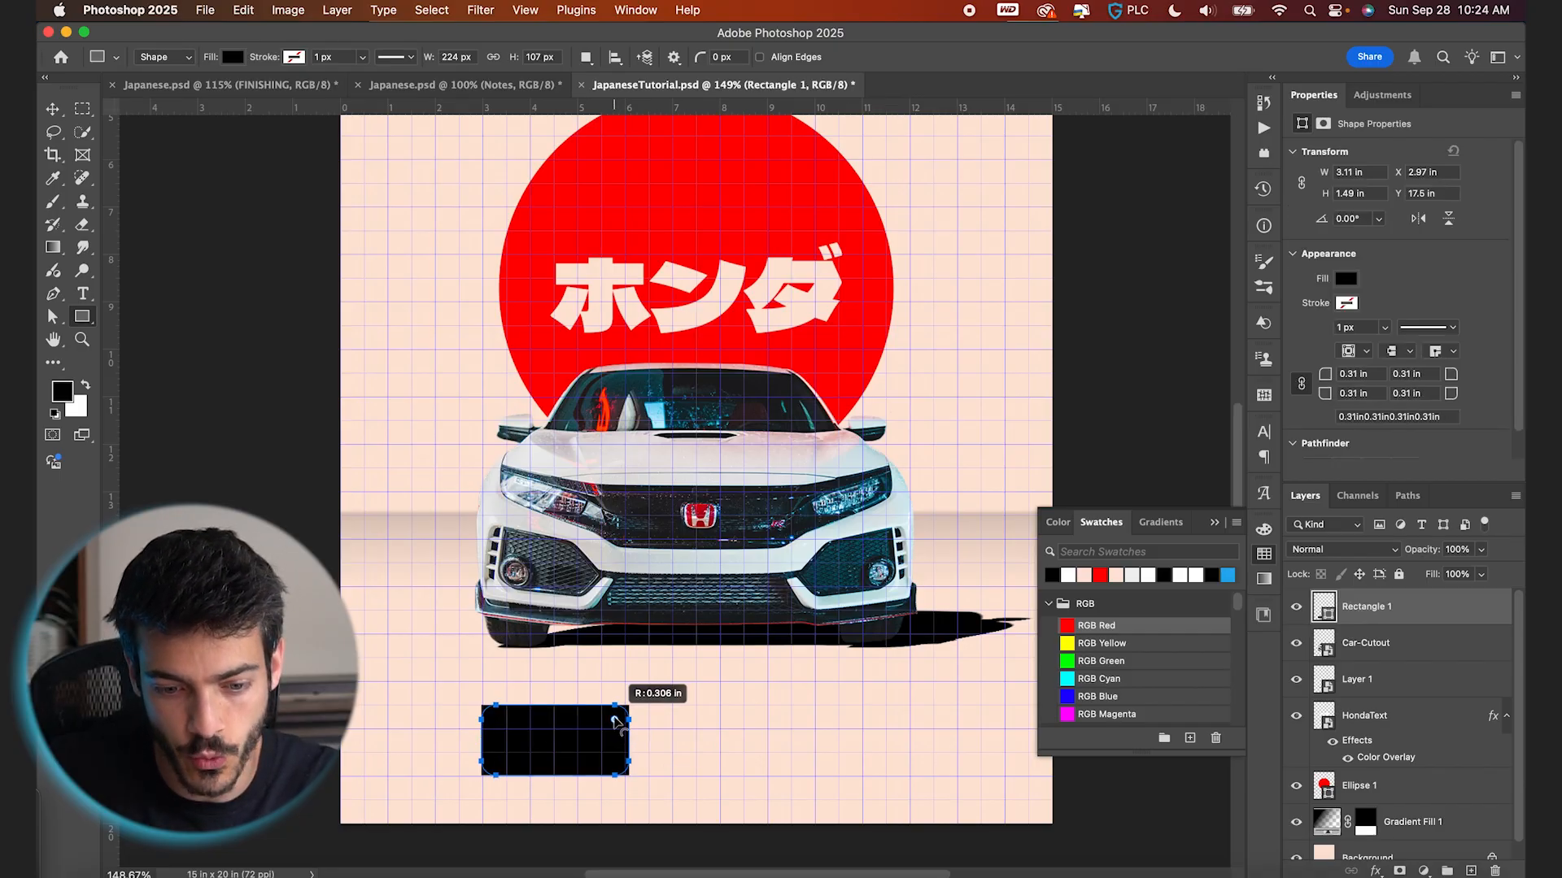
pyautogui.moveTo(618, 723); pyautogui.dragTo(616, 725)
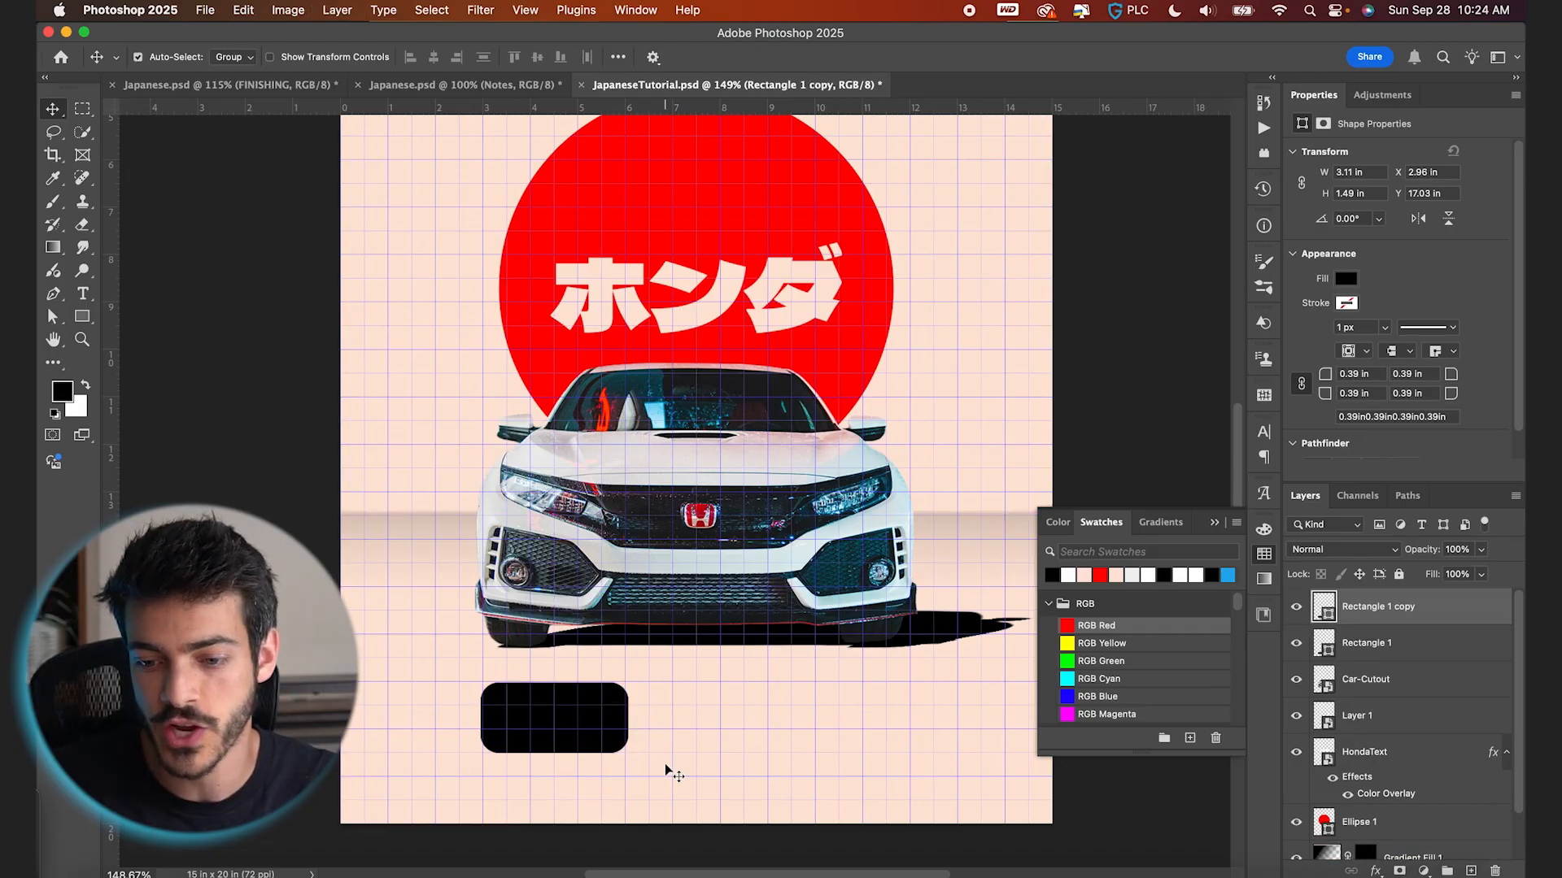
pyautogui.moveTo(553, 718); pyautogui.dragTo(722, 717)
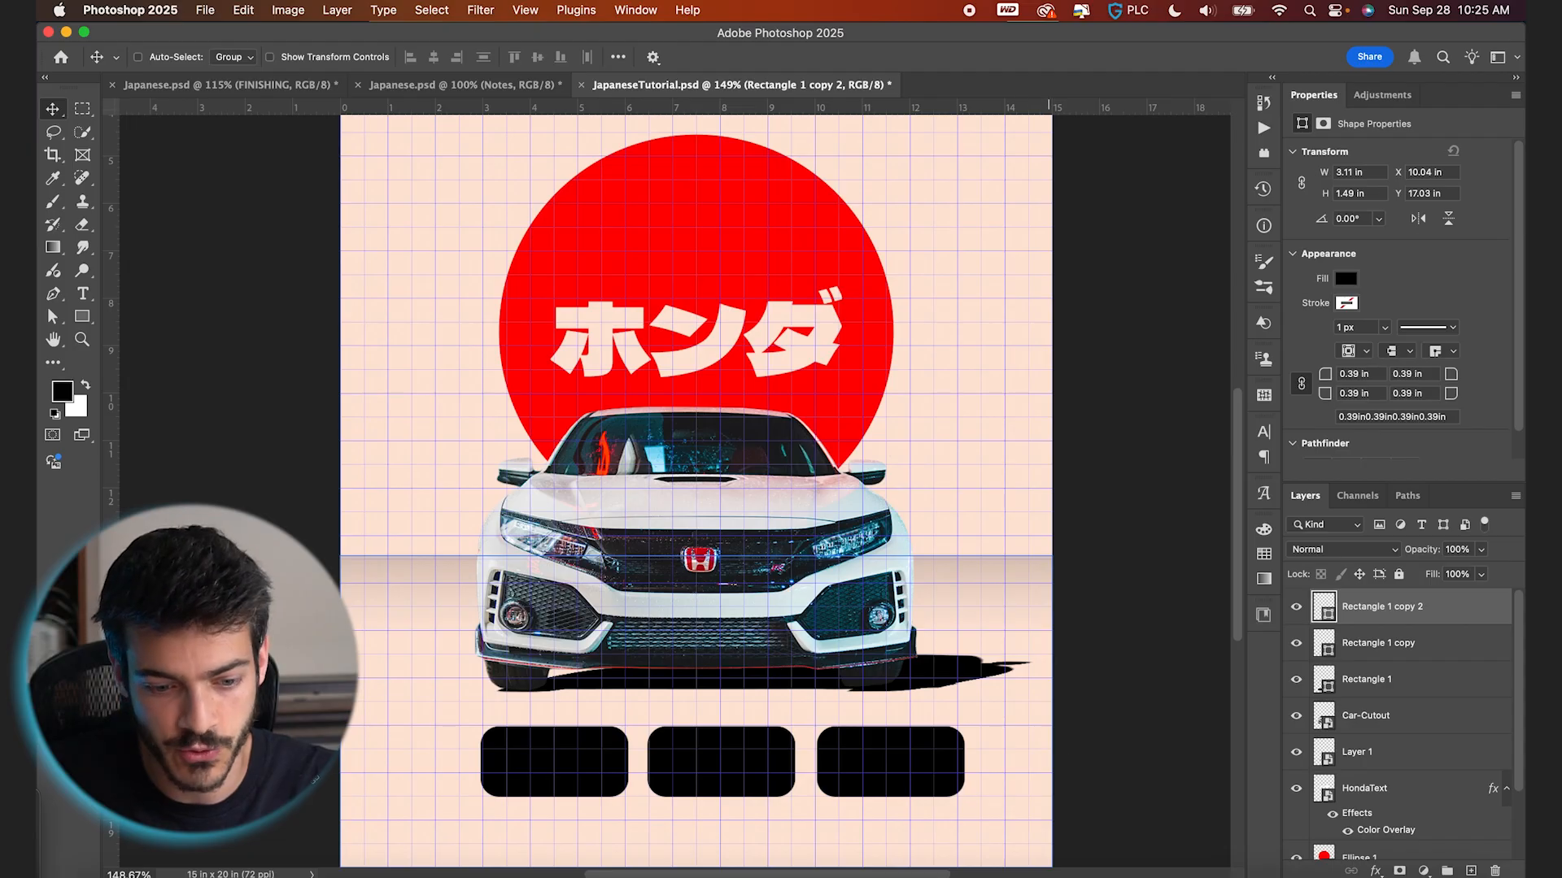
pyautogui.moveTo(933, 812)
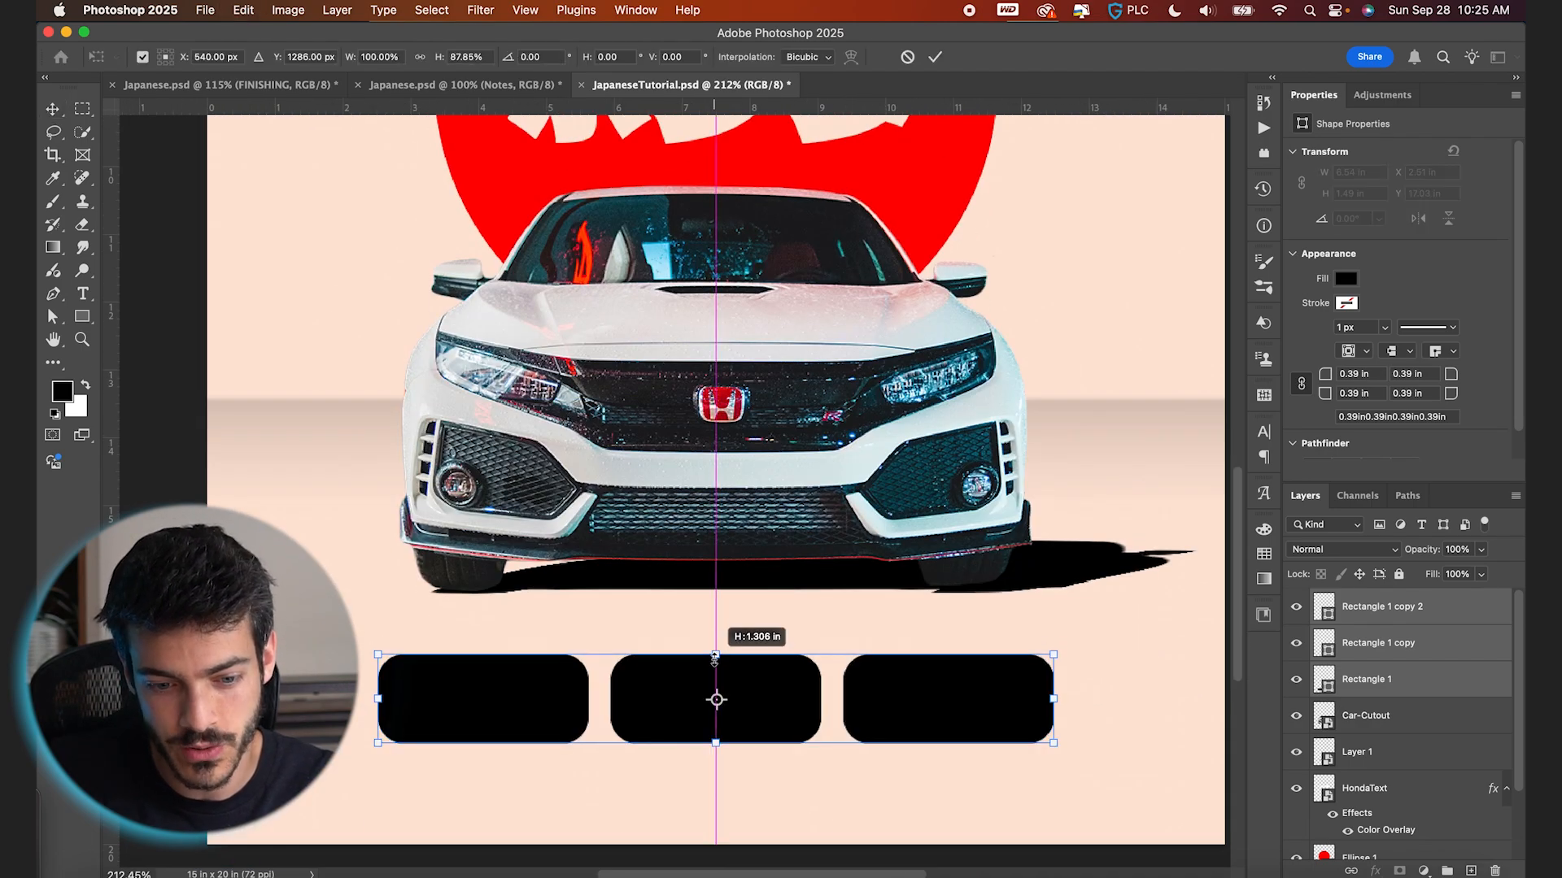
pyautogui.moveTo(715, 654); pyautogui.dragTo(715, 658)
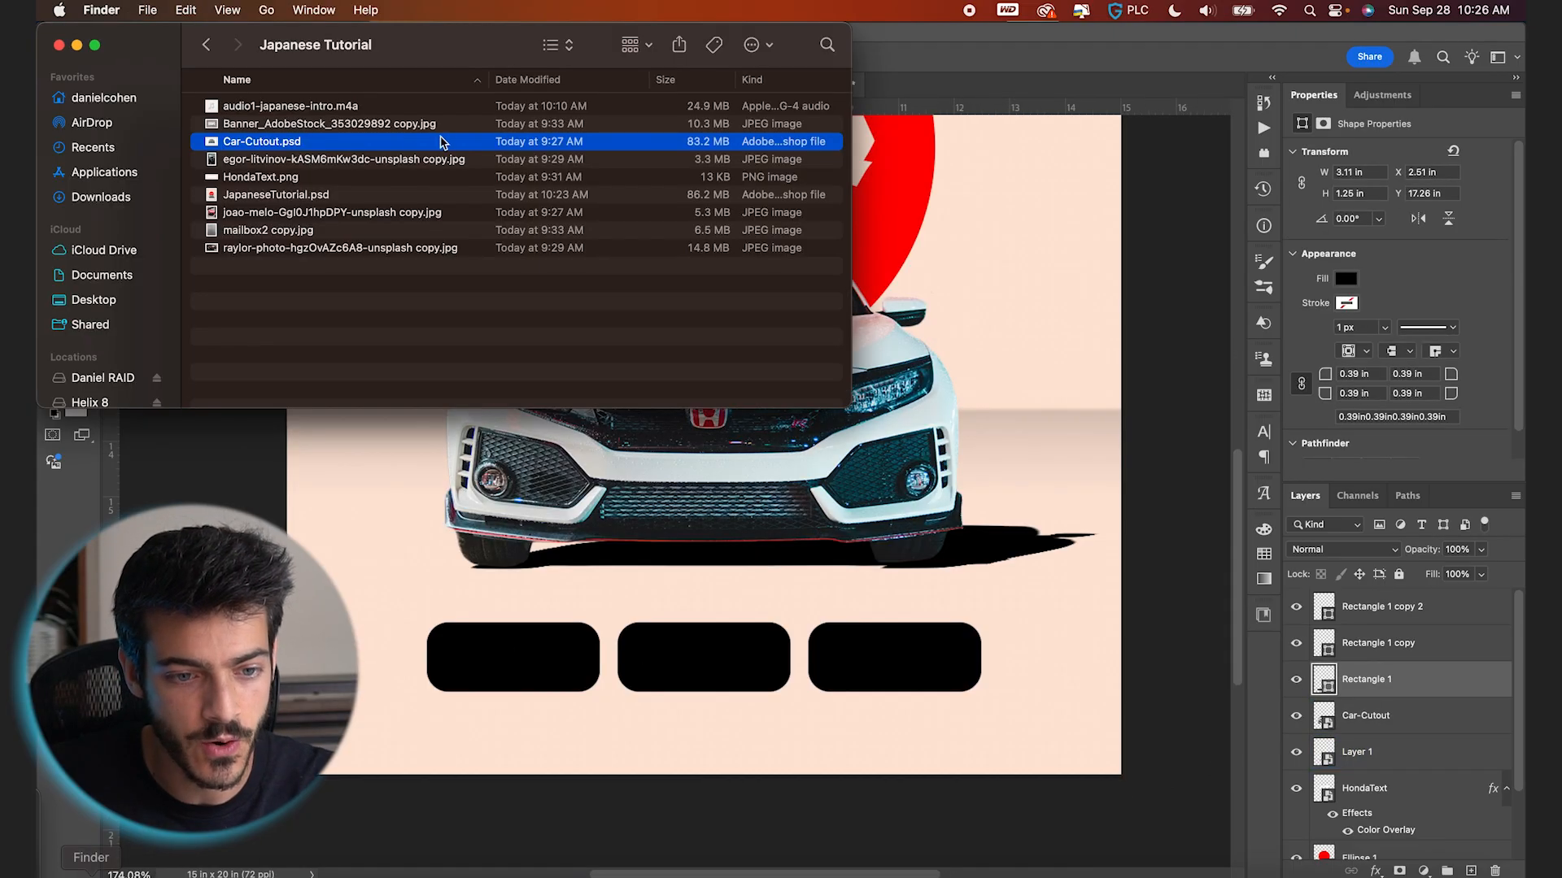
# Step: Place the steering wheel and engine photos and clip them into their rectangles
pyautogui.click(343, 159)
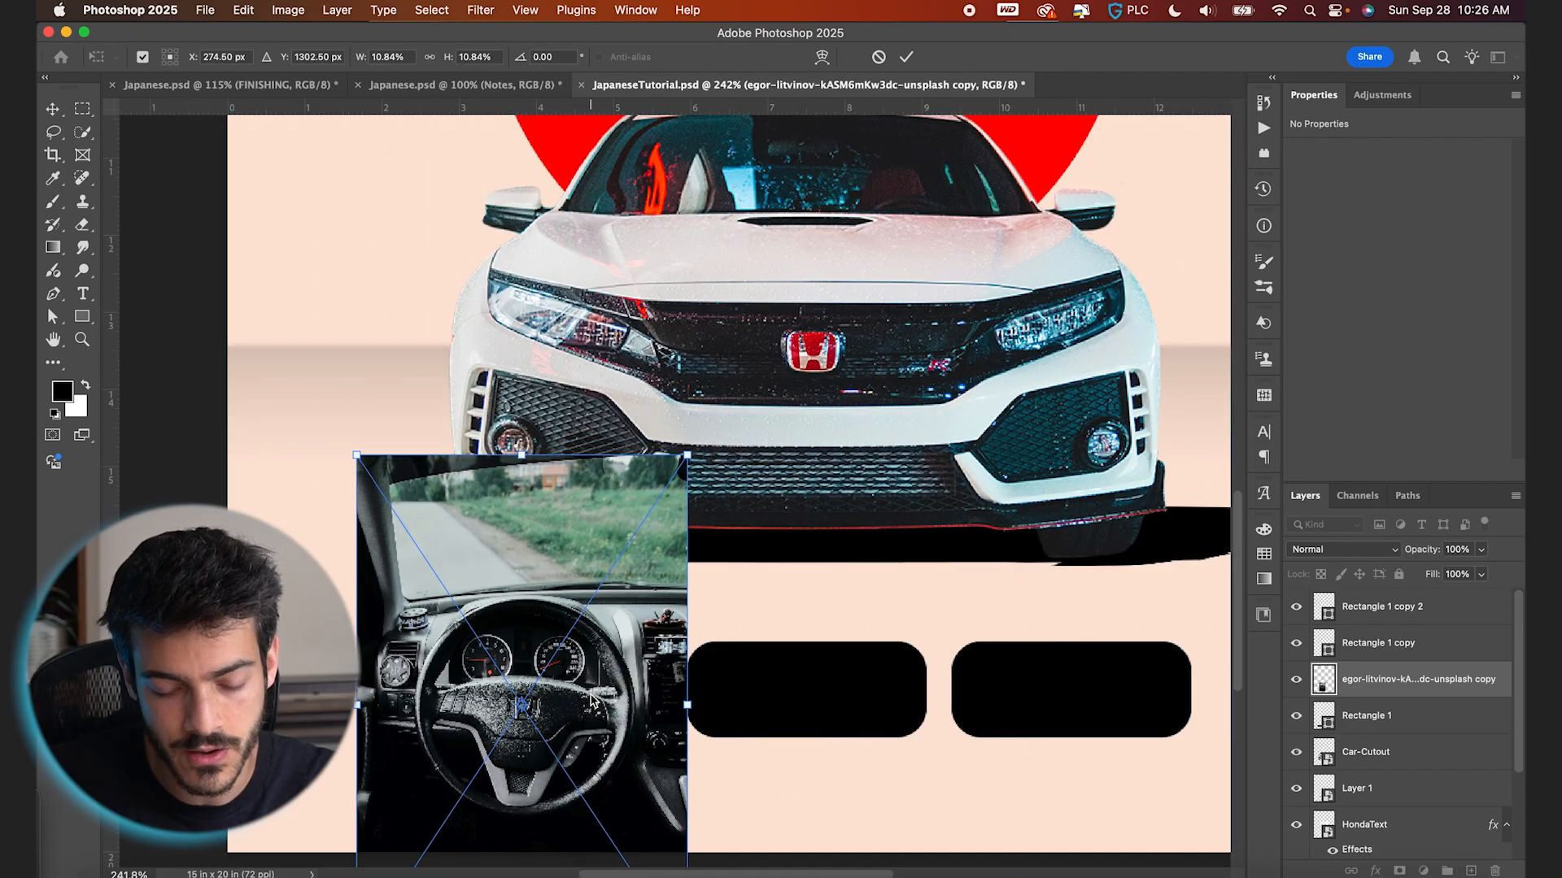
pyautogui.click(1365, 714)
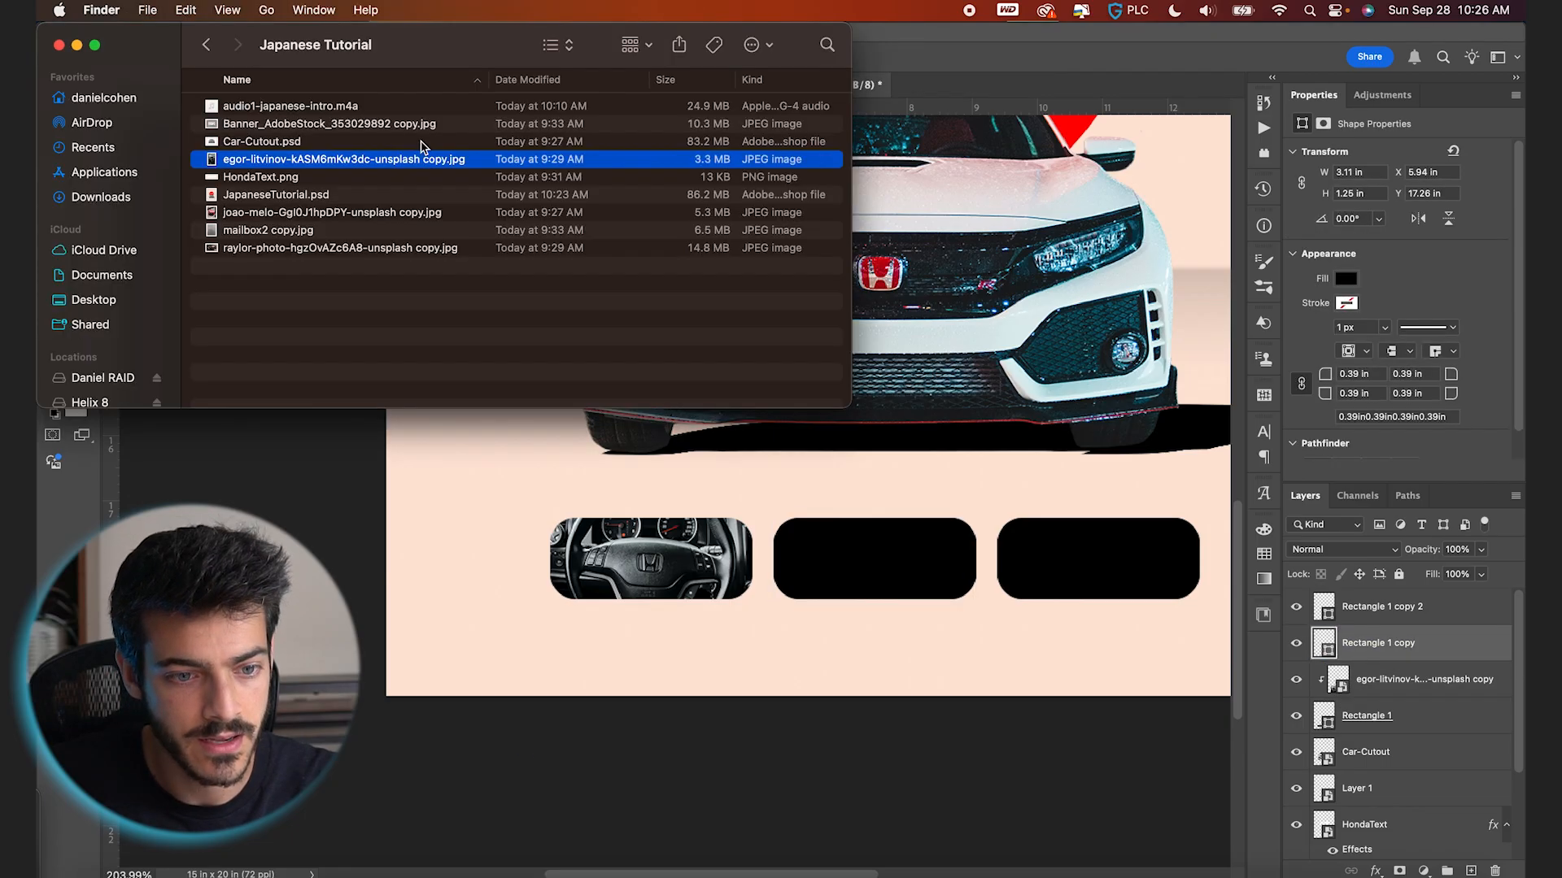
pyautogui.click(341, 249)
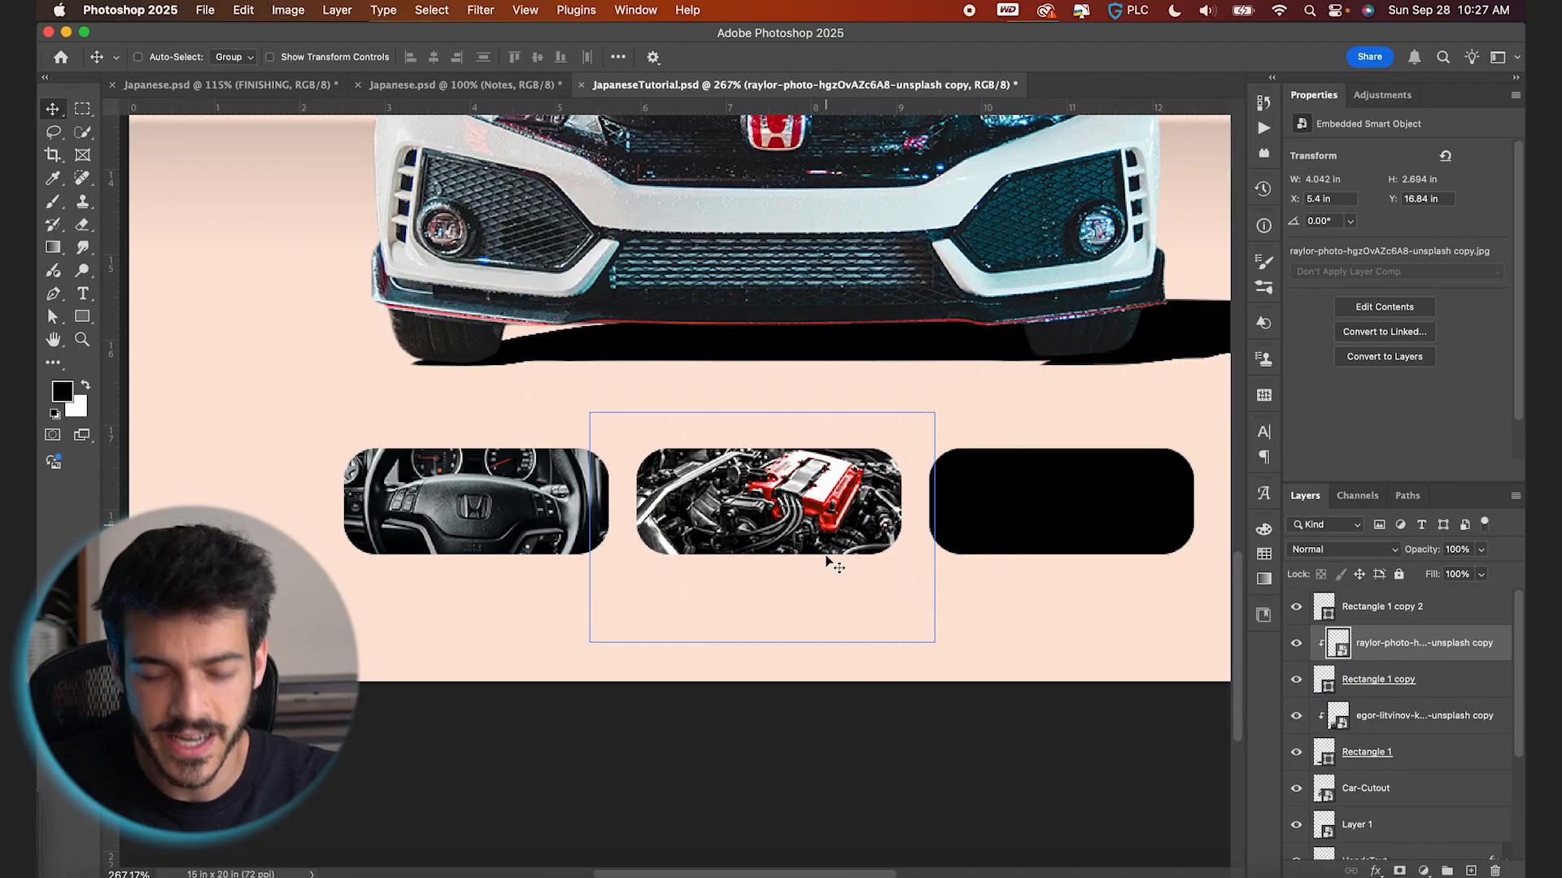
pyautogui.moveTo(834, 506)
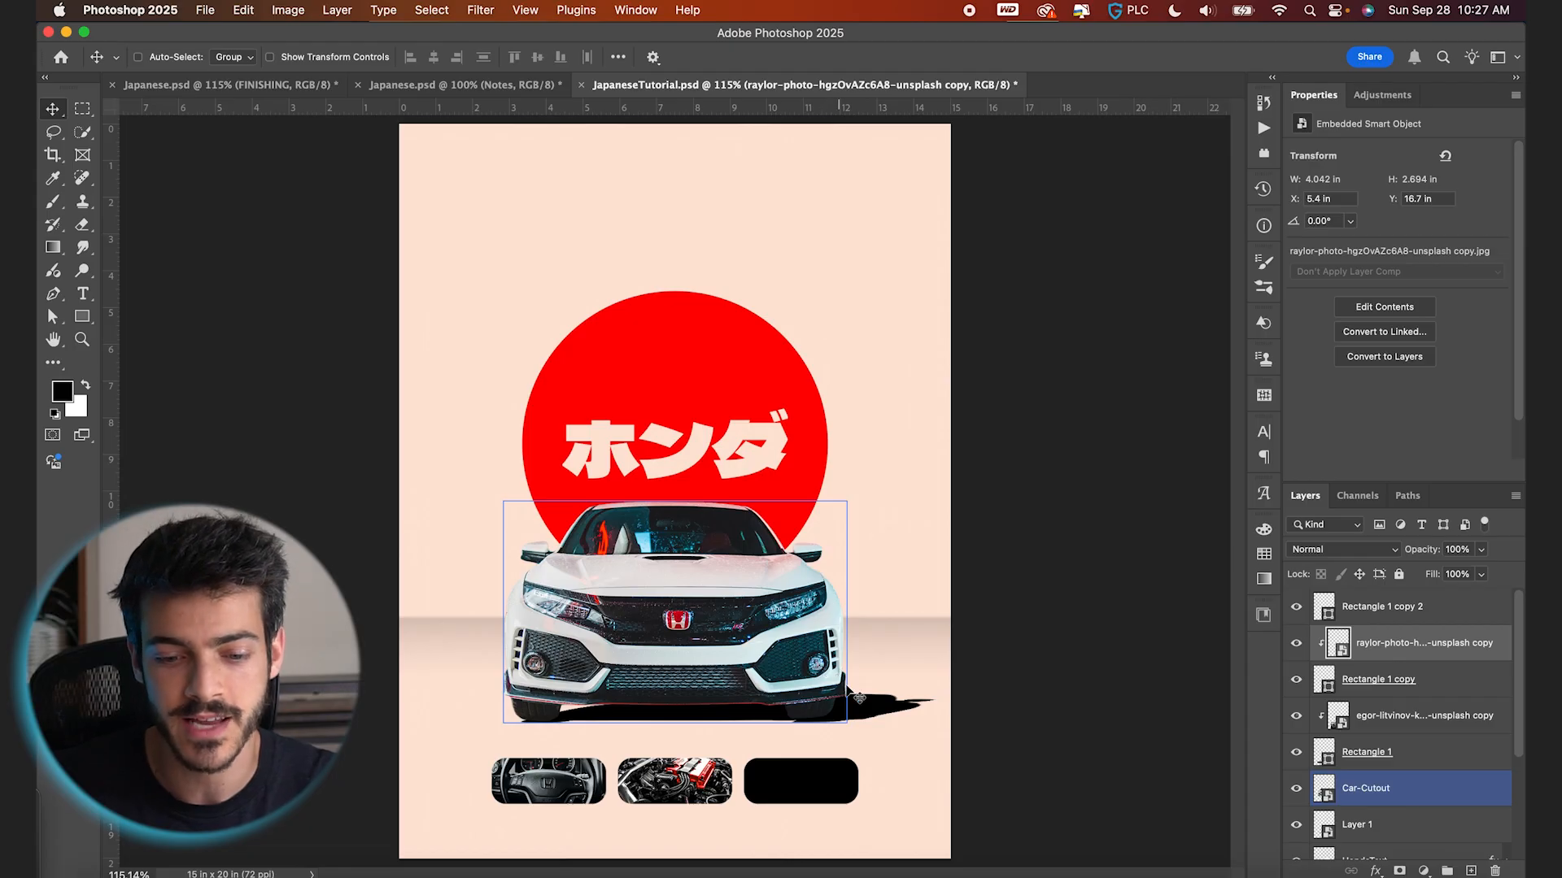
pyautogui.press('cmd+plus')
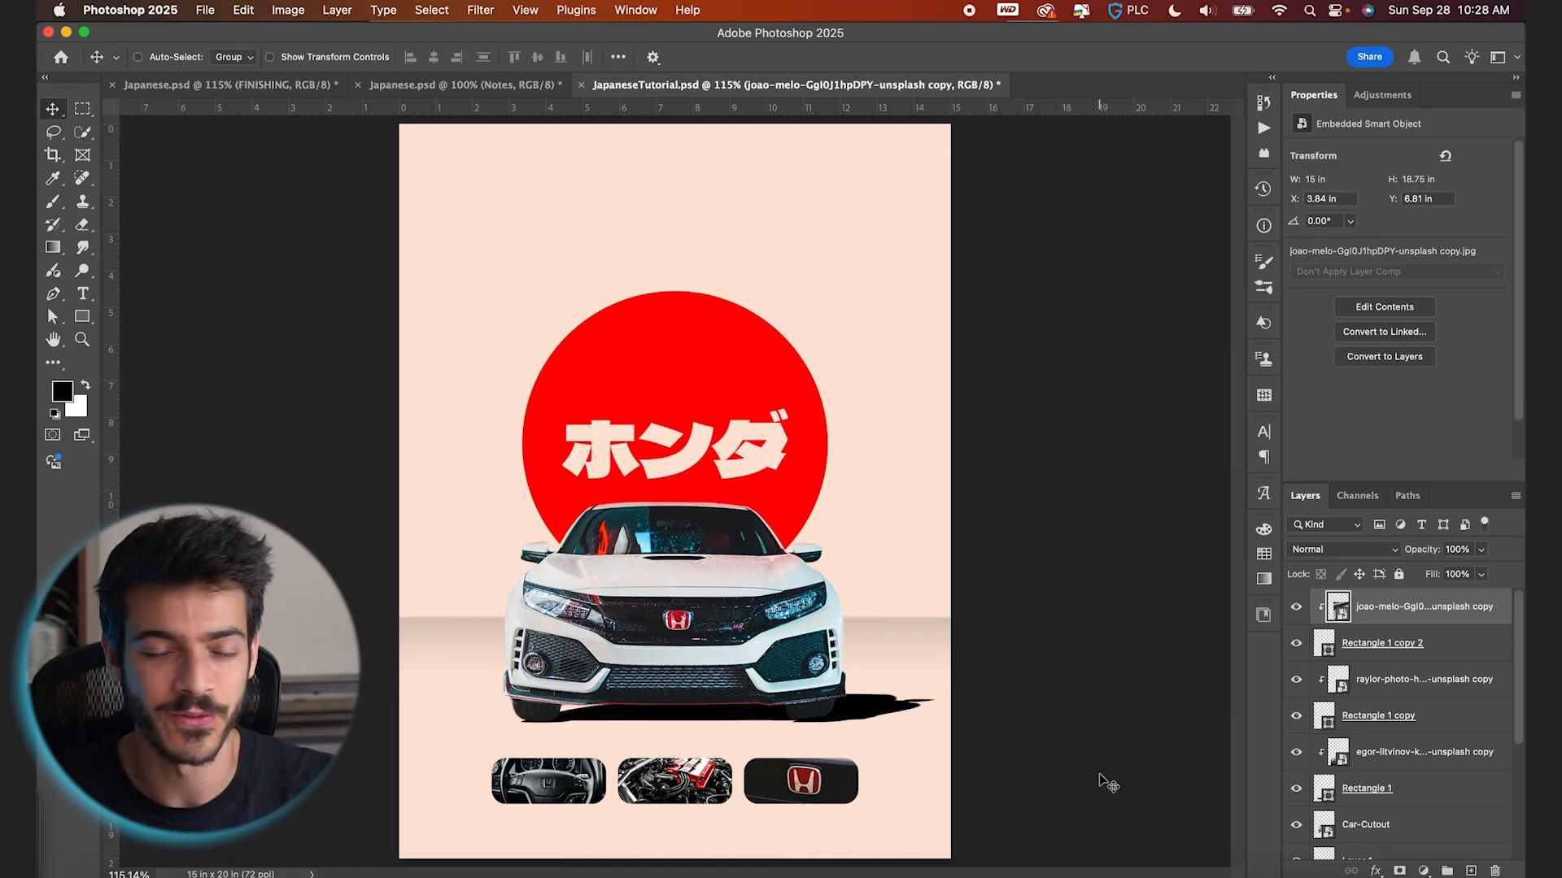
pyautogui.moveTo(1042, 768)
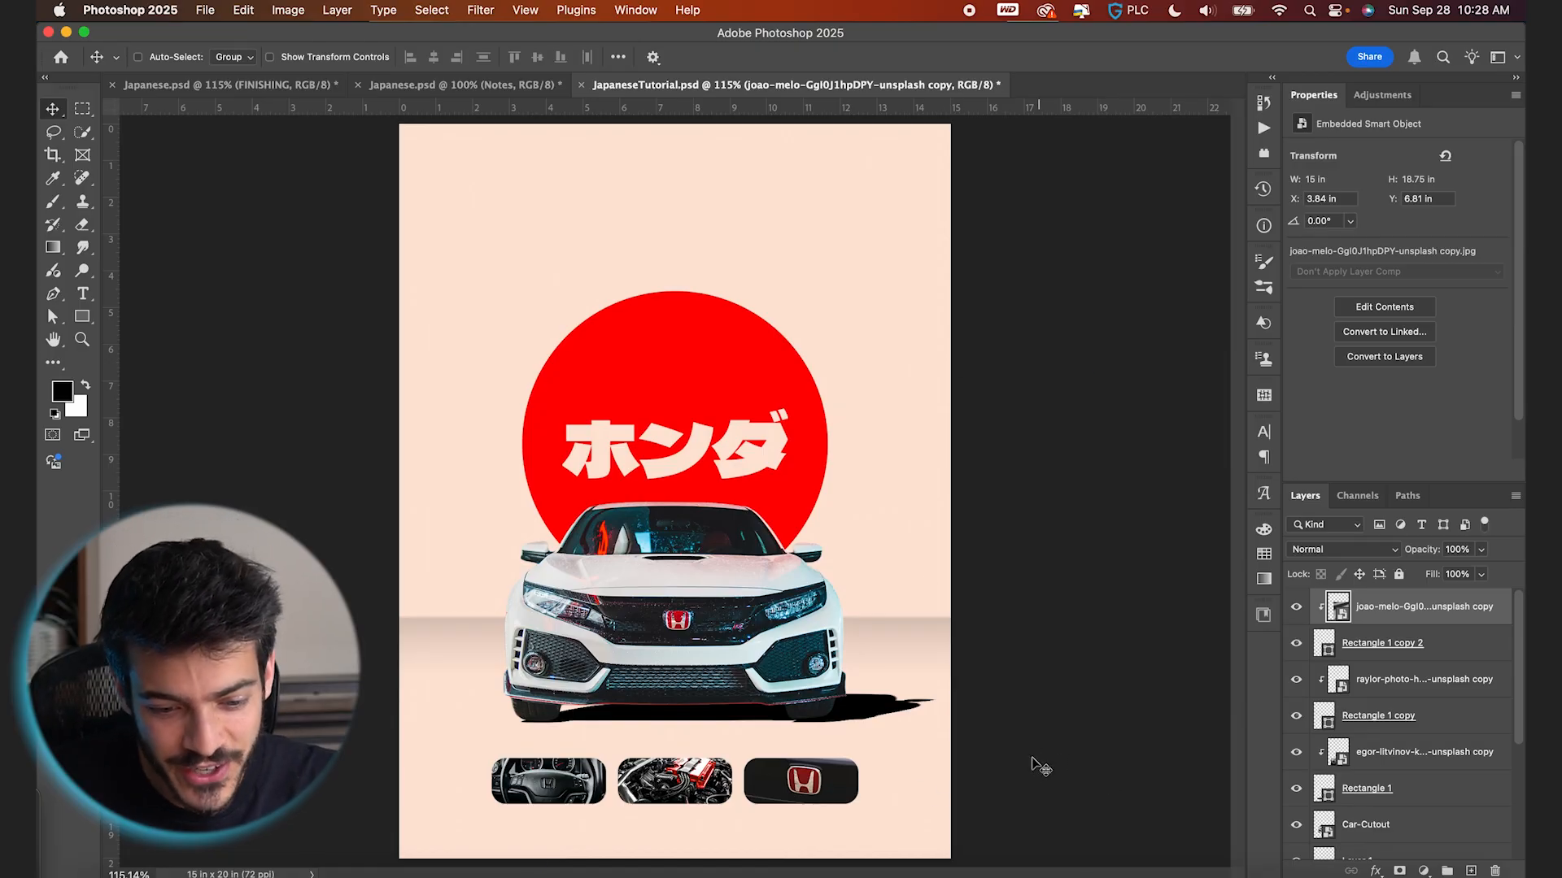
# Step: Group the bottom image and rectangle layers and rename the group Bottom Images
pyautogui.click(1423, 751)
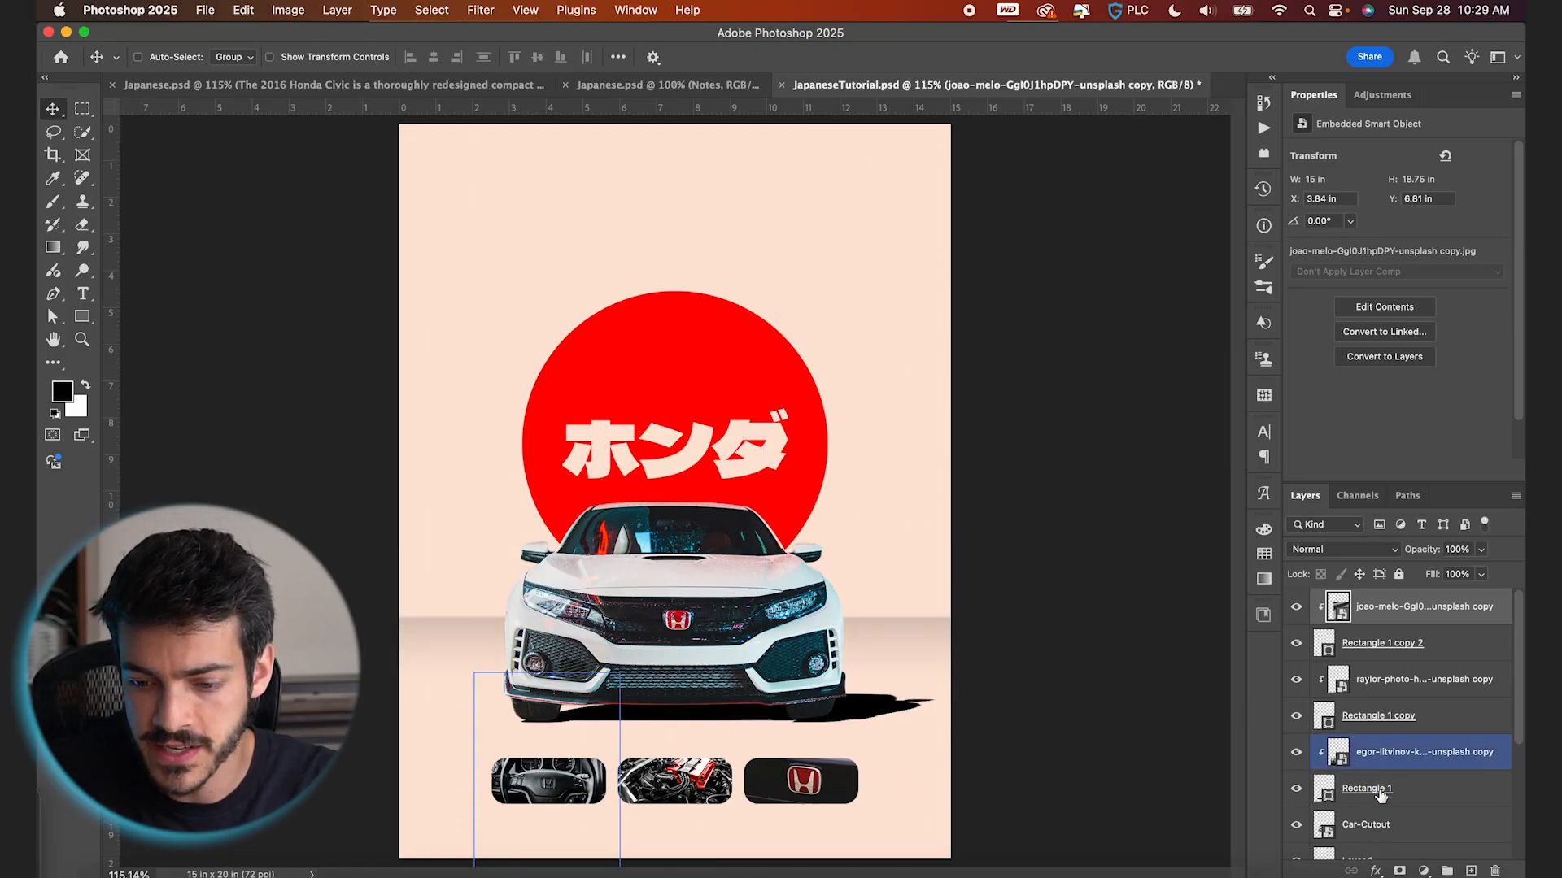
pyautogui.click(1365, 824)
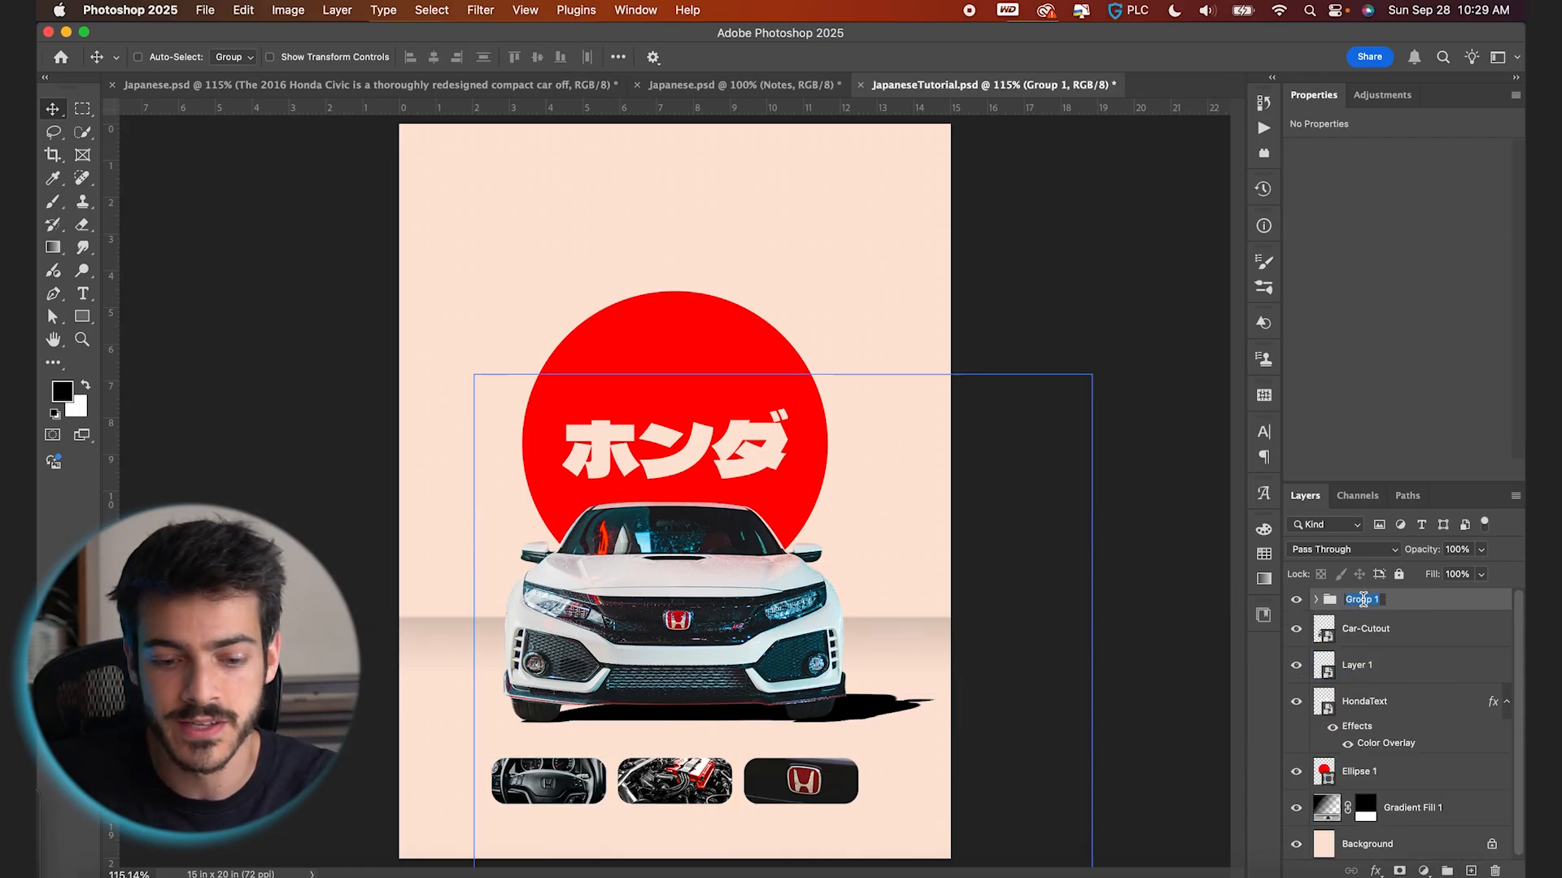
pyautogui.click(1366, 628)
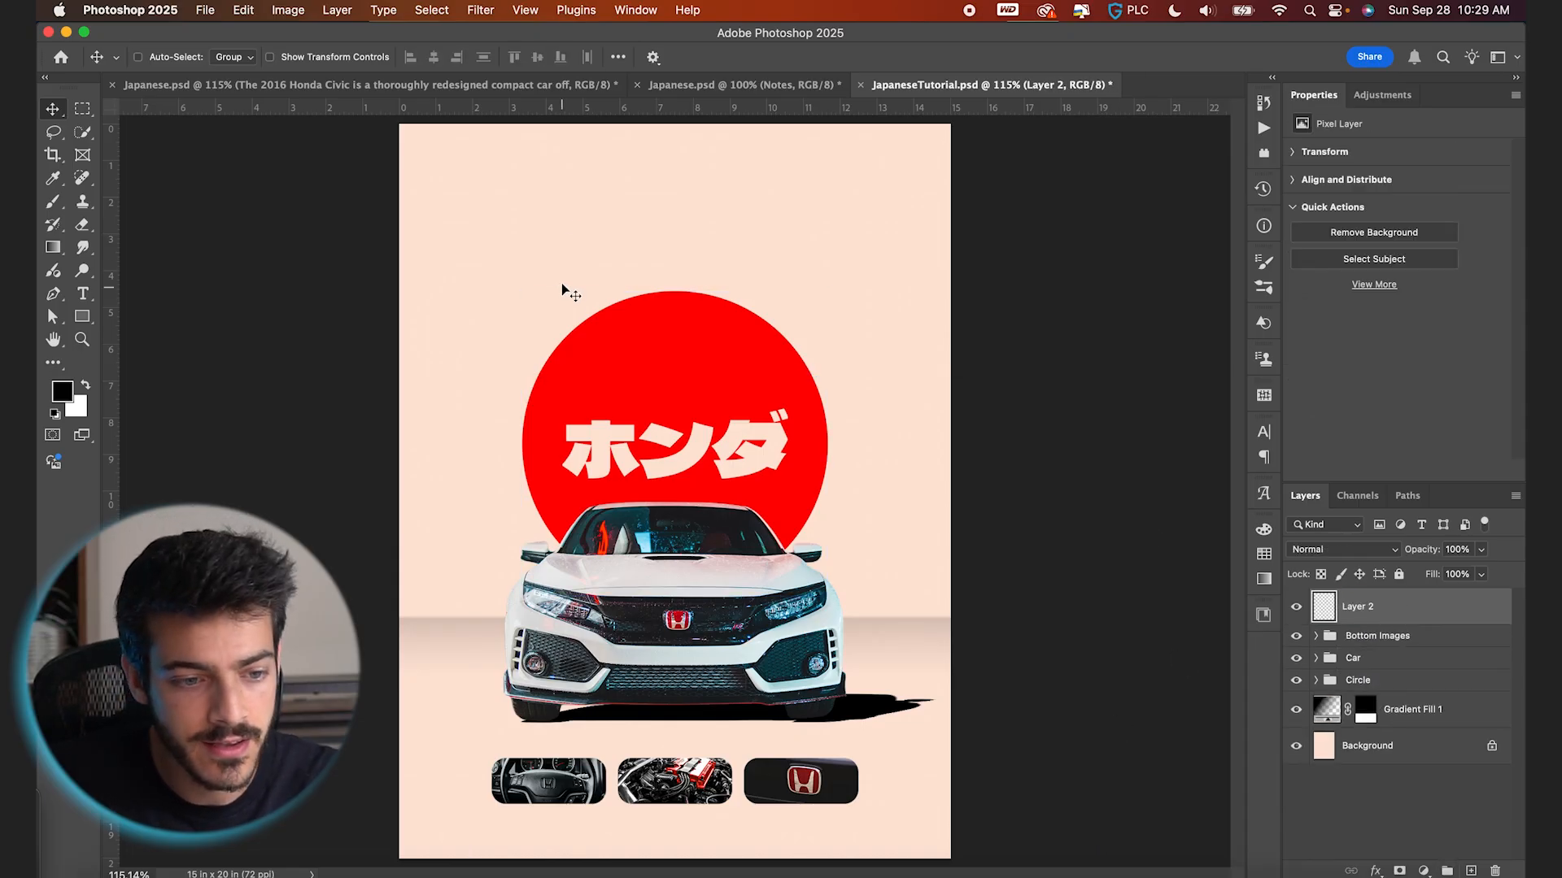
# Step: Add the justified 2016 Honda Civic paragraph at top left with 28 pt leading and a widened box
pyautogui.moveTo(497, 177); pyautogui.dragTo(685, 236)
pyautogui.write('28')
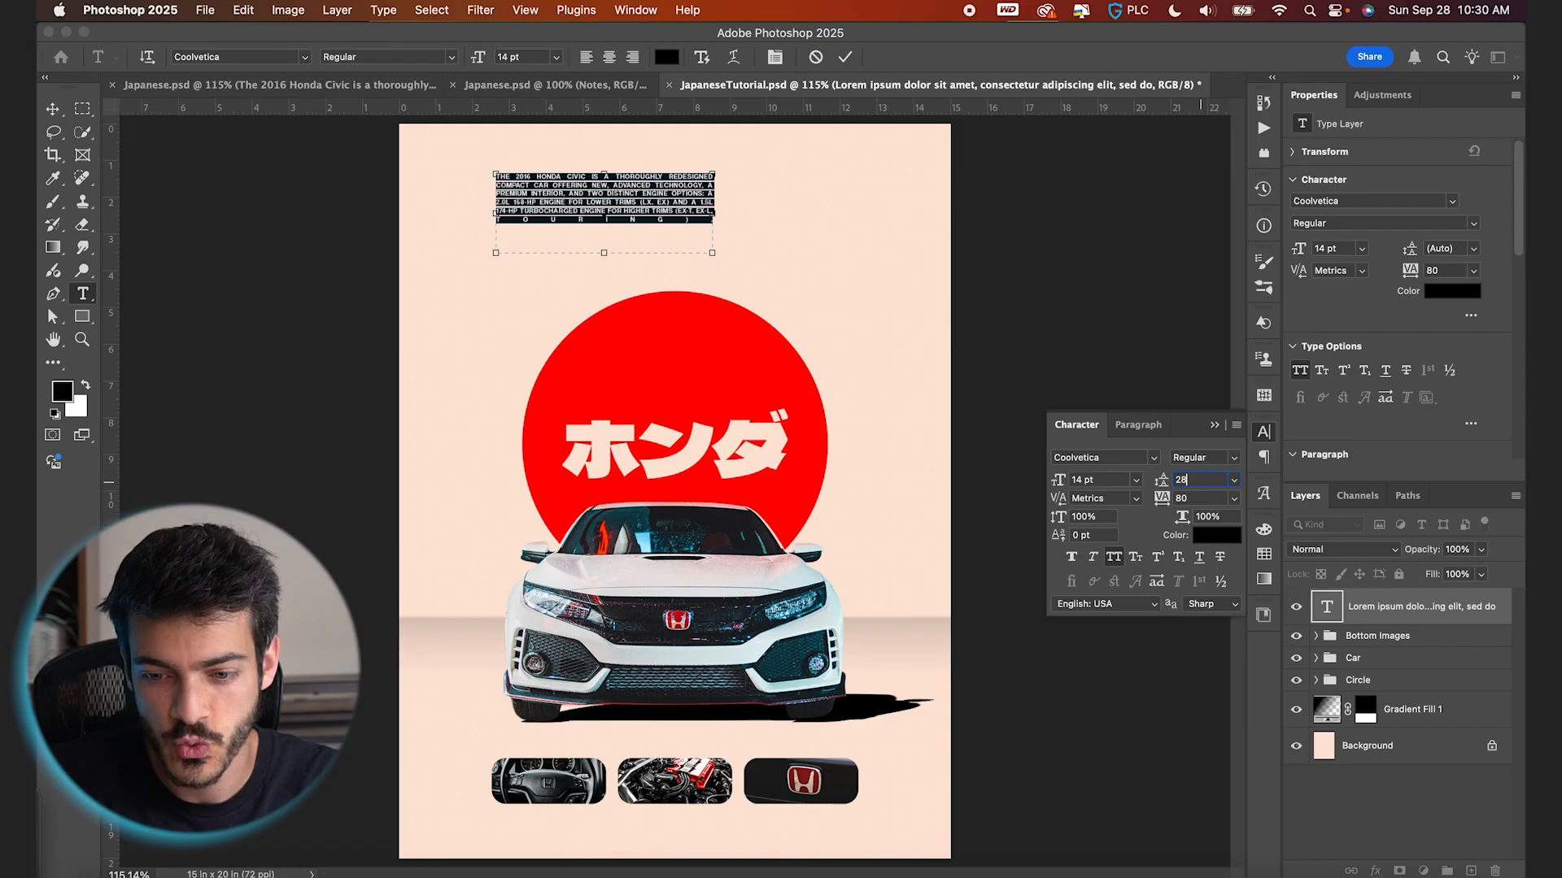
pyautogui.click(1202, 479)
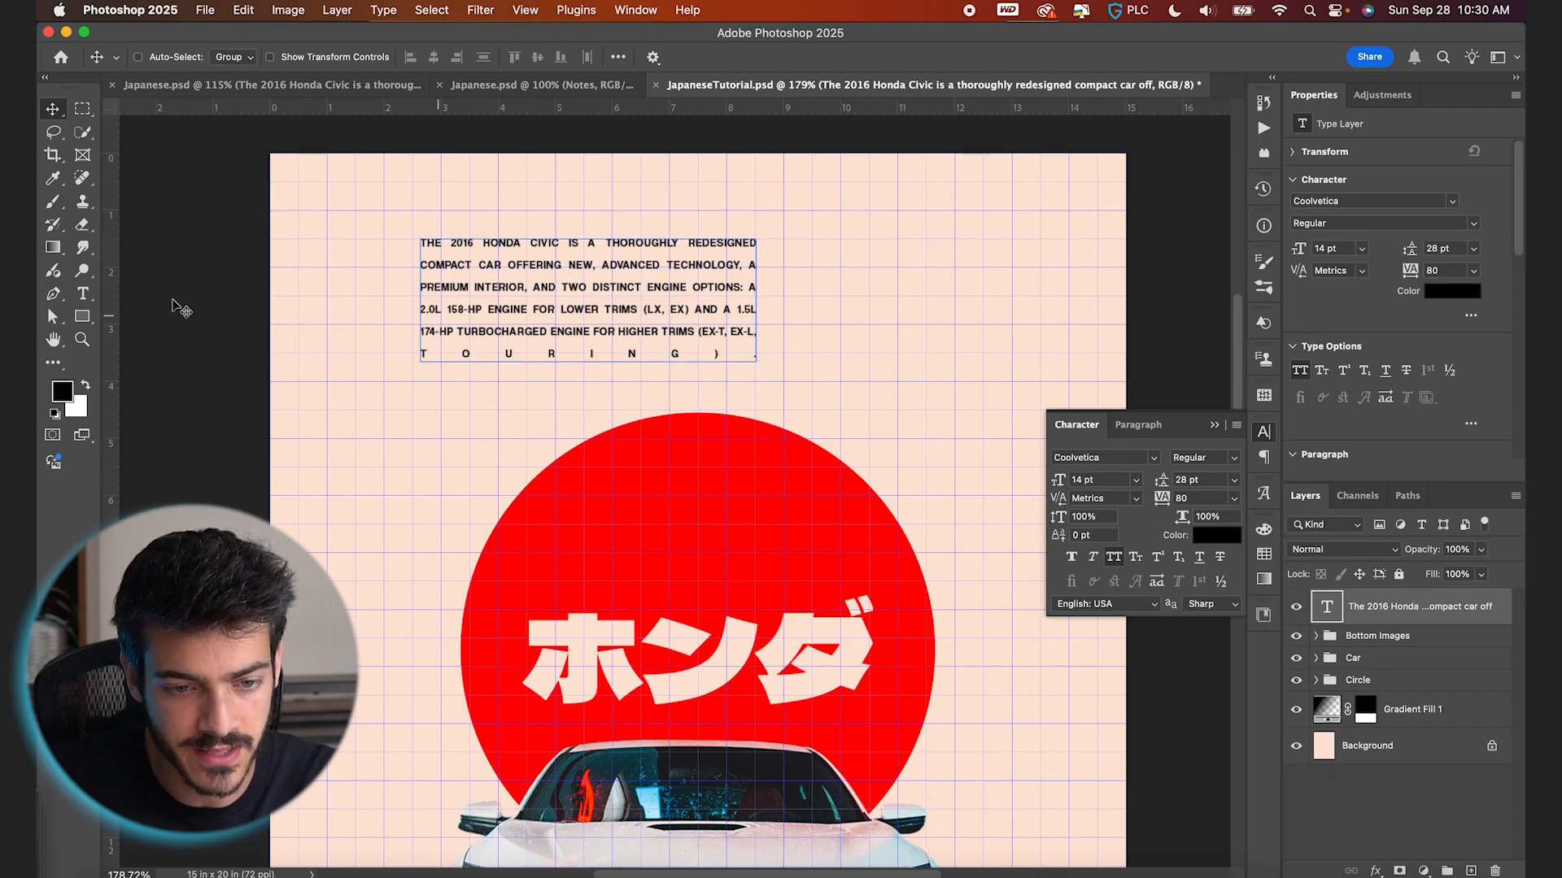
pyautogui.scroll(-3)
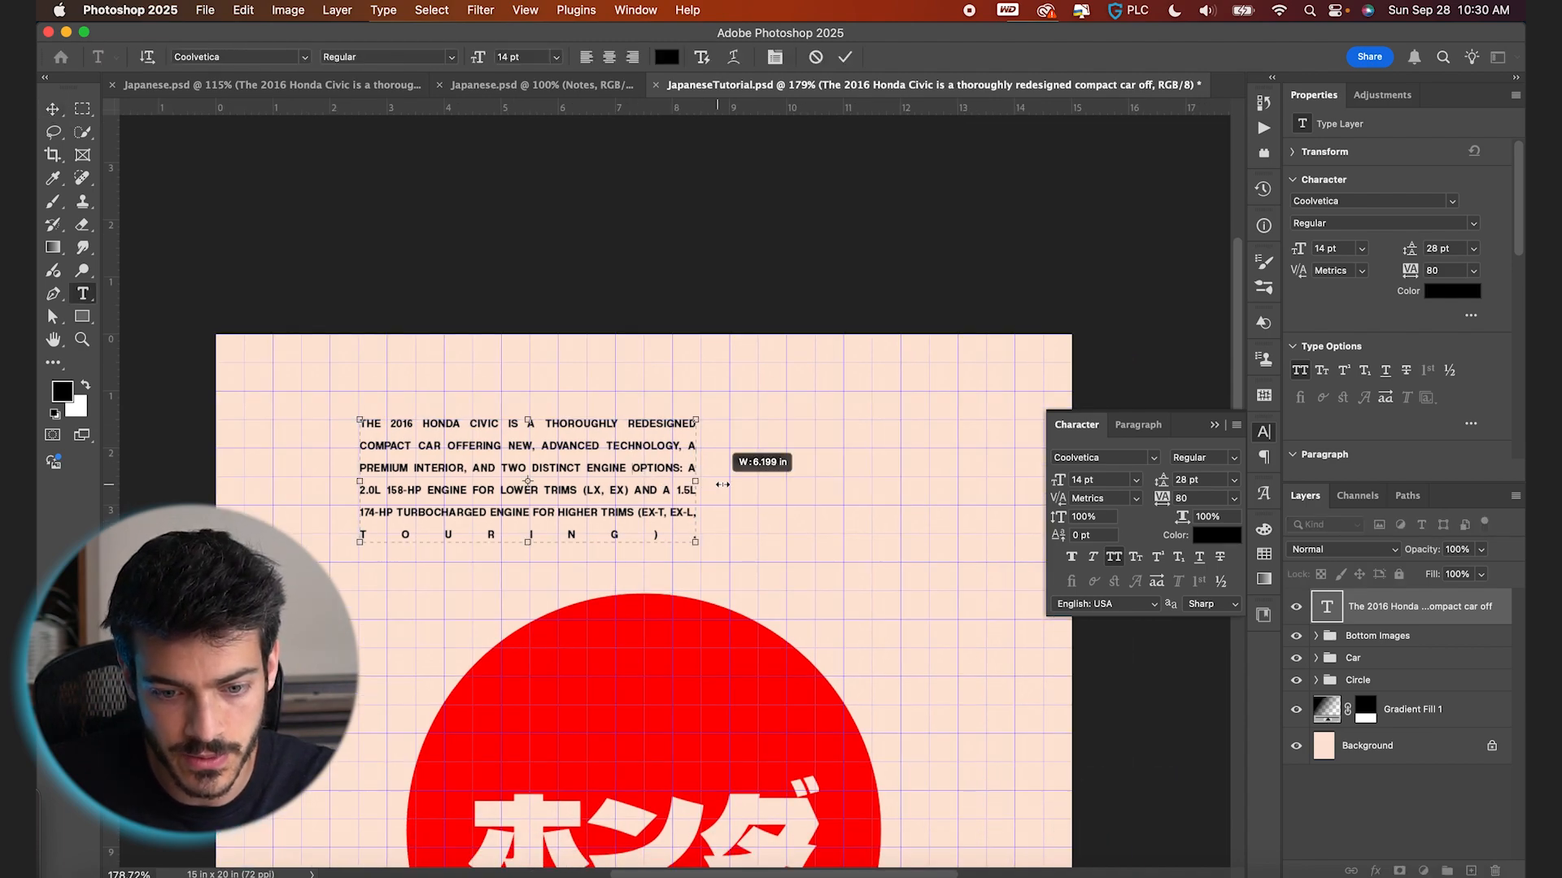
pyautogui.moveTo(697, 484); pyautogui.dragTo(755, 484)
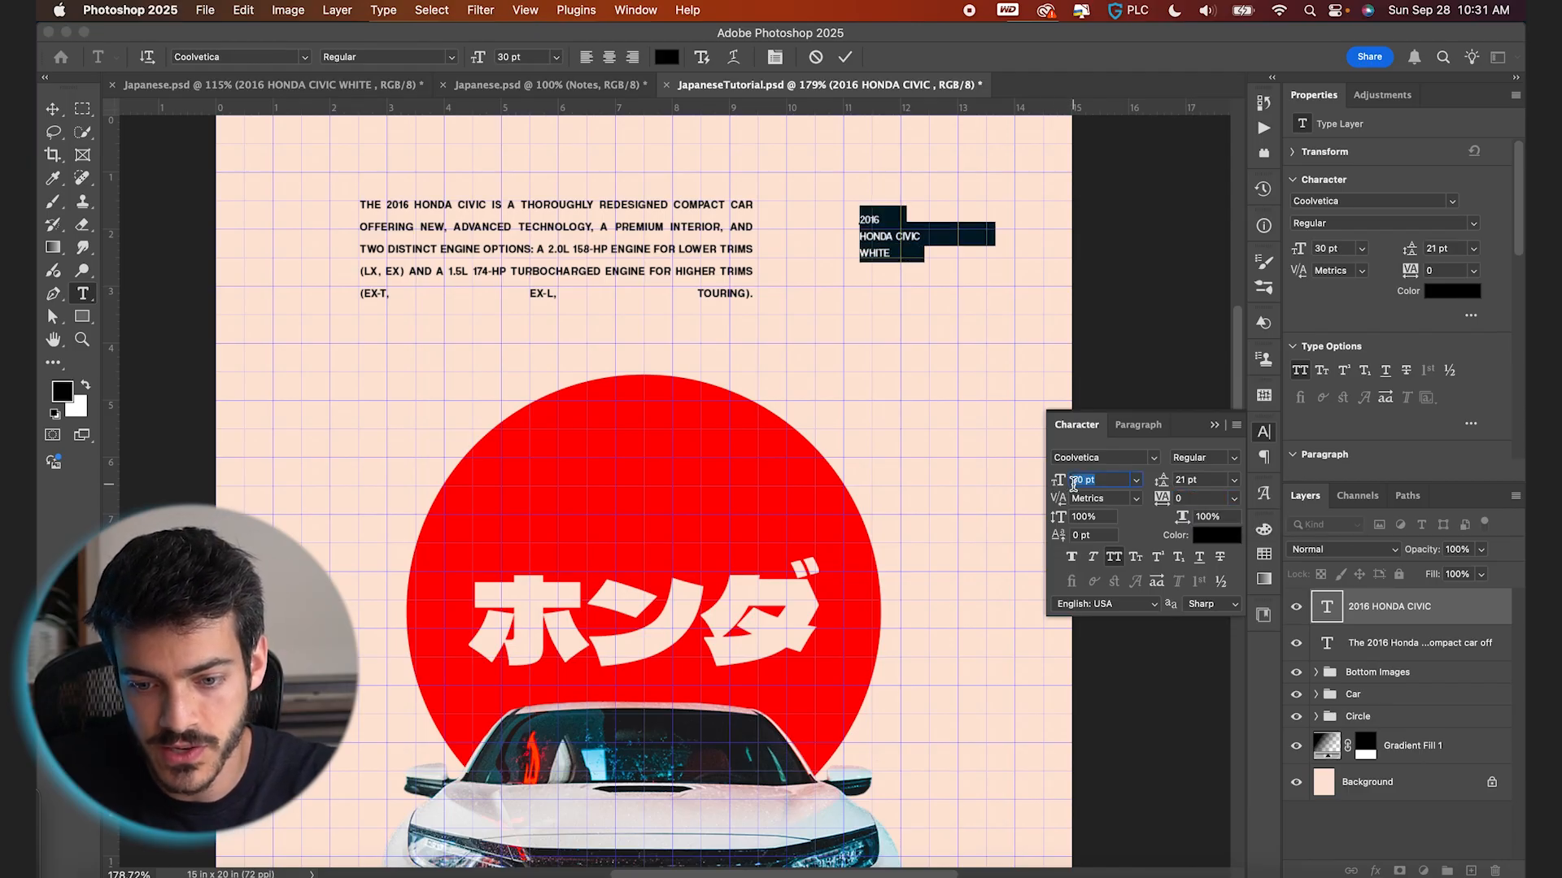
# Step: Add a three-line '2016 HONDA CIVIC WHITE' heading at 33 pt size with 29 pt leading
pyautogui.write('33')
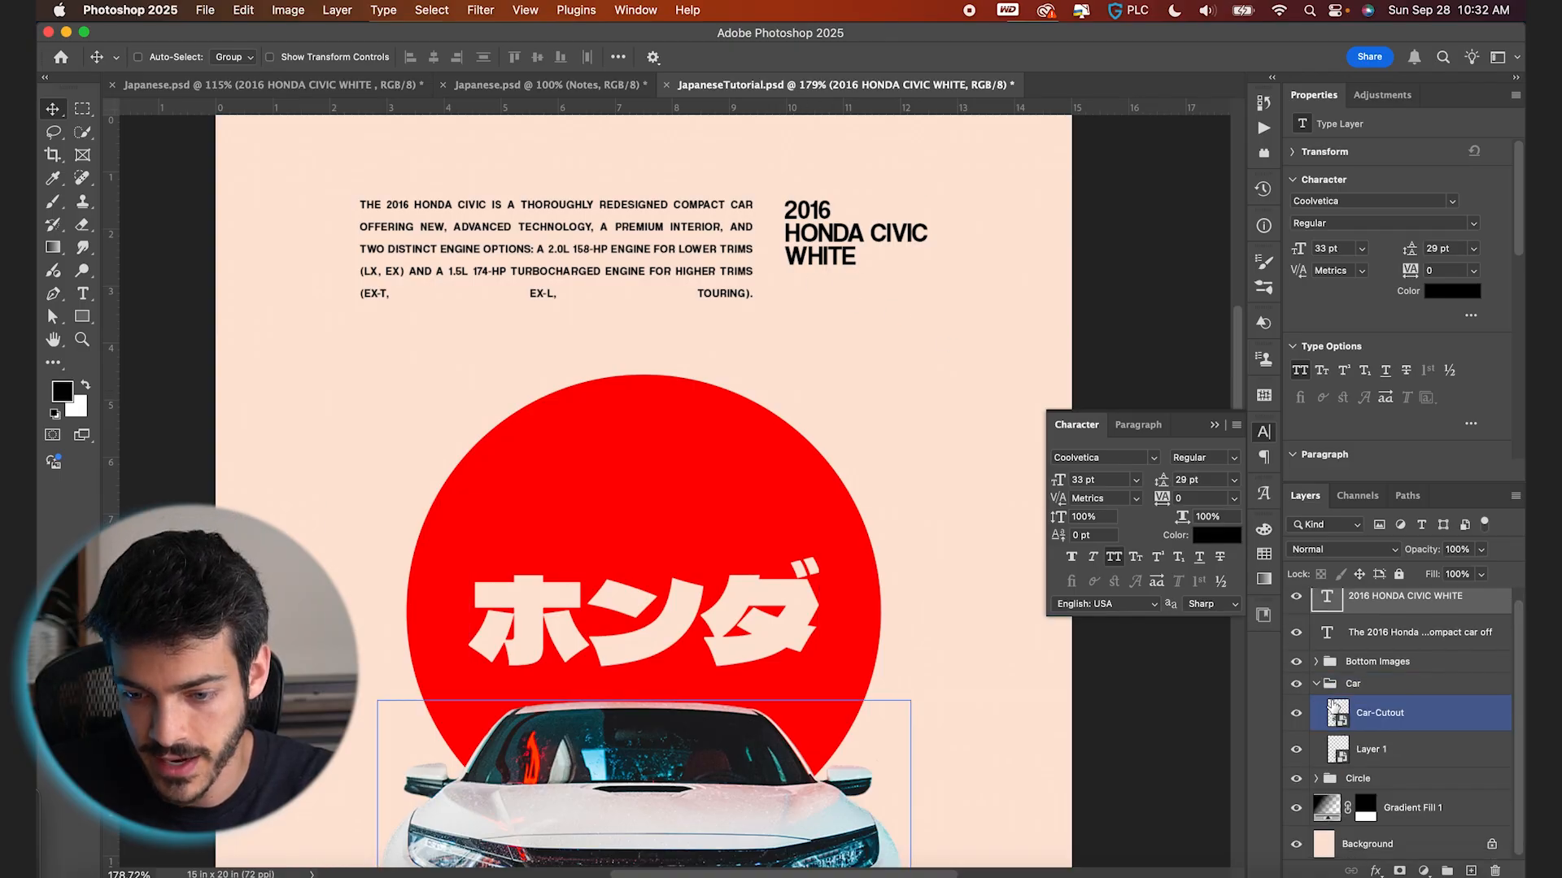
pyautogui.click(1377, 745)
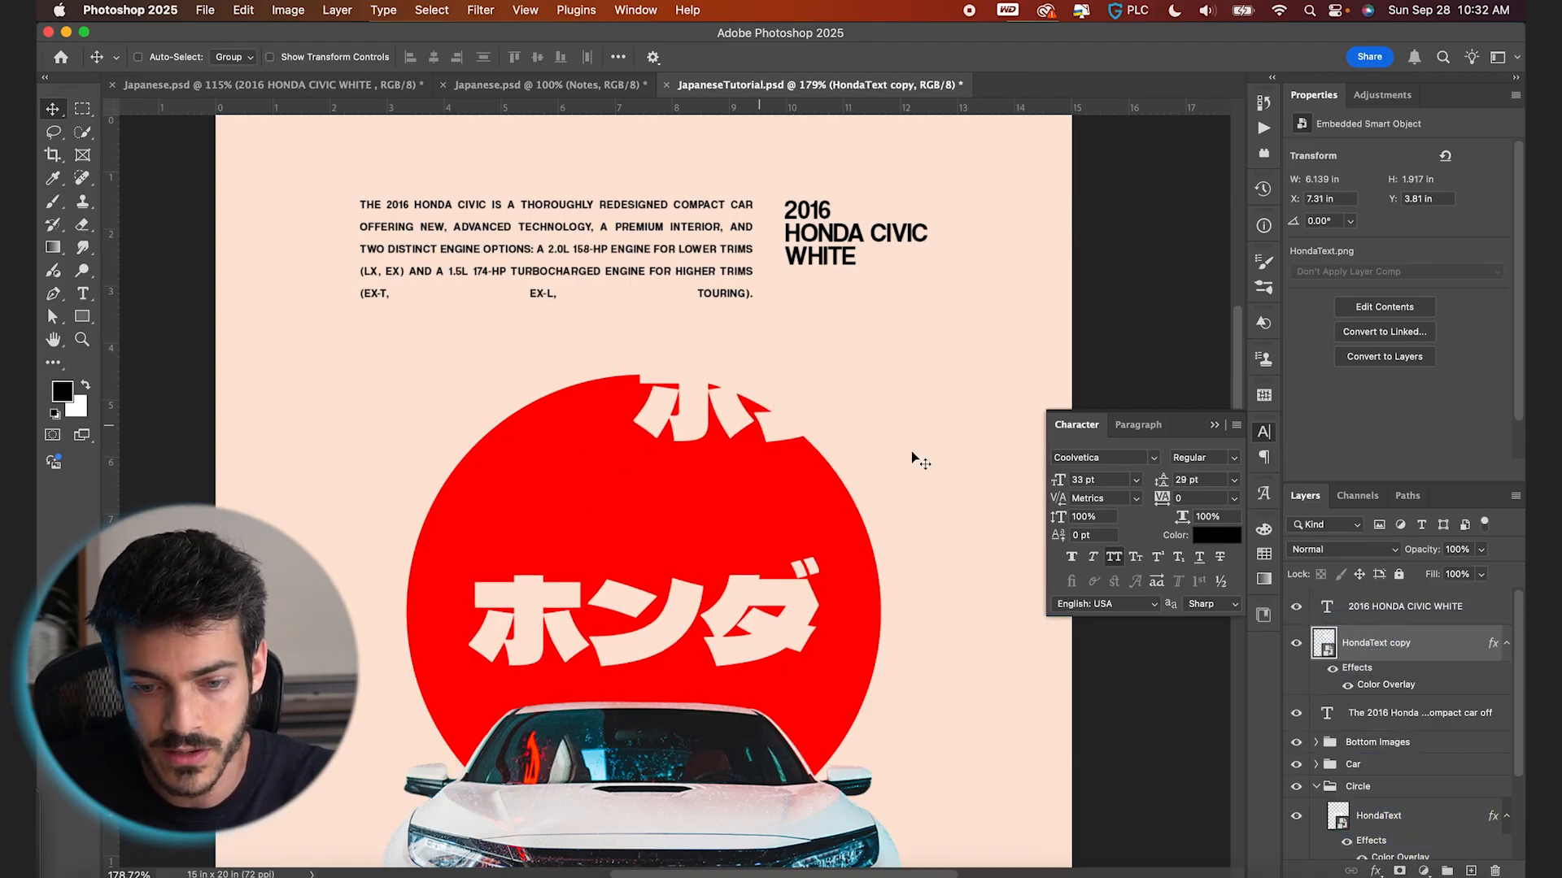
# Step: Give the ホンダ copy a black Color Overlay, then scale it down and place it under the heading
pyautogui.doubleClick(1386, 684)
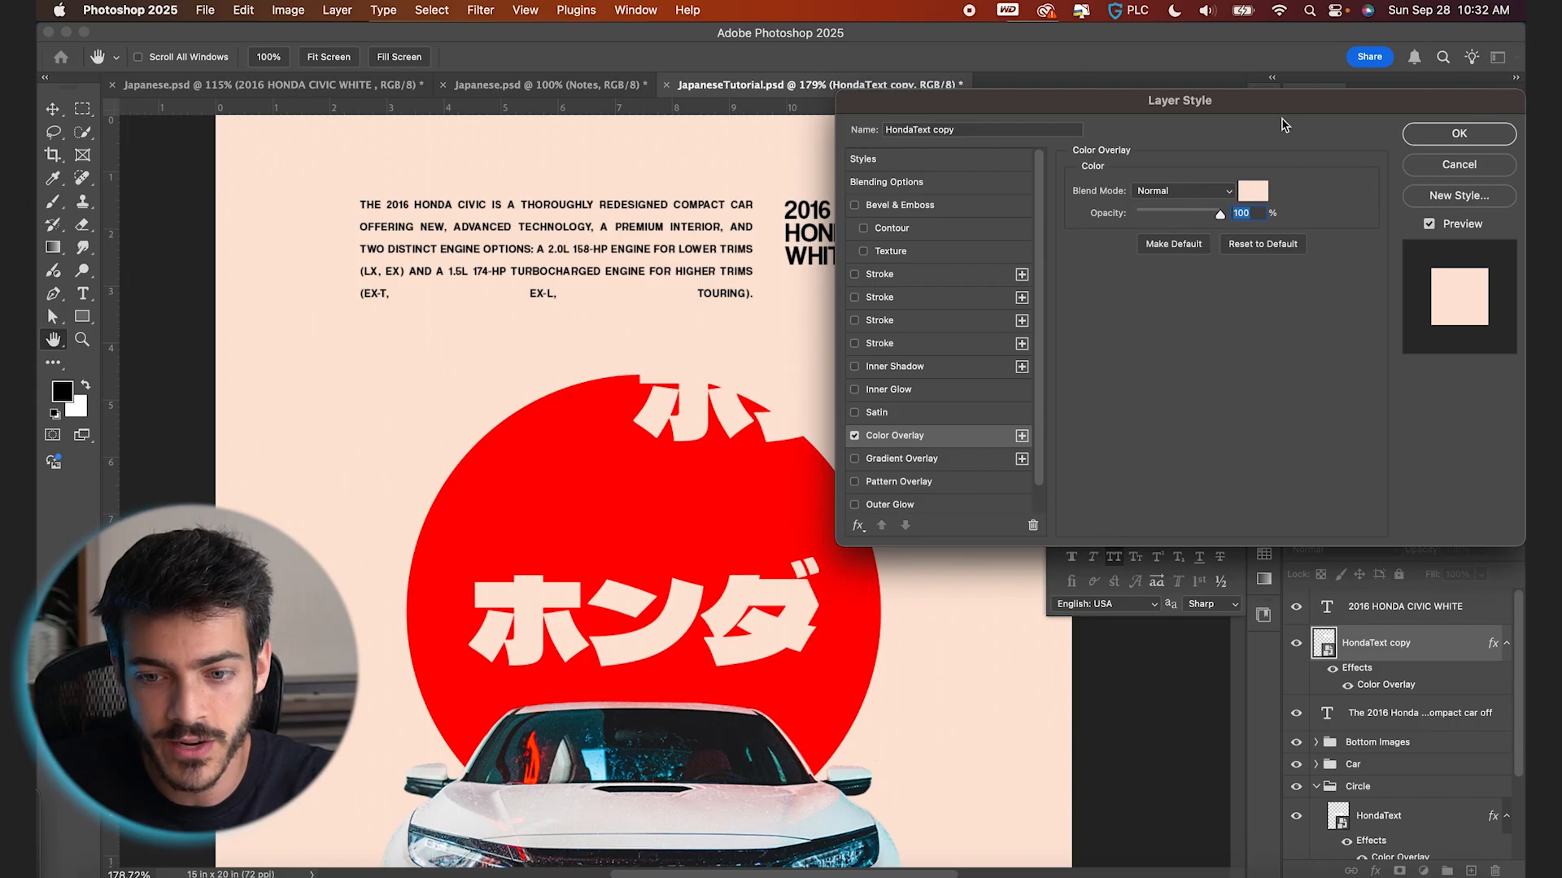
pyautogui.click(1252, 191)
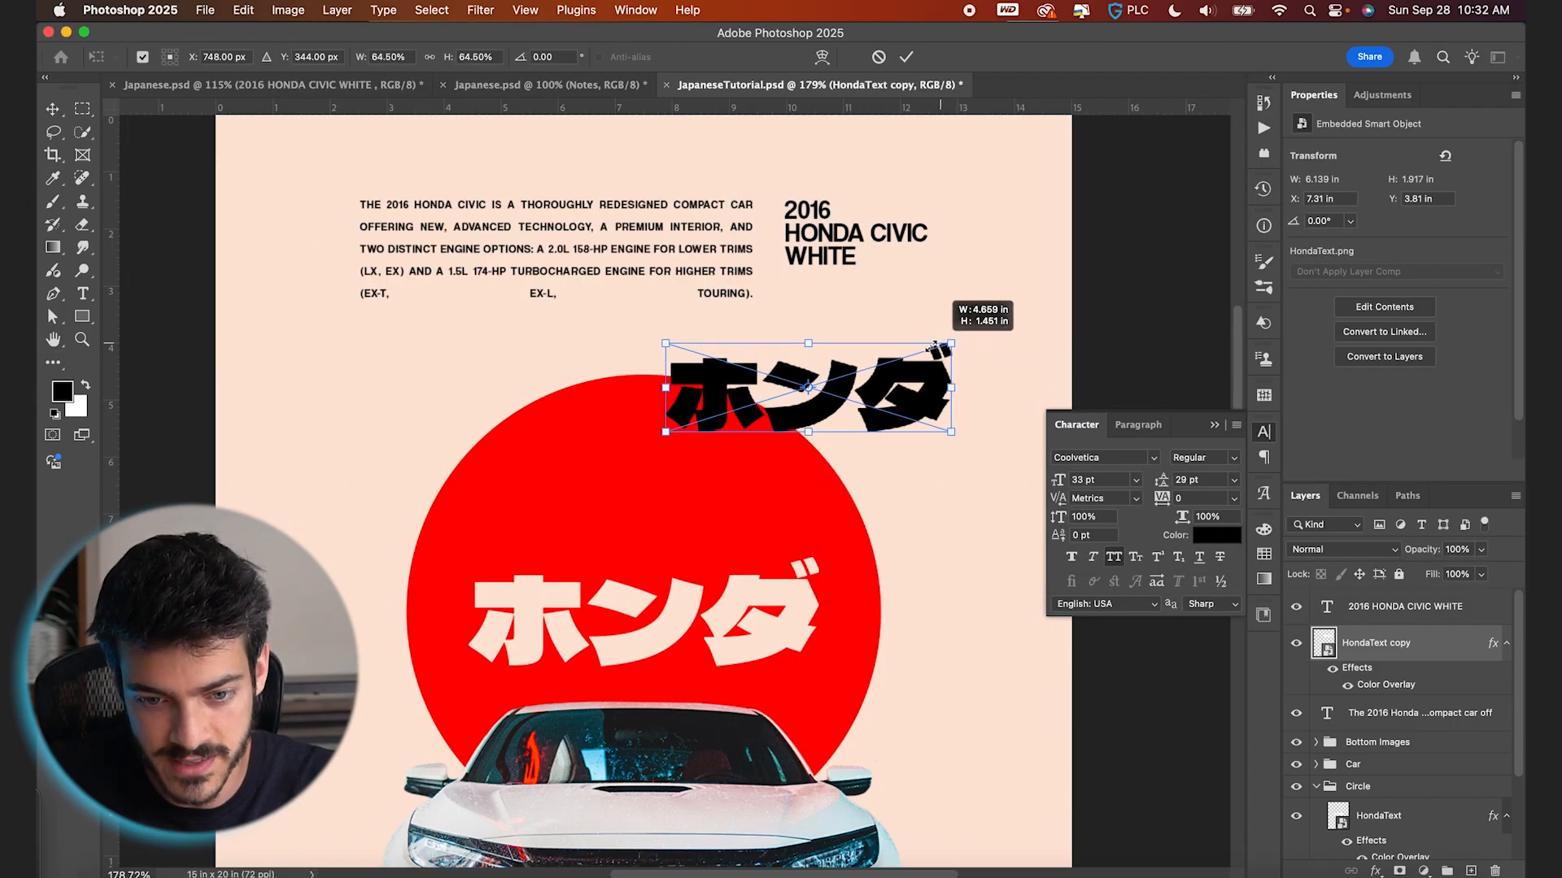
pyautogui.moveTo(807, 388); pyautogui.dragTo(875, 277)
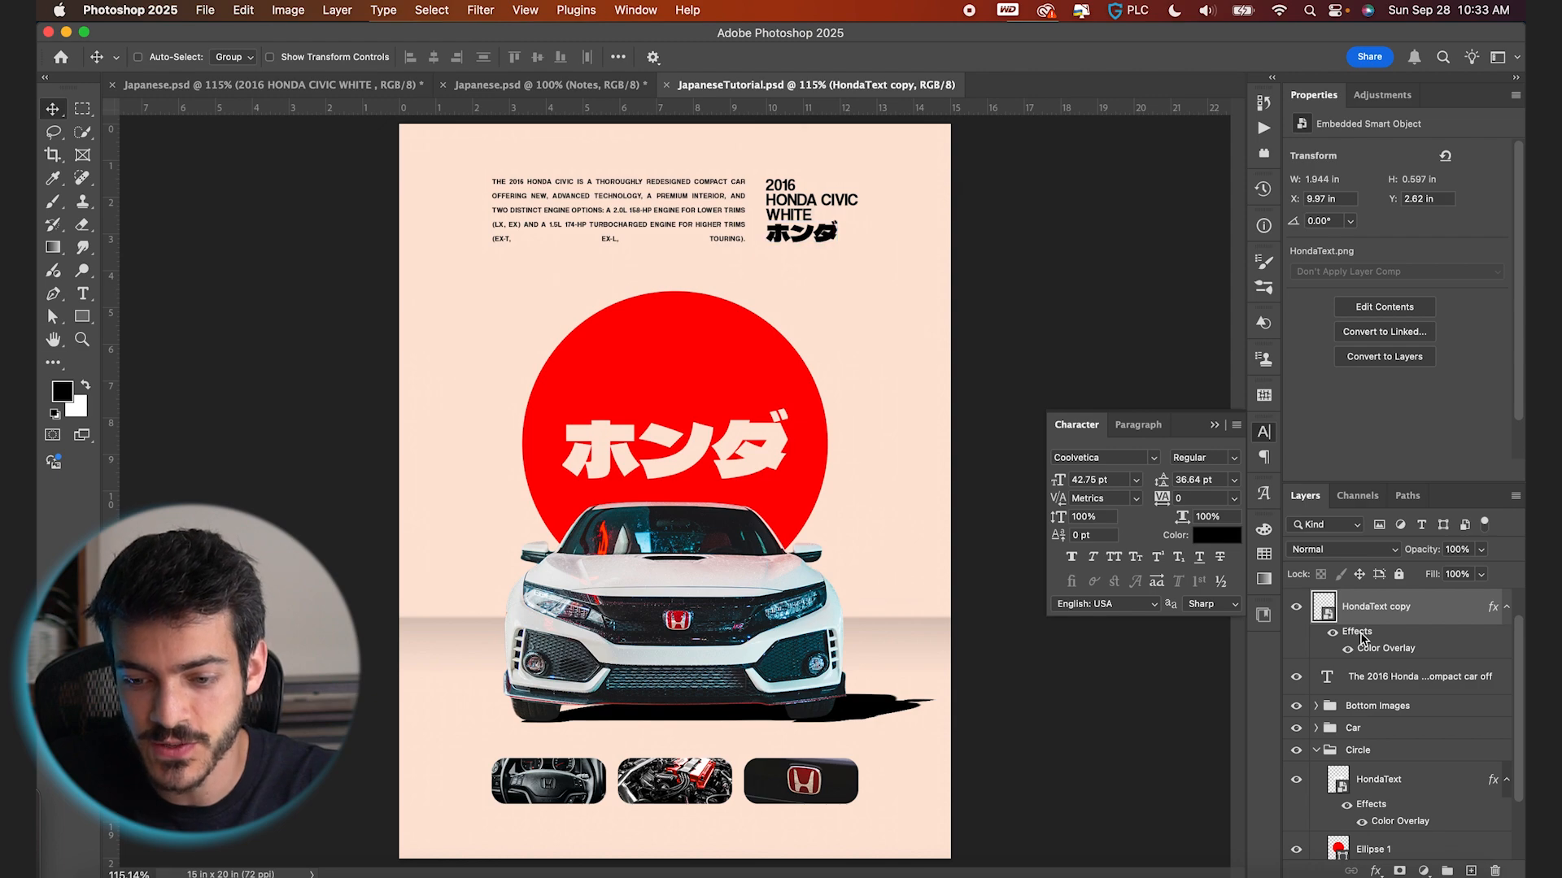
pyautogui.doubleClick(1380, 647)
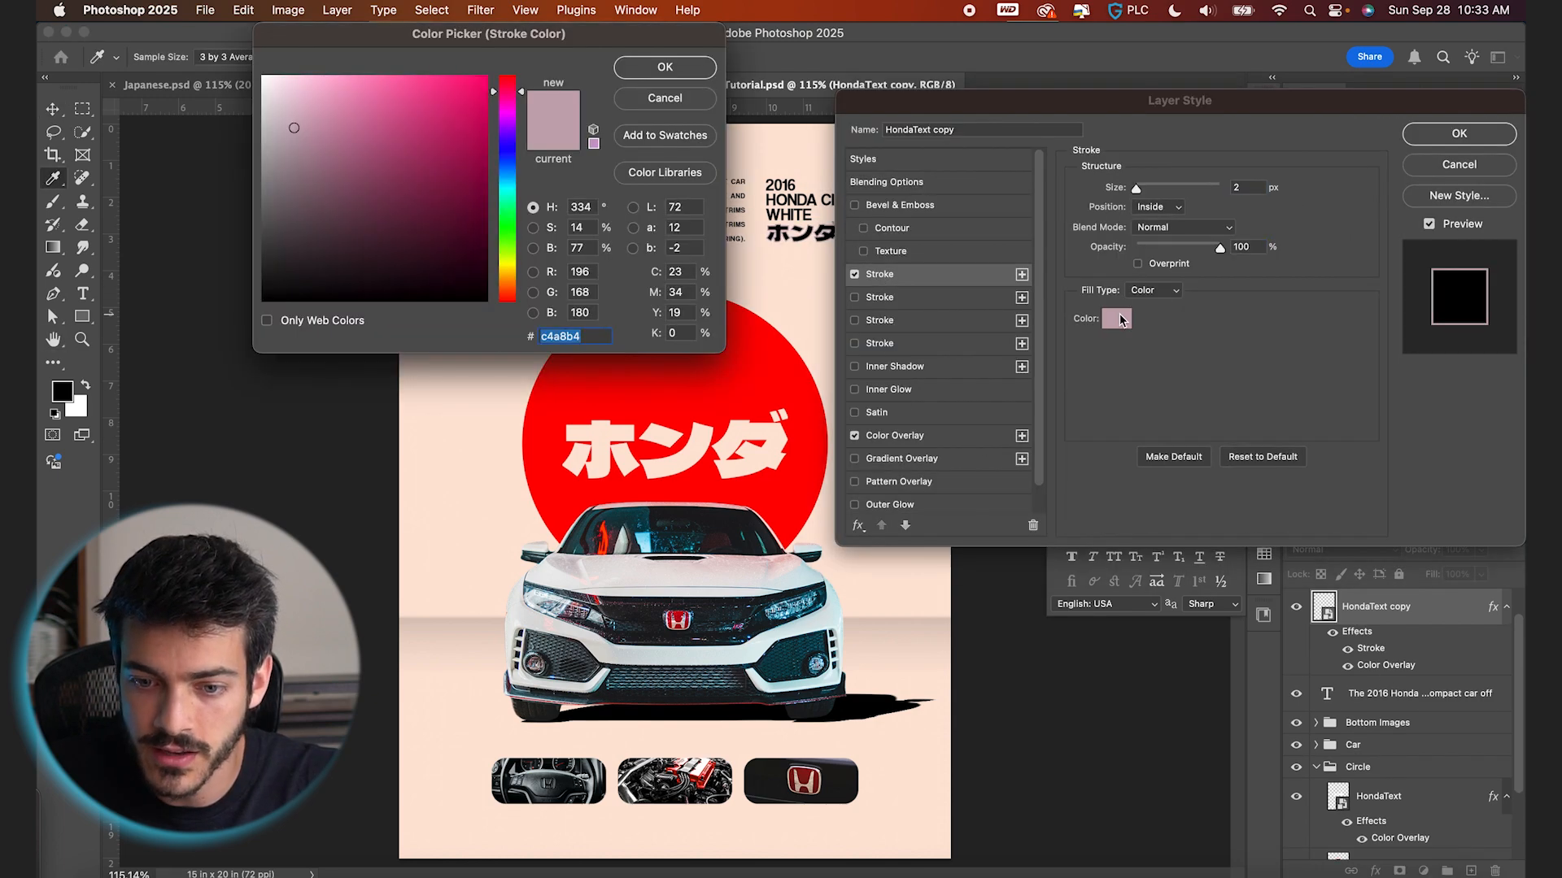
# Step: Sample a pinkish colour for the 2px stroke around the small black katakana
pyautogui.click(664, 67)
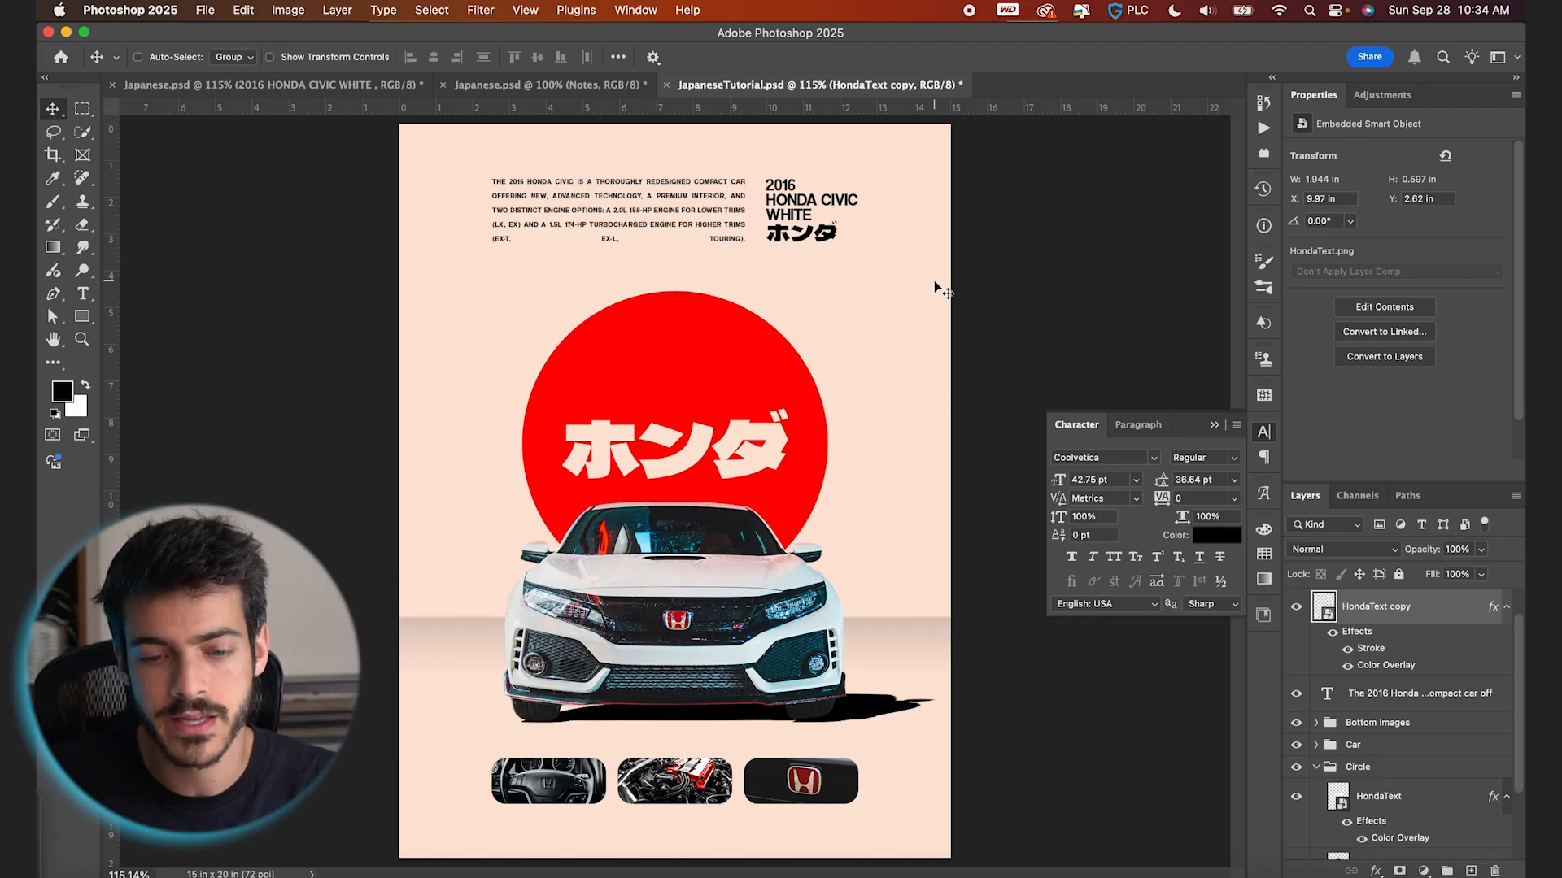
pyautogui.moveTo(762, 226)
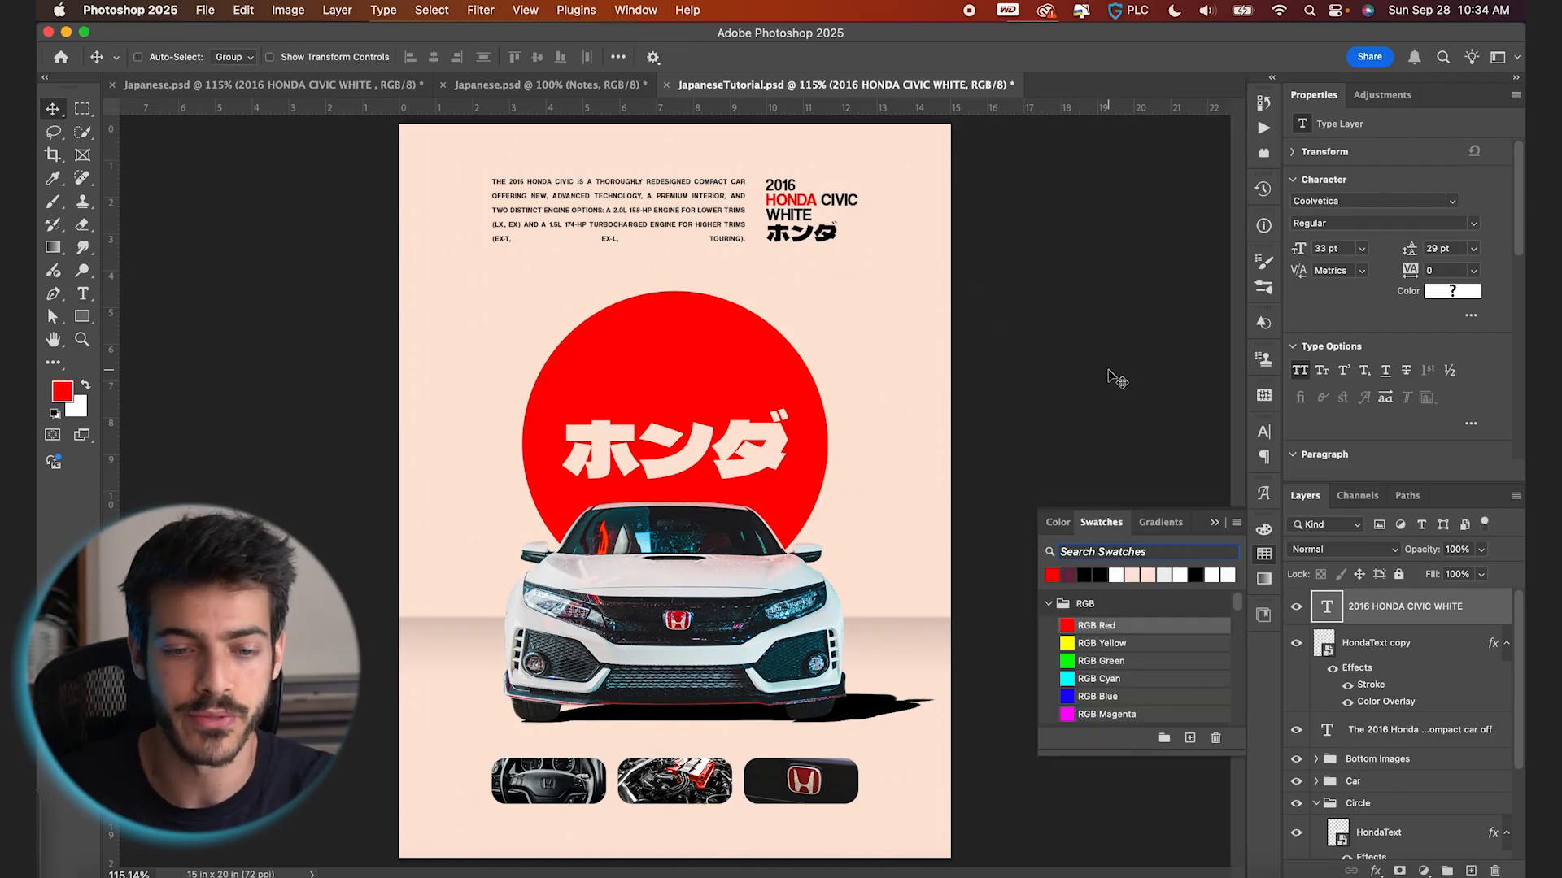
# Step: Collapse the Circle group, check its alignment with the grid, then expand the Car group
pyautogui.click(735, 497)
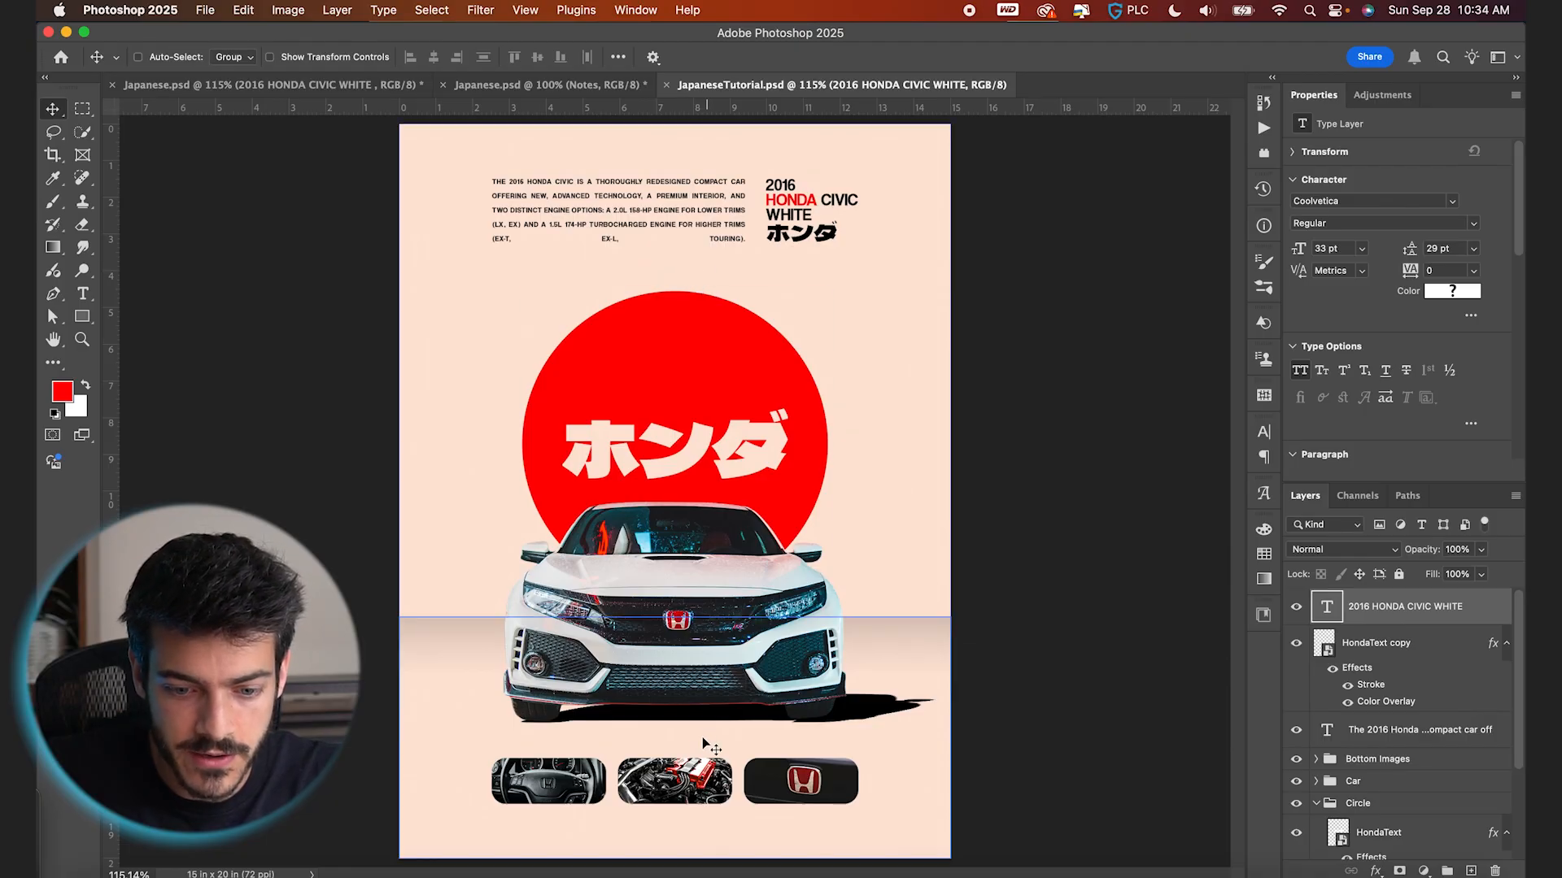
pyautogui.click(1357, 754)
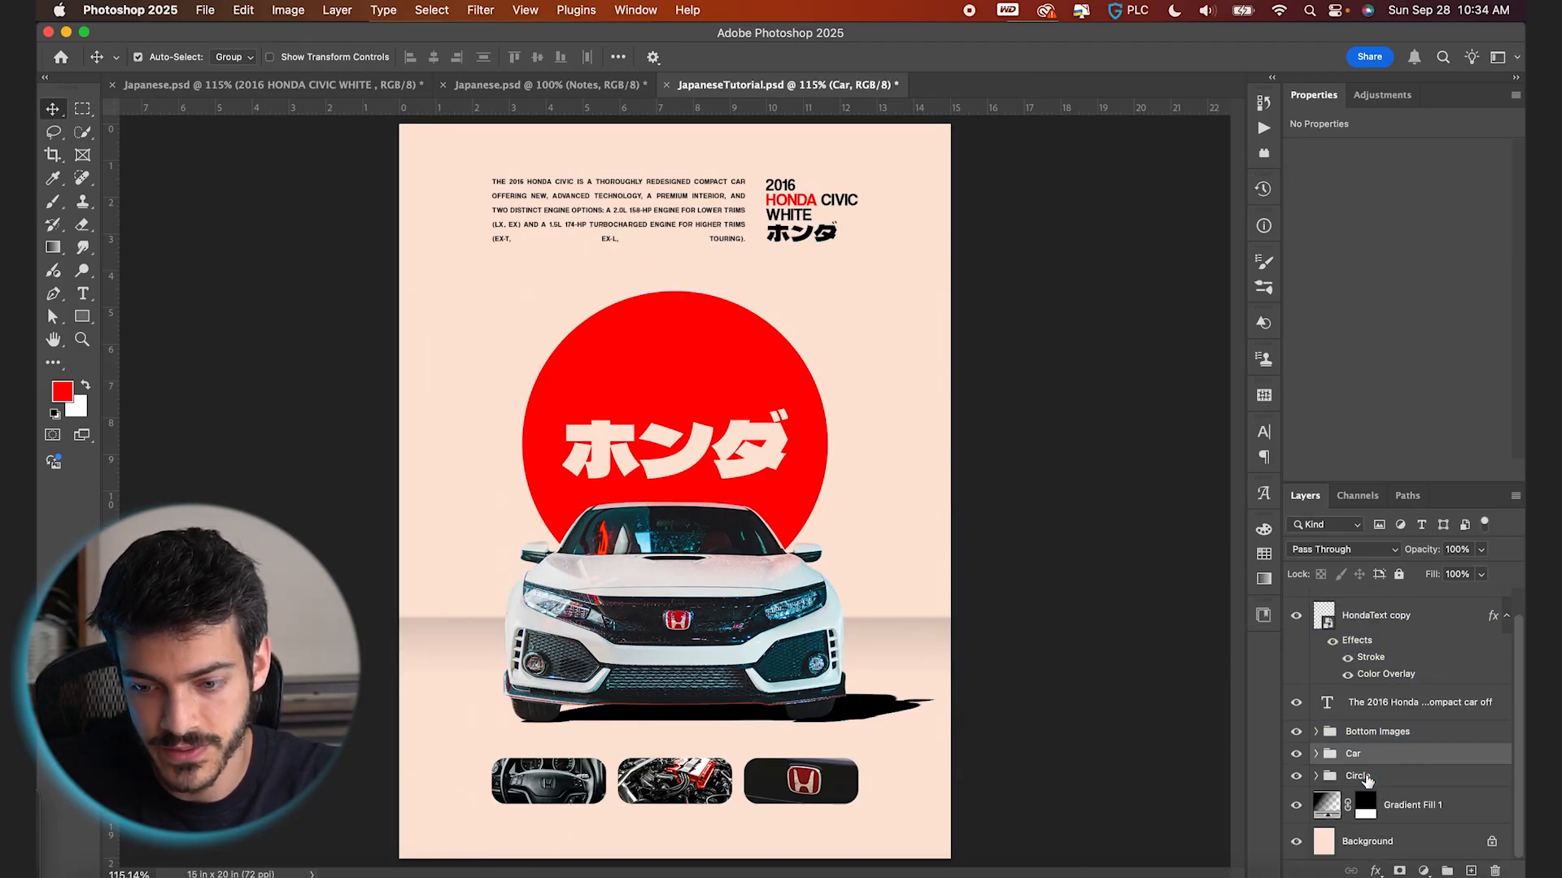
pyautogui.click(1411, 805)
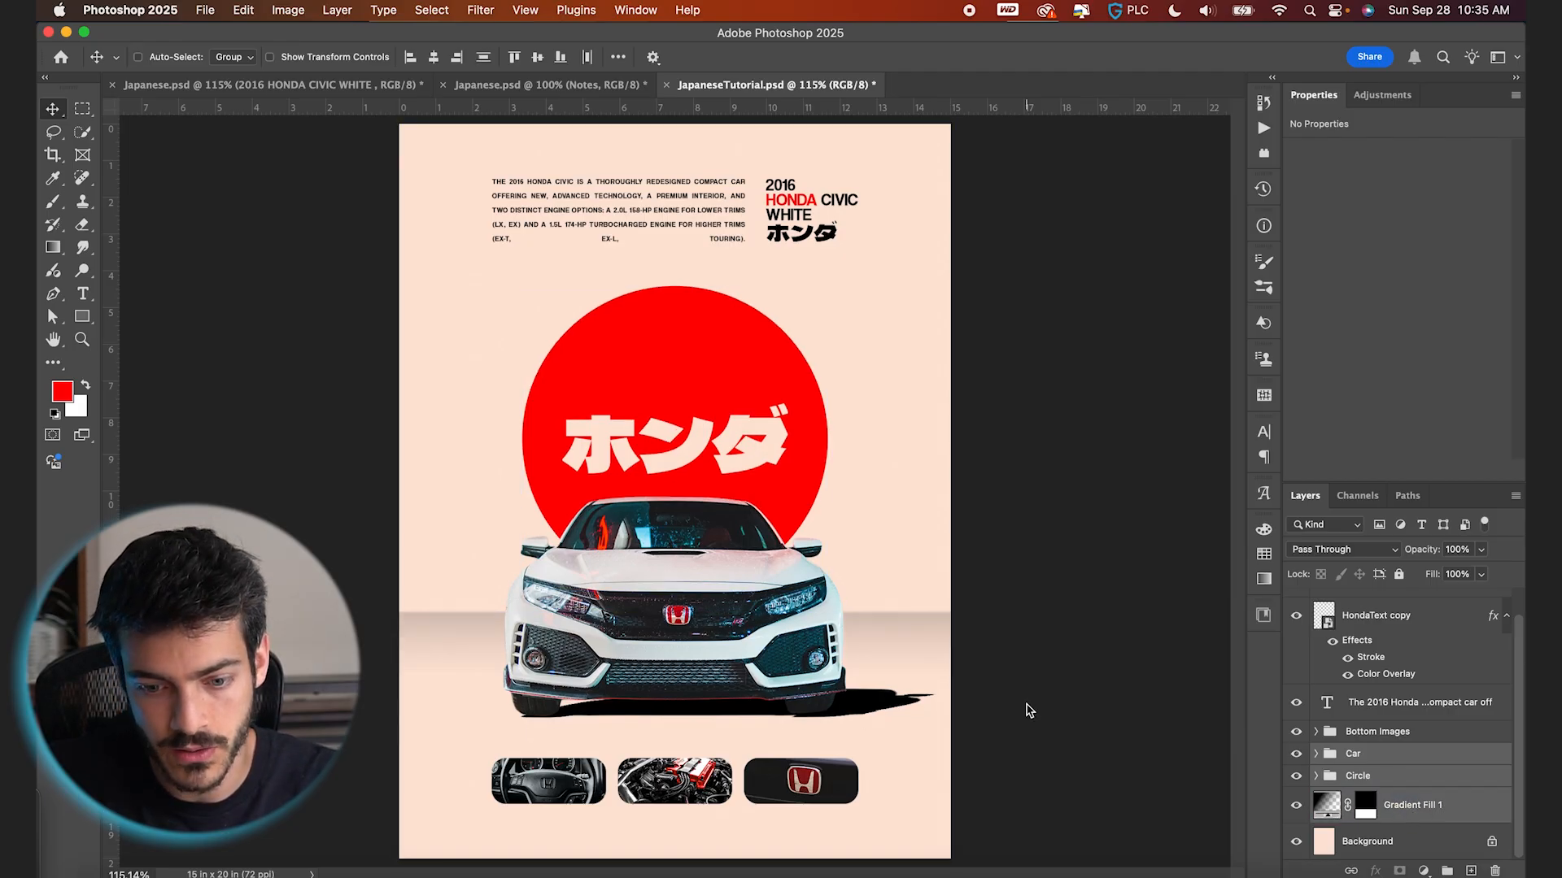
pyautogui.click(1358, 776)
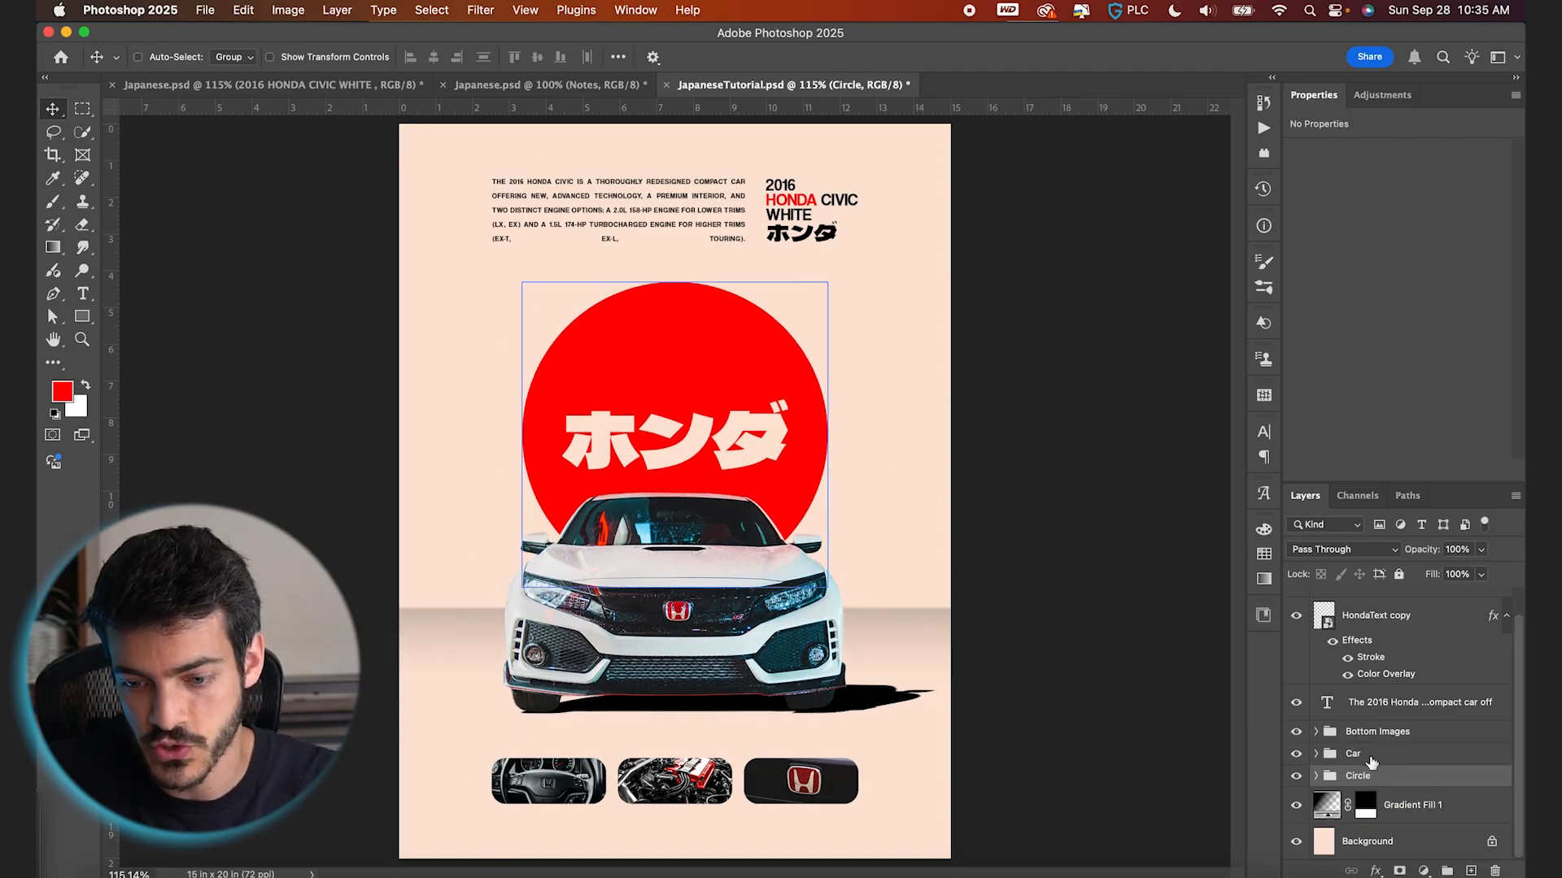
pyautogui.click(1353, 754)
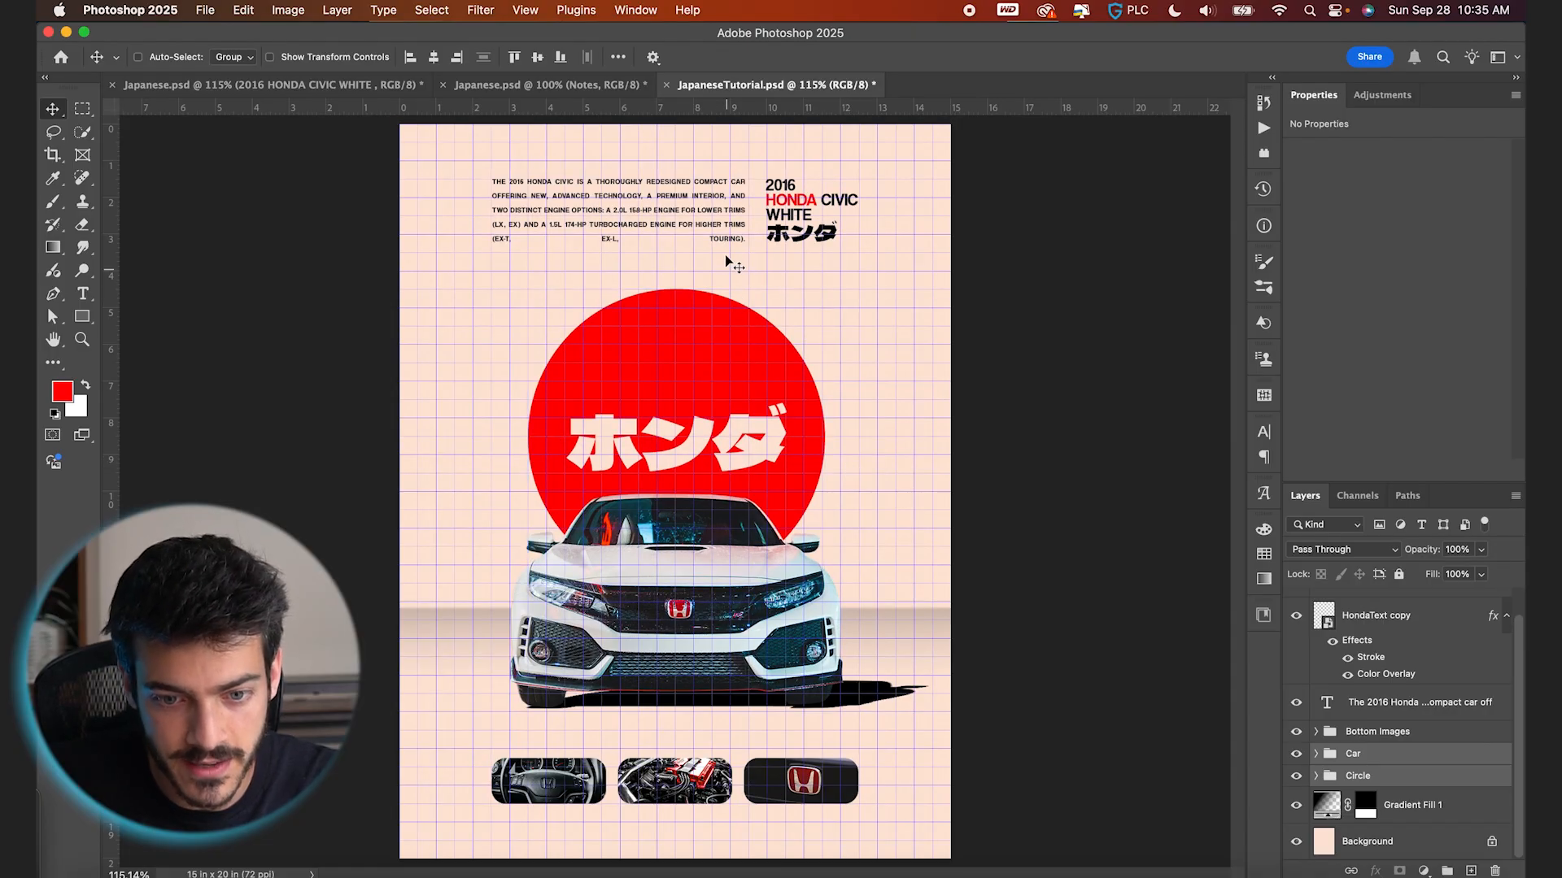
pyautogui.moveTo(709, 480)
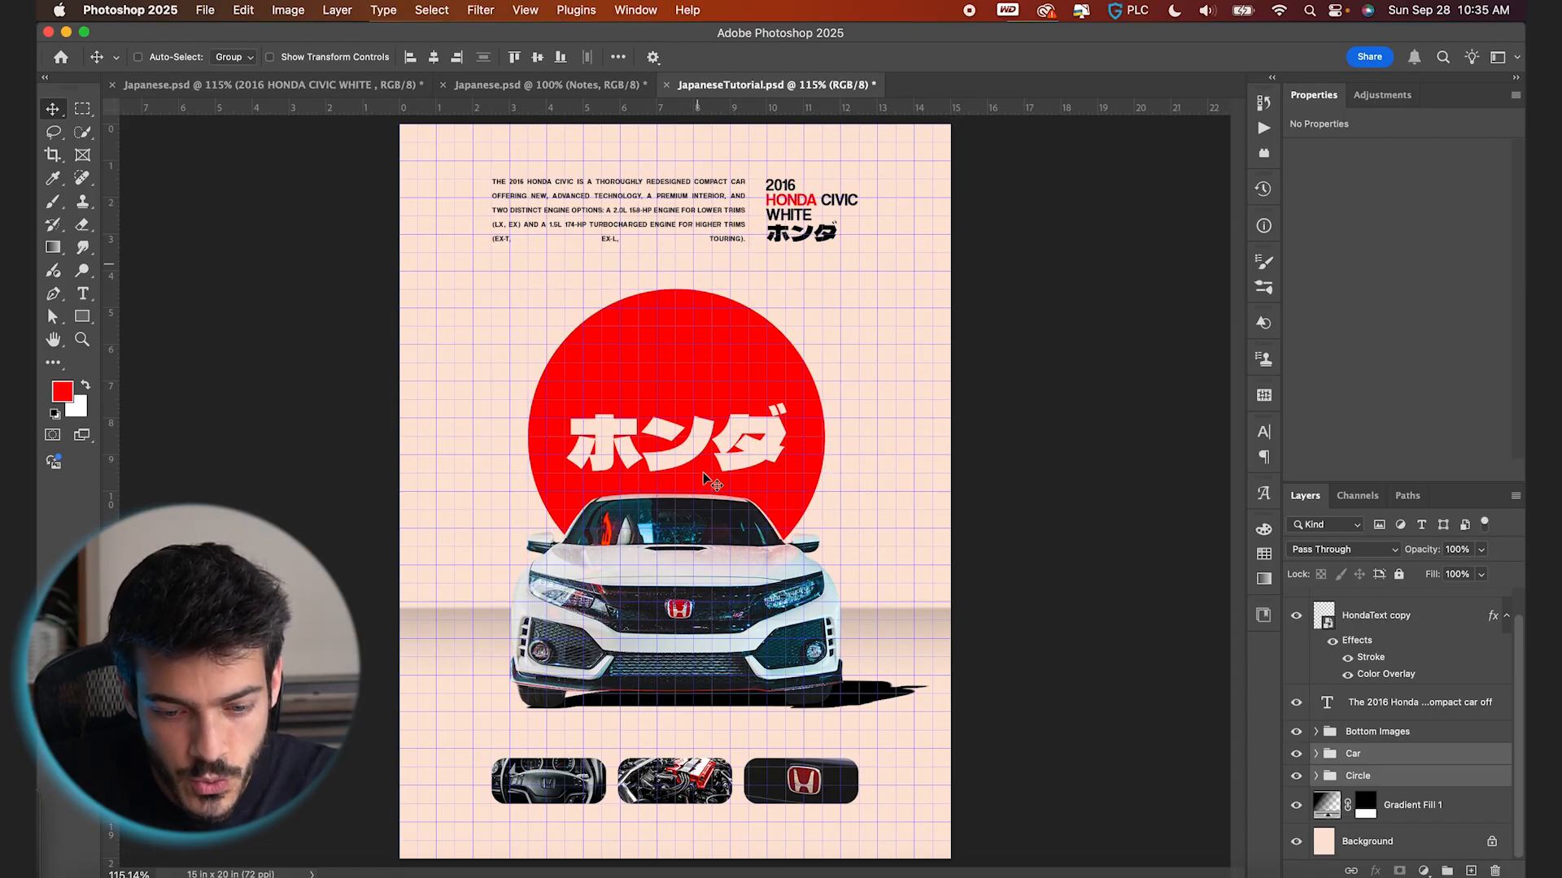
pyautogui.click(1411, 805)
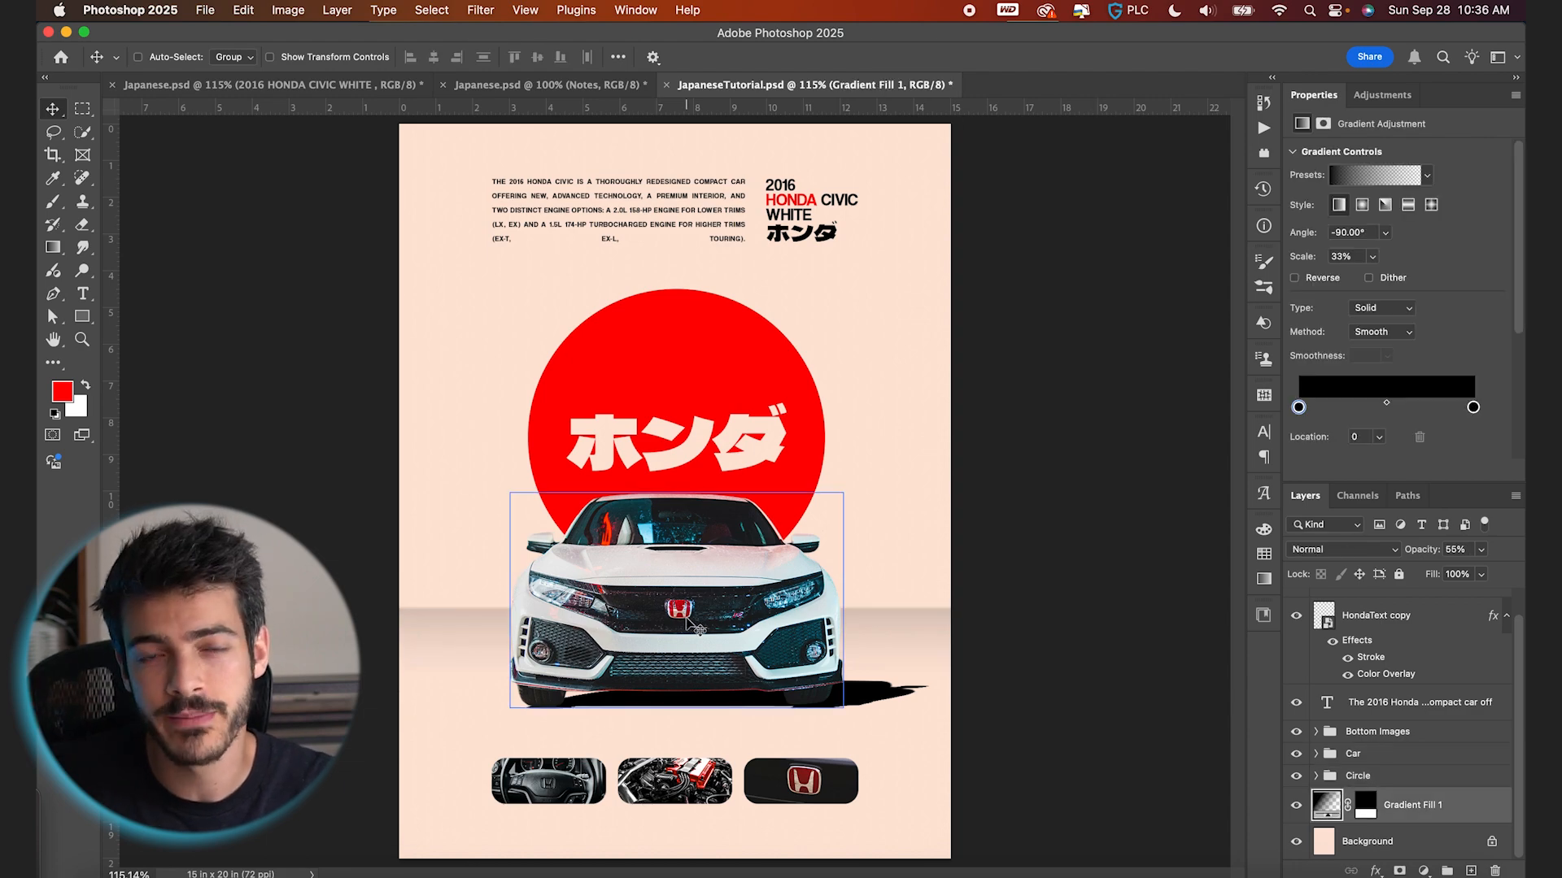
pyautogui.click(1352, 753)
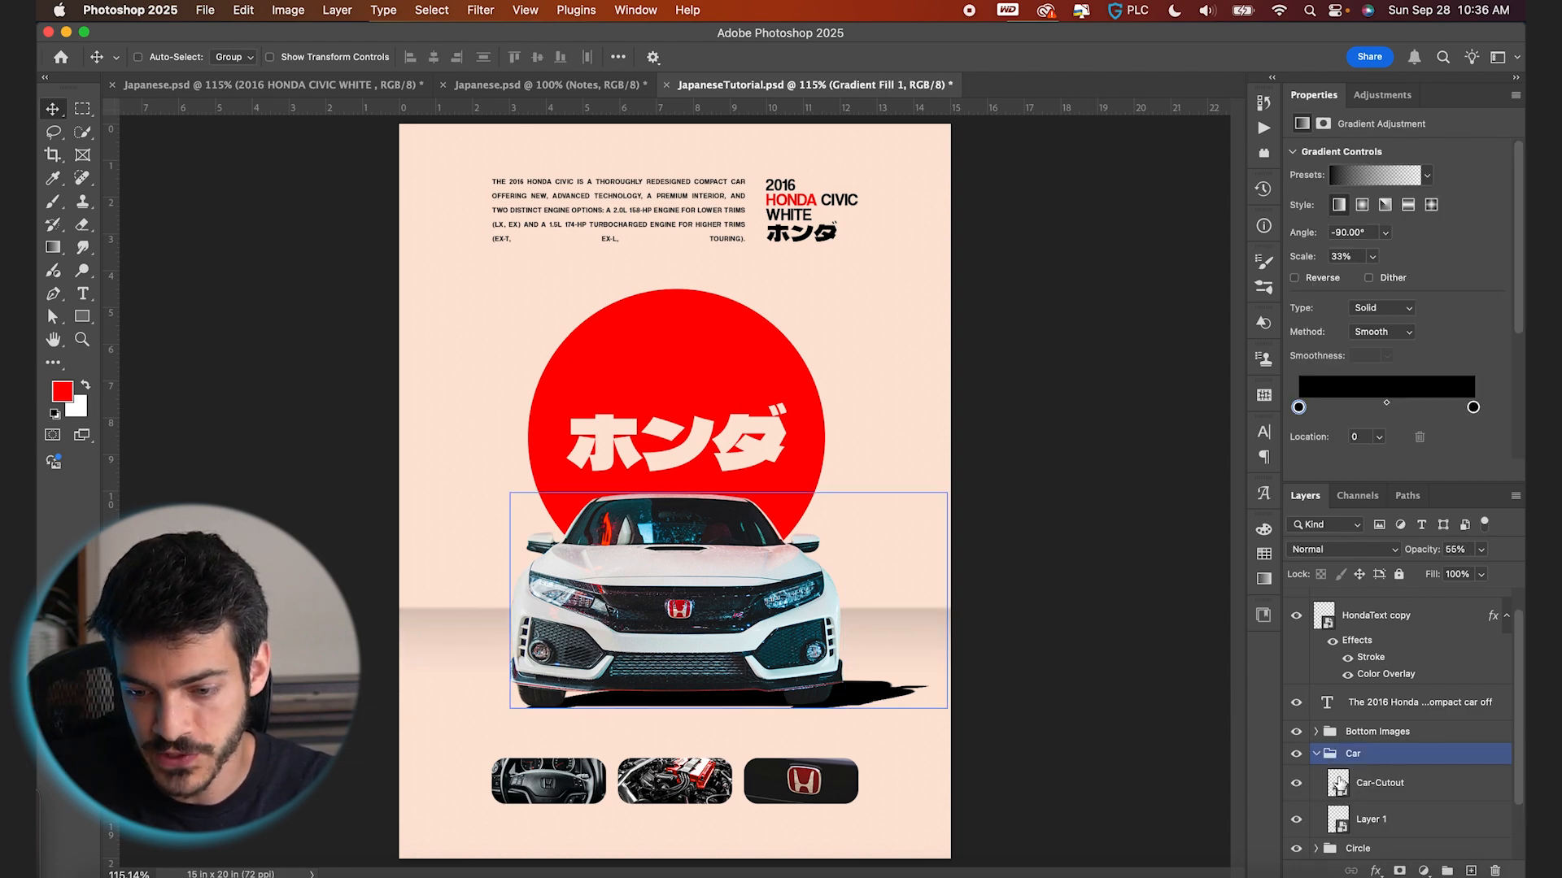
# Step: Set the car cutout's Camera Raw exposure +1.05, contrast +31, highlights +19, shadows -14
pyautogui.click(480, 10)
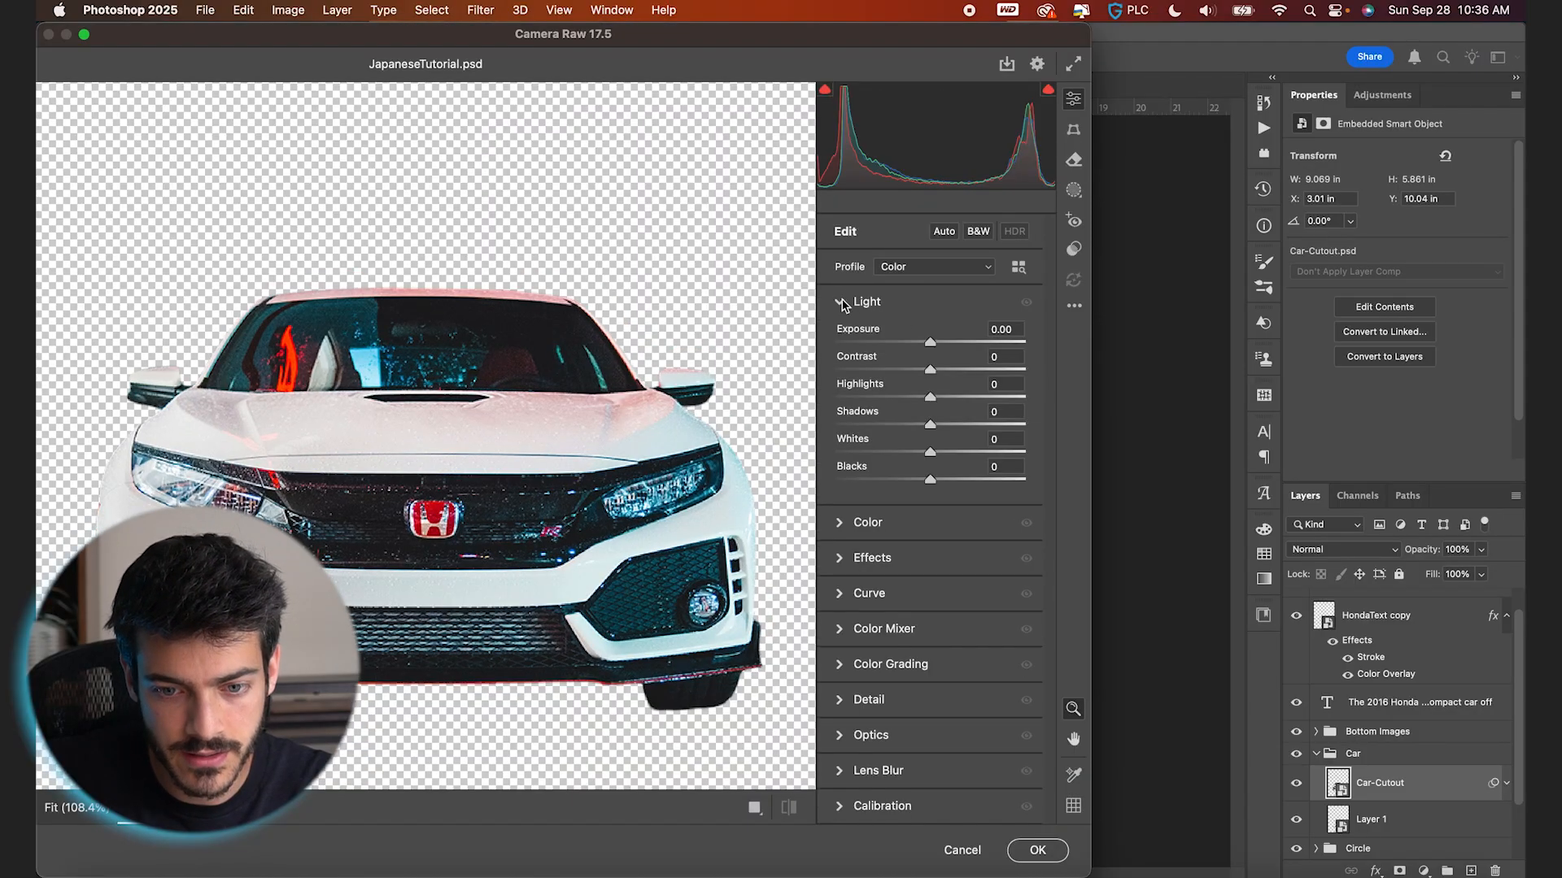
pyautogui.moveTo(929, 341); pyautogui.dragTo(944, 341)
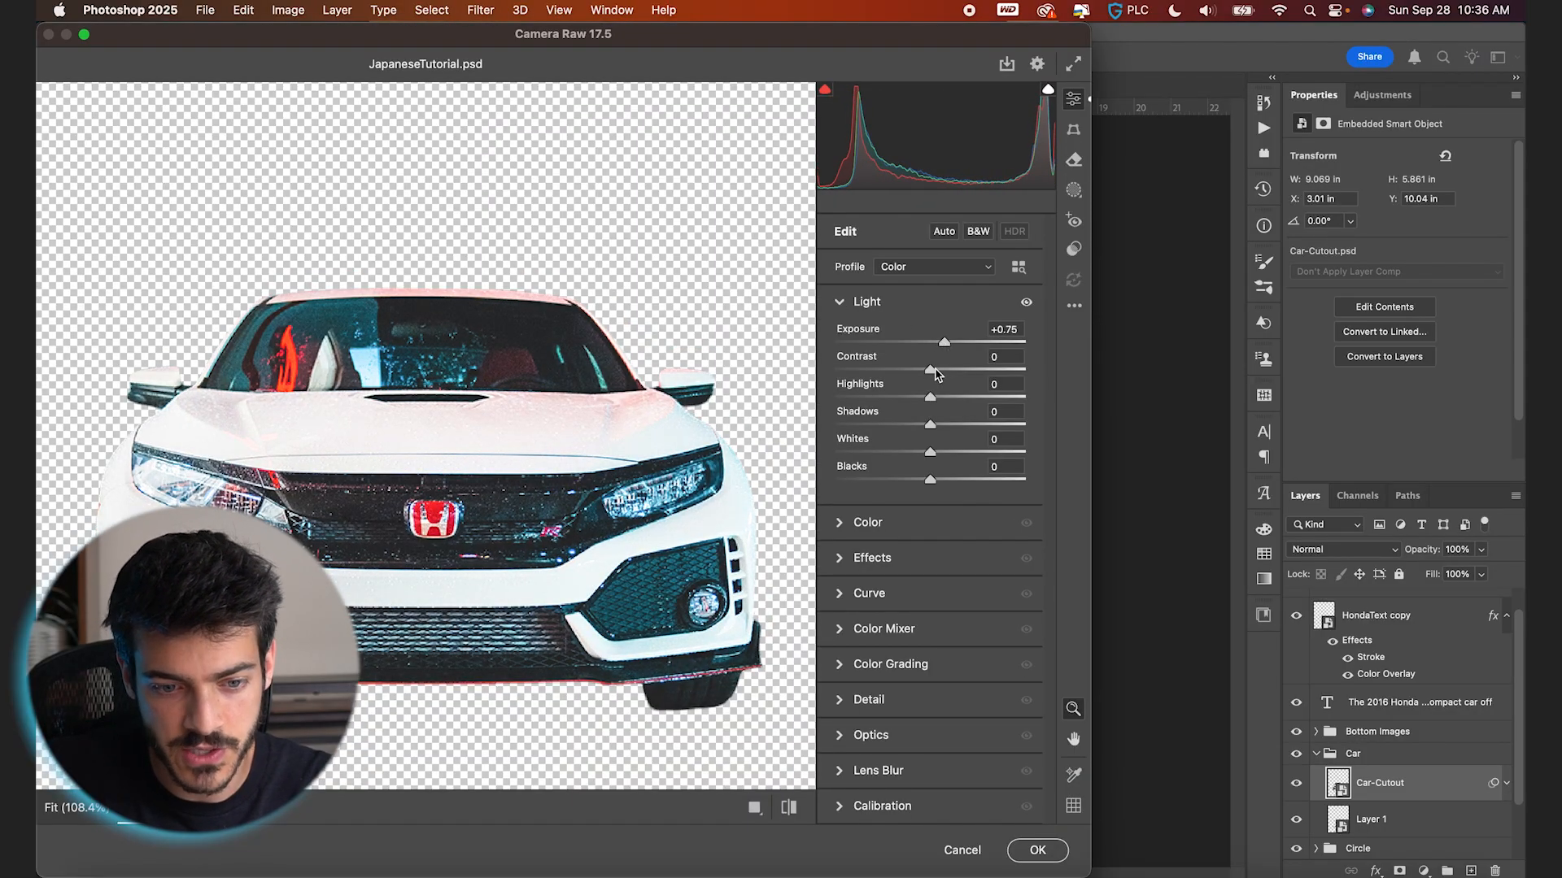
pyautogui.moveTo(929, 368); pyautogui.dragTo(966, 368)
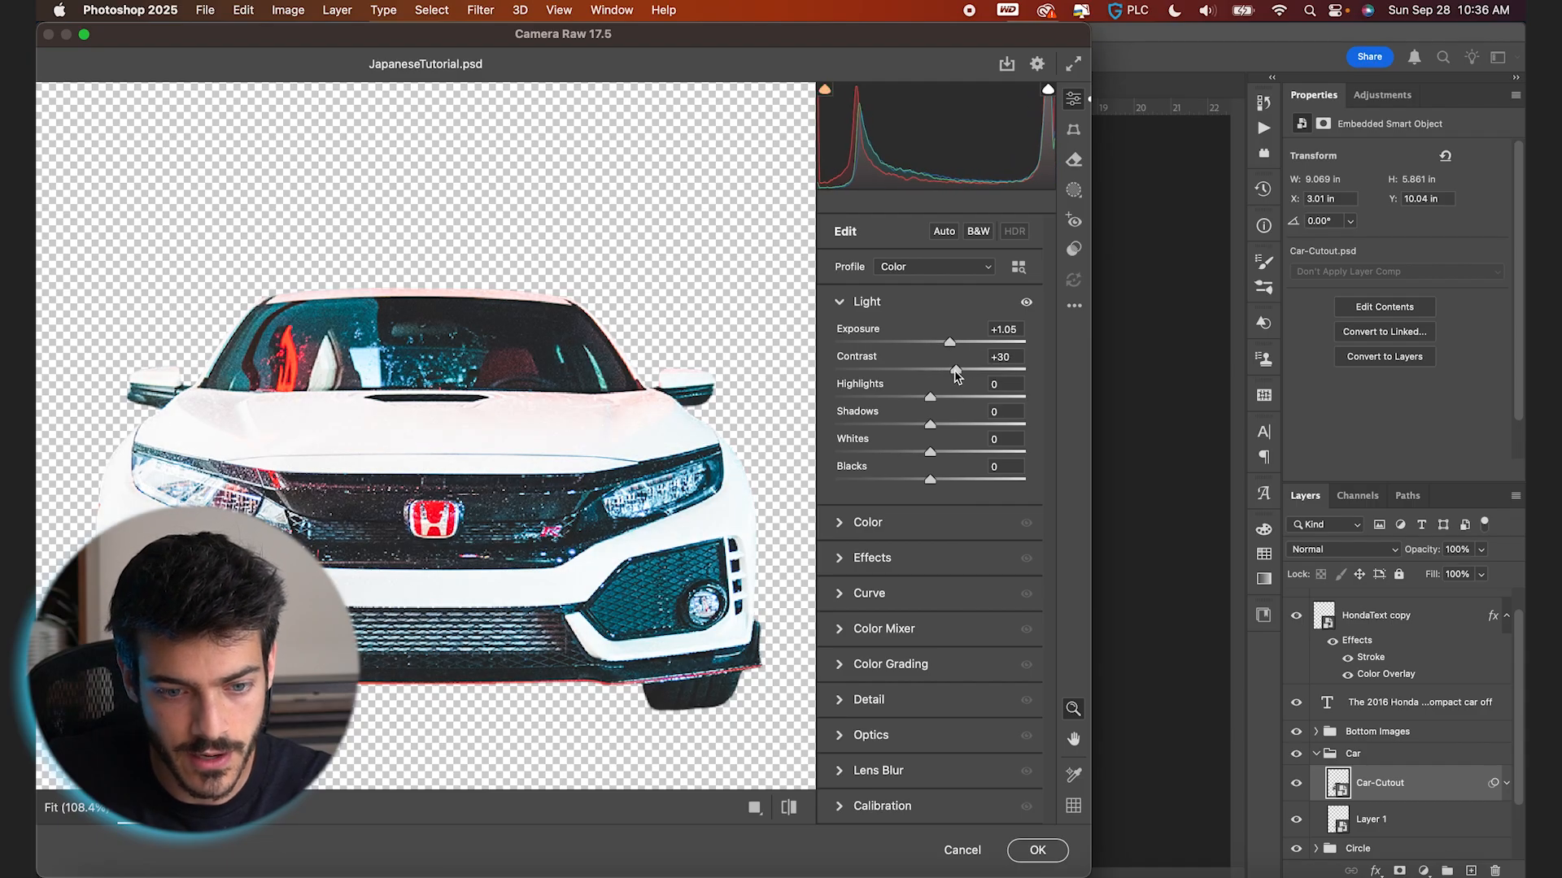
pyautogui.moveTo(928, 396); pyautogui.dragTo(906, 396)
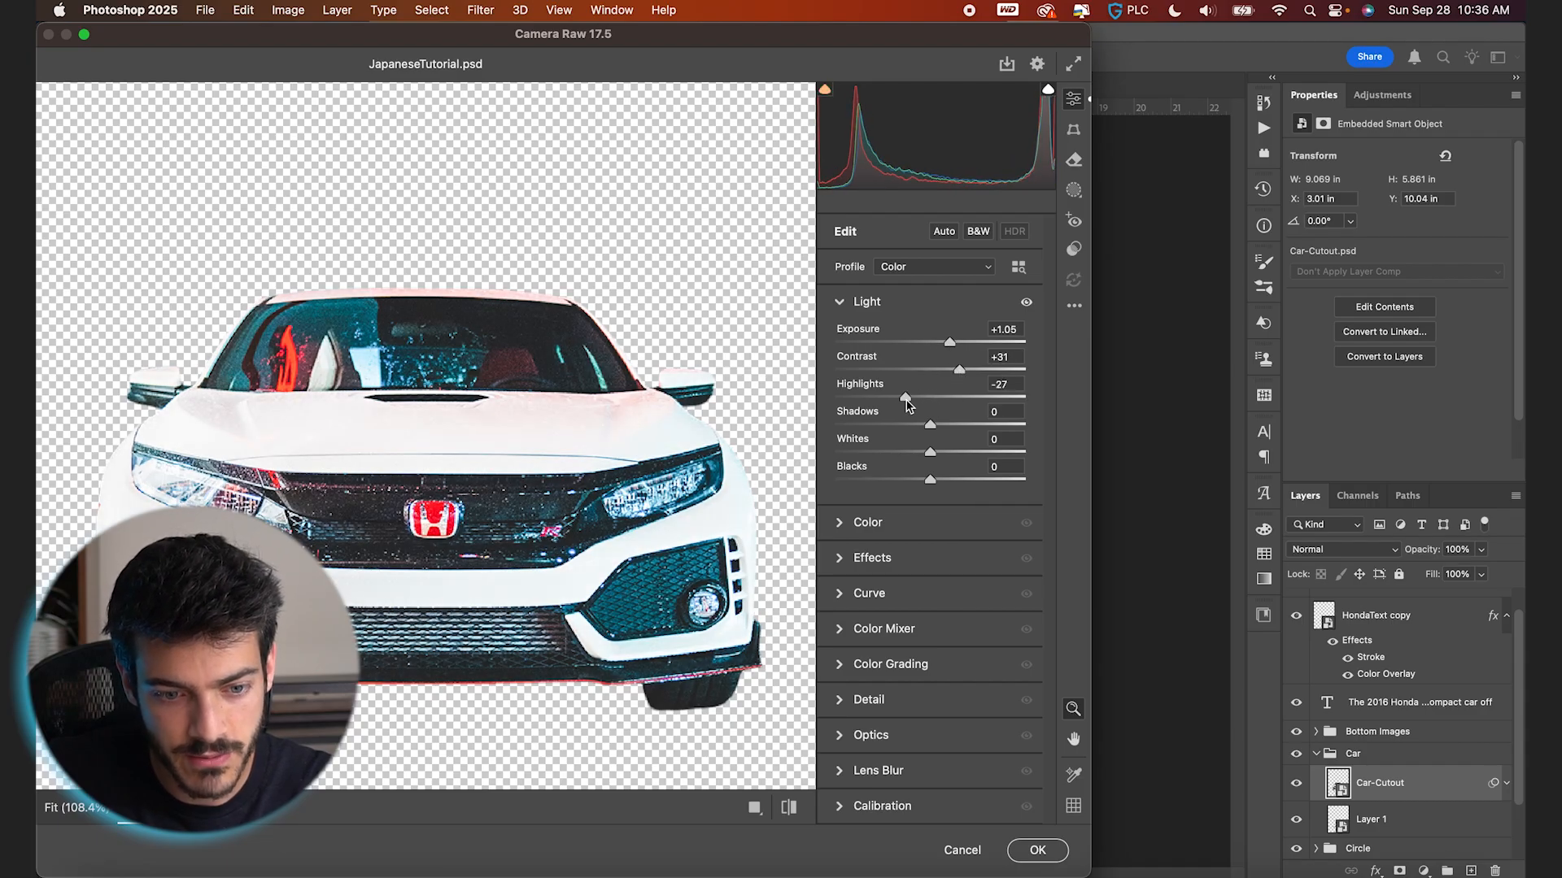
pyautogui.moveTo(886, 396); pyautogui.dragTo(959, 396)
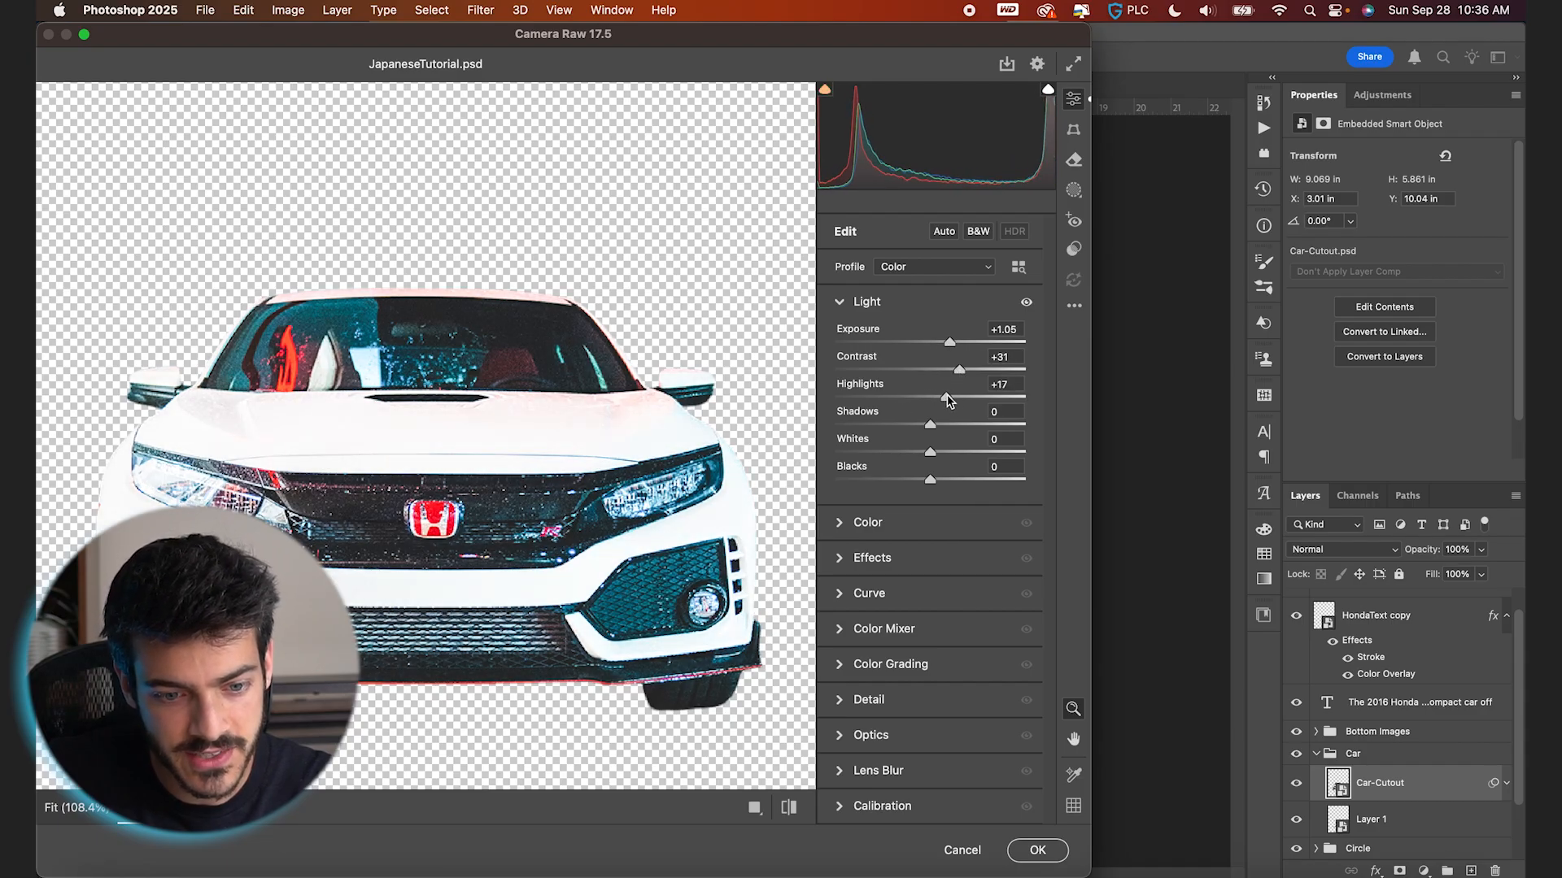
pyautogui.moveTo(959, 395); pyautogui.dragTo(962, 395)
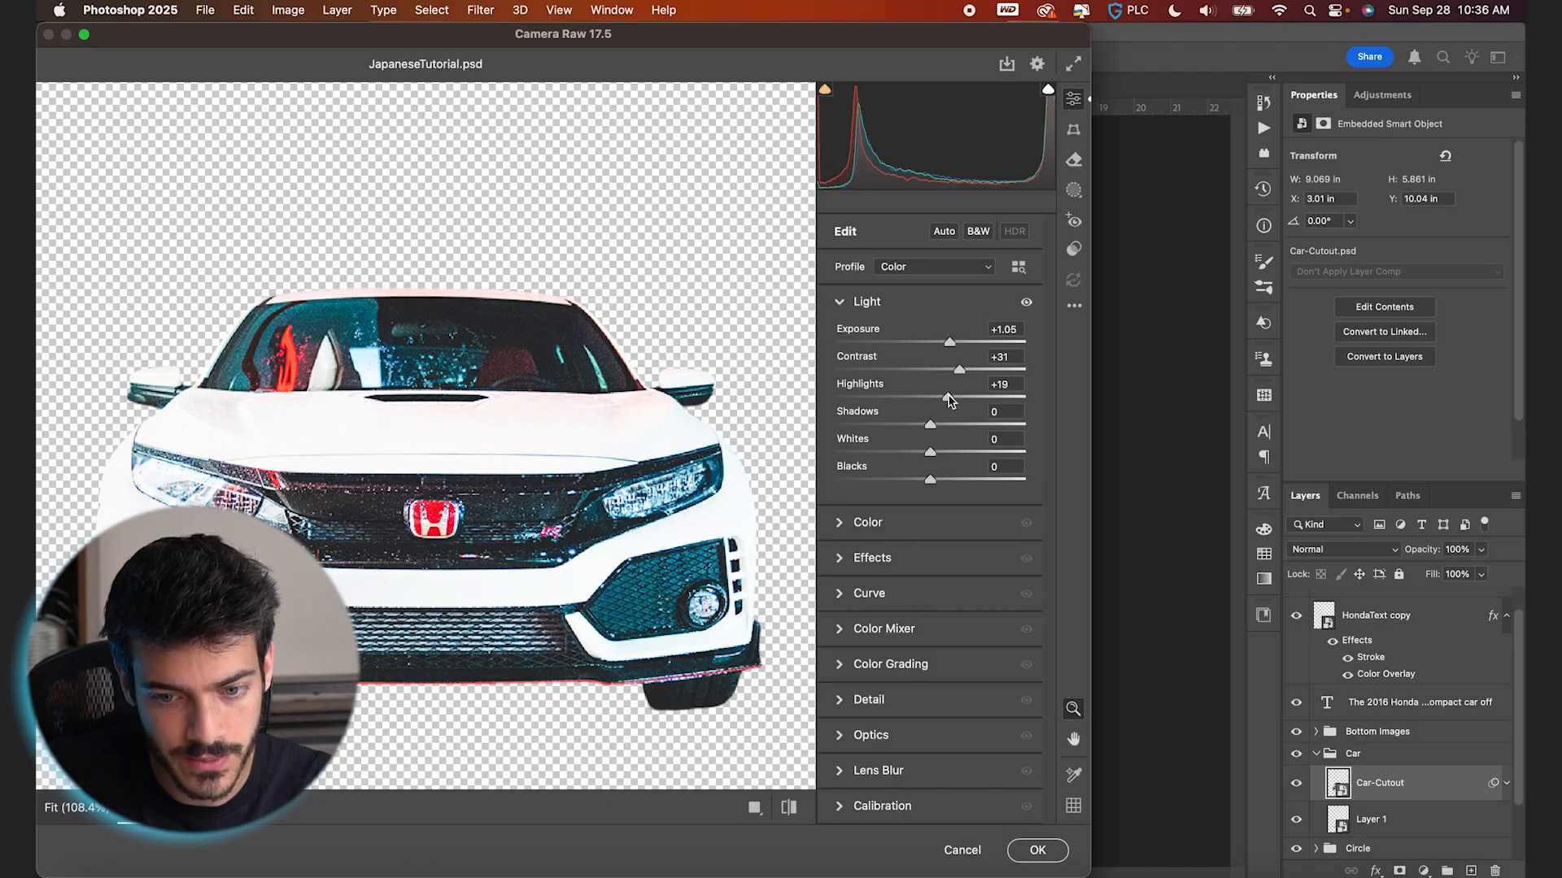
pyautogui.moveTo(949, 399); pyautogui.dragTo(916, 426)
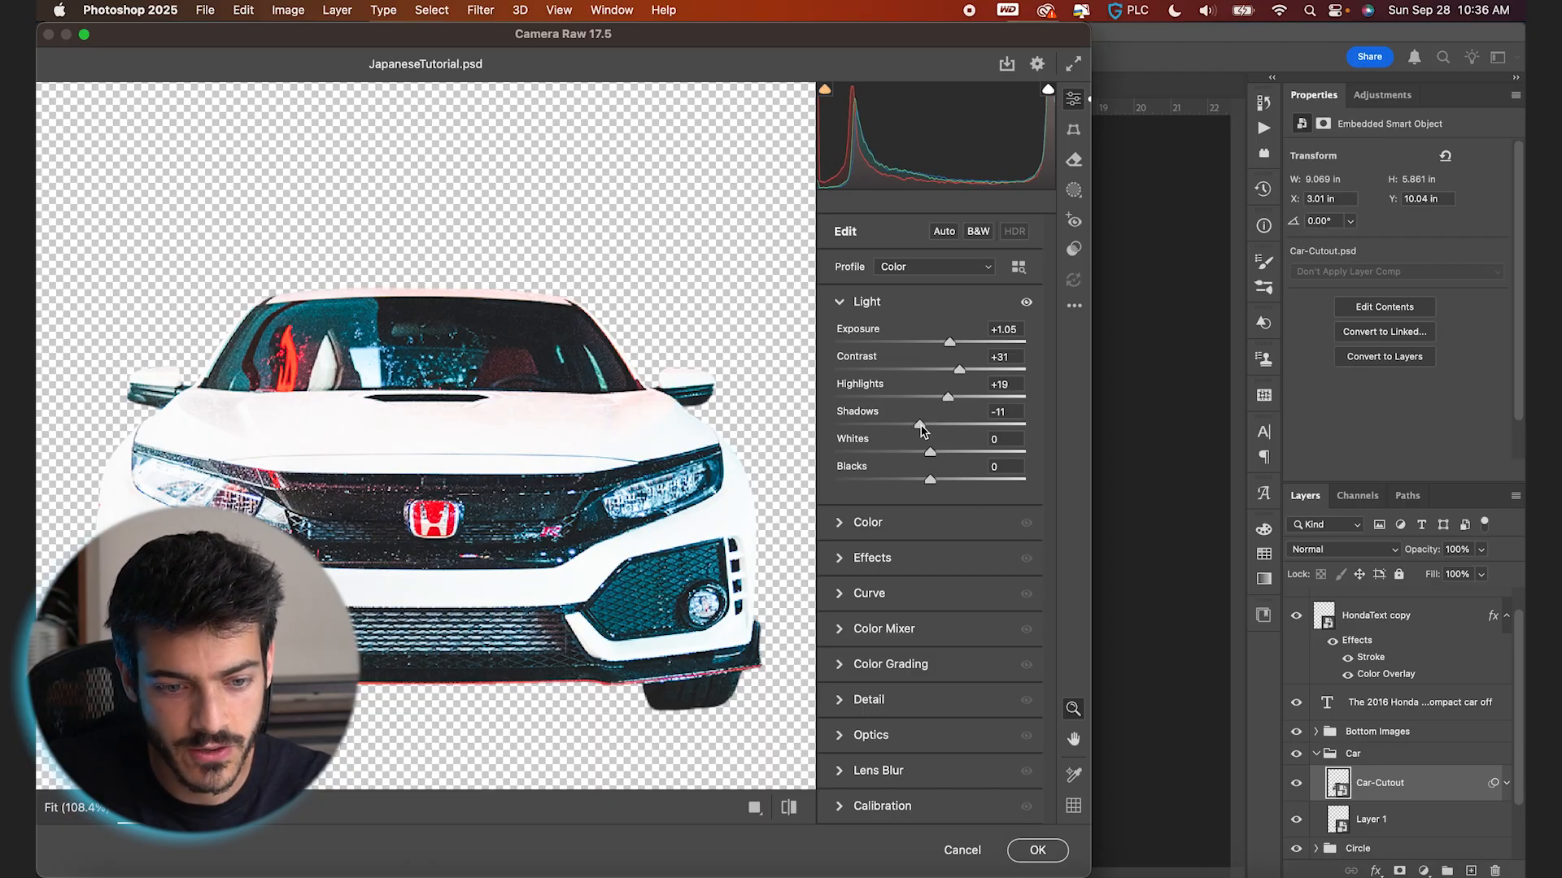
pyautogui.moveTo(920, 423); pyautogui.dragTo(914, 423)
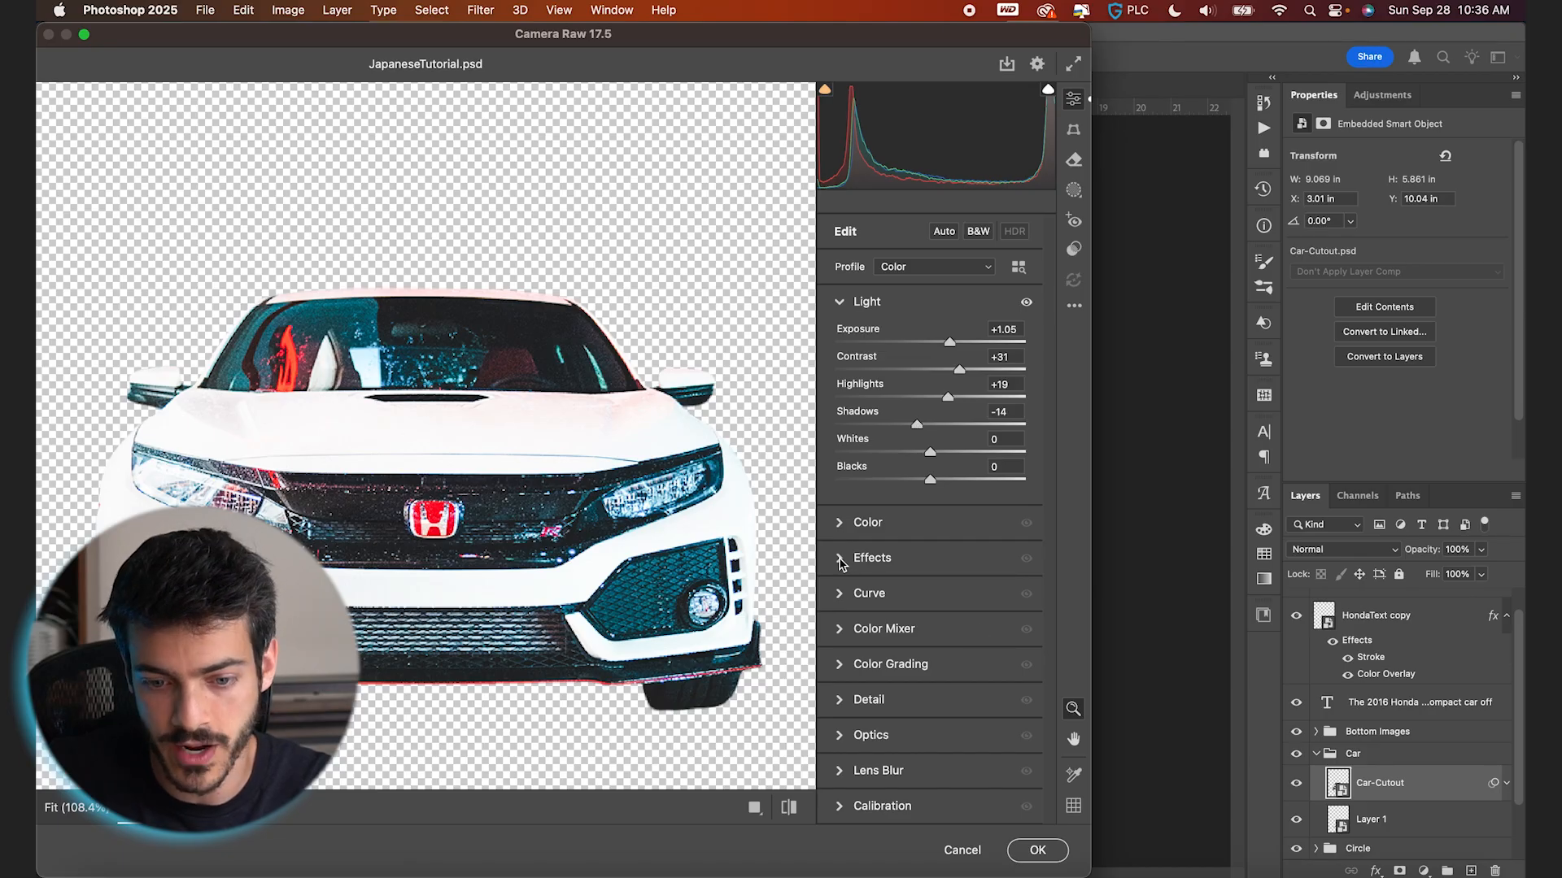
# Step: Add +25 Texture and Clarity to the car and set Noise Reduction to 79
pyautogui.click(871, 558)
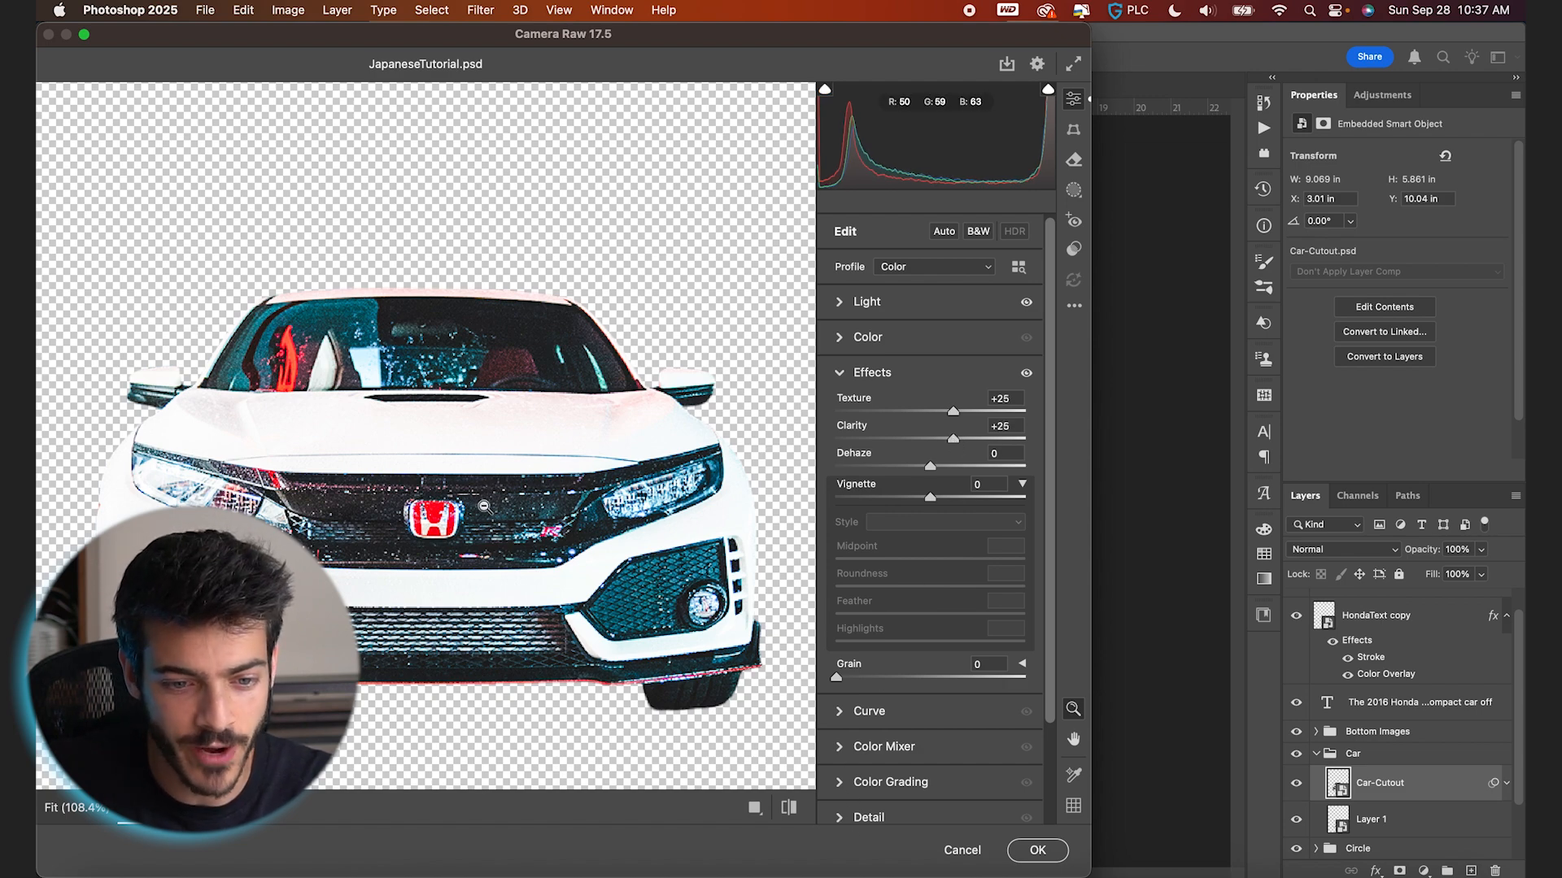
pyautogui.moveTo(963, 772)
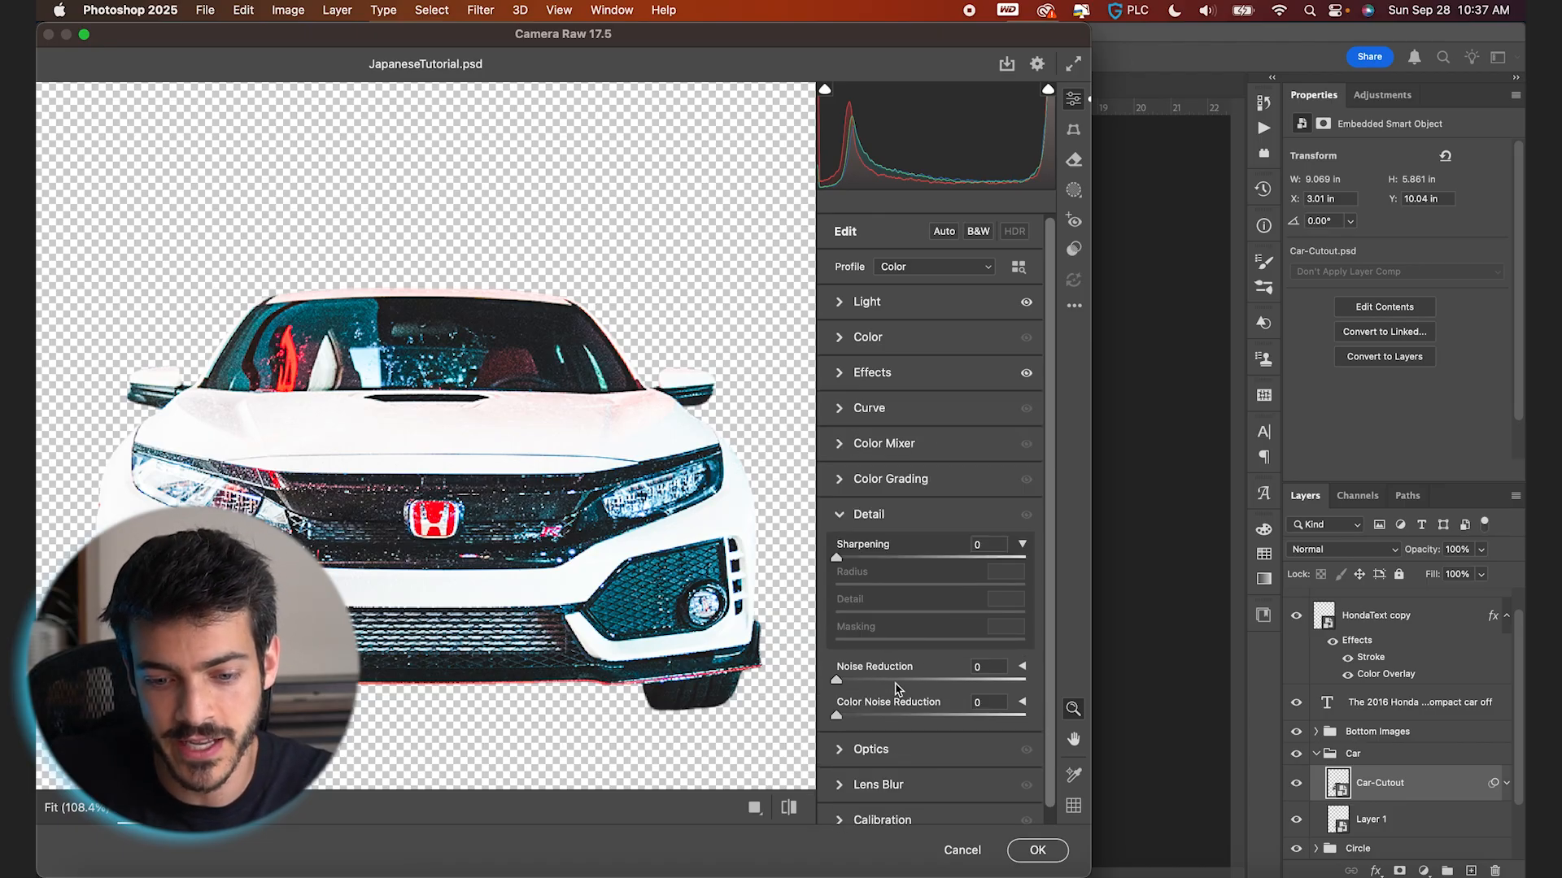
pyautogui.moveTo(834, 682); pyautogui.dragTo(996, 681)
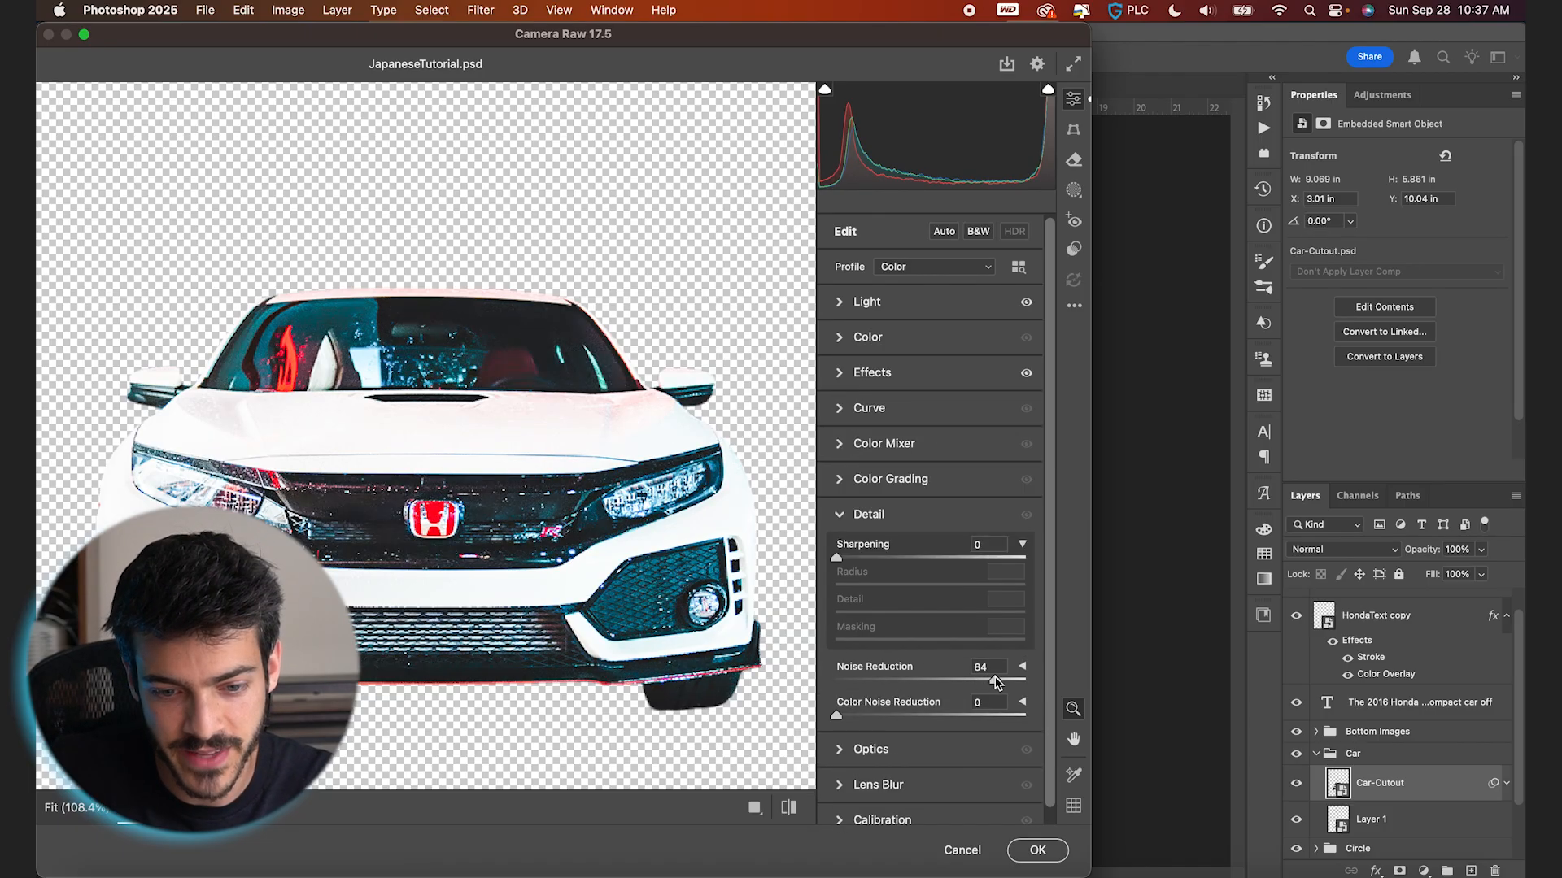
pyautogui.moveTo(995, 682); pyautogui.dragTo(980, 682)
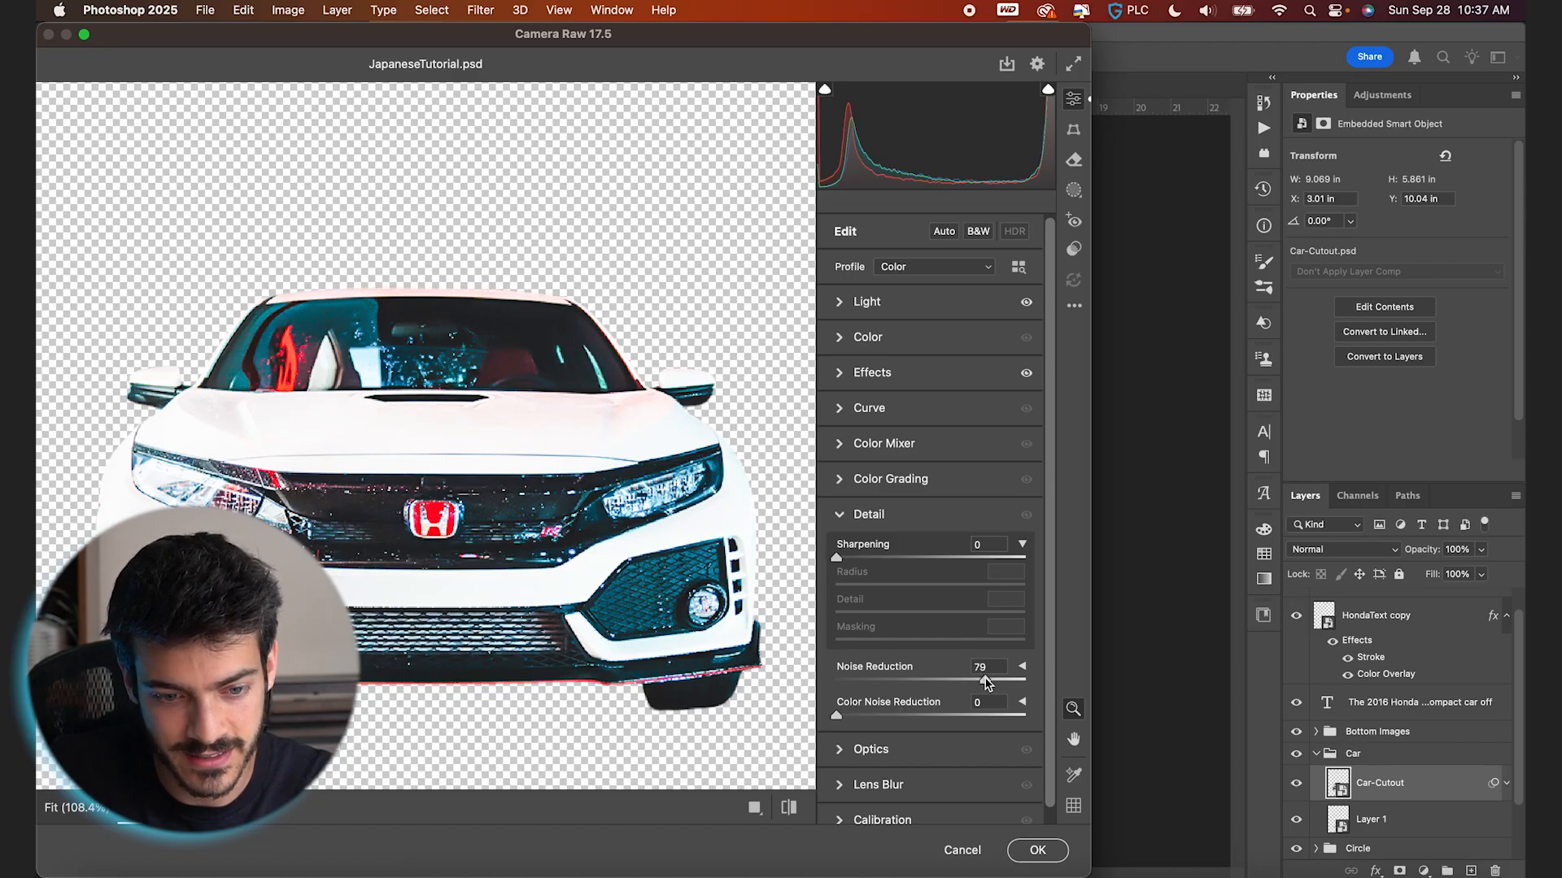
pyautogui.moveTo(884, 550)
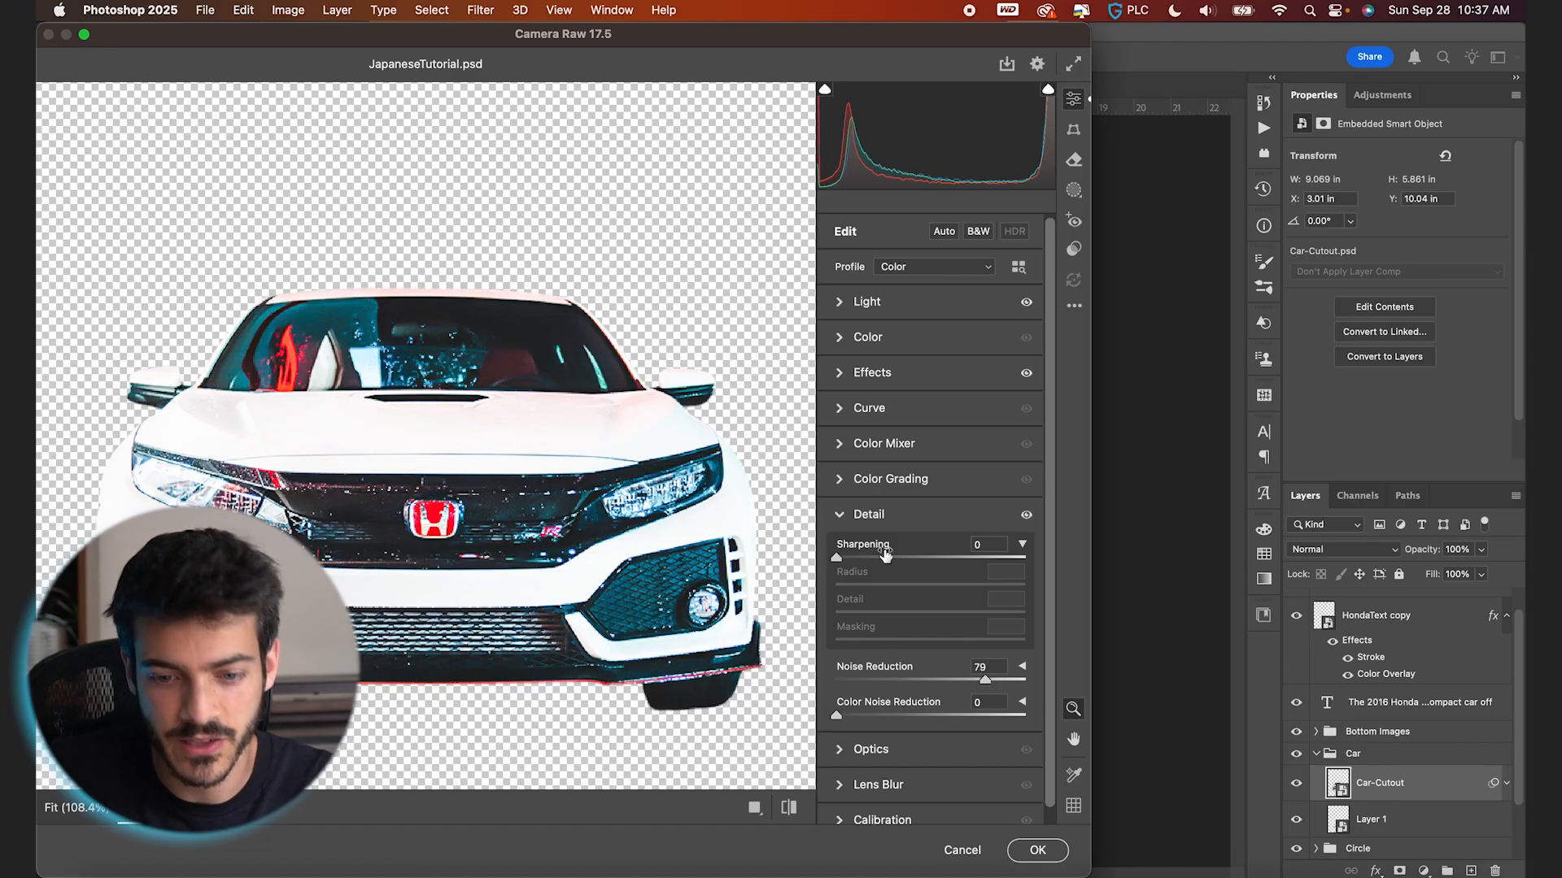
# Step: Set Yellows, Greens, Aquas, Blues and Purples saturation to -100 in the Color Mixer
pyautogui.click(883, 443)
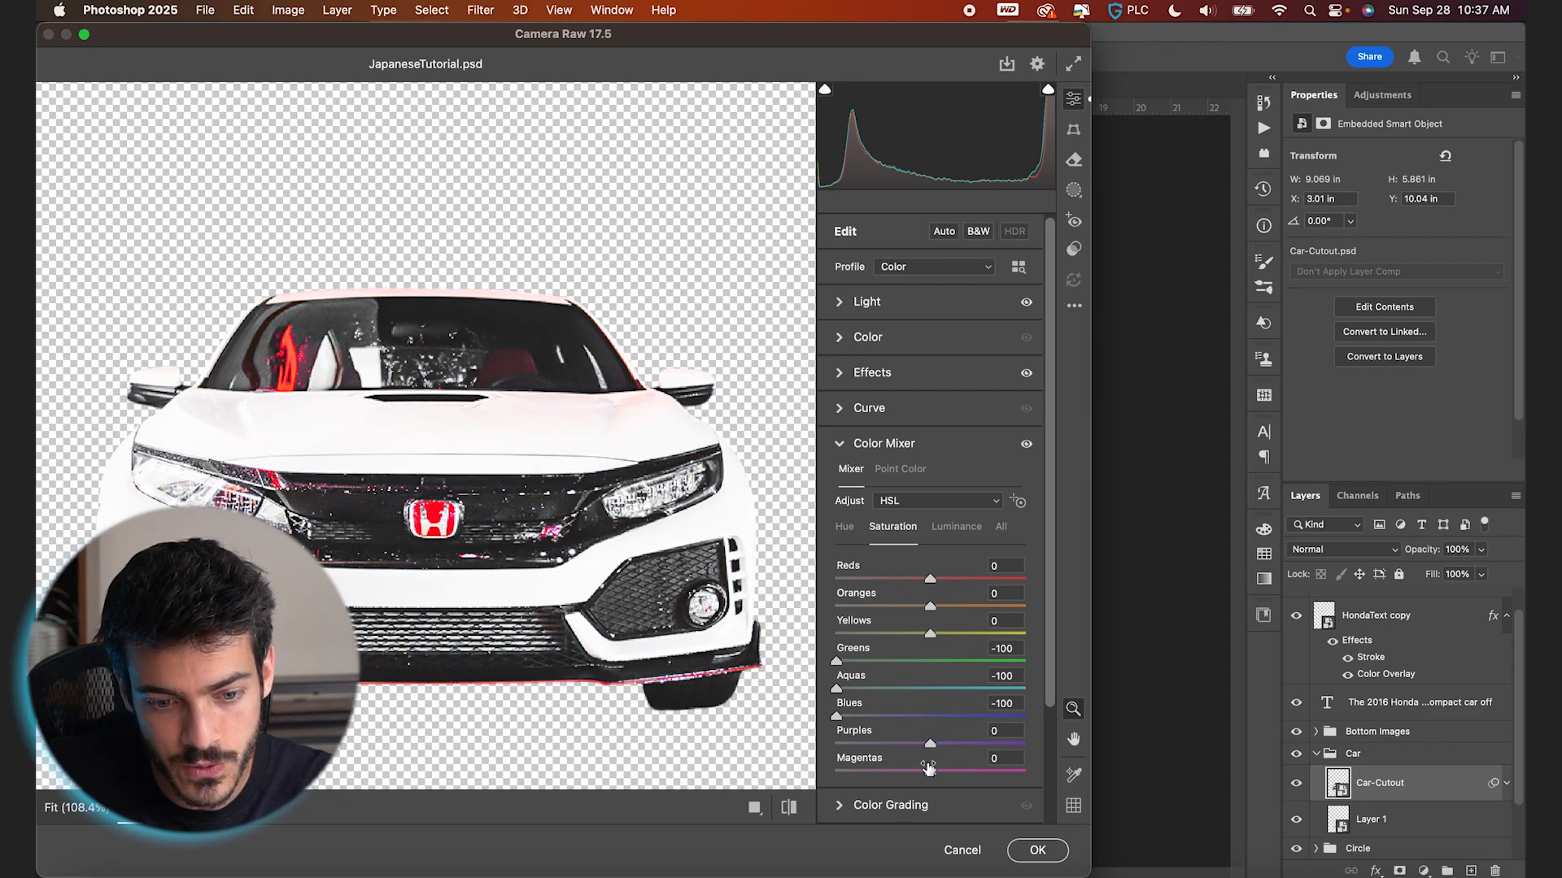
pyautogui.moveTo(928, 743); pyautogui.dragTo(918, 743)
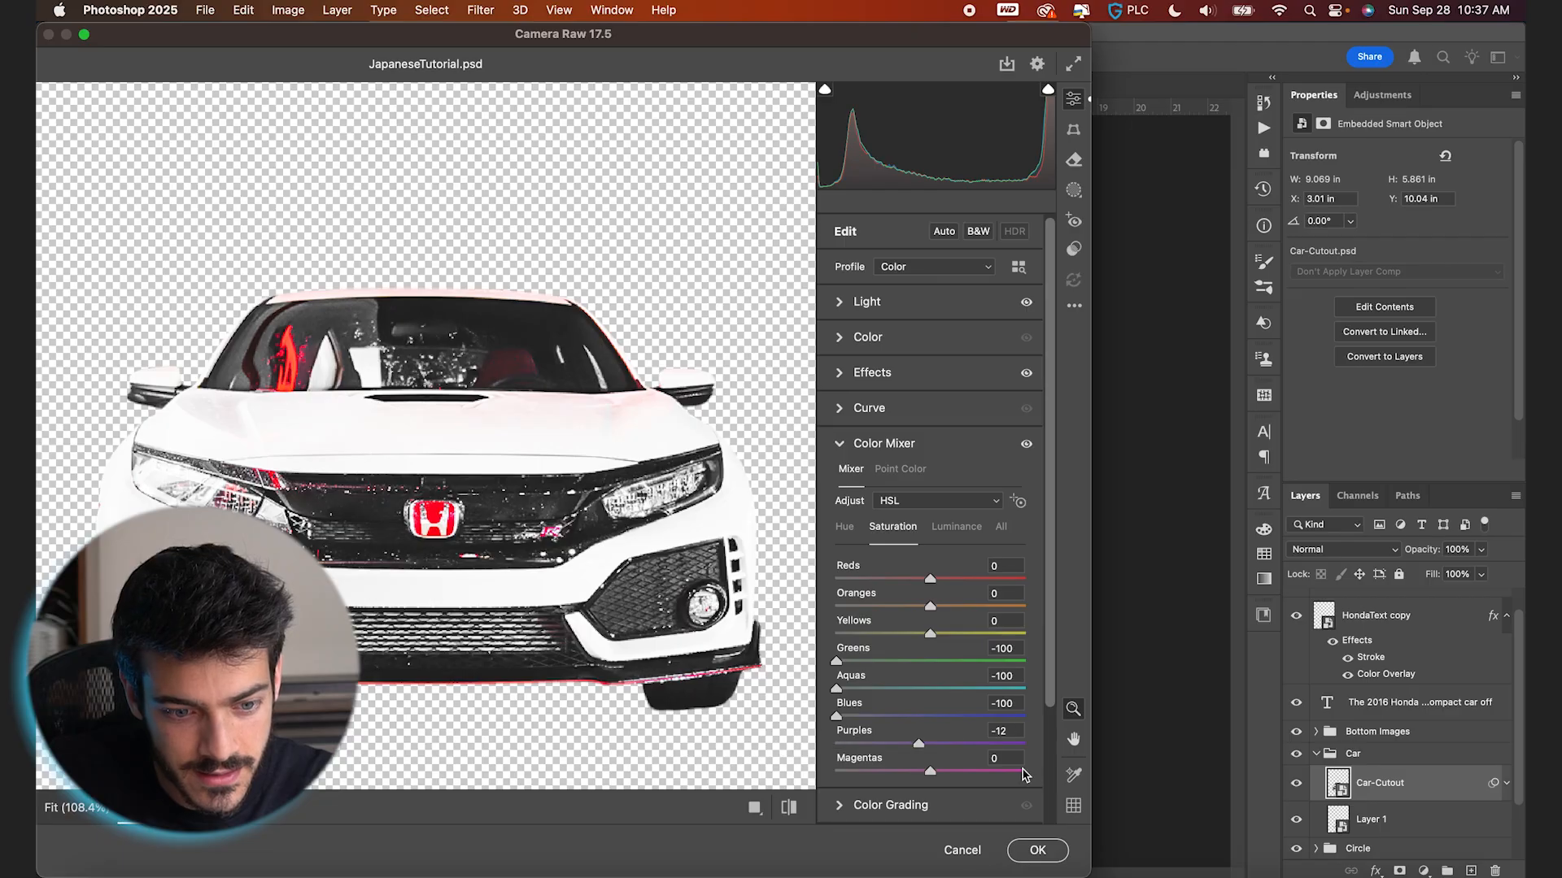
pyautogui.moveTo(929, 772); pyautogui.dragTo(1031, 772)
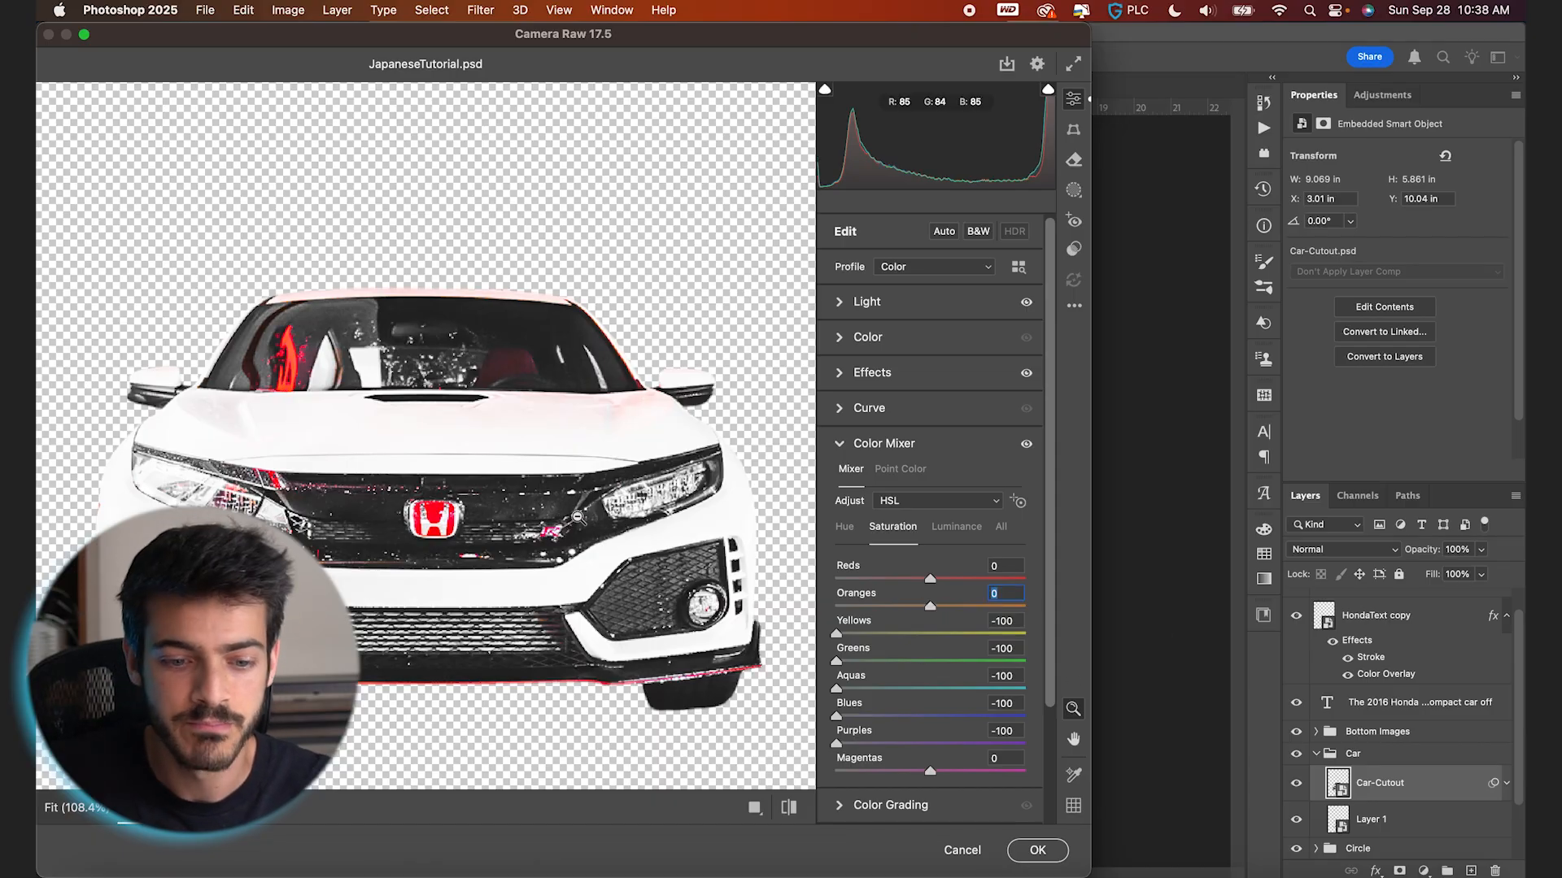
pyautogui.moveTo(583, 528)
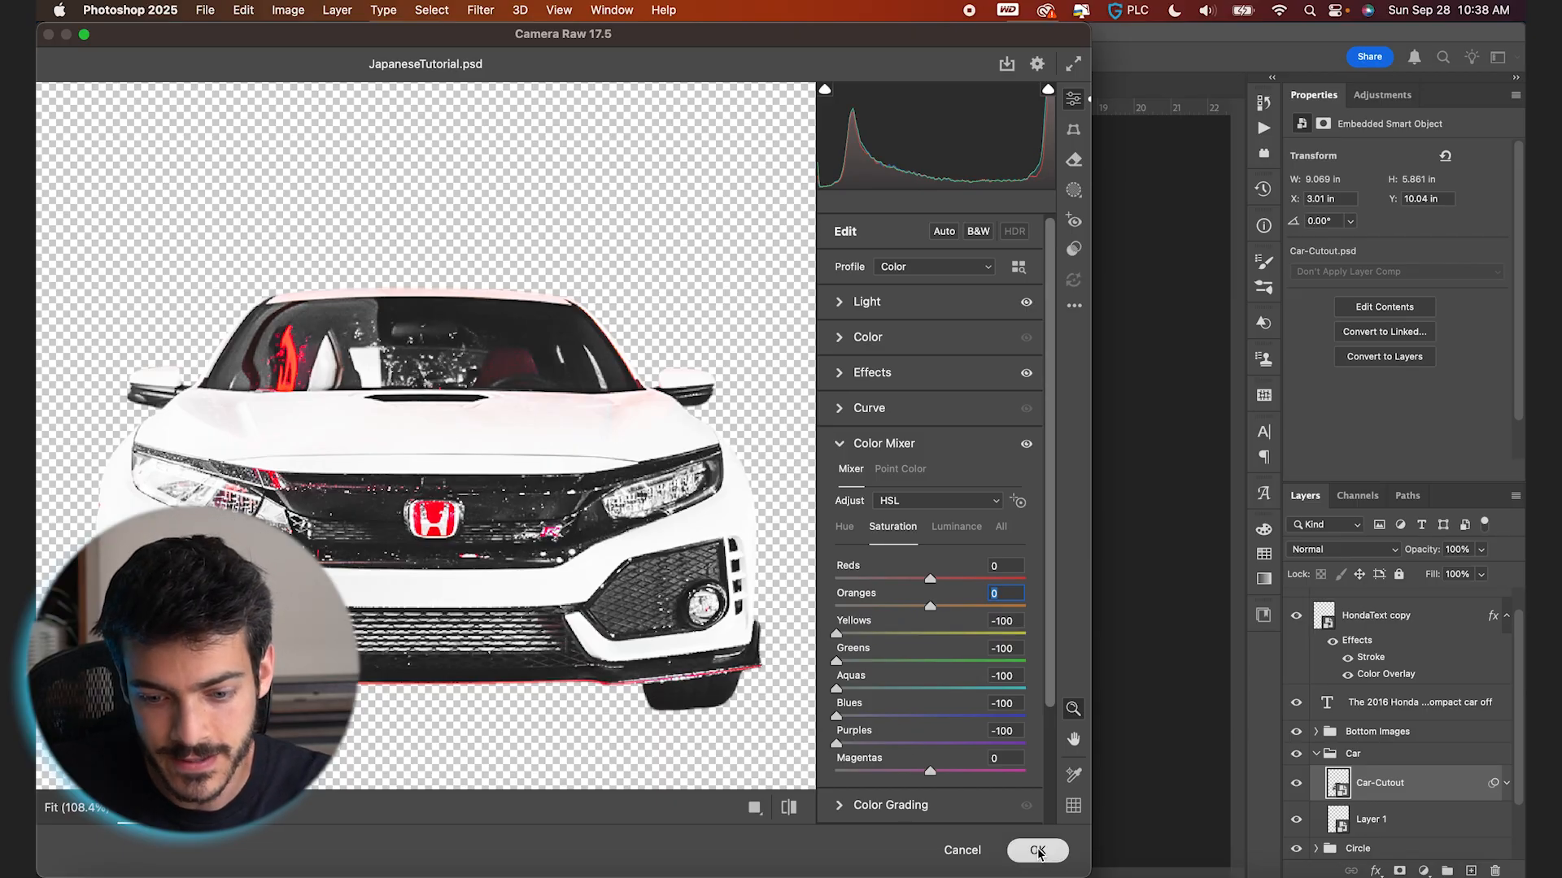
# Step: Apply the Camera Raw edits and add a Curves layer with the black point near 28
pyautogui.click(1037, 849)
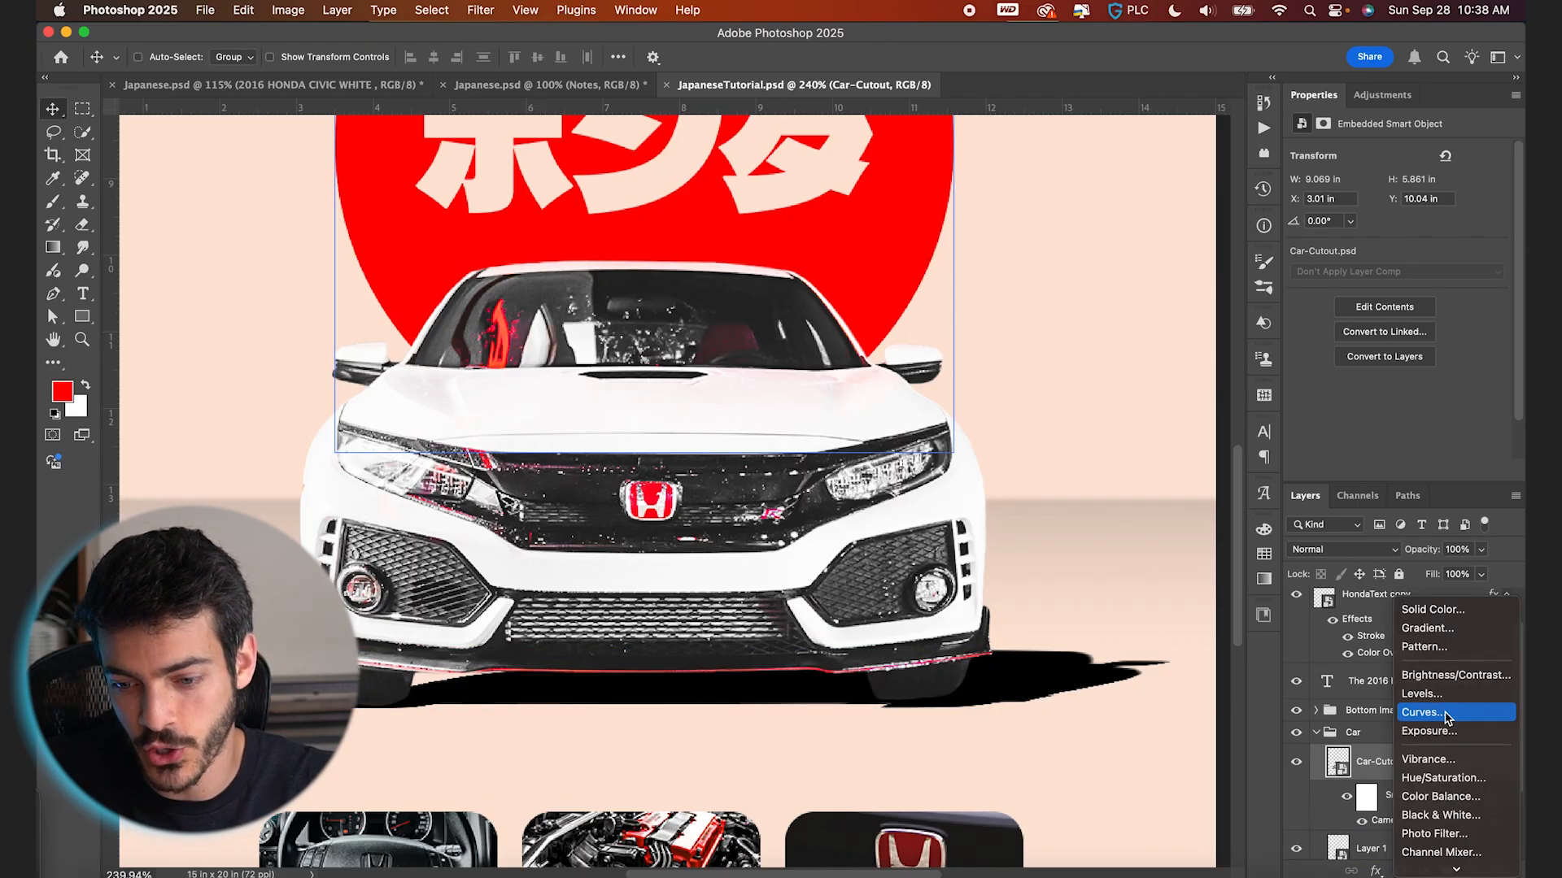
pyautogui.click(1423, 712)
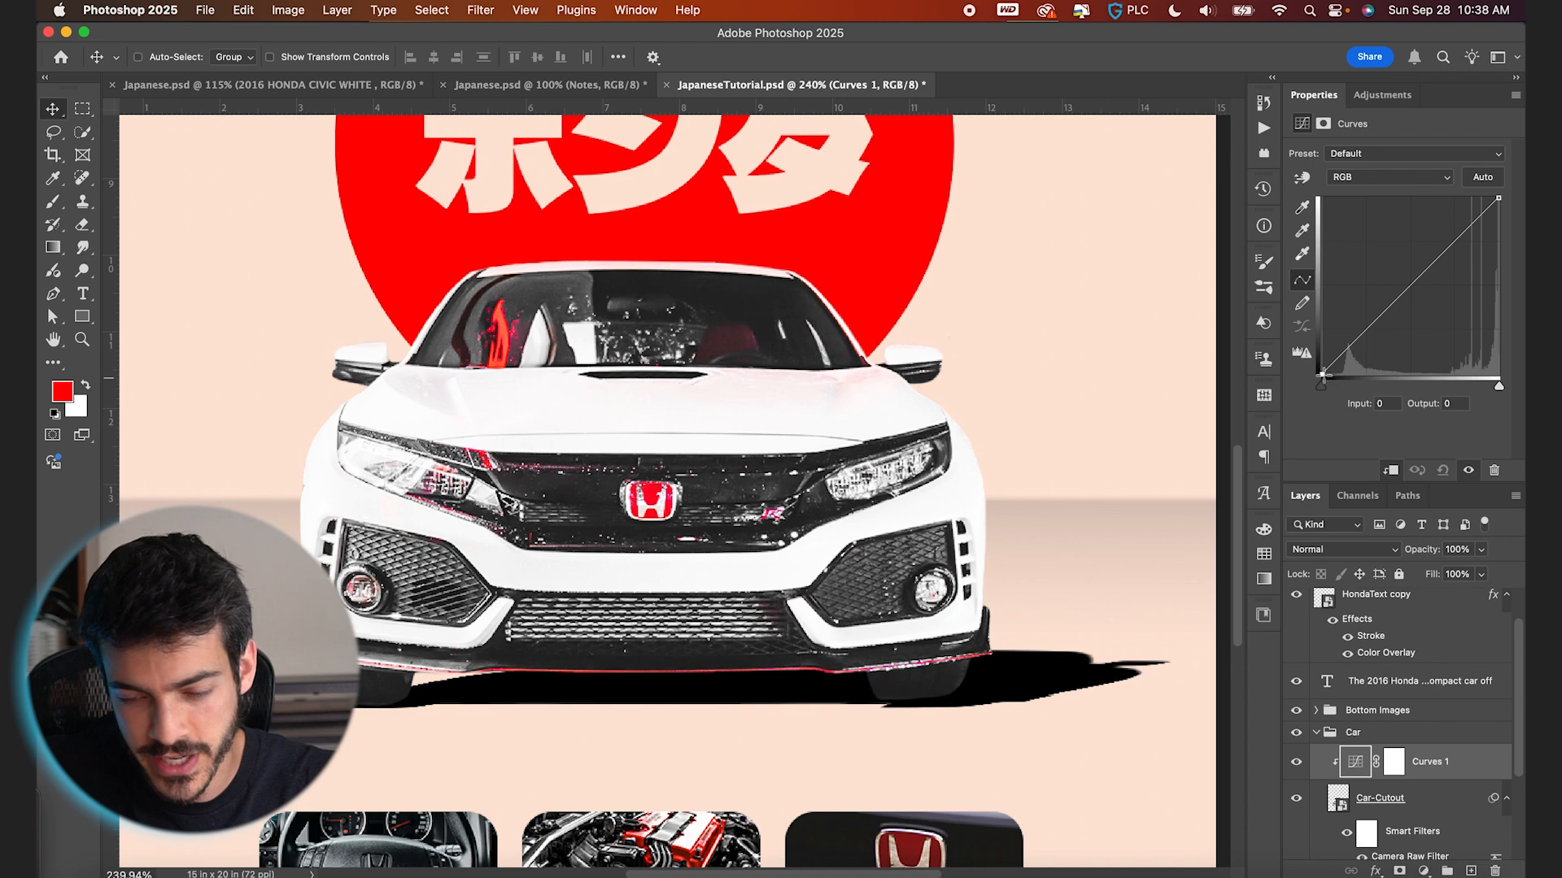
pyautogui.moveTo(1319, 379); pyautogui.dragTo(1347, 379)
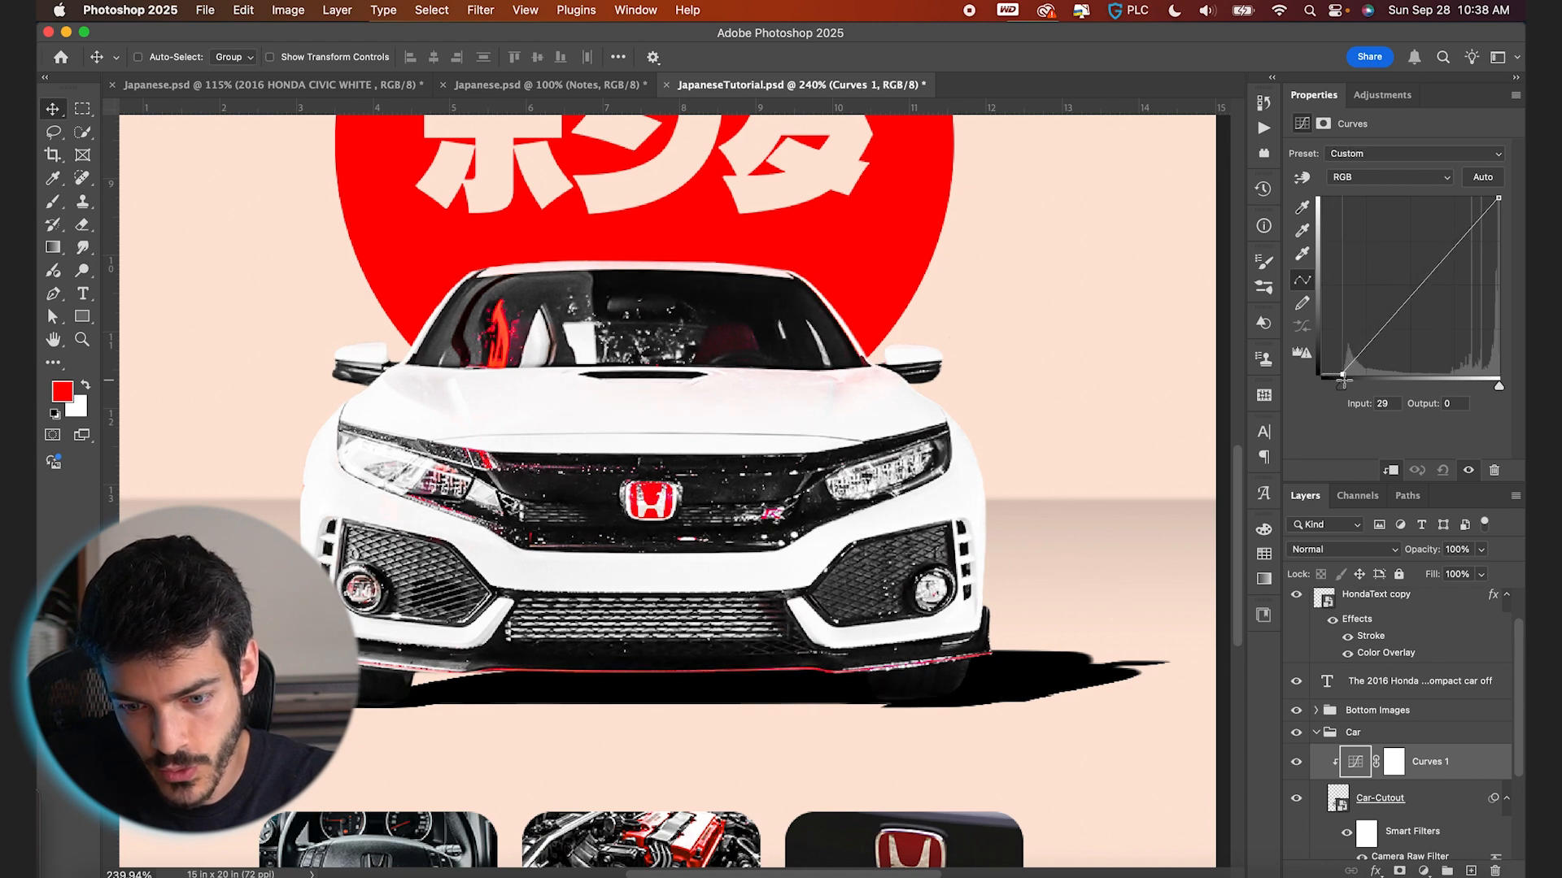
pyautogui.click(1379, 798)
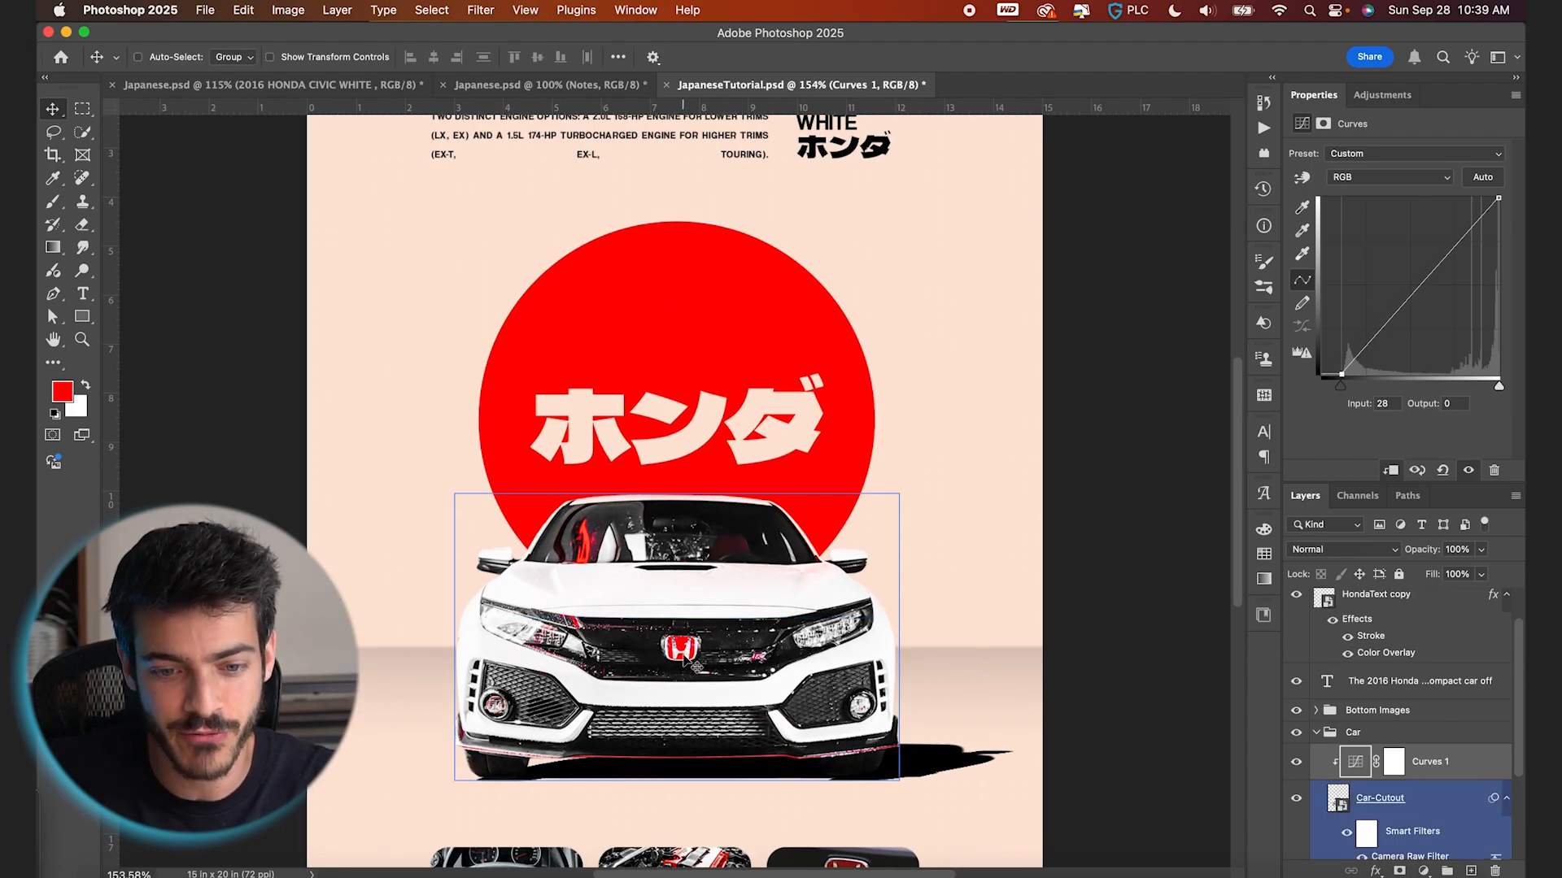
pyautogui.scroll(-3)
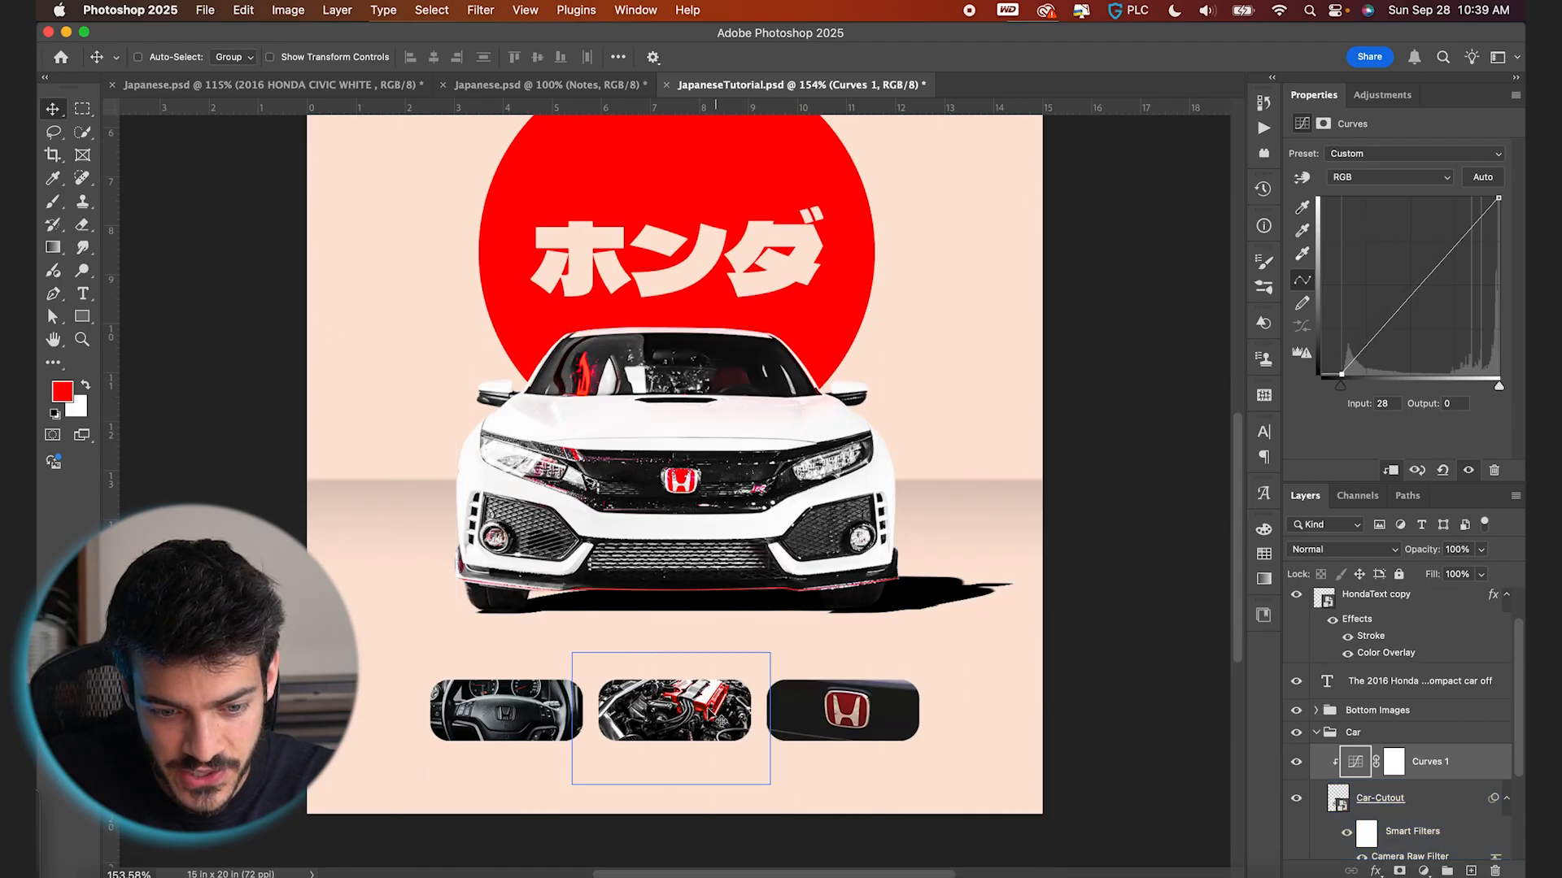
# Step: Clip a Hue/Saturation layer to the bottom tile photos with Reds saturation at +100
pyautogui.click(1354, 732)
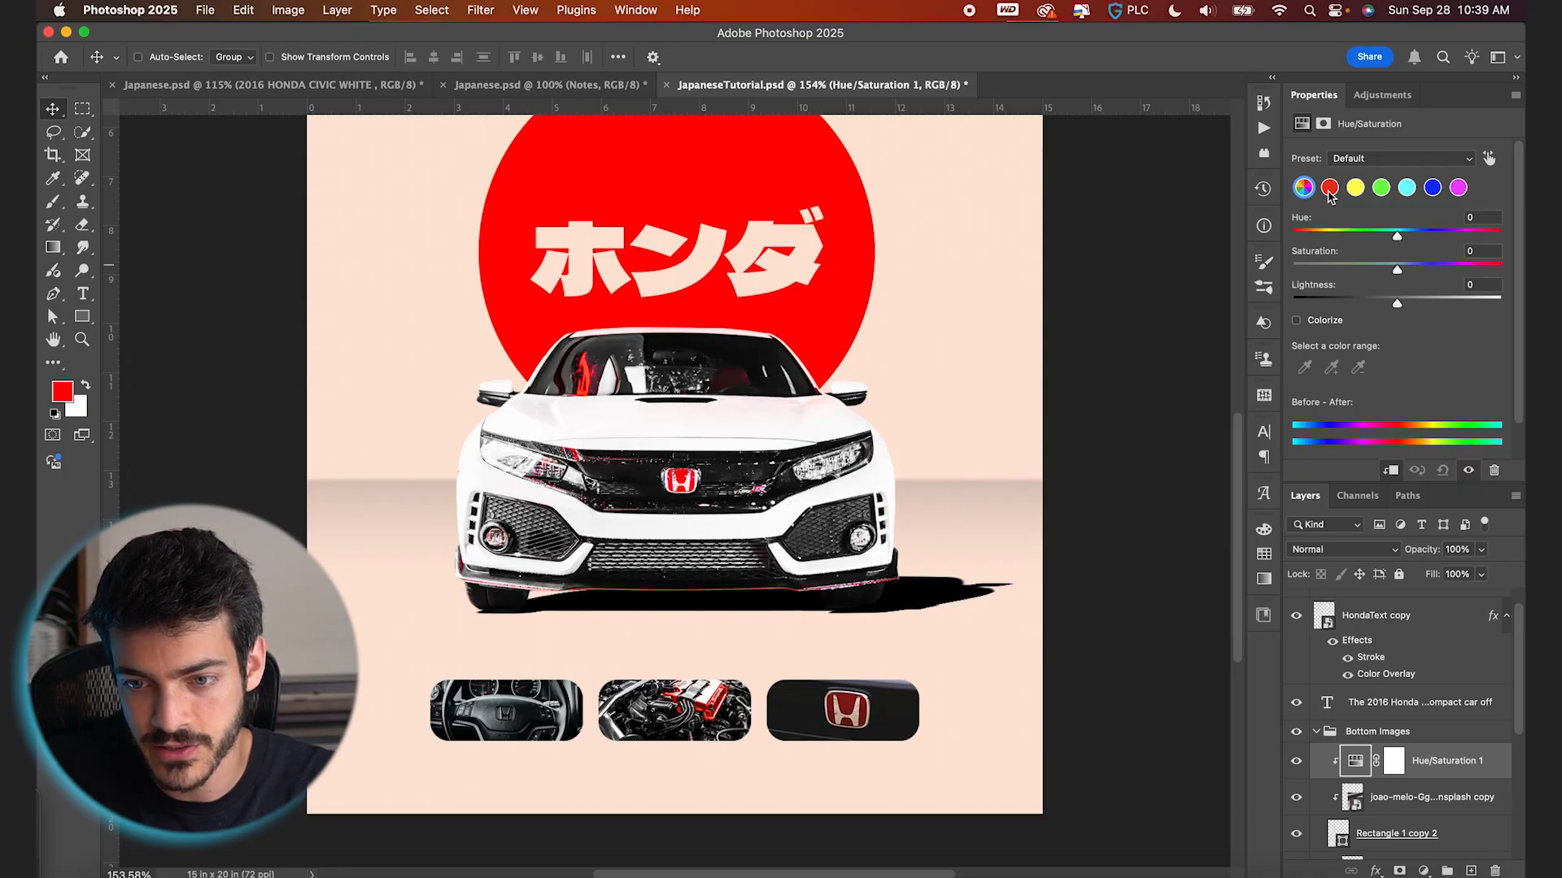
pyautogui.moveTo(1397, 269); pyautogui.dragTo(1454, 270)
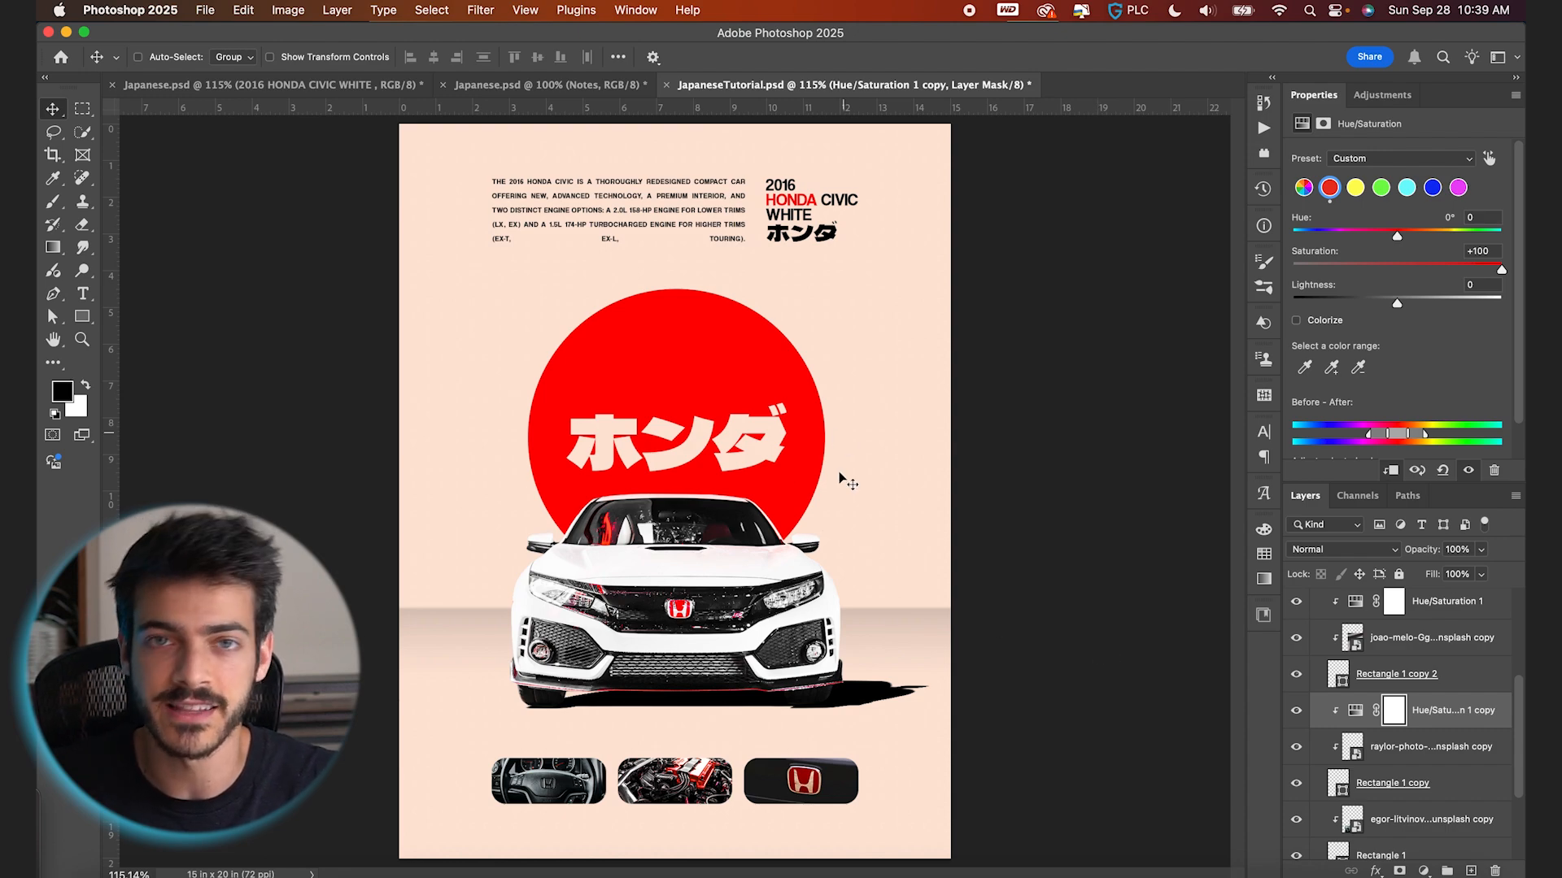
pyautogui.click(1410, 721)
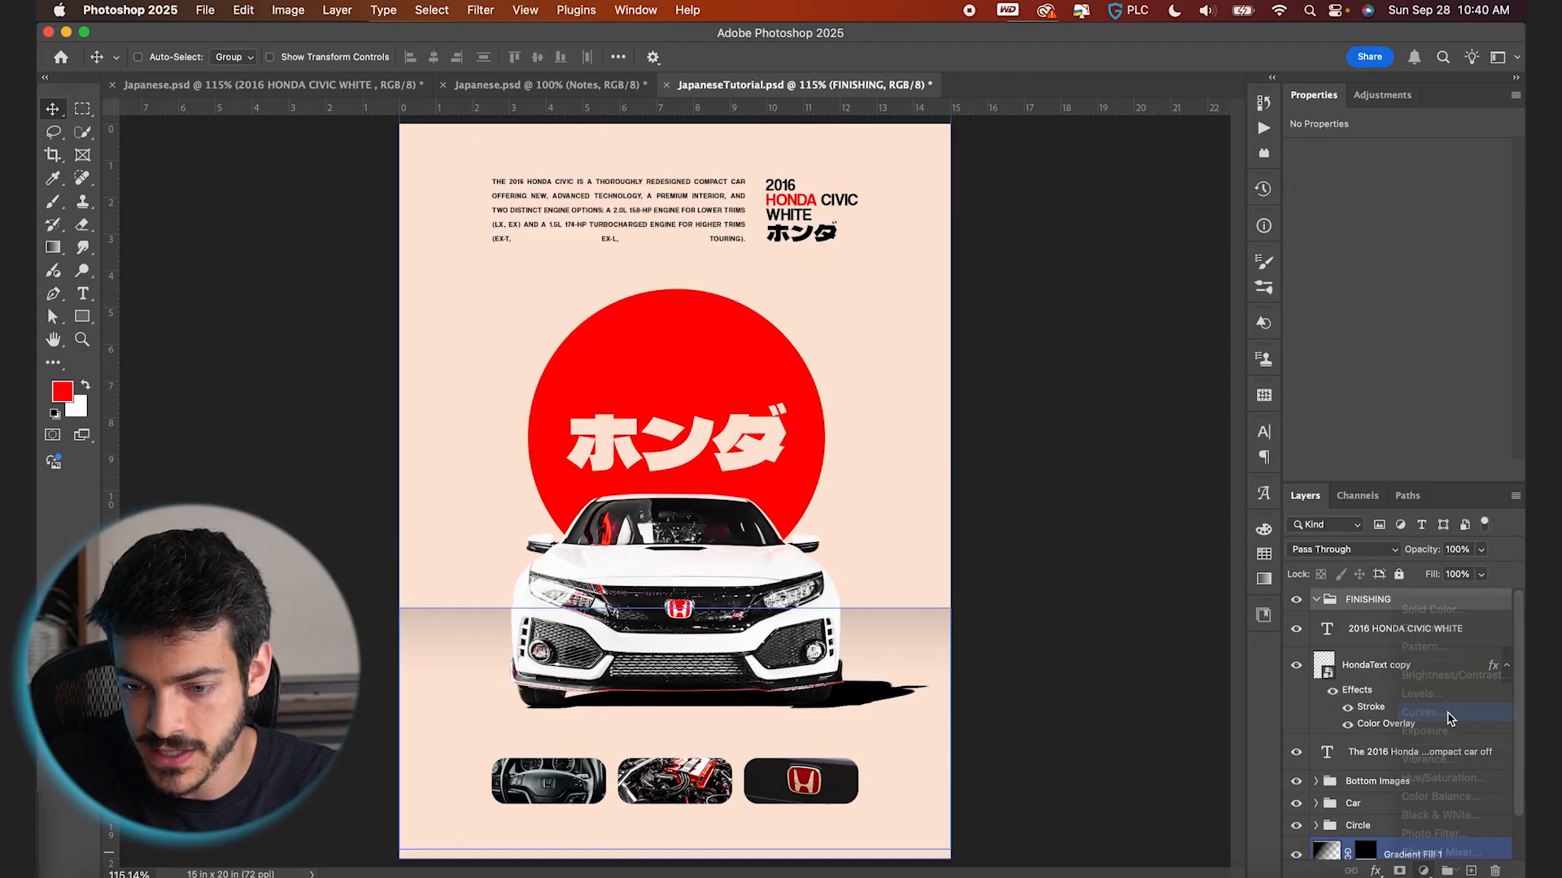
# Step: In the FINISHING group, add an S-curve Curves layer and a Hue/Saturation layer adjusting Reds
pyautogui.click(1422, 710)
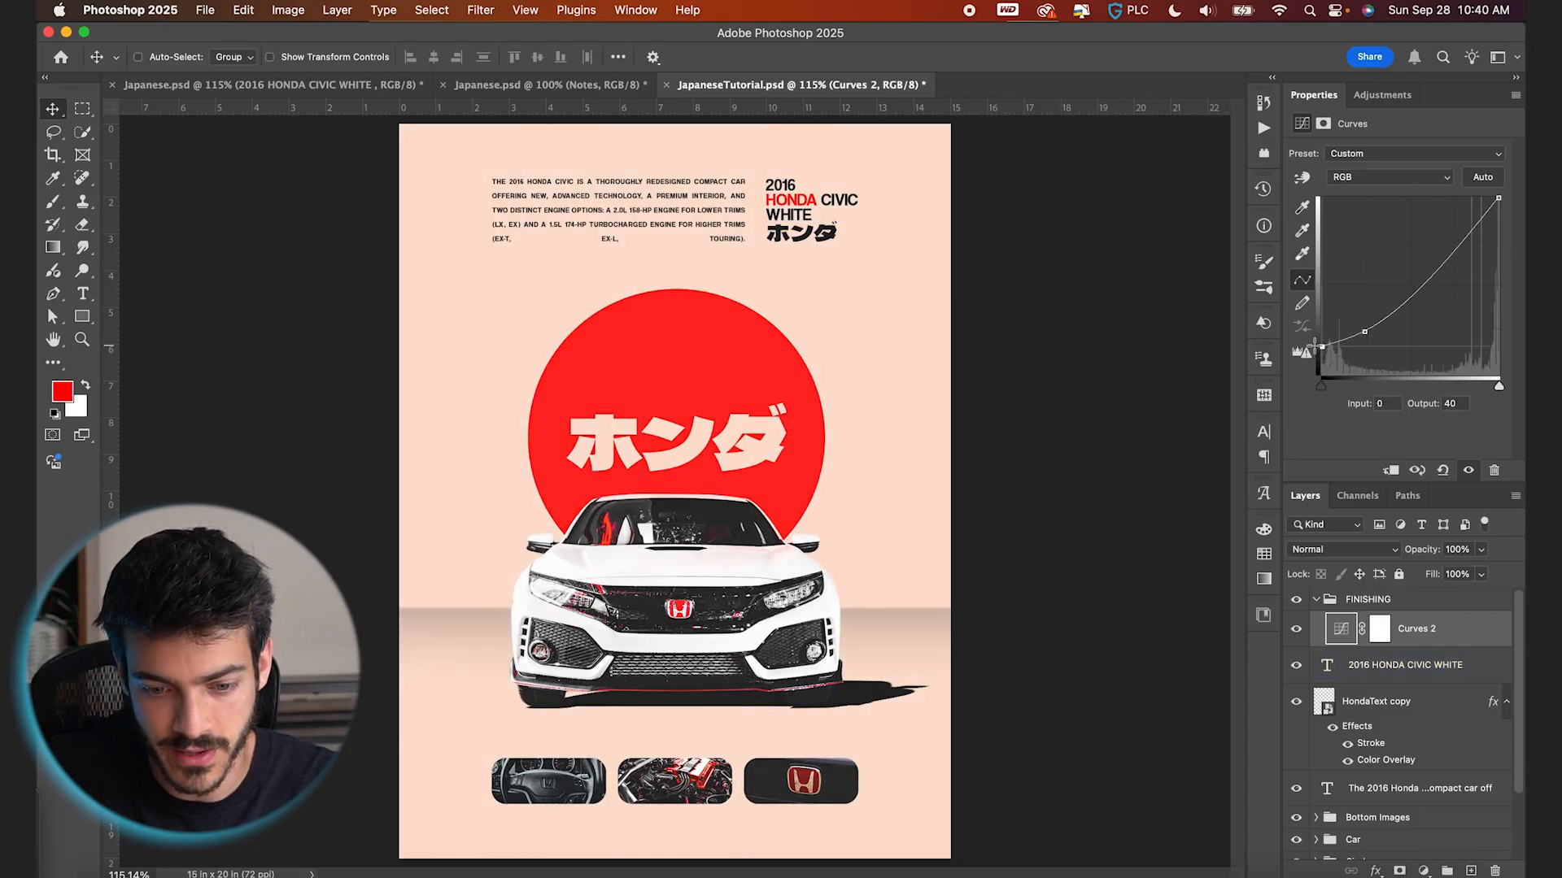
pyautogui.moveTo(1366, 331); pyautogui.dragTo(1426, 267)
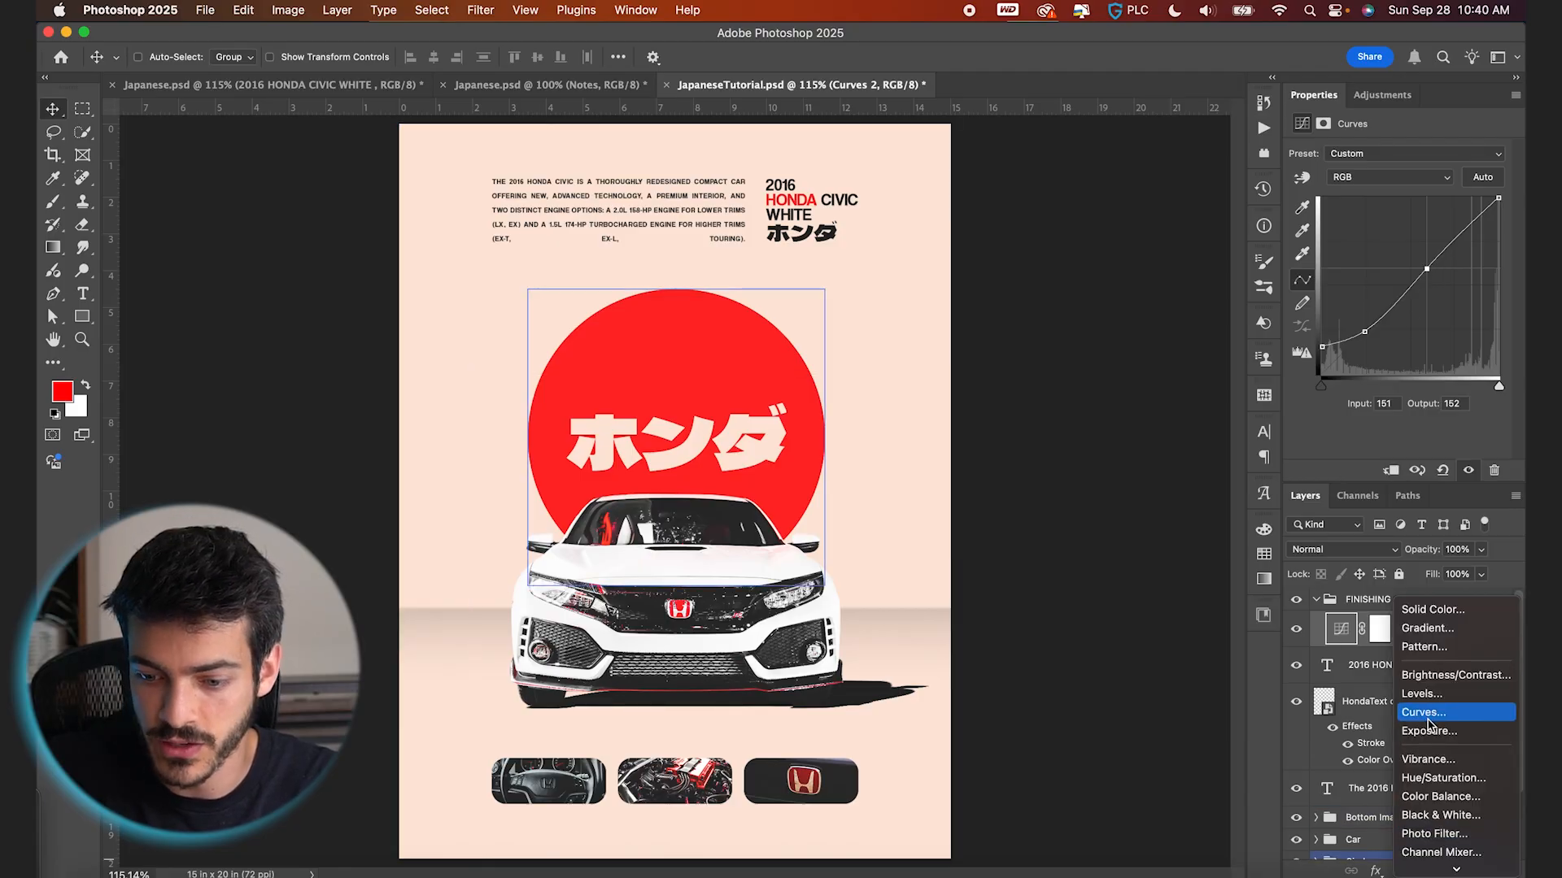
pyautogui.click(1443, 778)
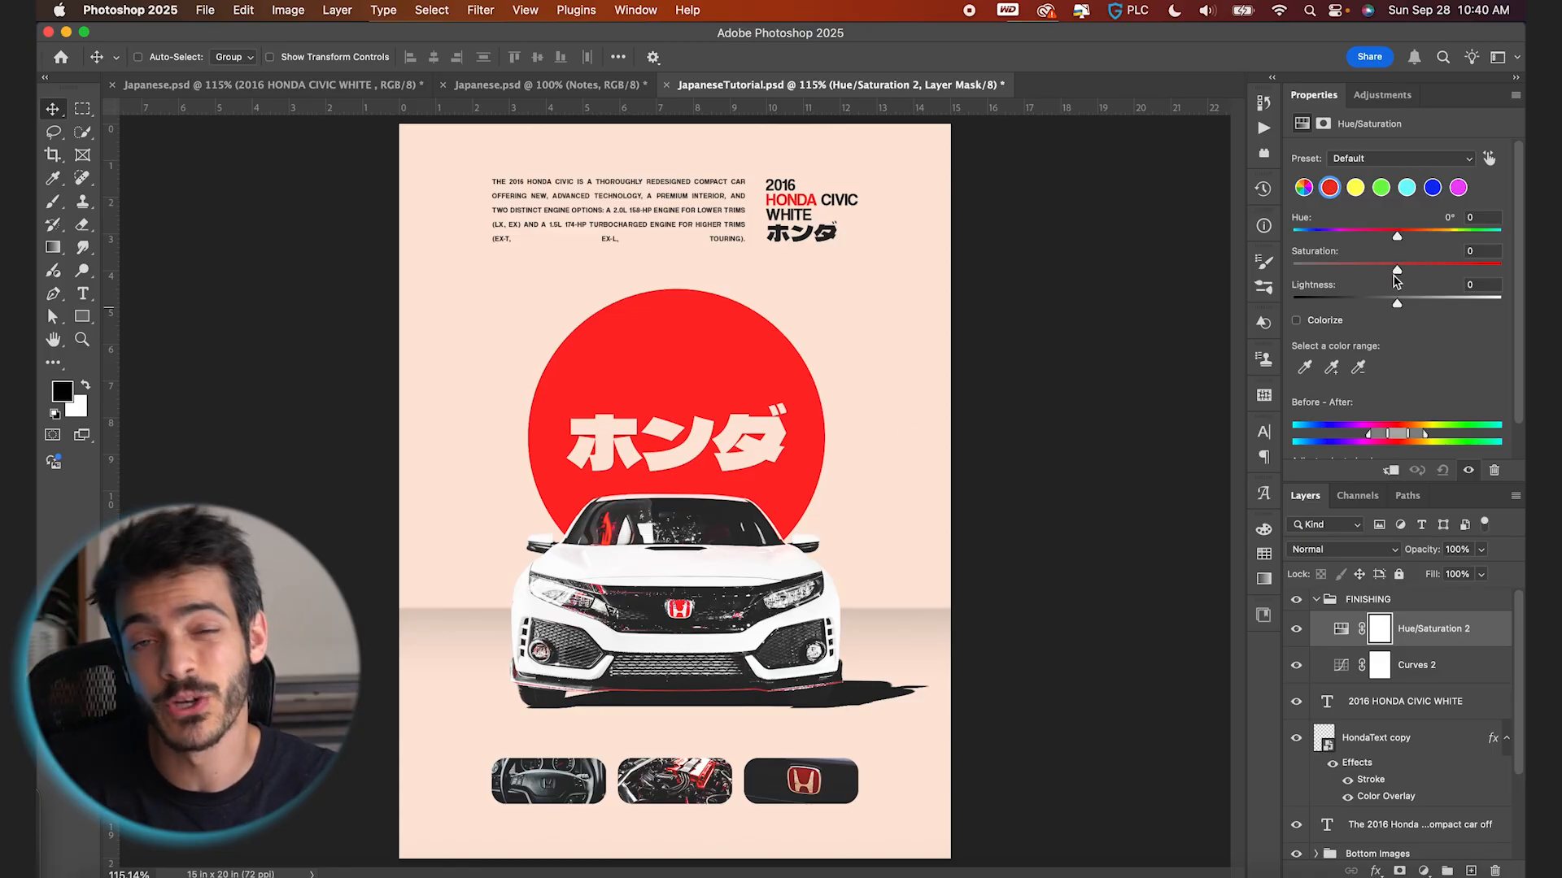
pyautogui.moveTo(1397, 262); pyautogui.dragTo(1384, 262)
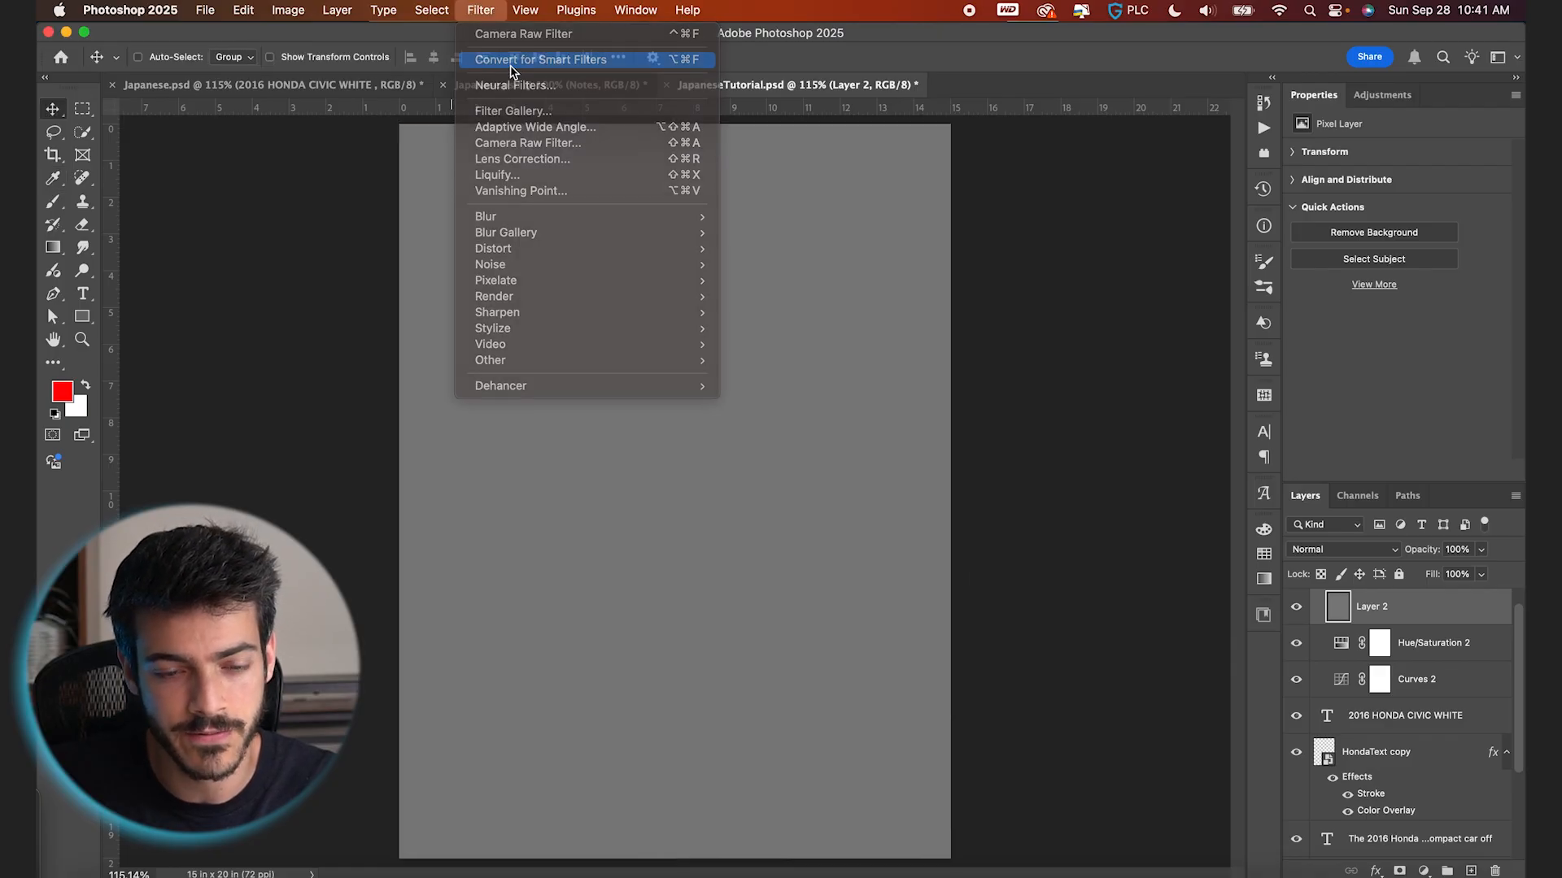
# Step: Give gray Layer 2 a 6% Gaussian monochromatic Add Noise smart filter, blended in Overlay
pyautogui.click(542, 58)
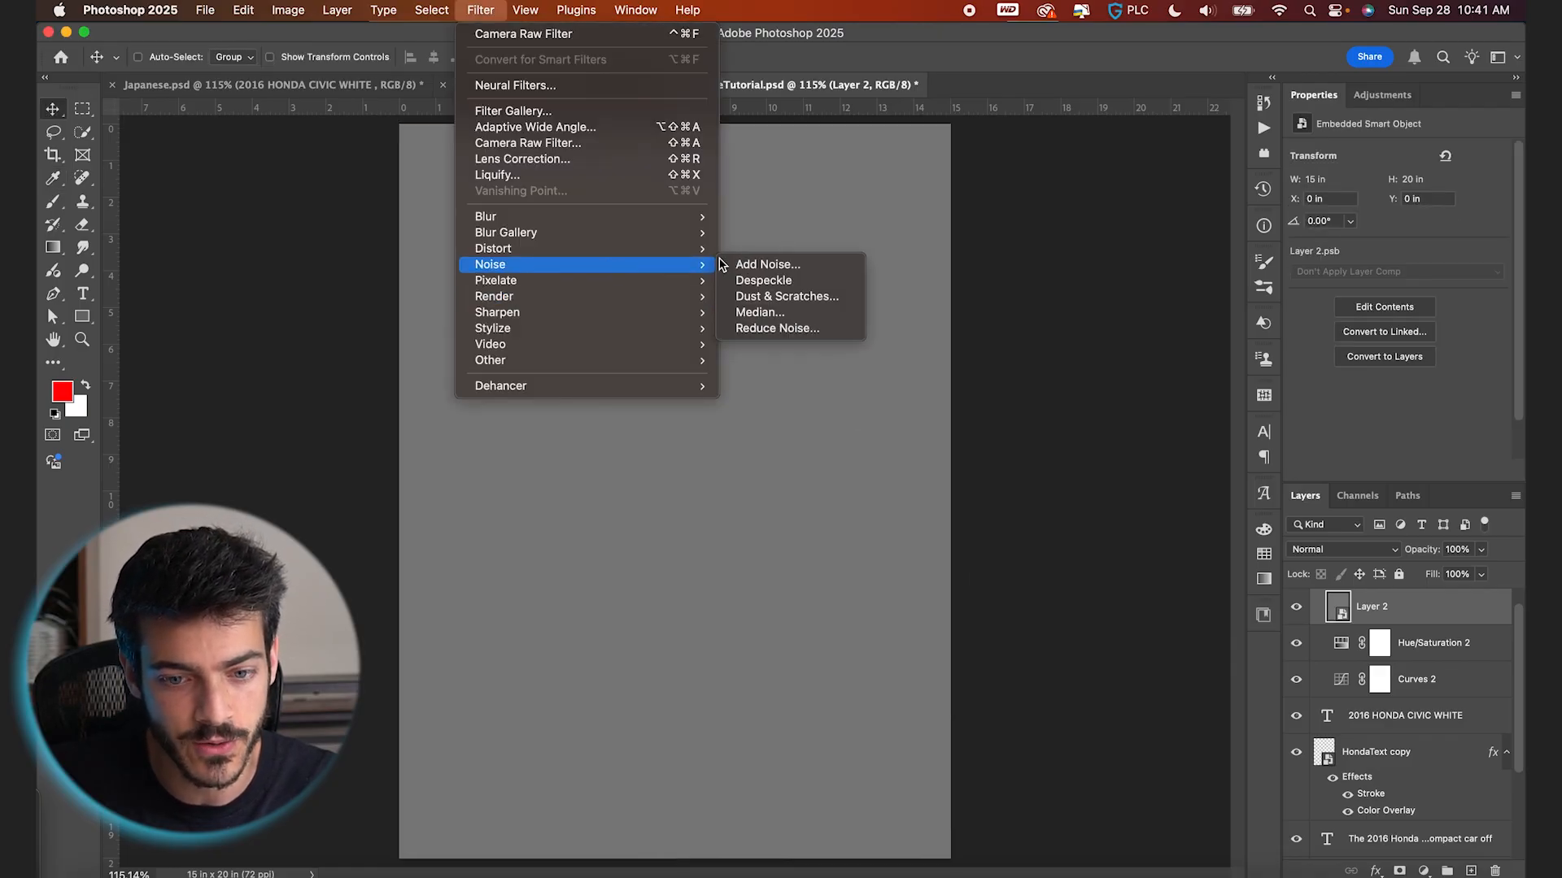
pyautogui.click(767, 263)
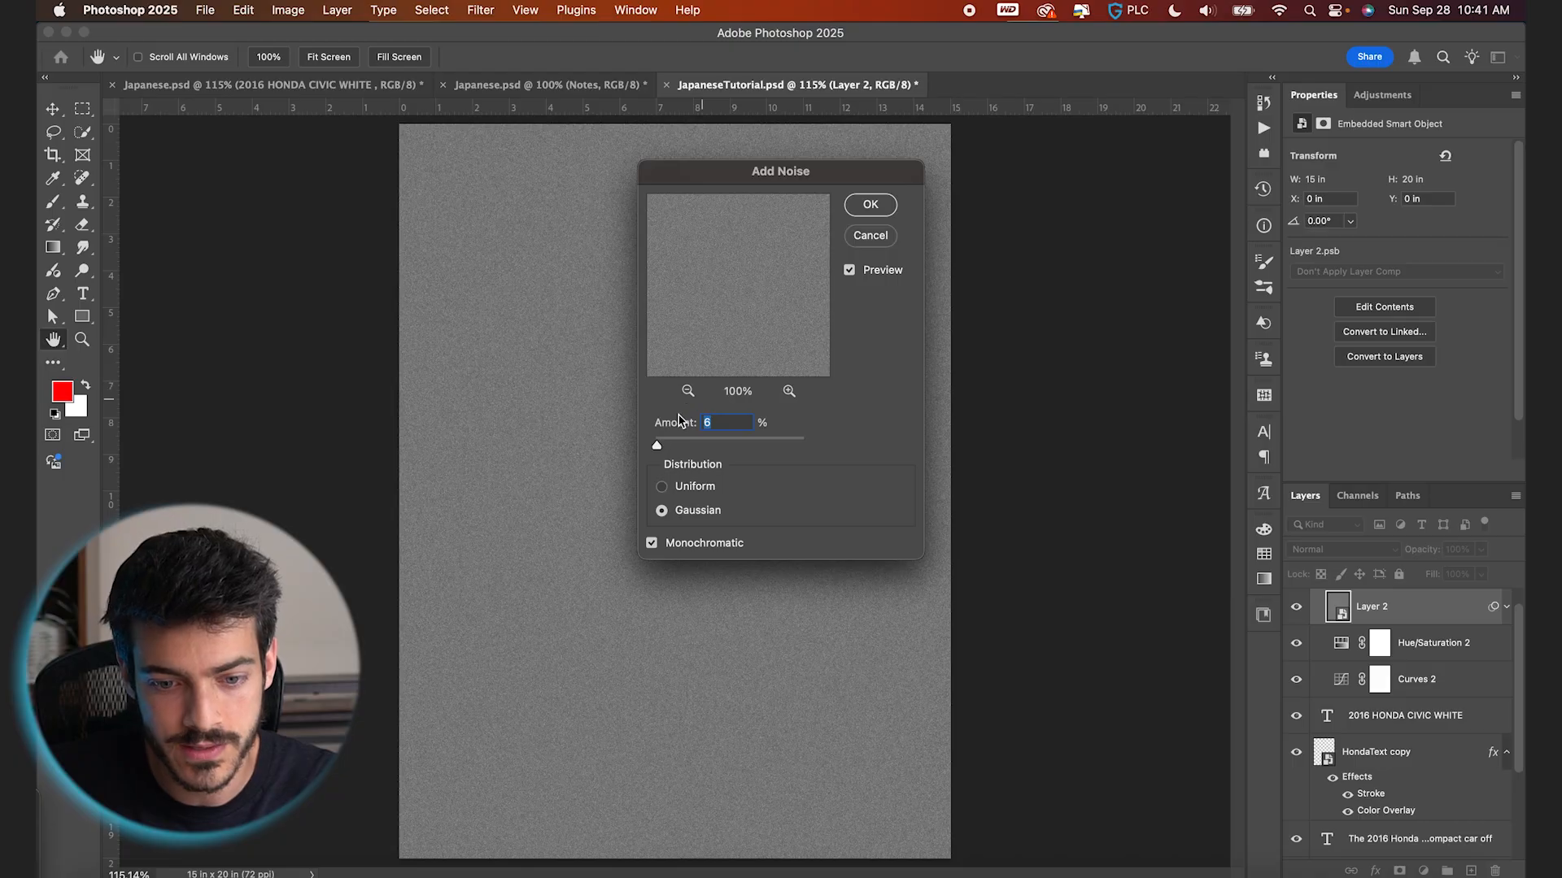
pyautogui.click(869, 204)
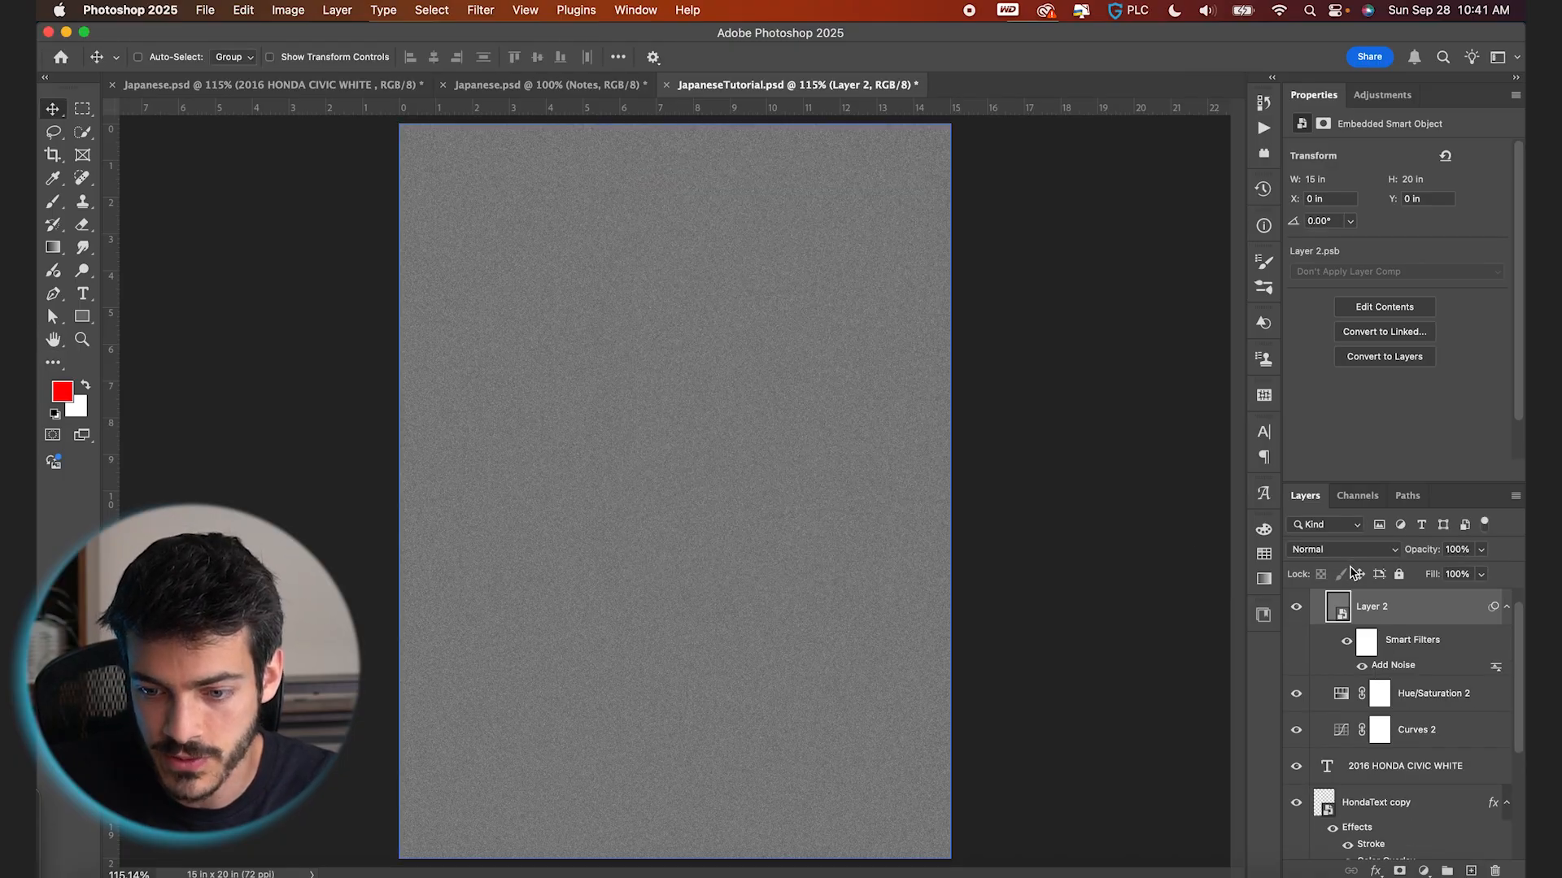
pyautogui.moveTo(1345, 554)
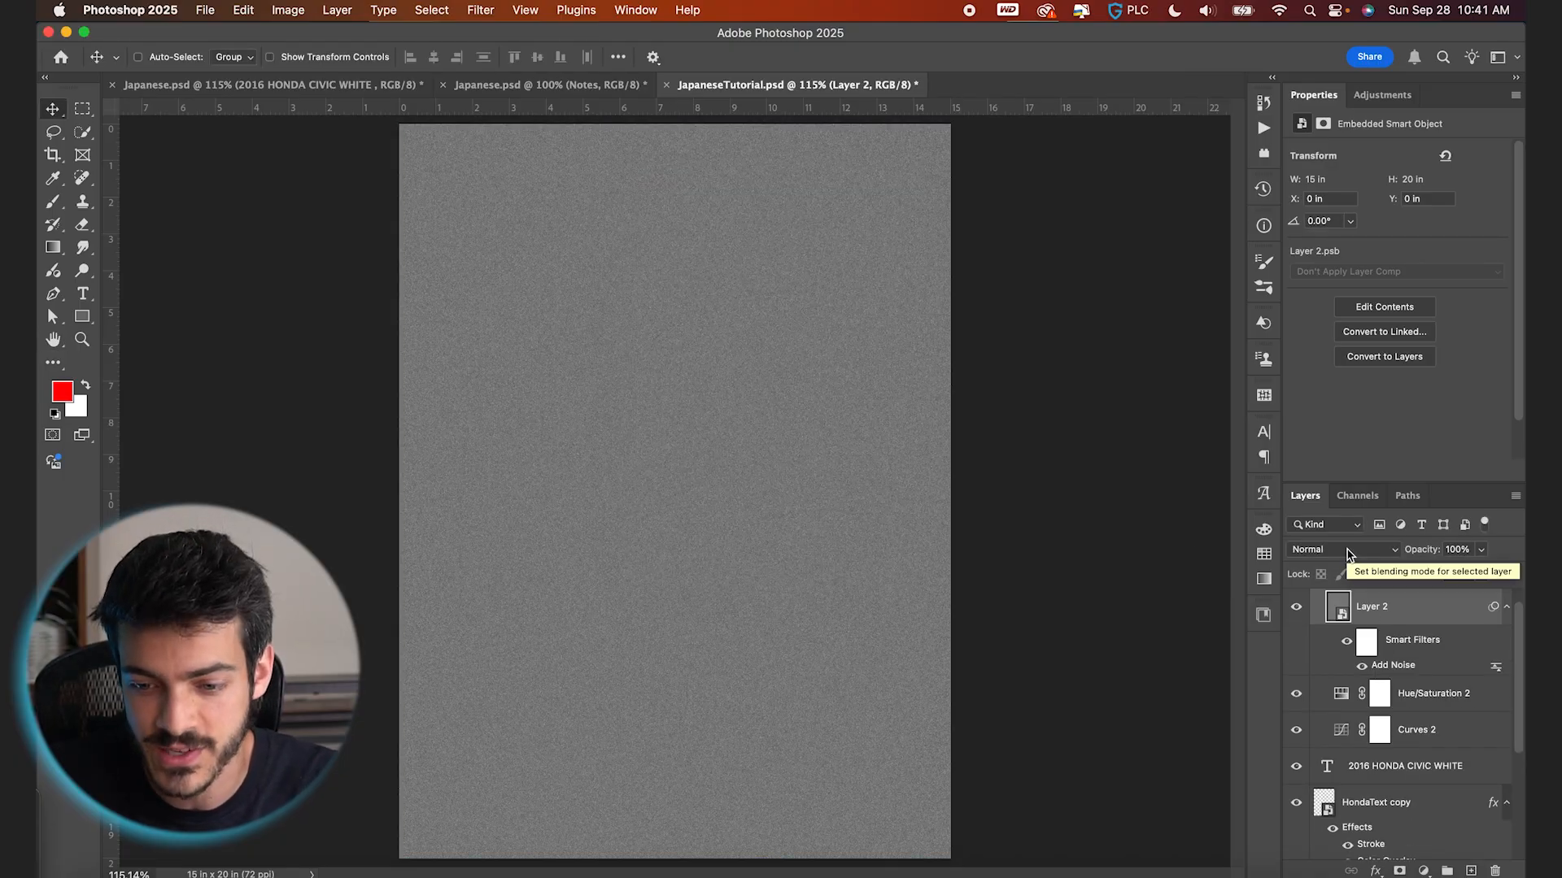
pyautogui.click(1343, 549)
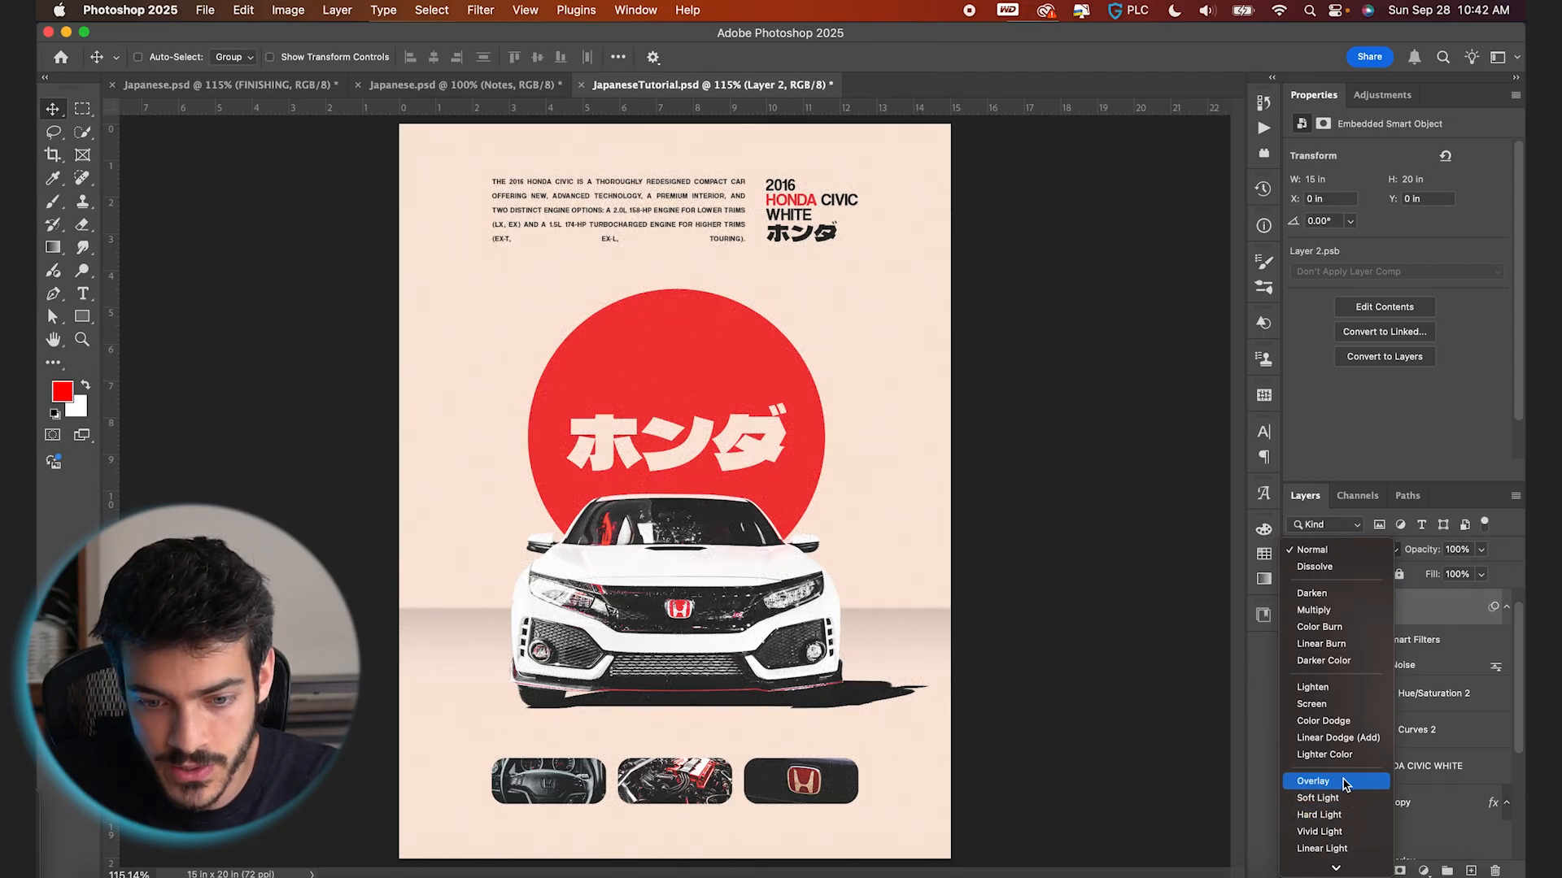
pyautogui.click(1313, 781)
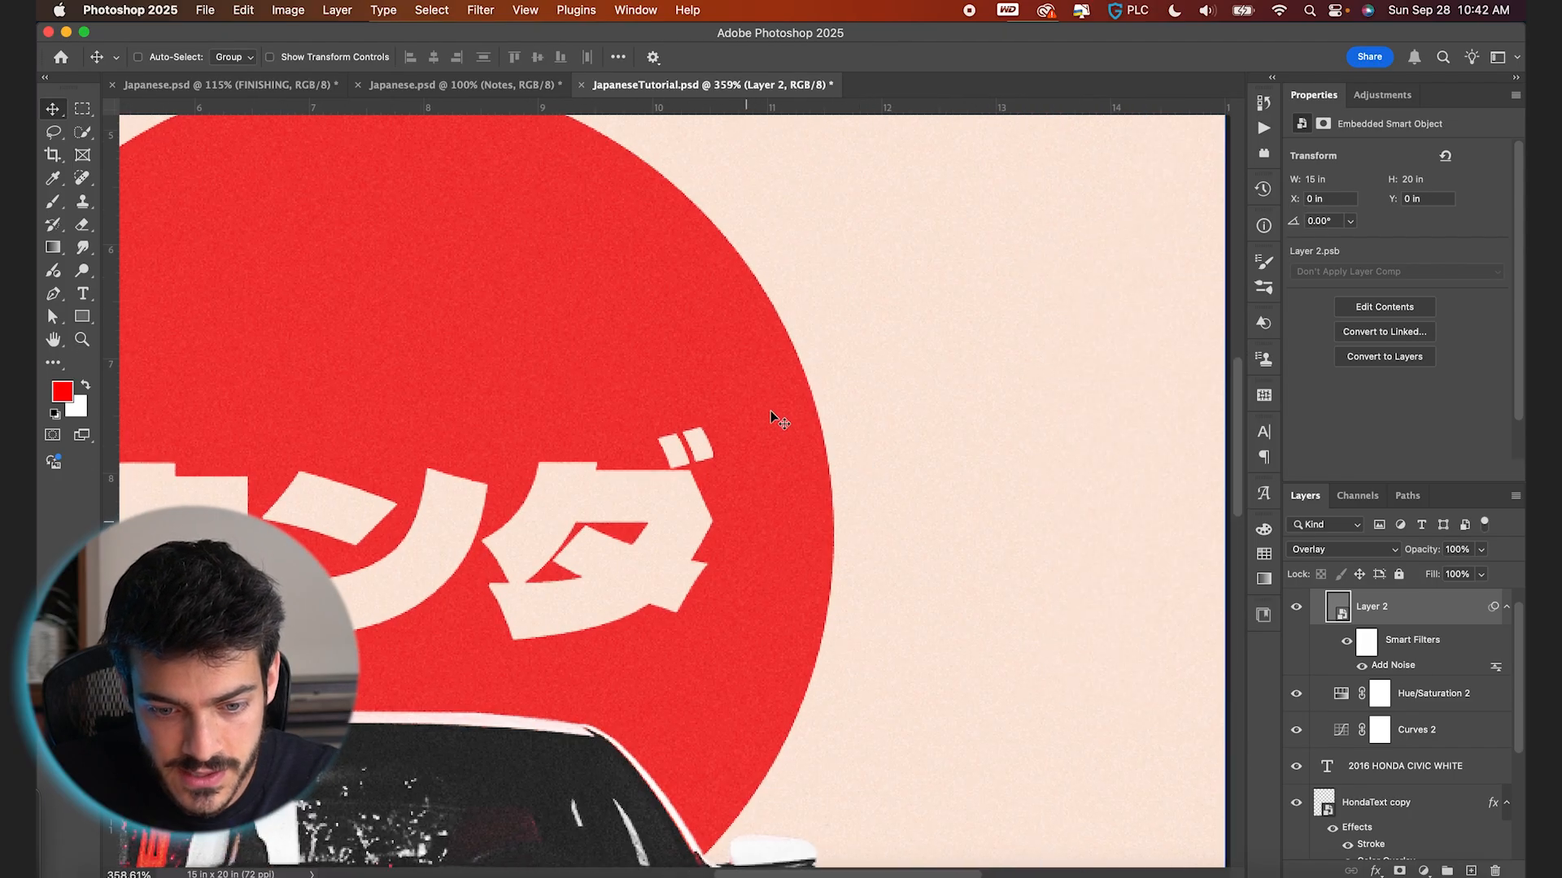
pyautogui.click(1298, 611)
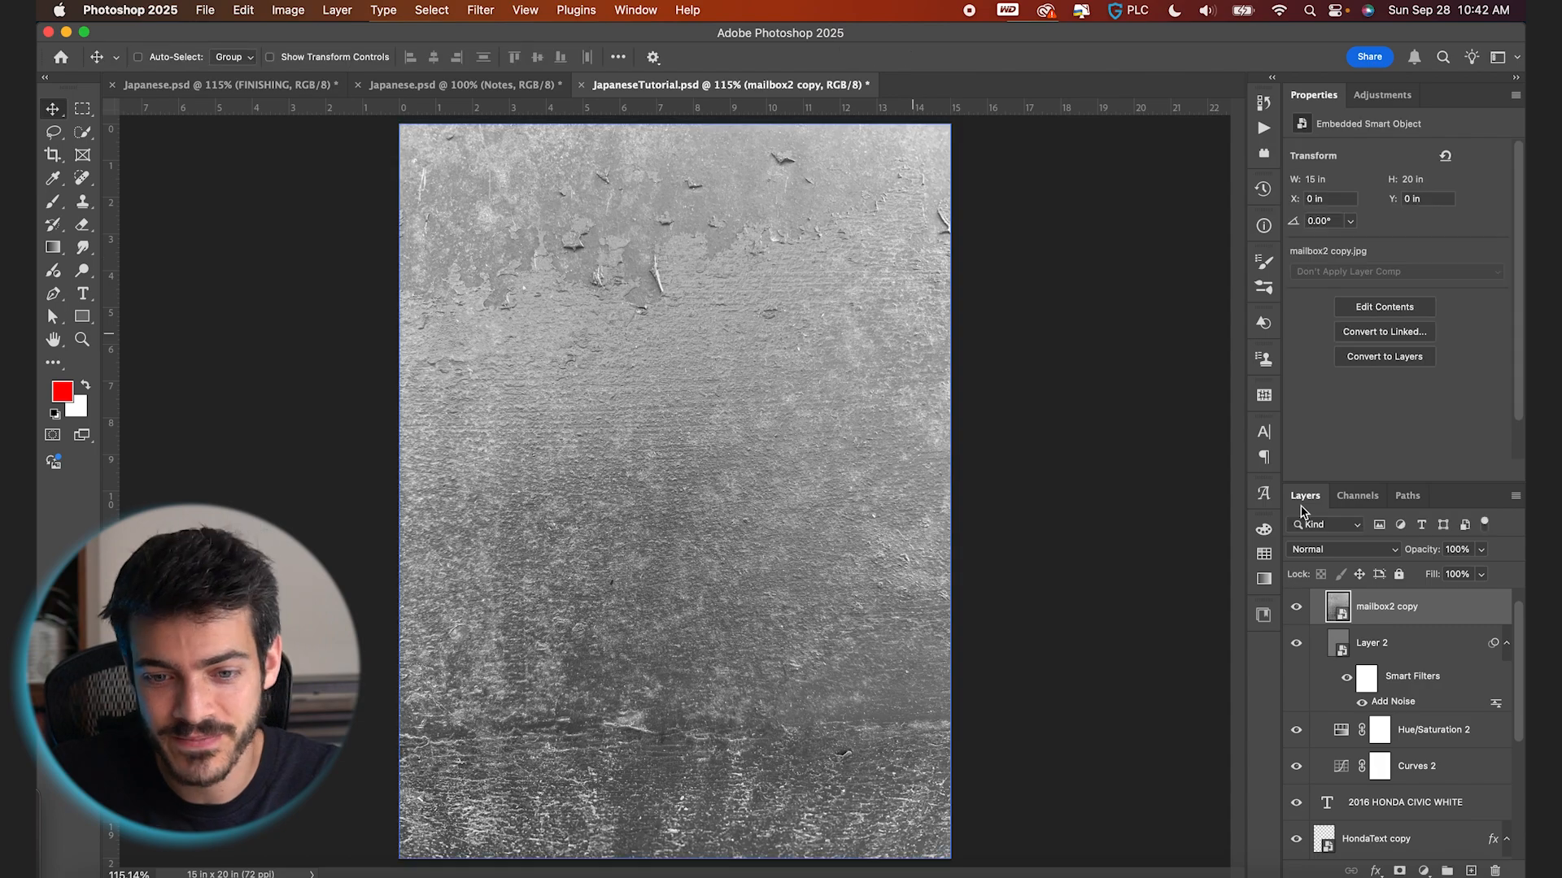
# Step: Set the wall texture to Soft Light and drop the paper texture's opacity to 89%
pyautogui.click(1342, 549)
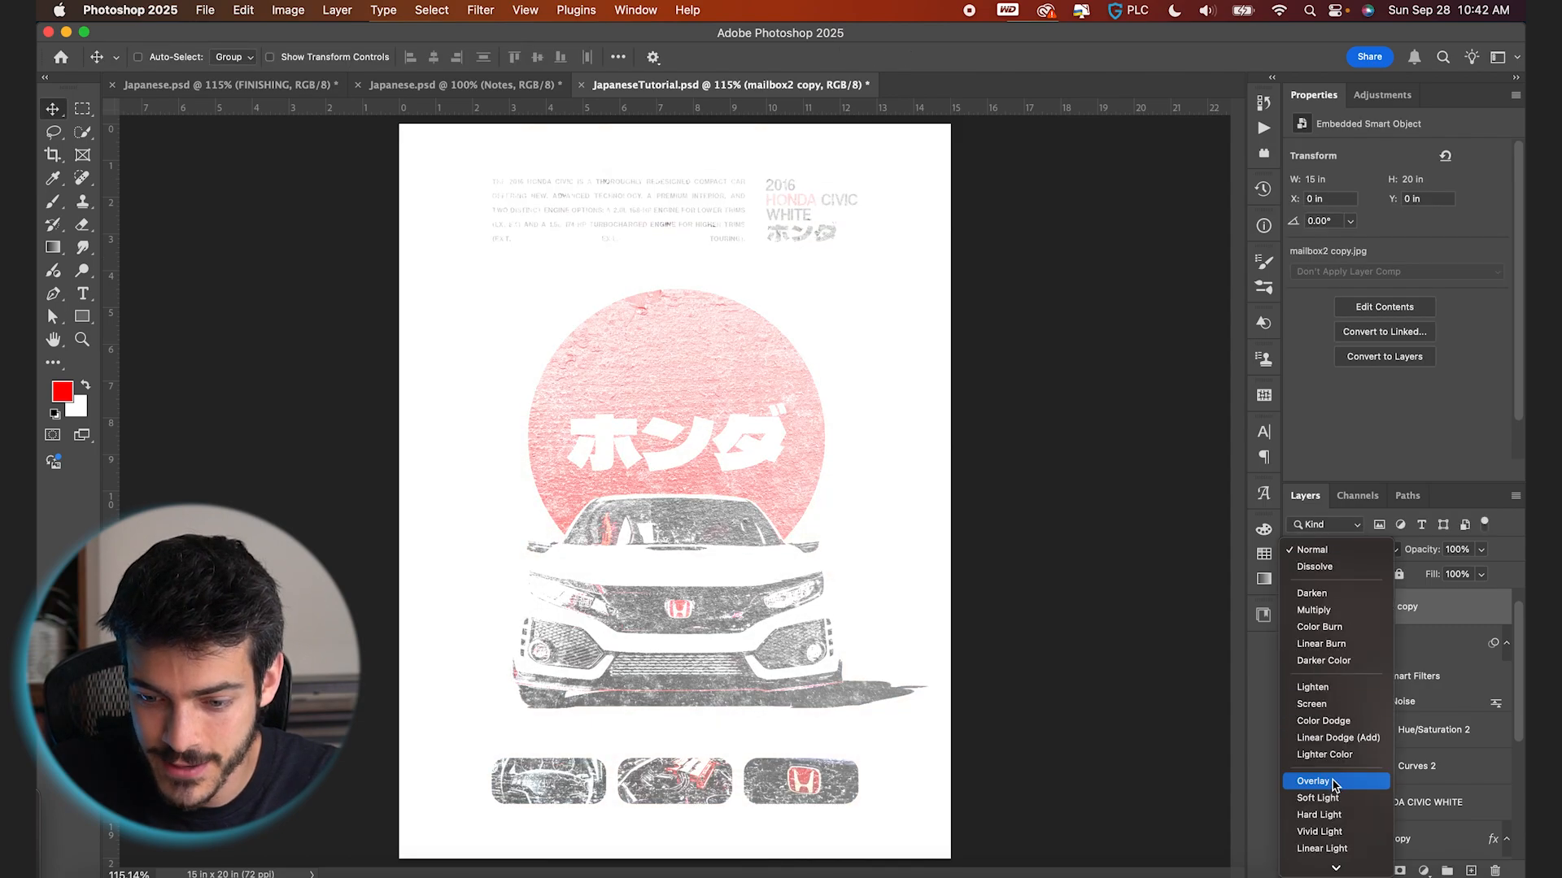
pyautogui.click(1318, 798)
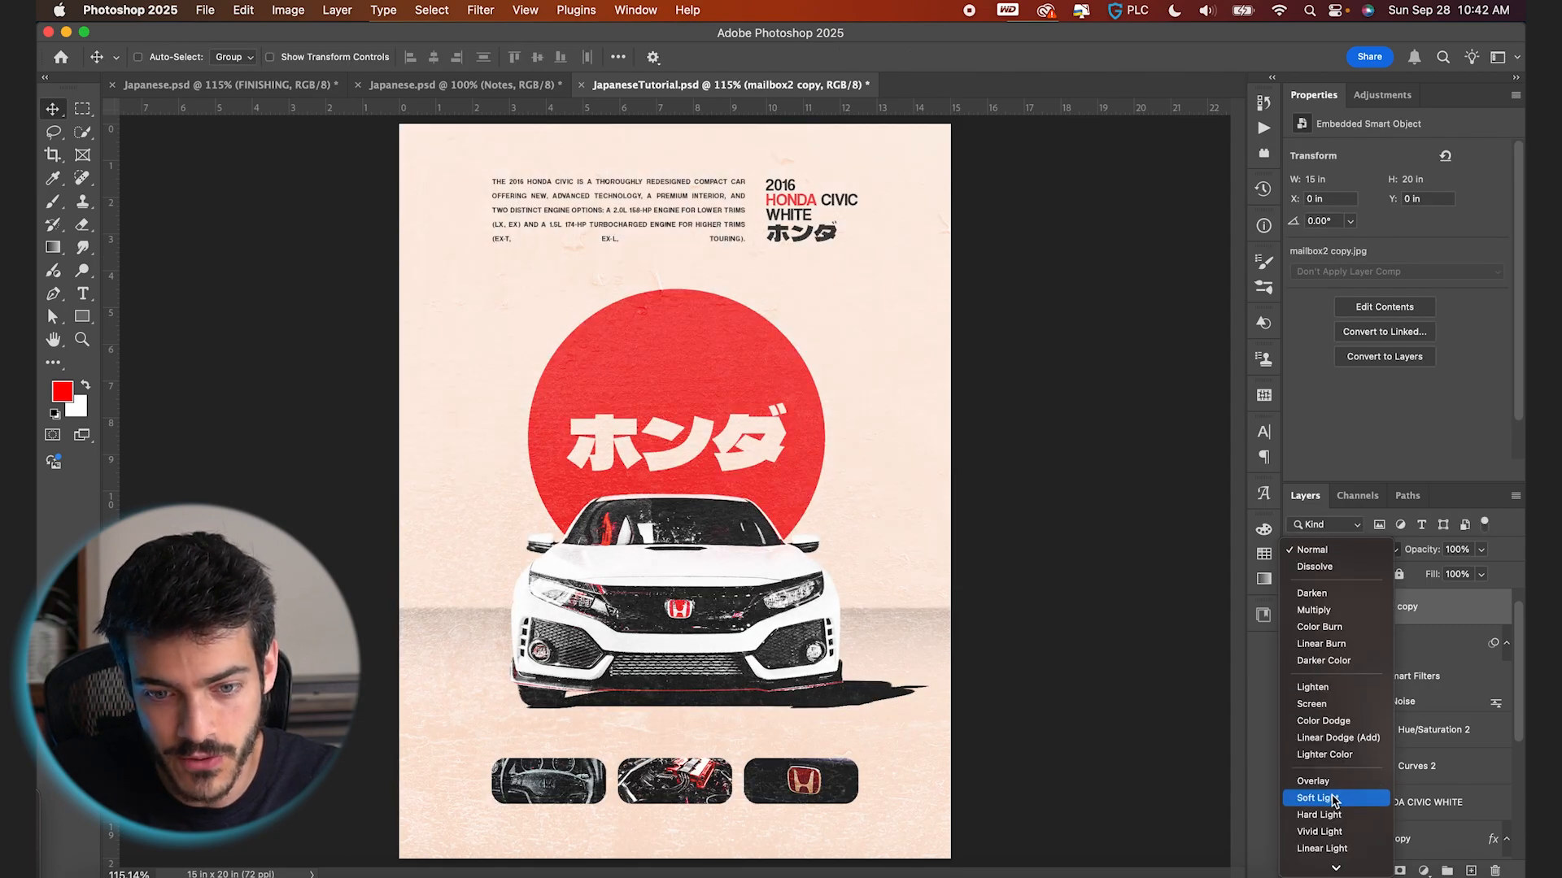
pyautogui.click(1321, 798)
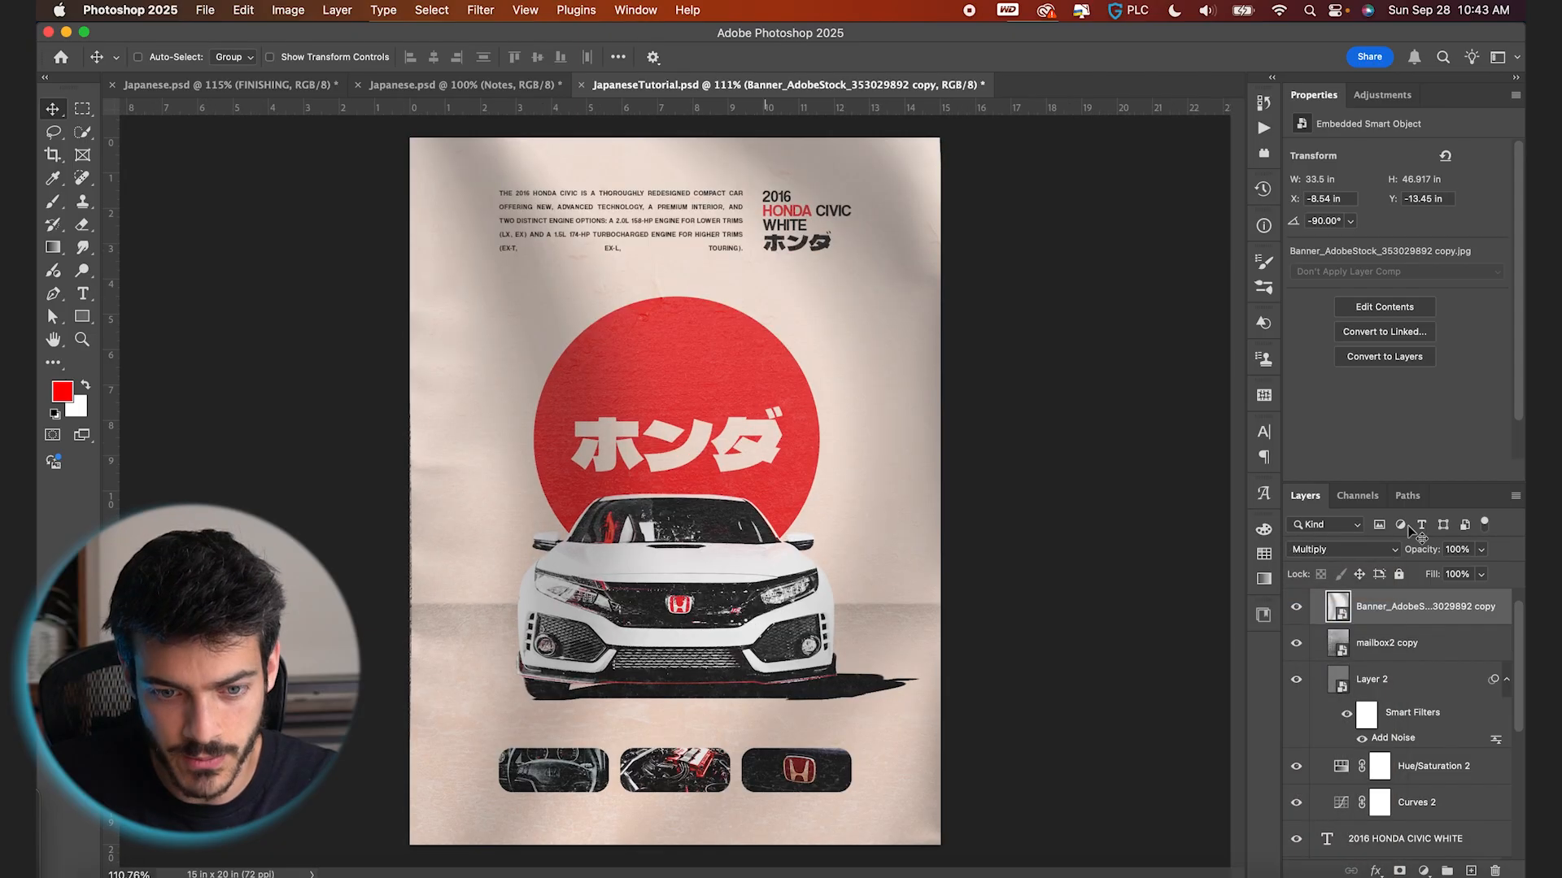
pyautogui.moveTo(1456, 549); pyautogui.dragTo(1419, 549)
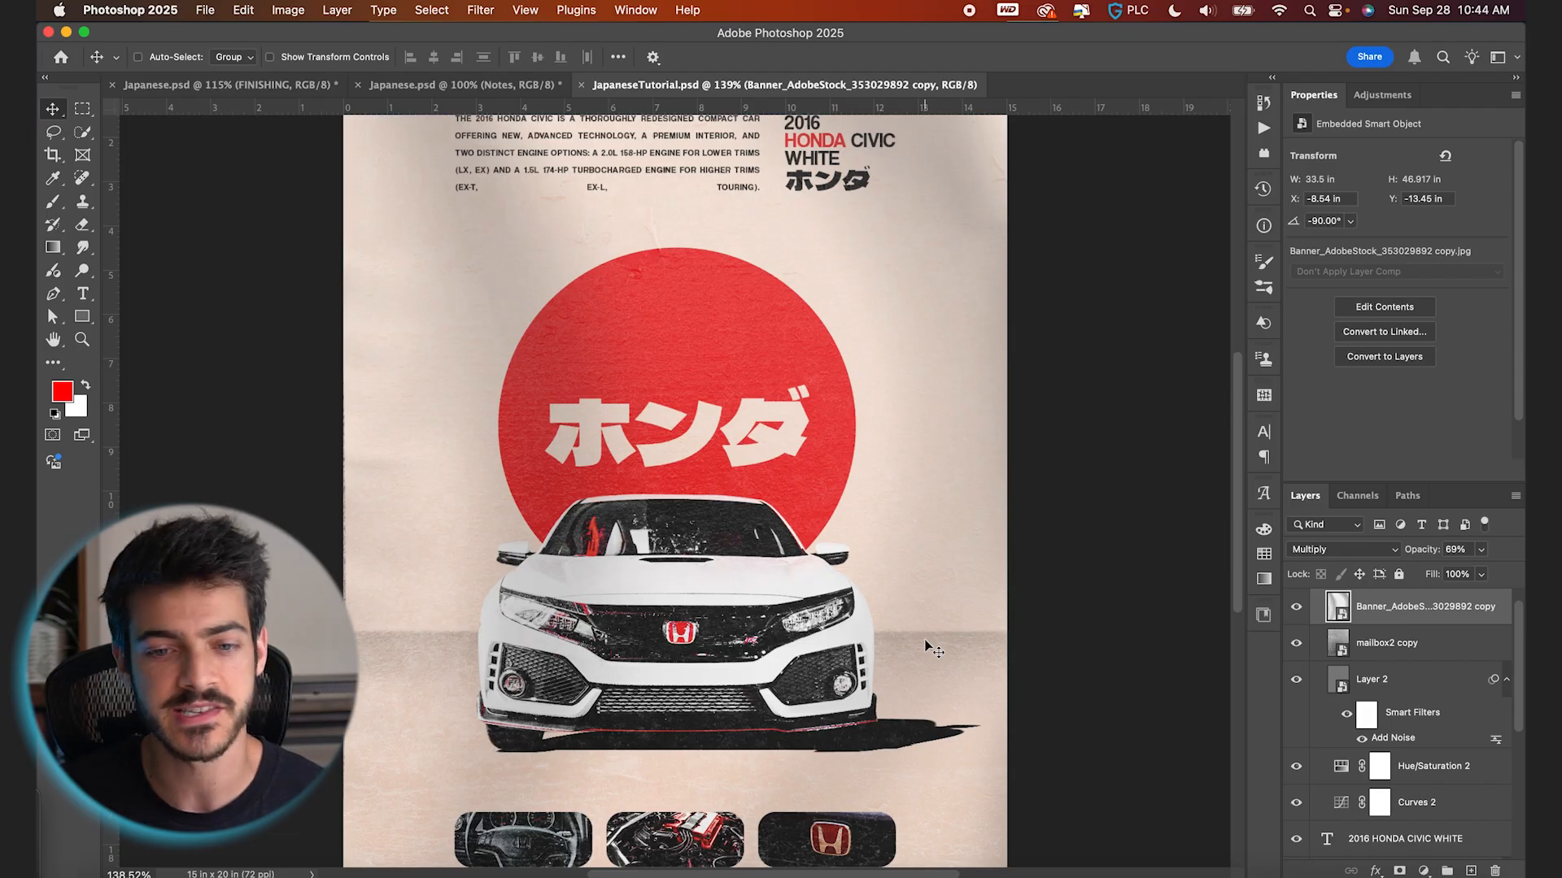
pyautogui.moveTo(922, 418)
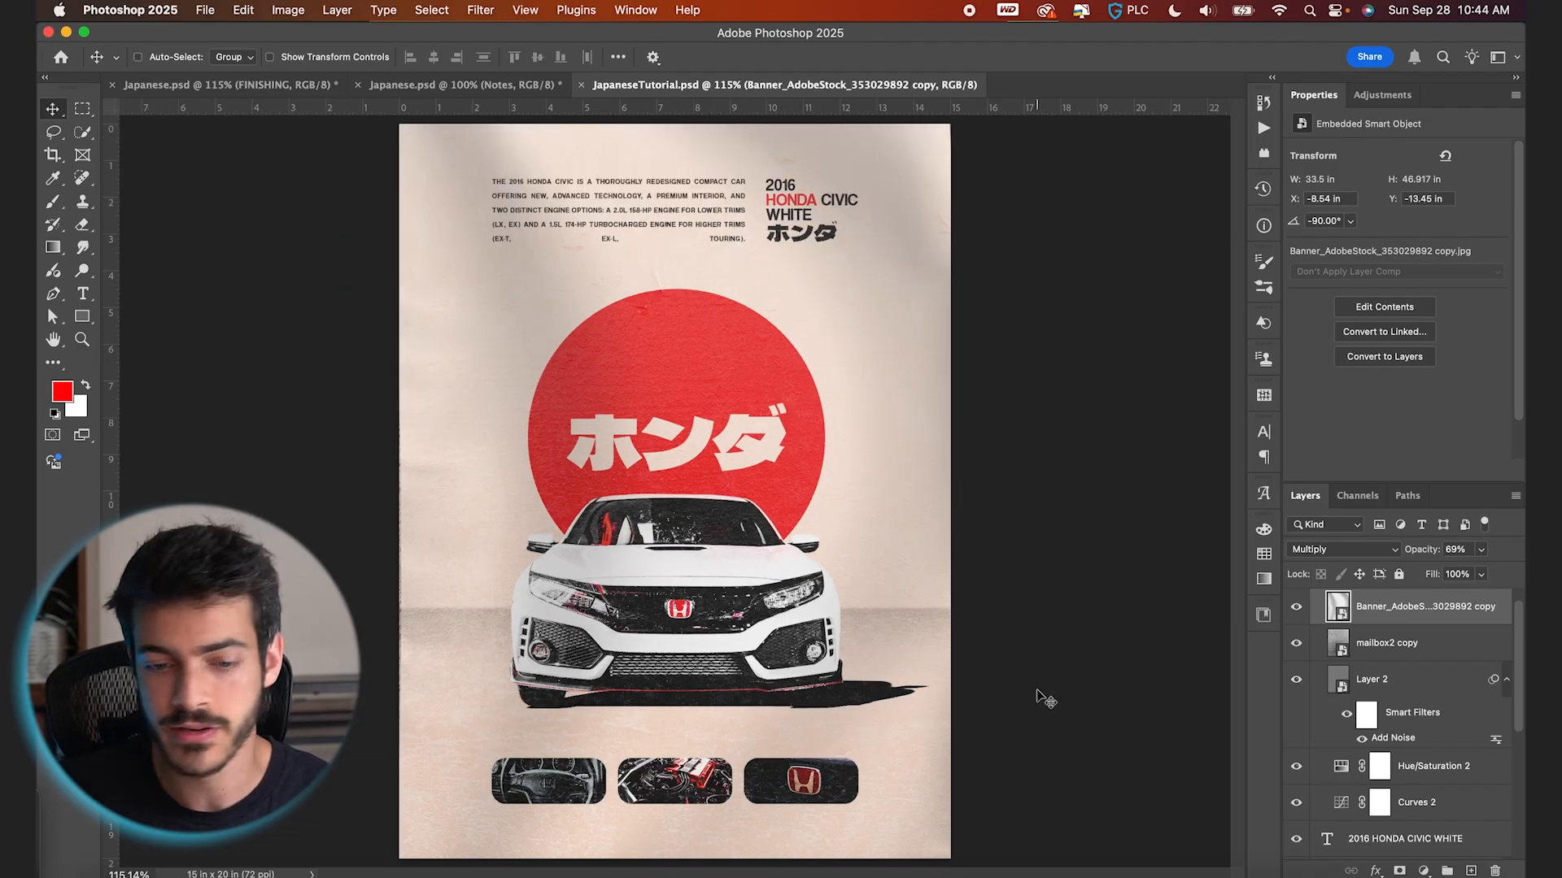
pyautogui.moveTo(967, 617)
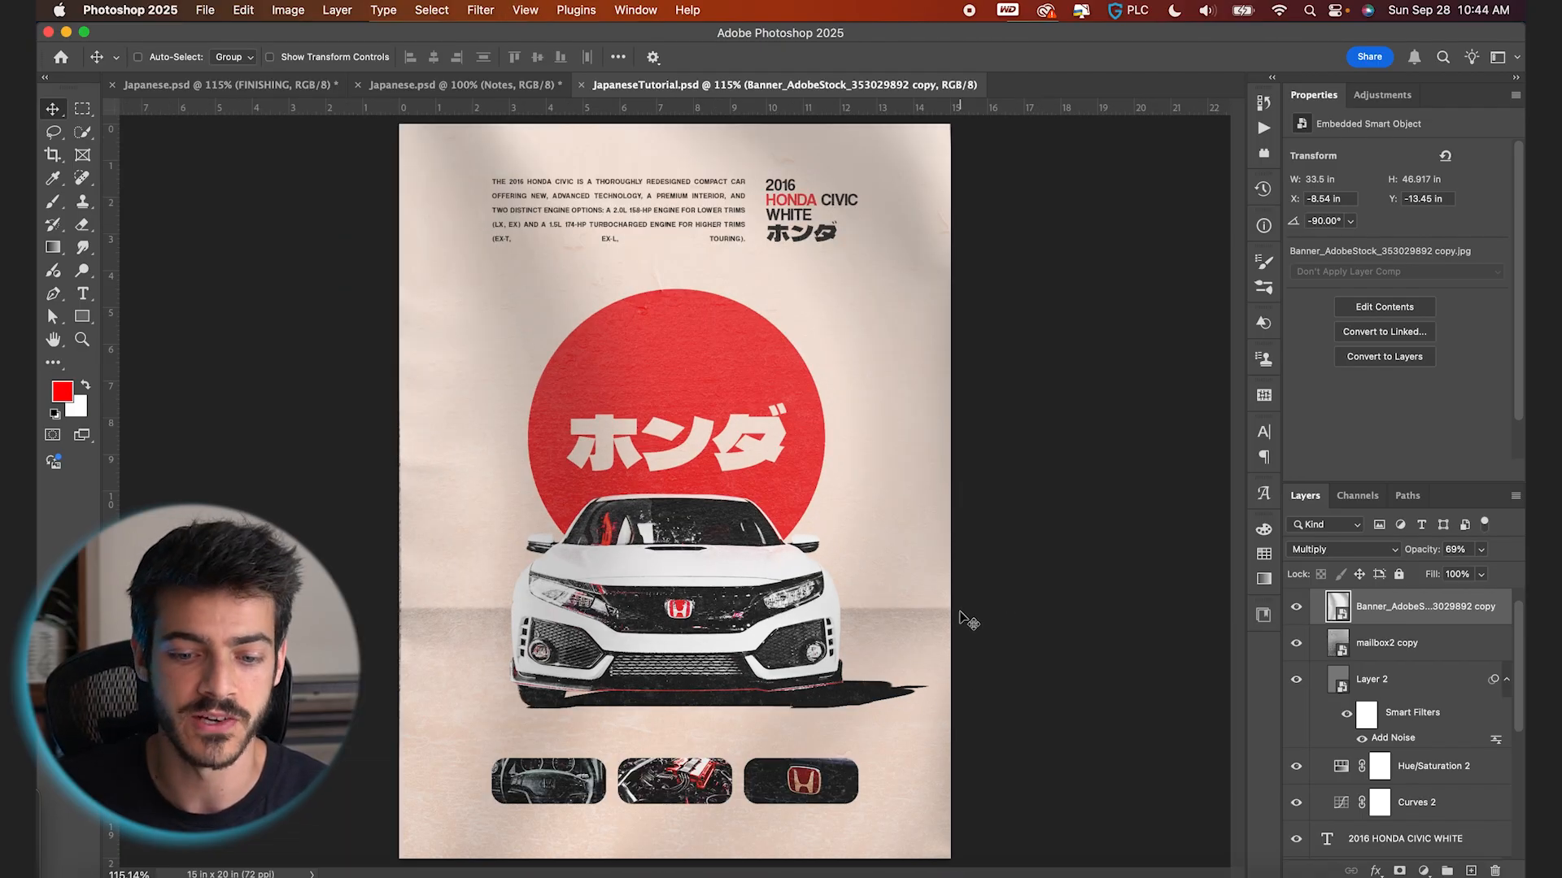